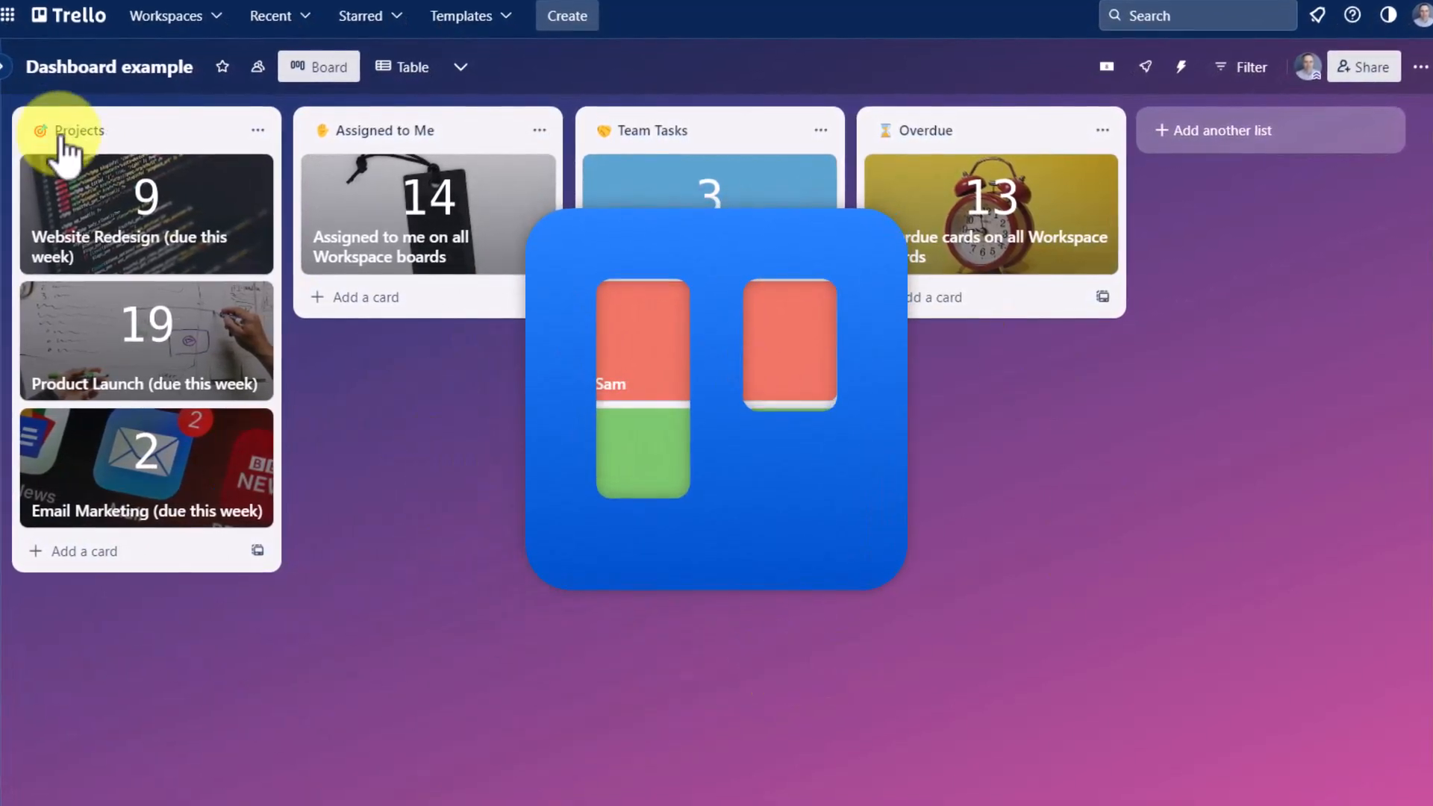
pyautogui.moveTo(457, 484)
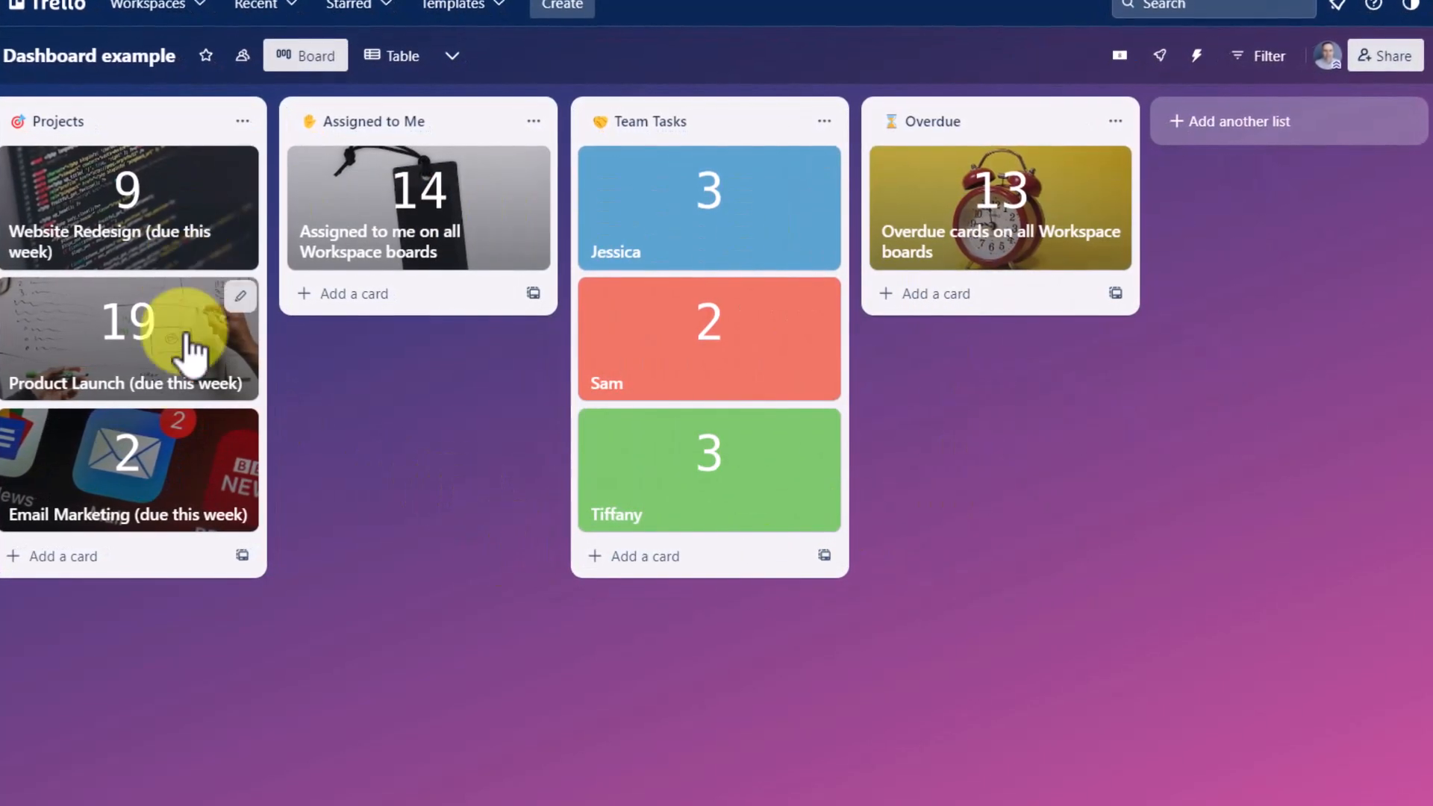
pyautogui.moveTo(465, 503)
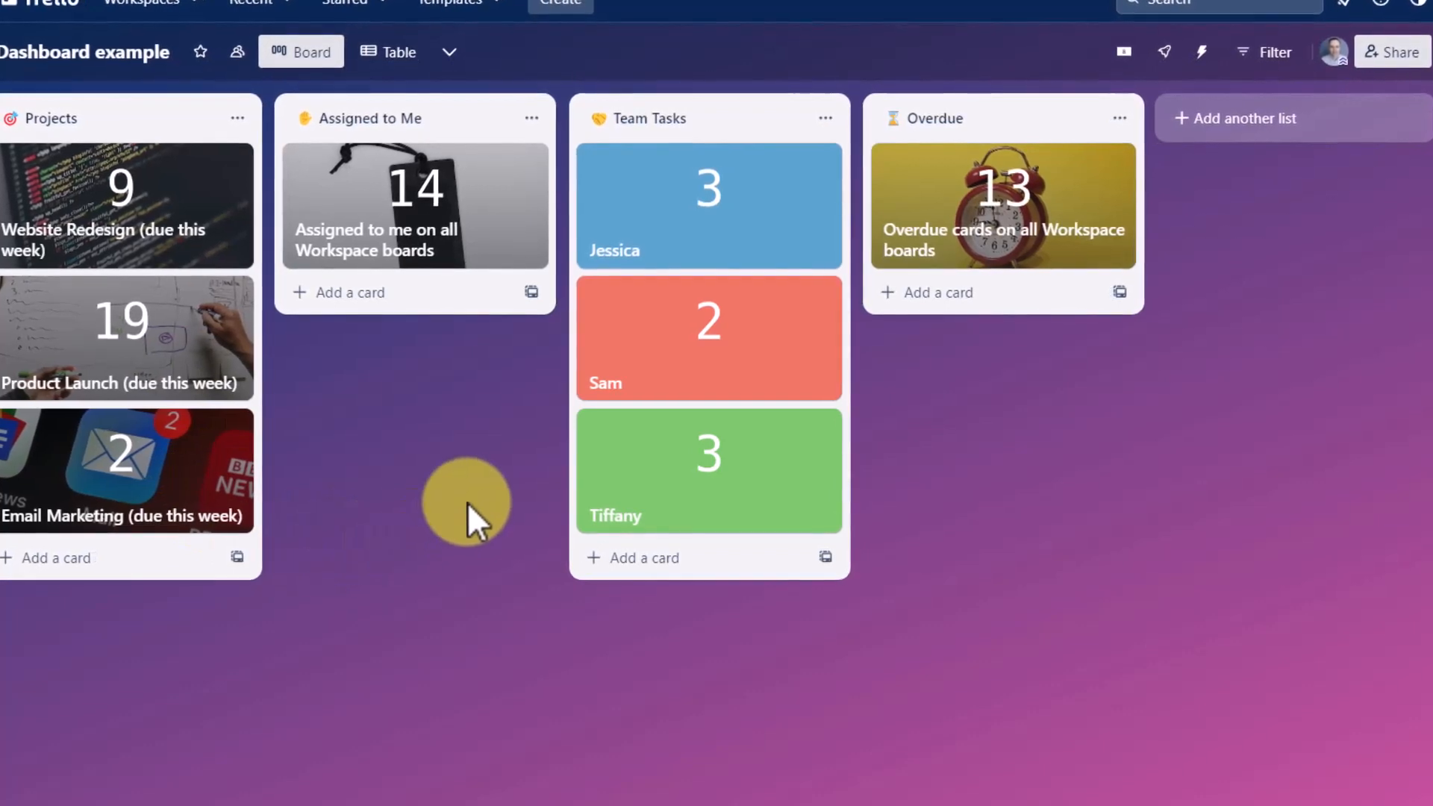
pyautogui.moveTo(202, 310)
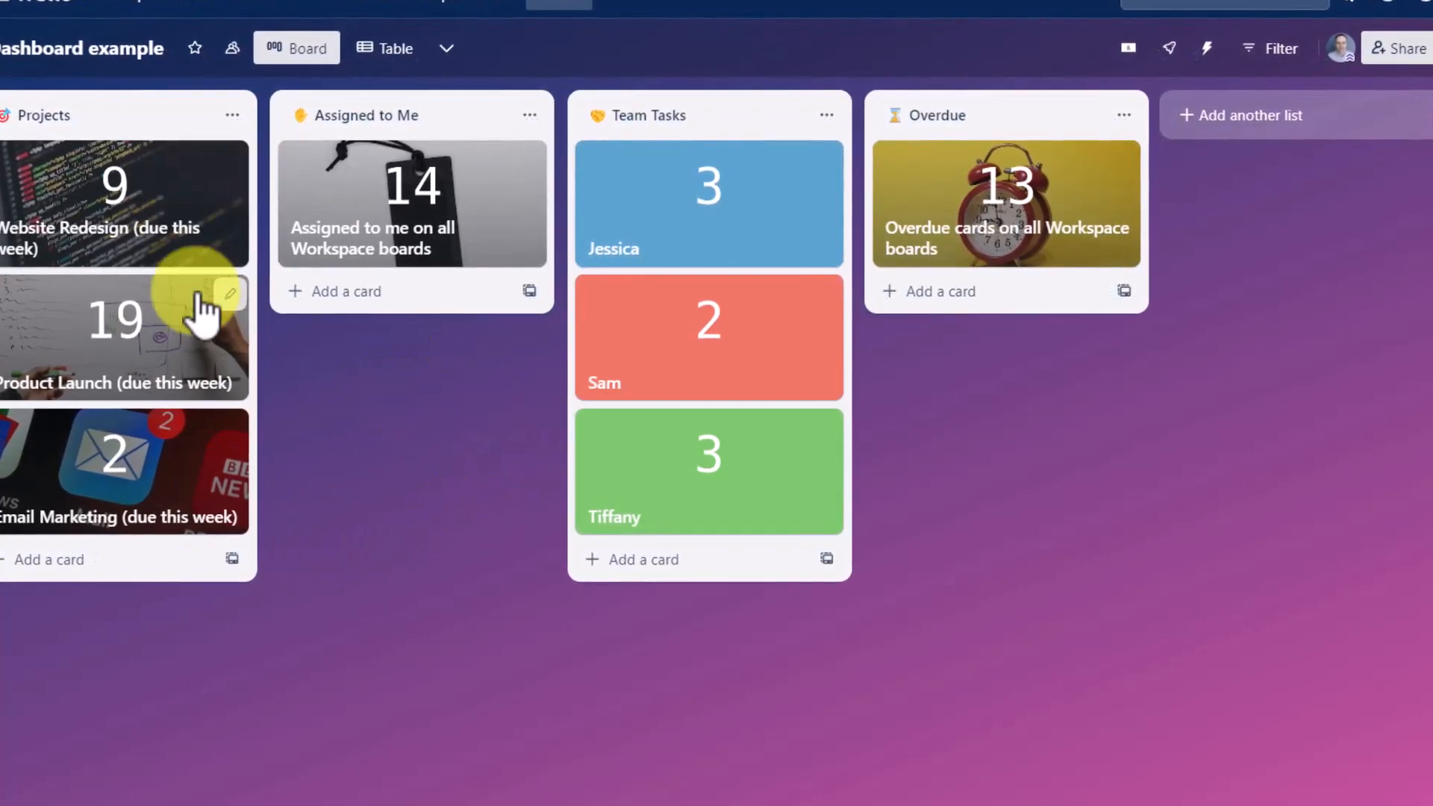
pyautogui.moveTo(987, 279)
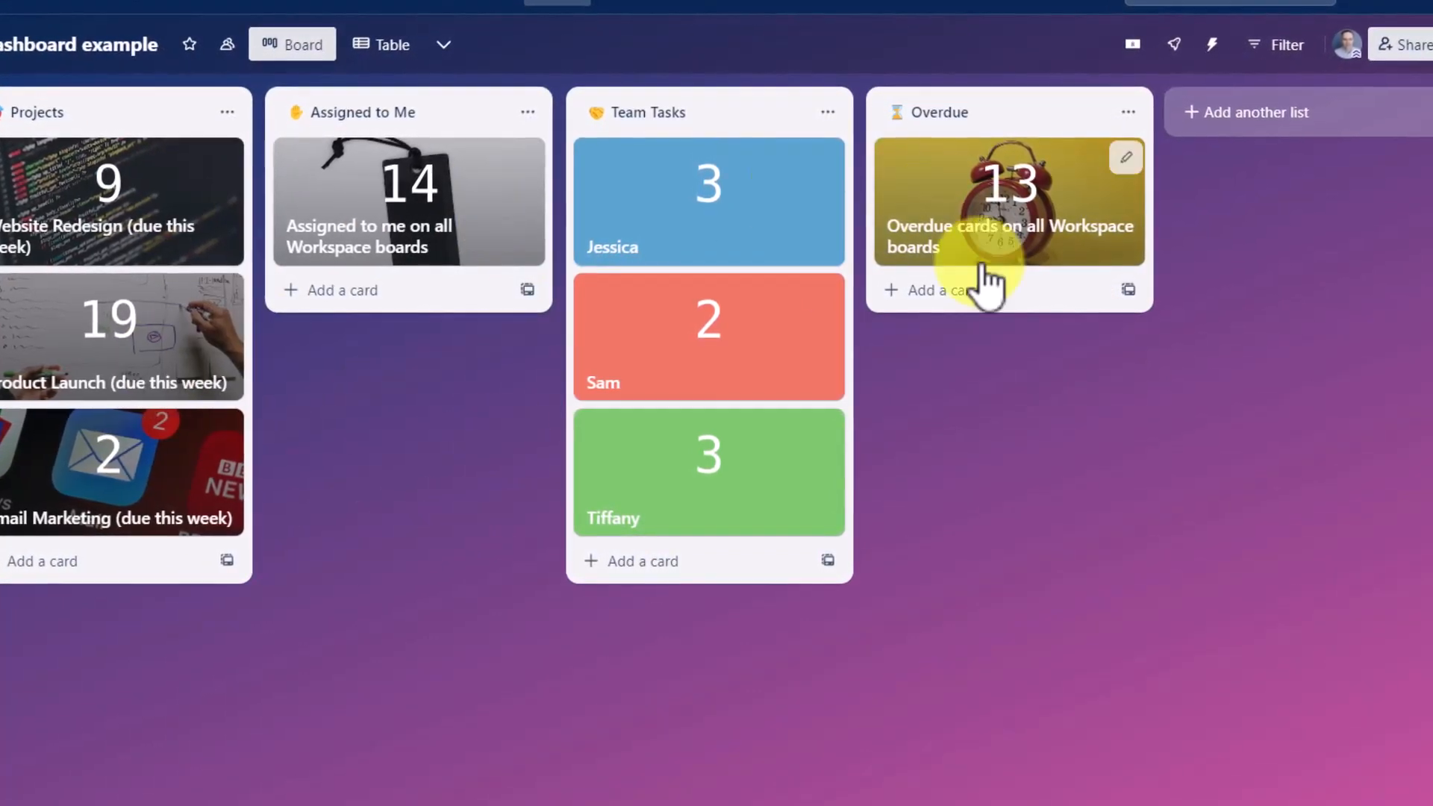
pyautogui.moveTo(444, 220)
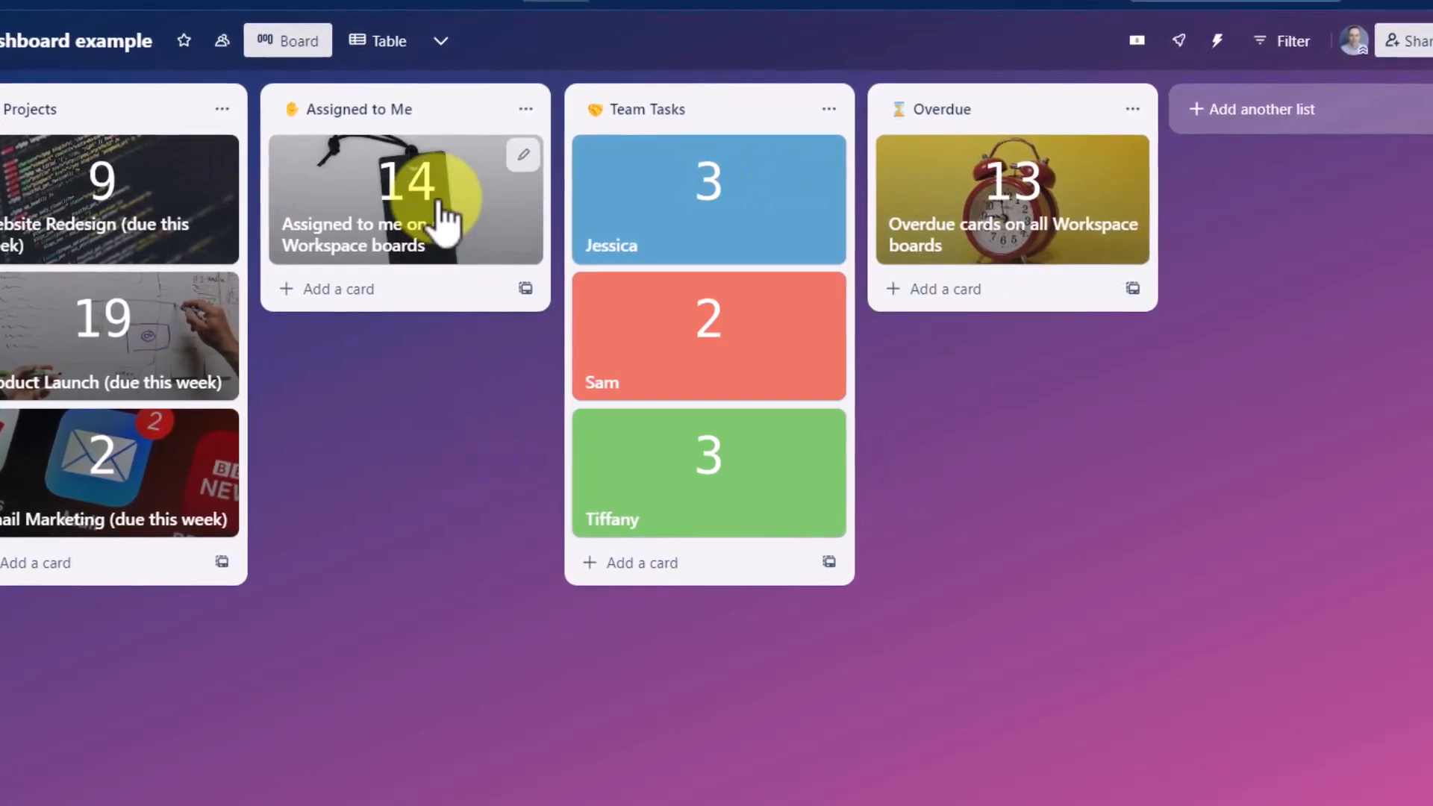
# - Open the 'Assigned to me on all Workspace boards' Dashcard to list its 14 matching cards
pyautogui.click(404, 199)
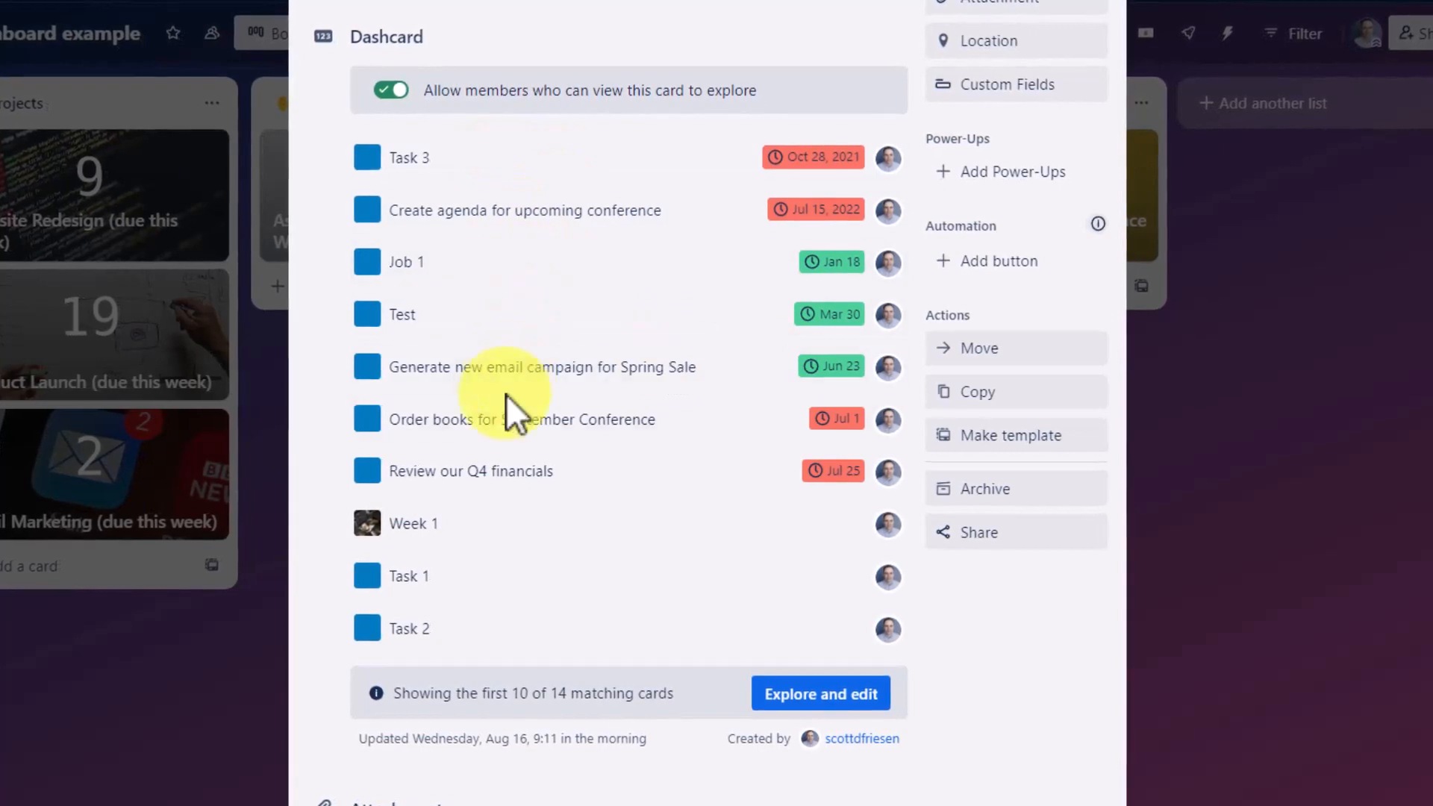
pyautogui.moveTo(1361, 516)
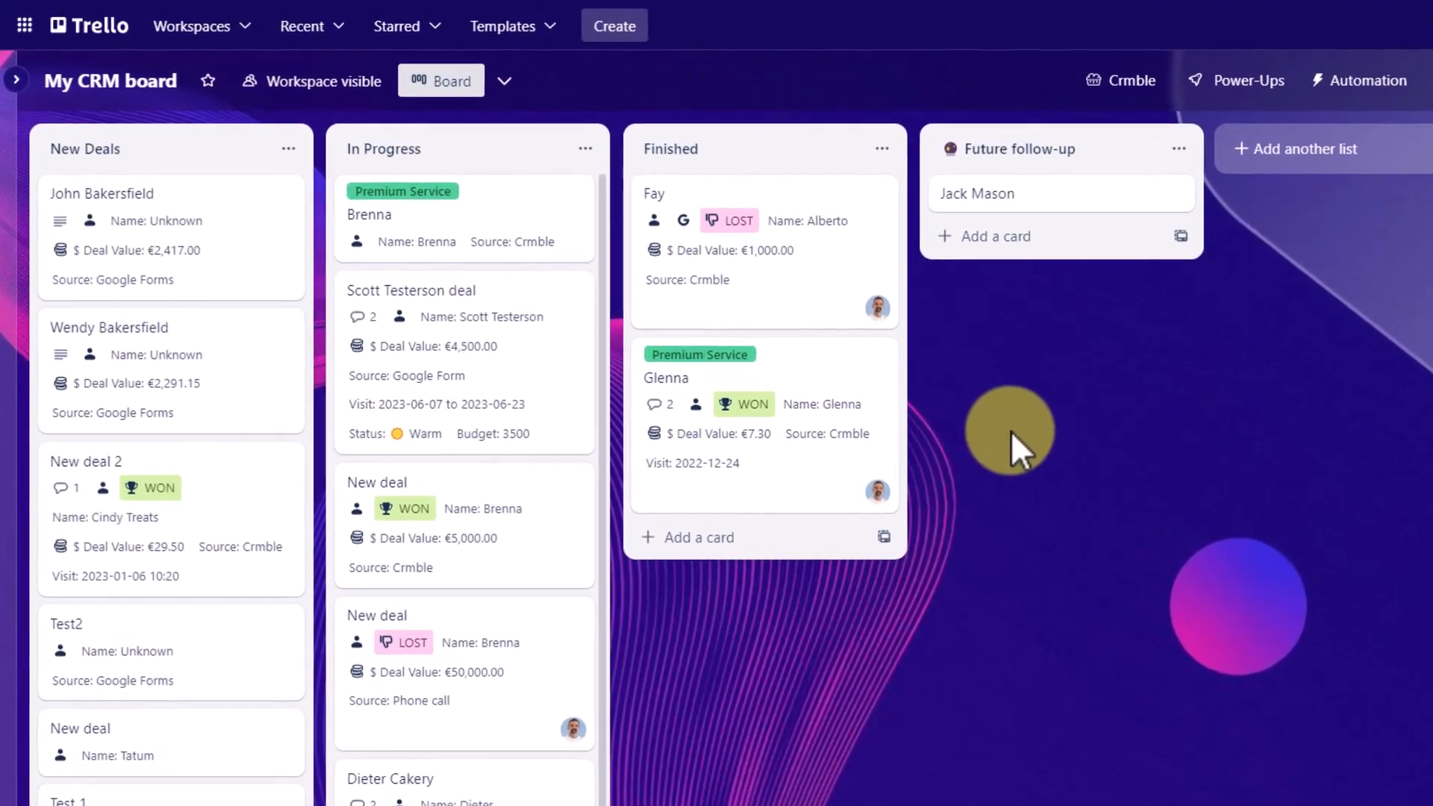
# - View a deal card on My CRM board, then show Crmble's deals report totalling 15
pyautogui.click(411, 289)
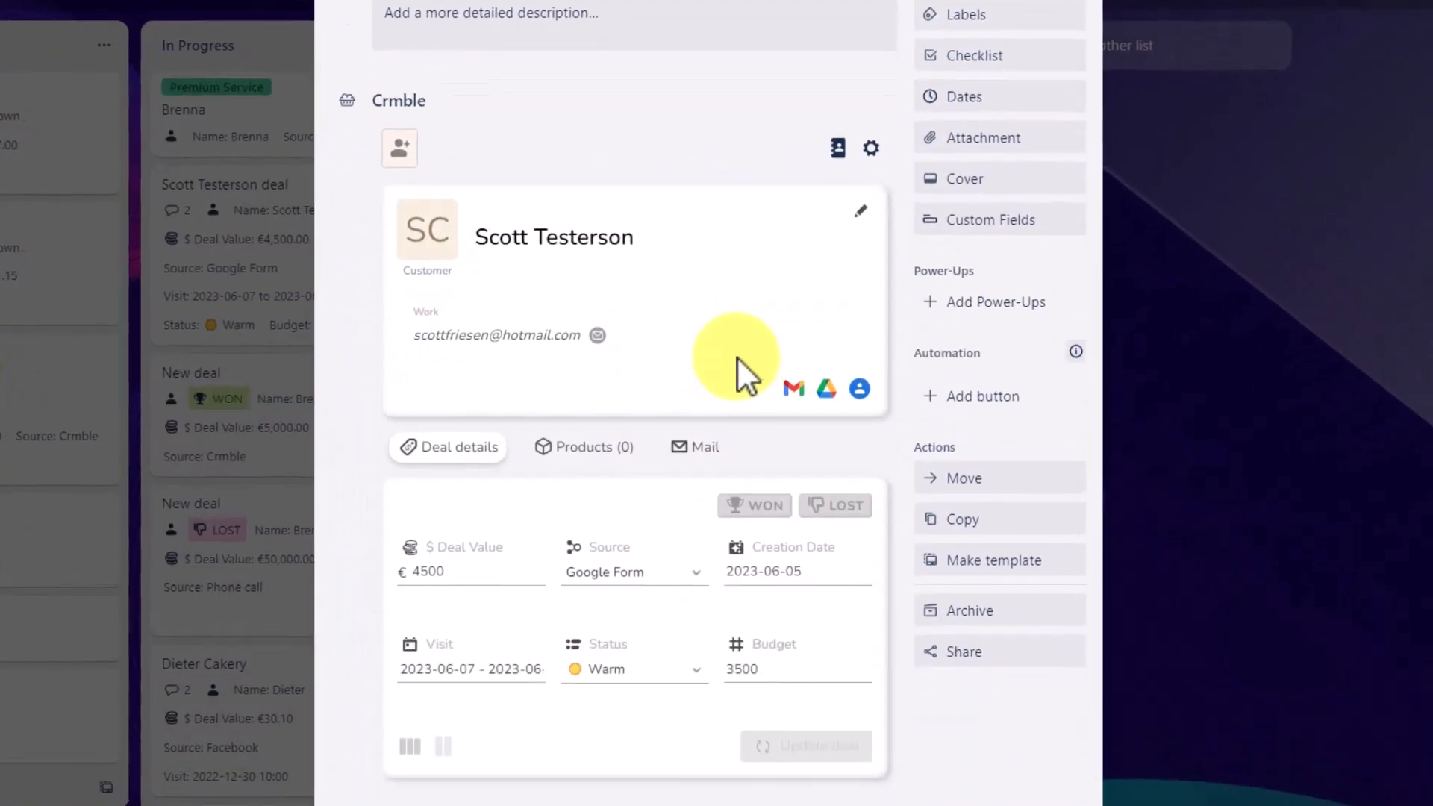
pyautogui.scroll(3)
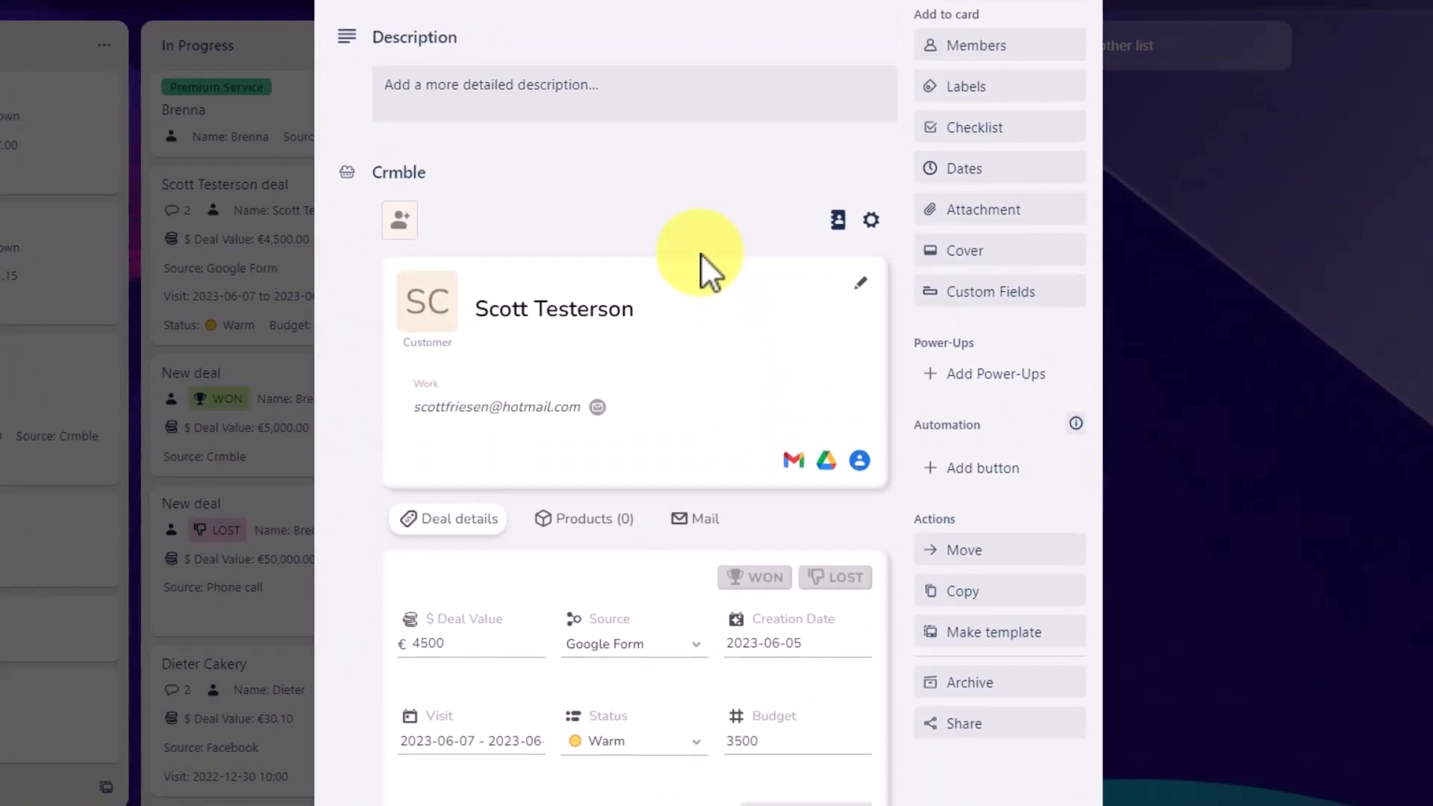
pyautogui.scroll(-3)
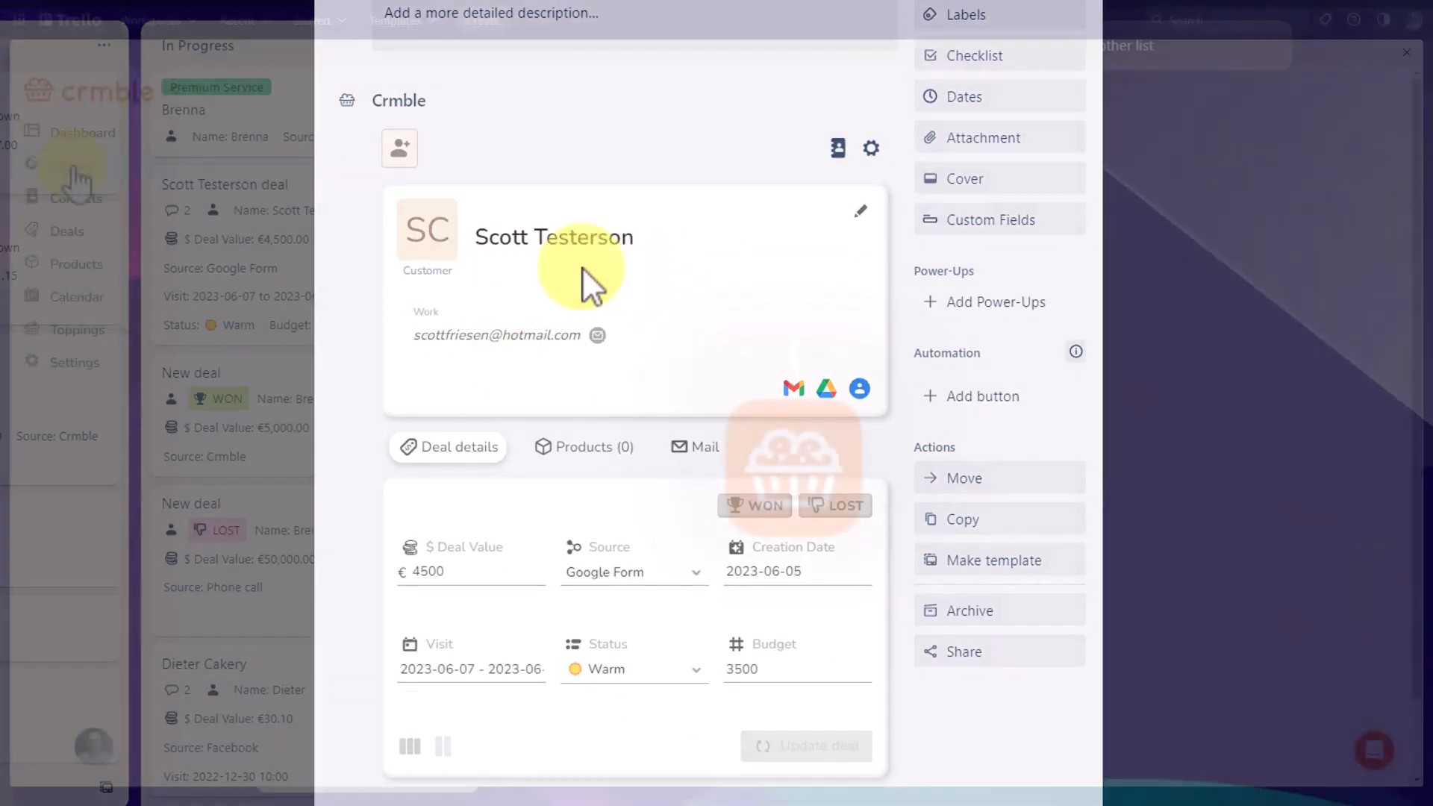
pyautogui.click(1406, 53)
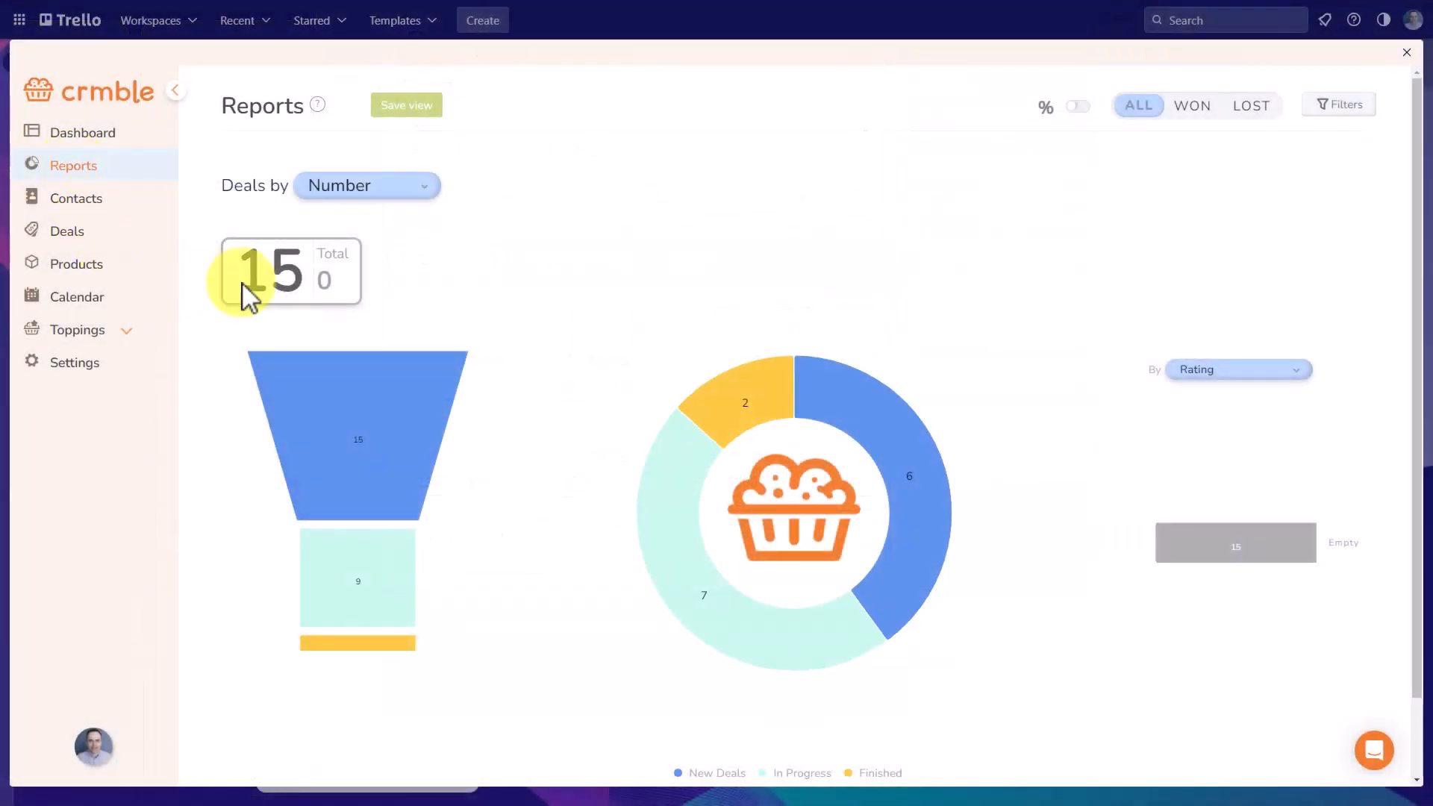
pyautogui.moveTo(528, 422)
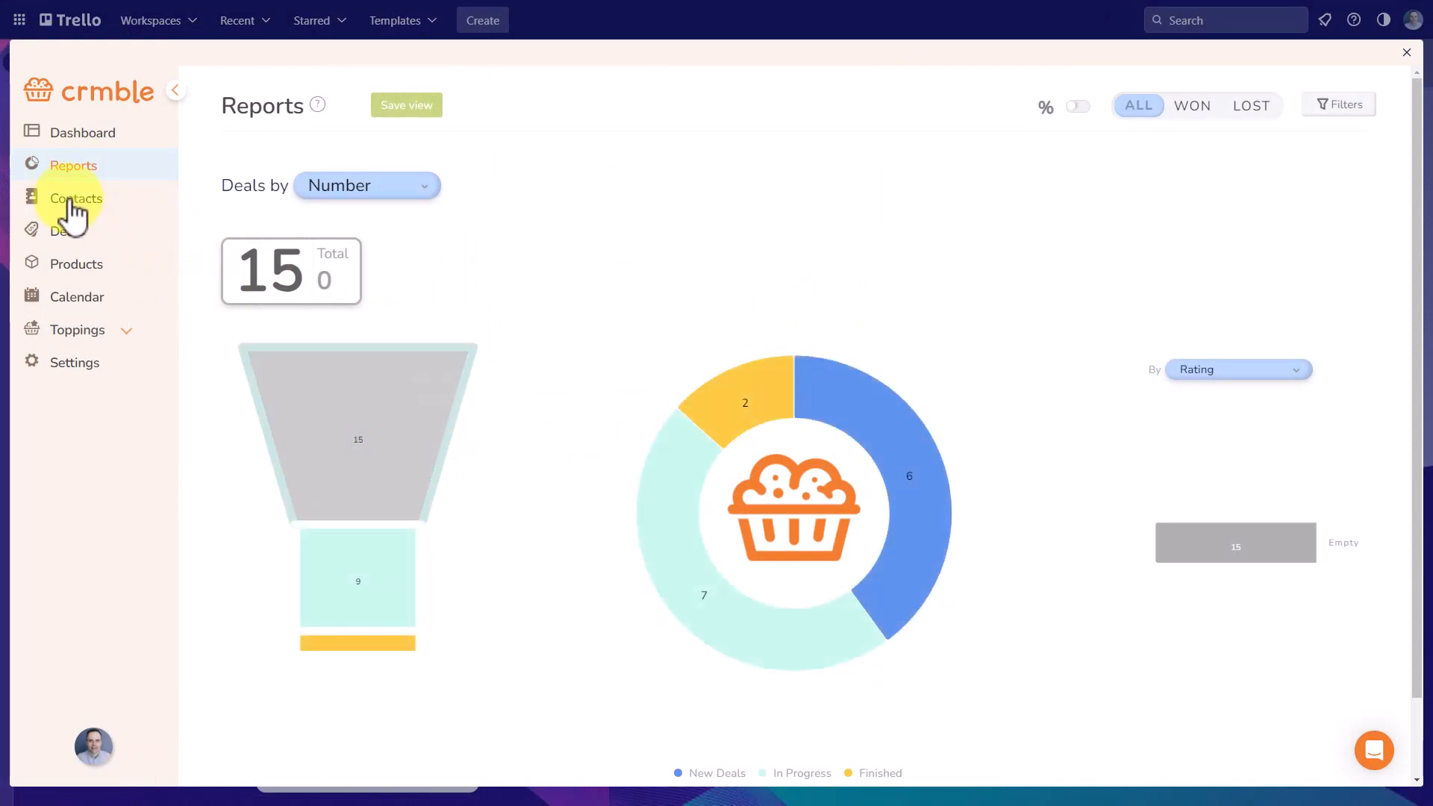
pyautogui.click(75, 197)
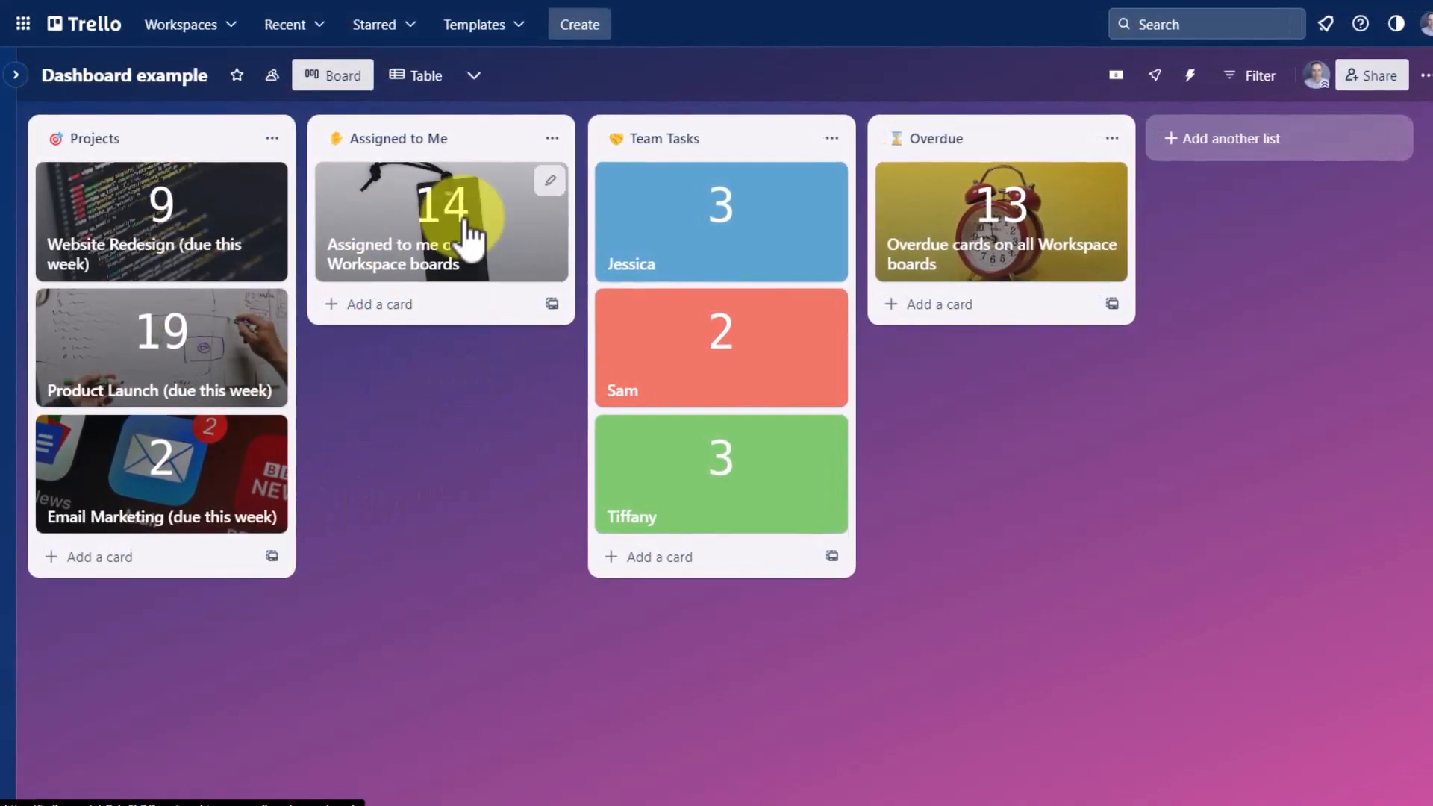
pyautogui.moveTo(455, 414)
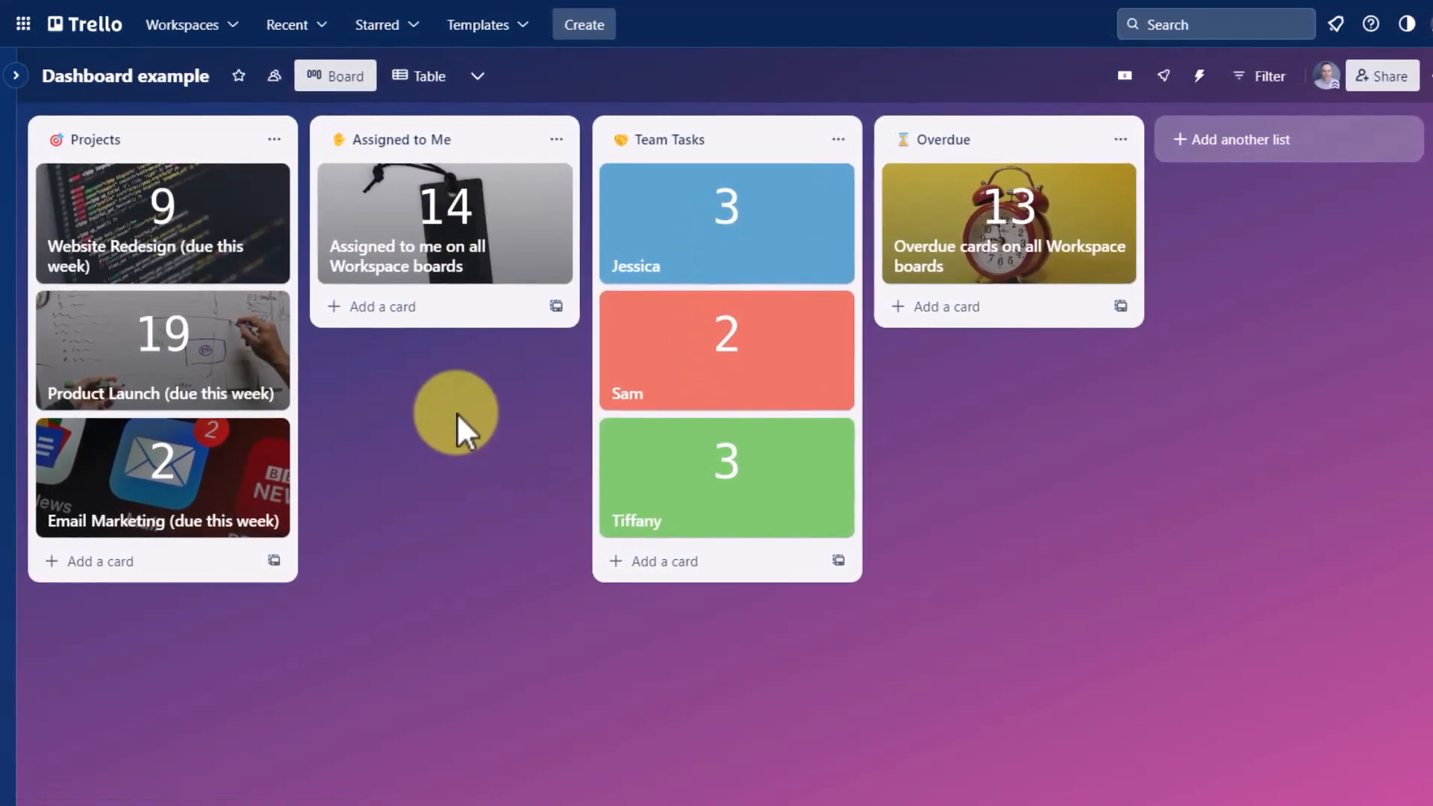
pyautogui.moveTo(517, 507)
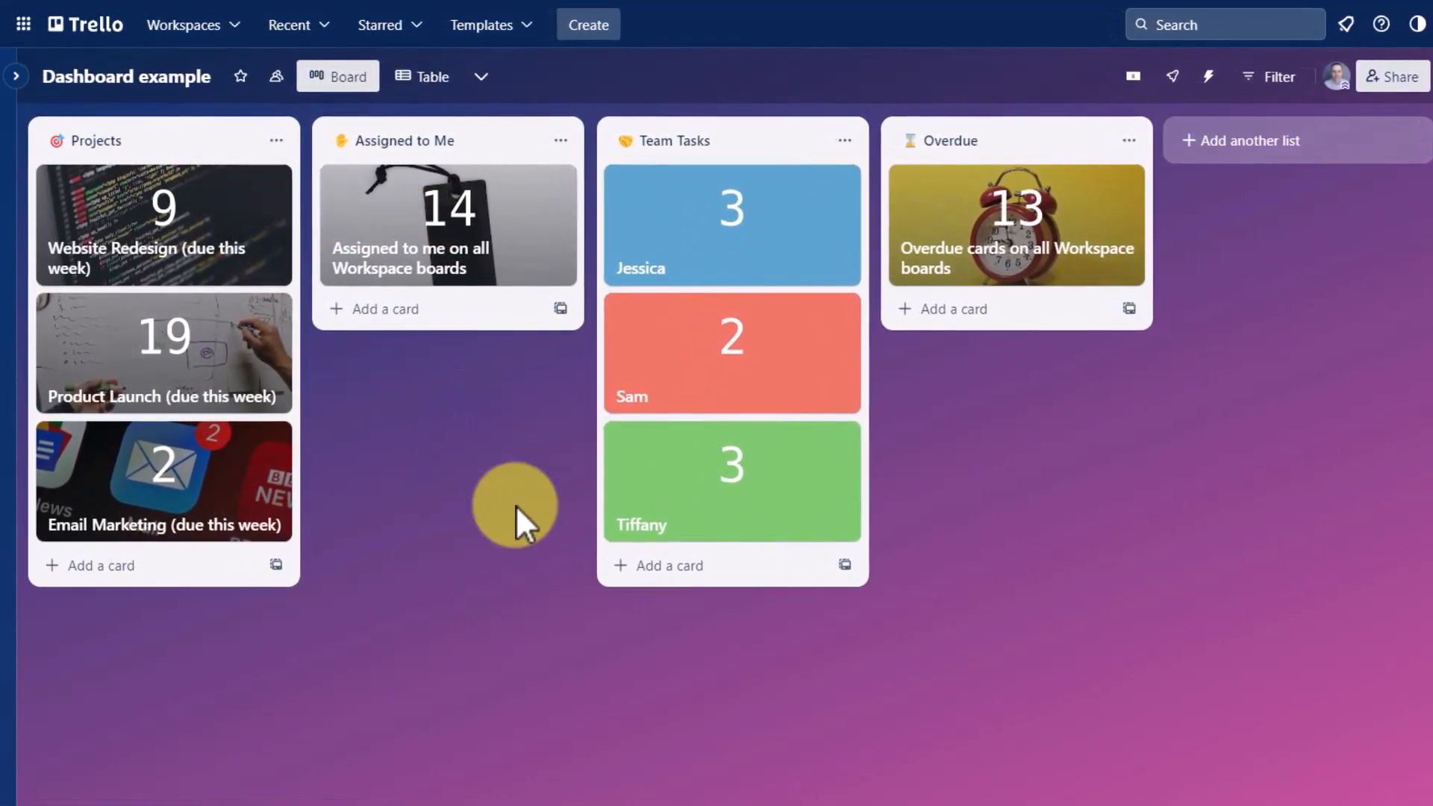
pyautogui.moveTo(443, 512)
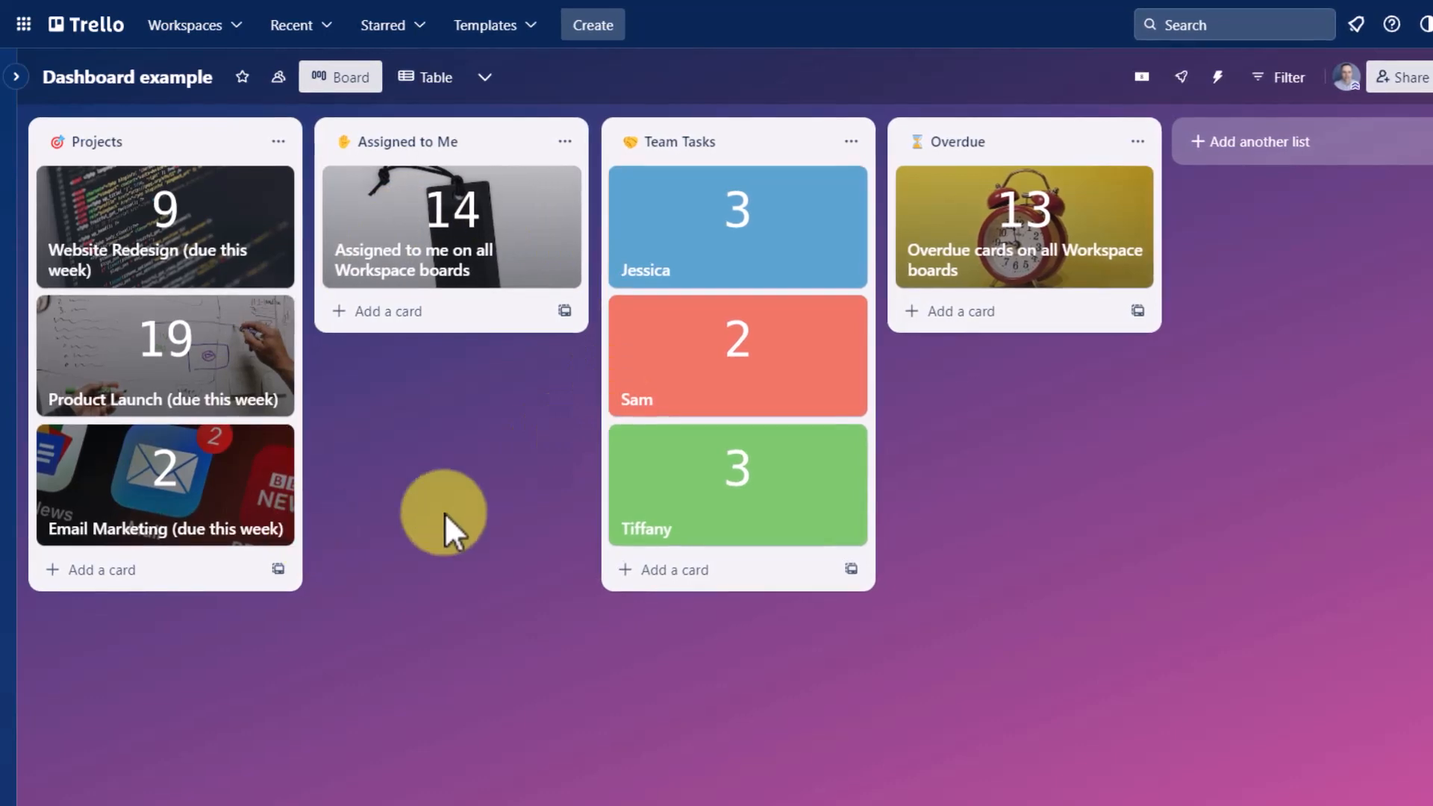
pyautogui.moveTo(973, 539)
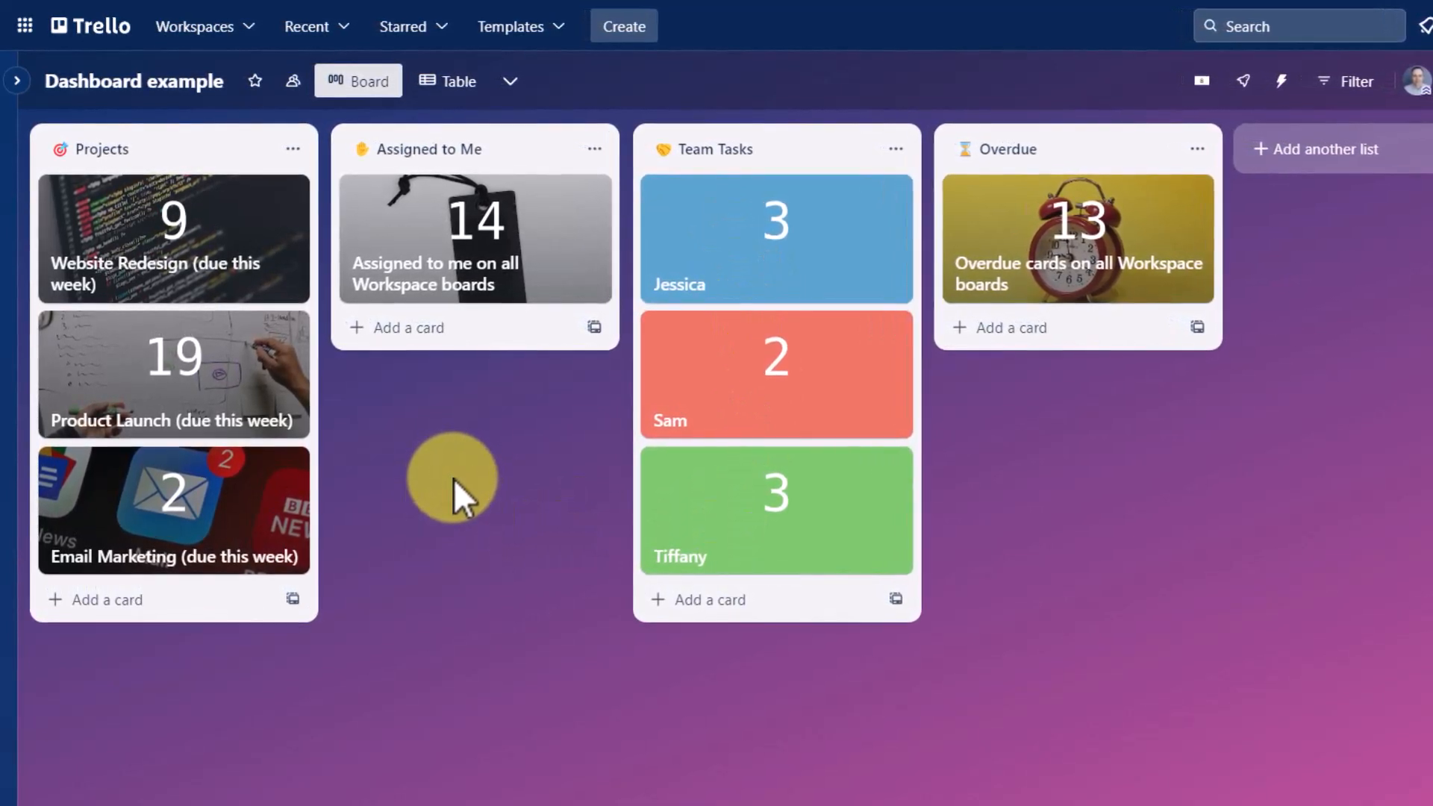
pyautogui.moveTo(925, 242)
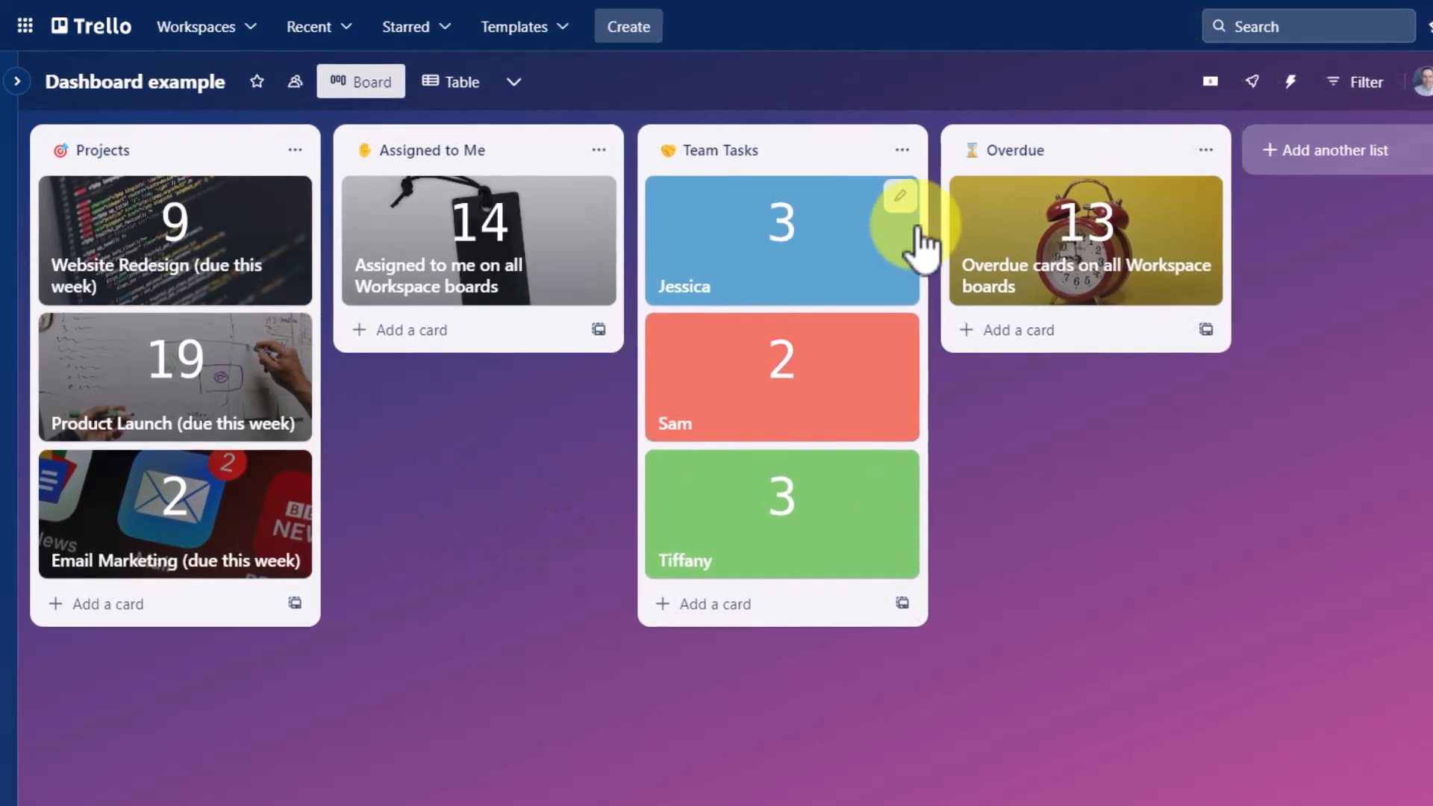
pyautogui.moveTo(1120, 379)
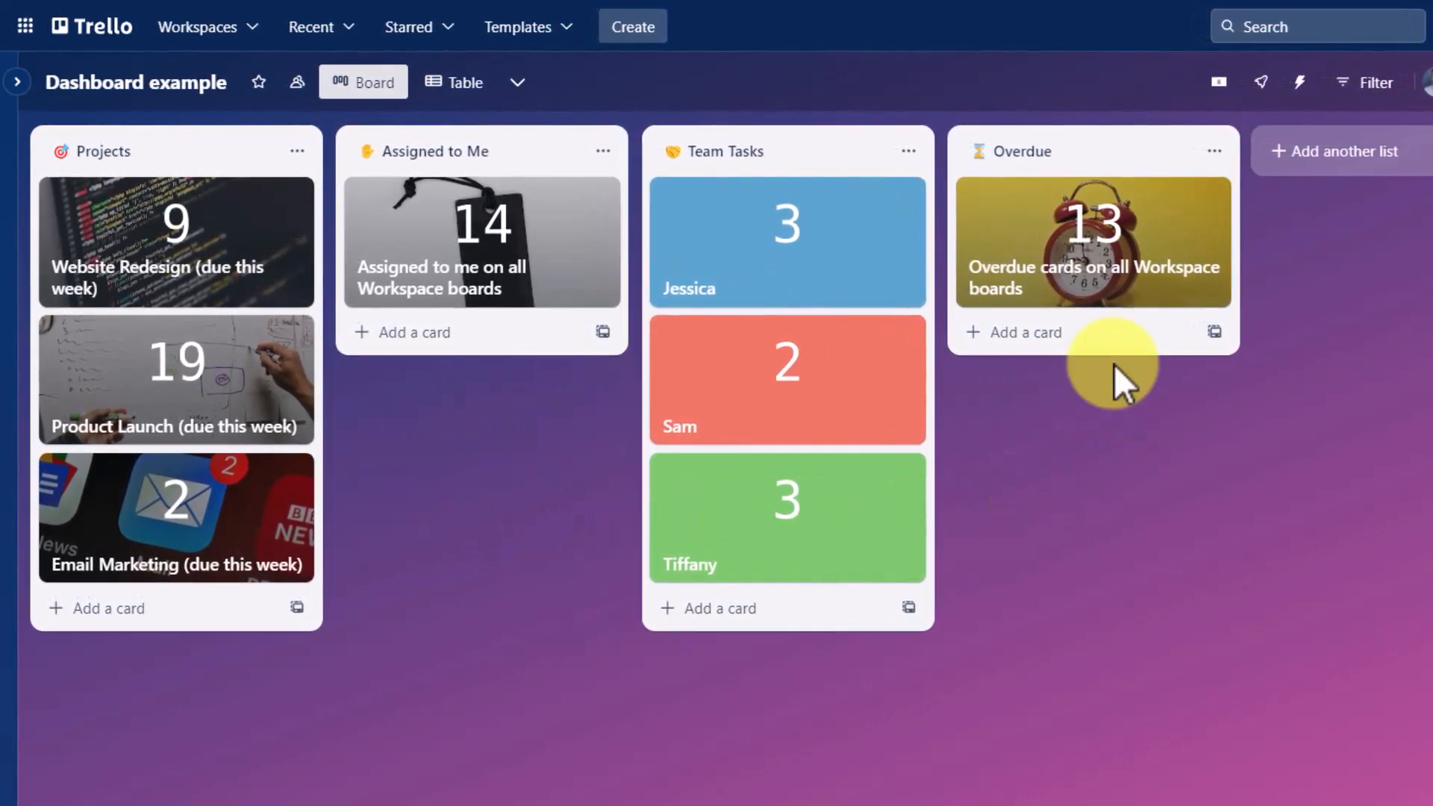
pyautogui.moveTo(461, 508)
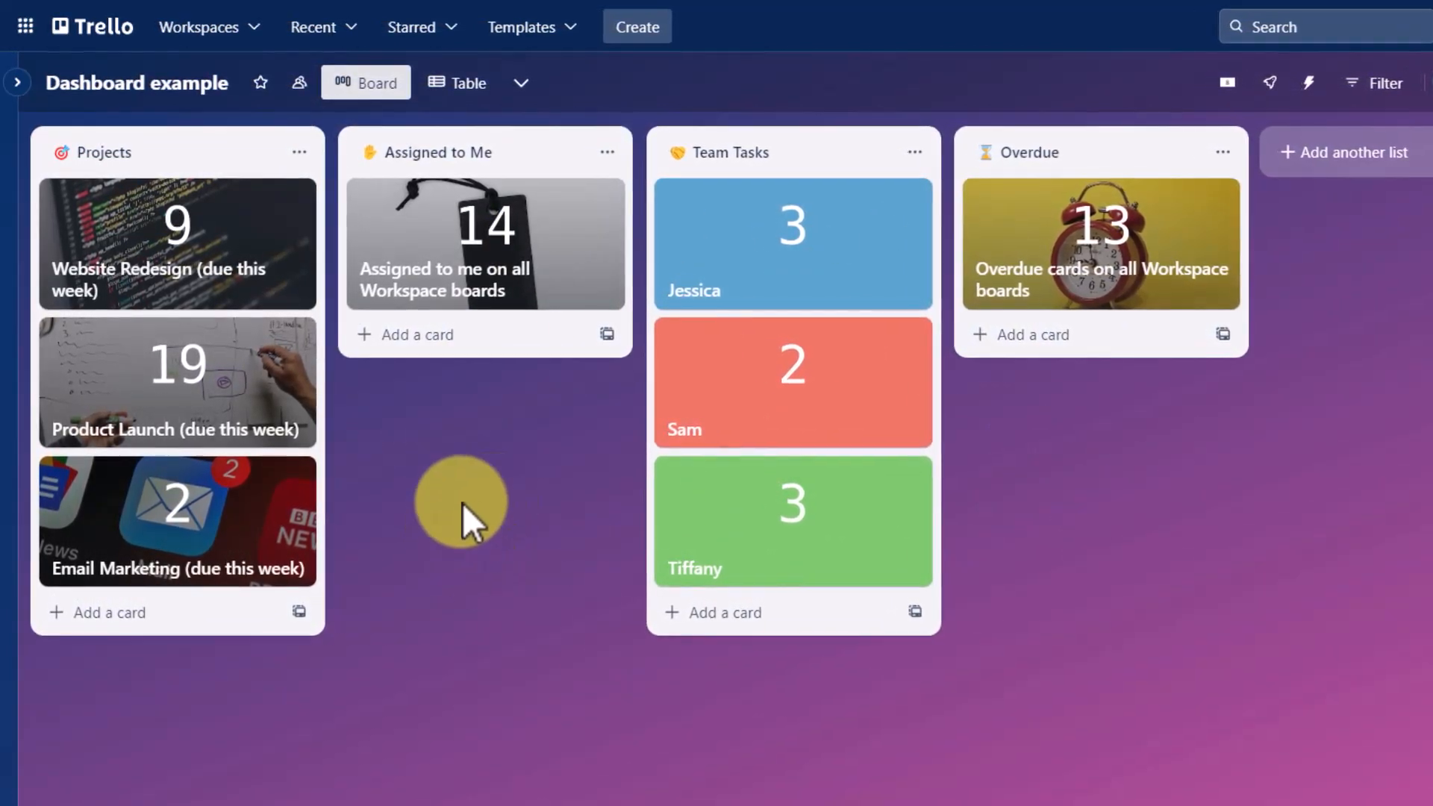
pyautogui.moveTo(430, 444)
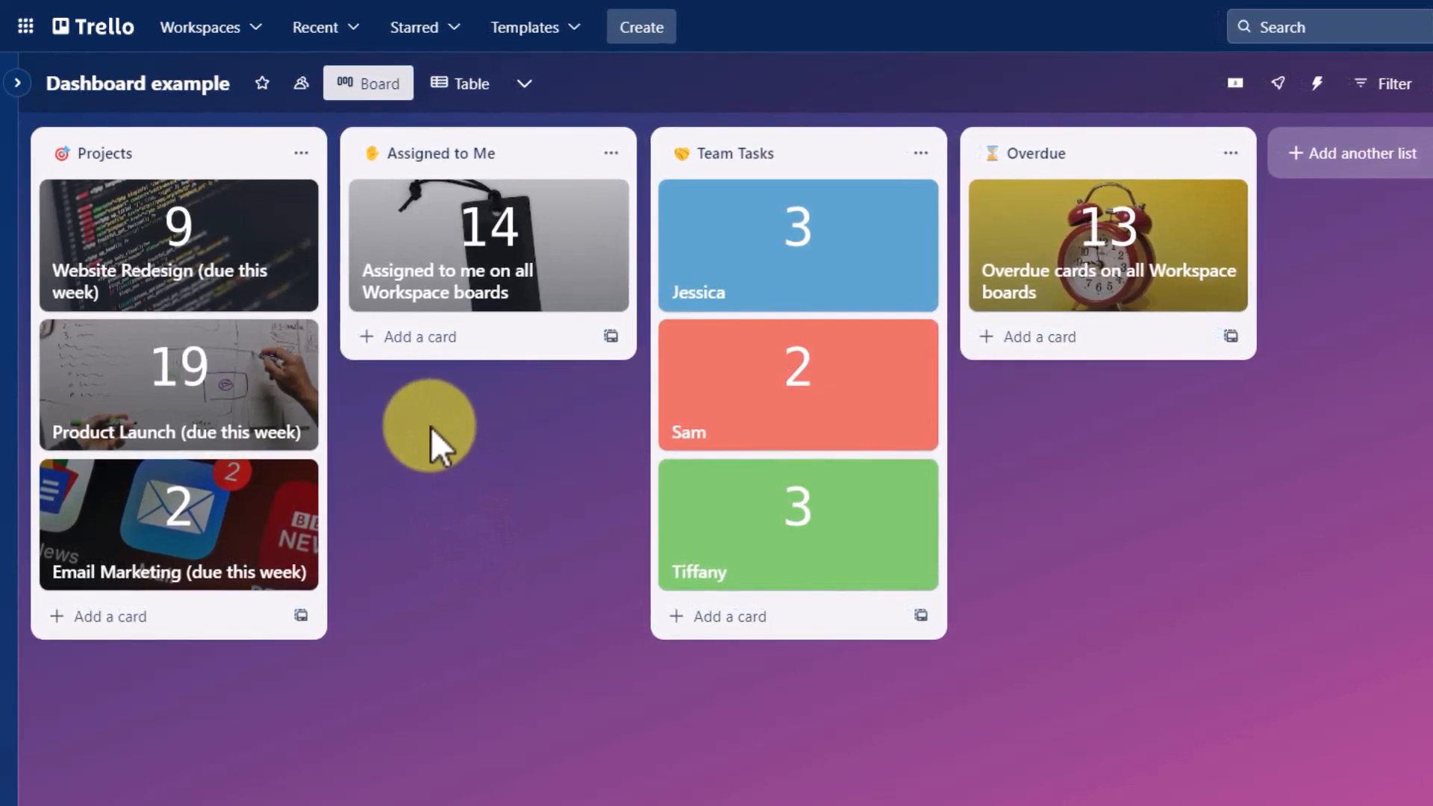
pyautogui.moveTo(658, 366)
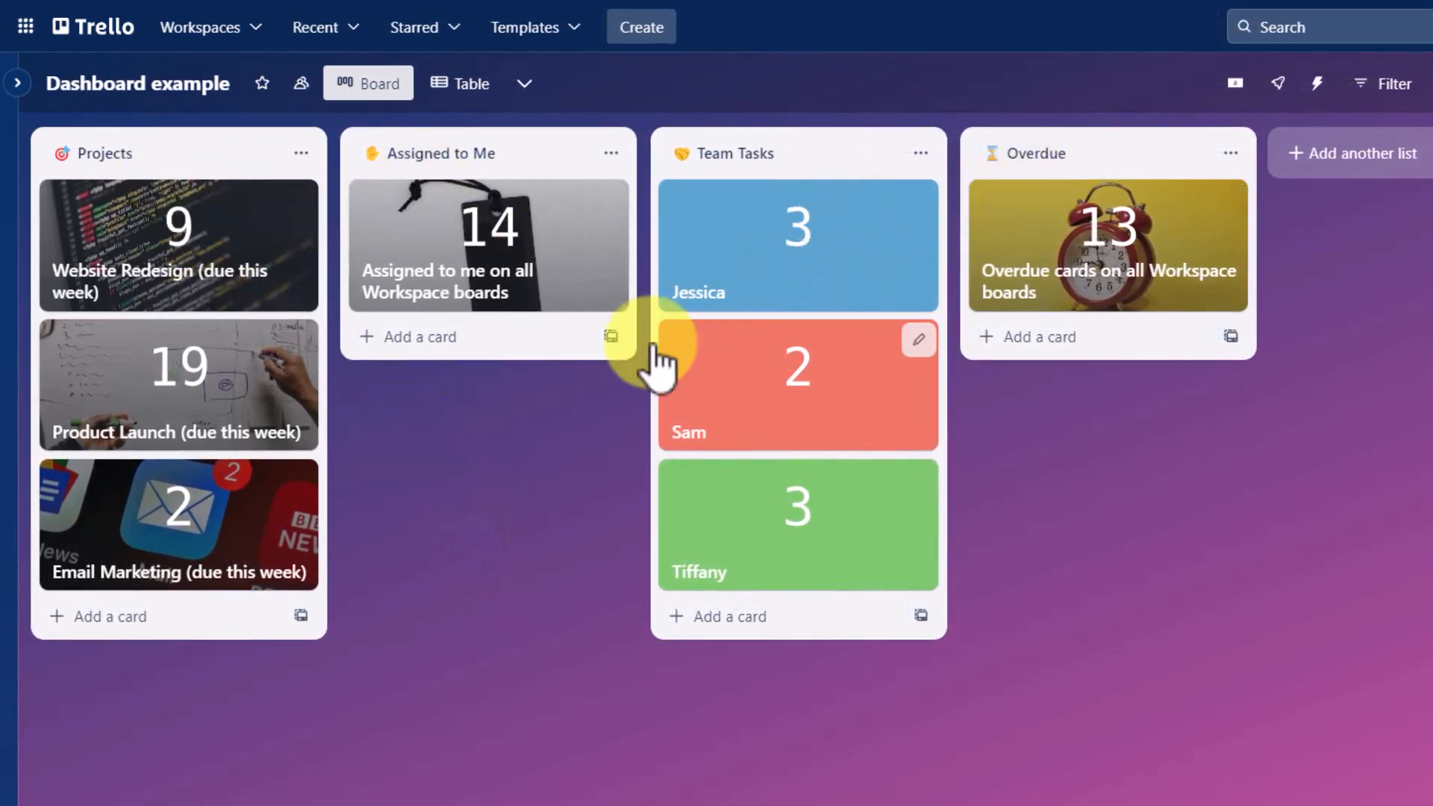
pyautogui.moveTo(521, 173)
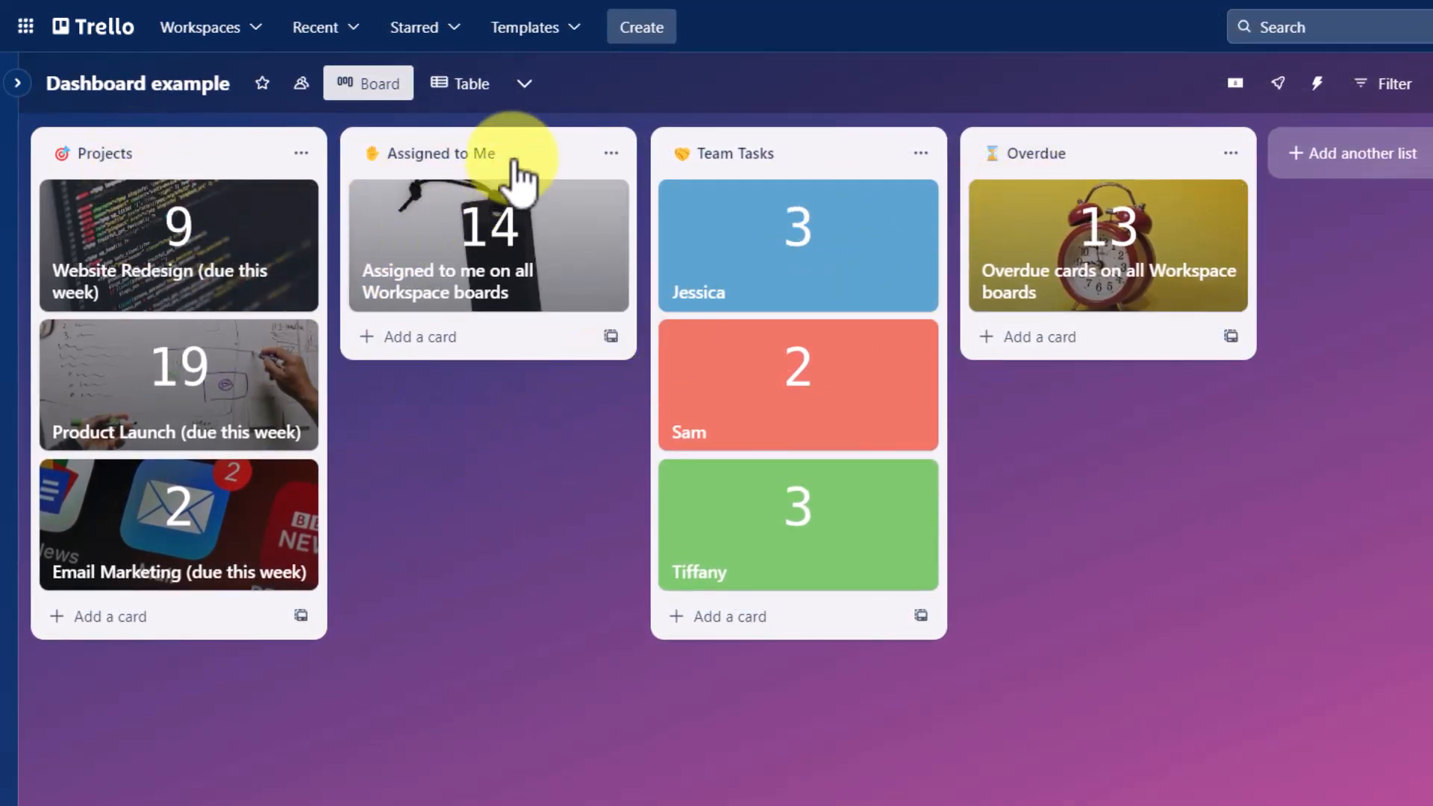
pyautogui.moveTo(1124, 177)
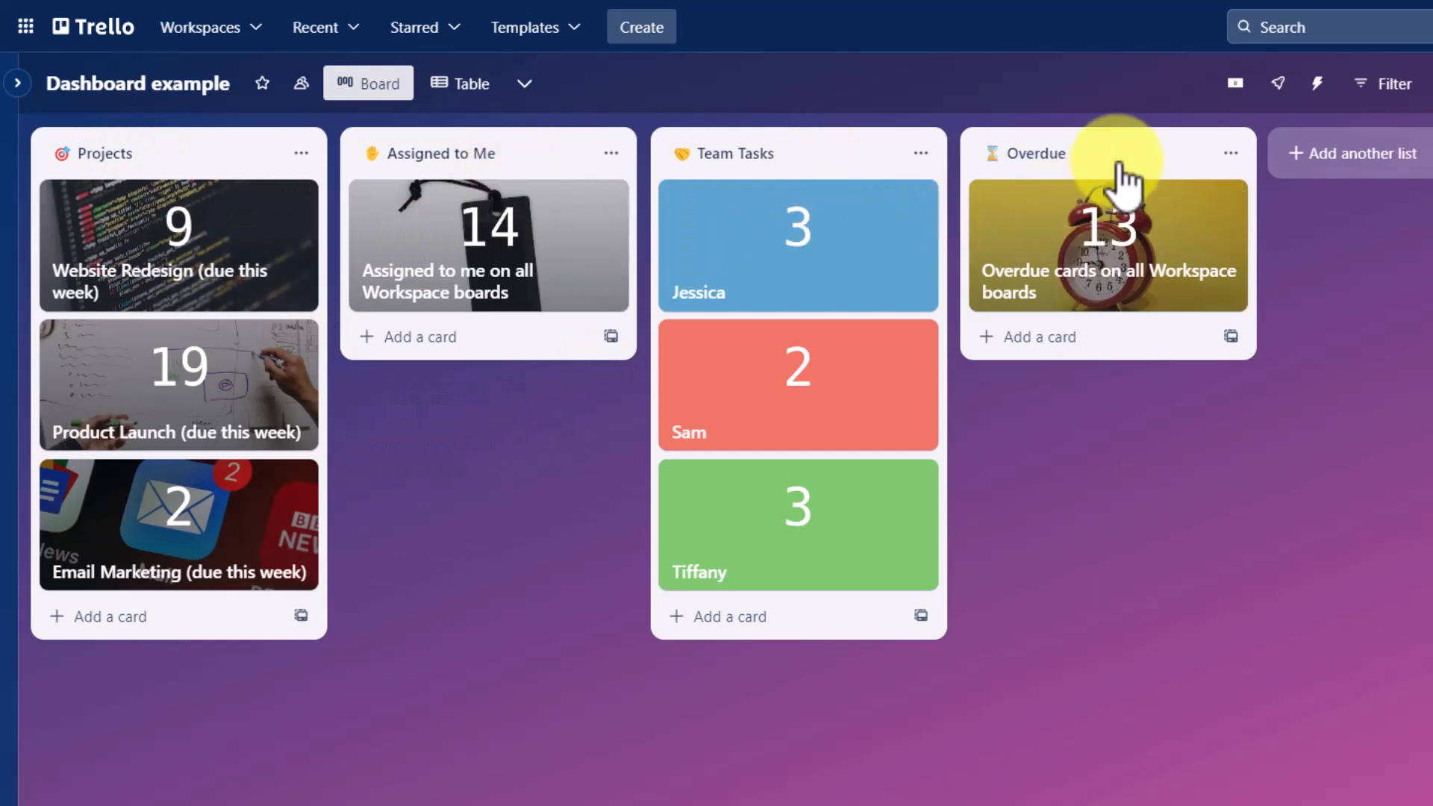
pyautogui.moveTo(1088, 521)
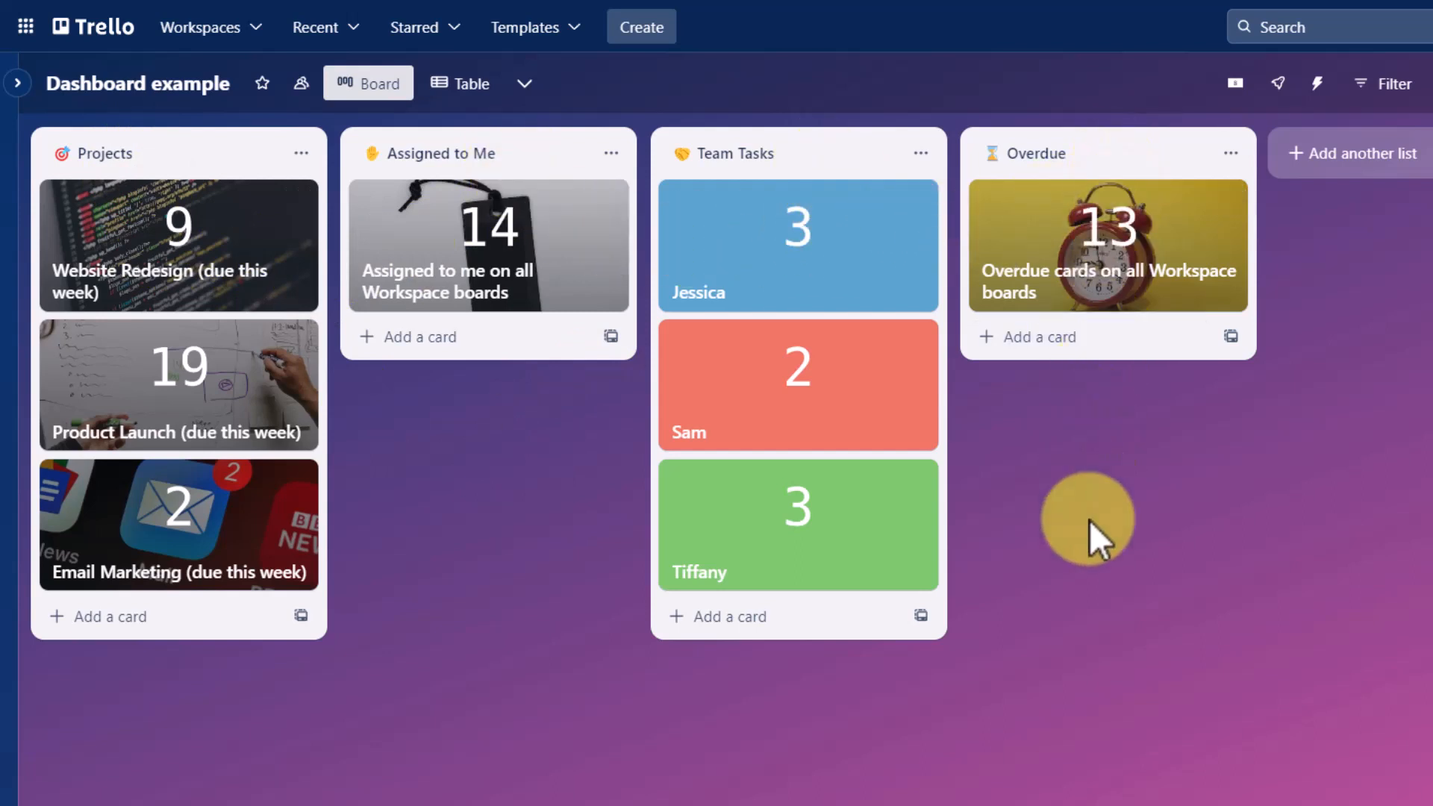
pyautogui.moveTo(211, 320)
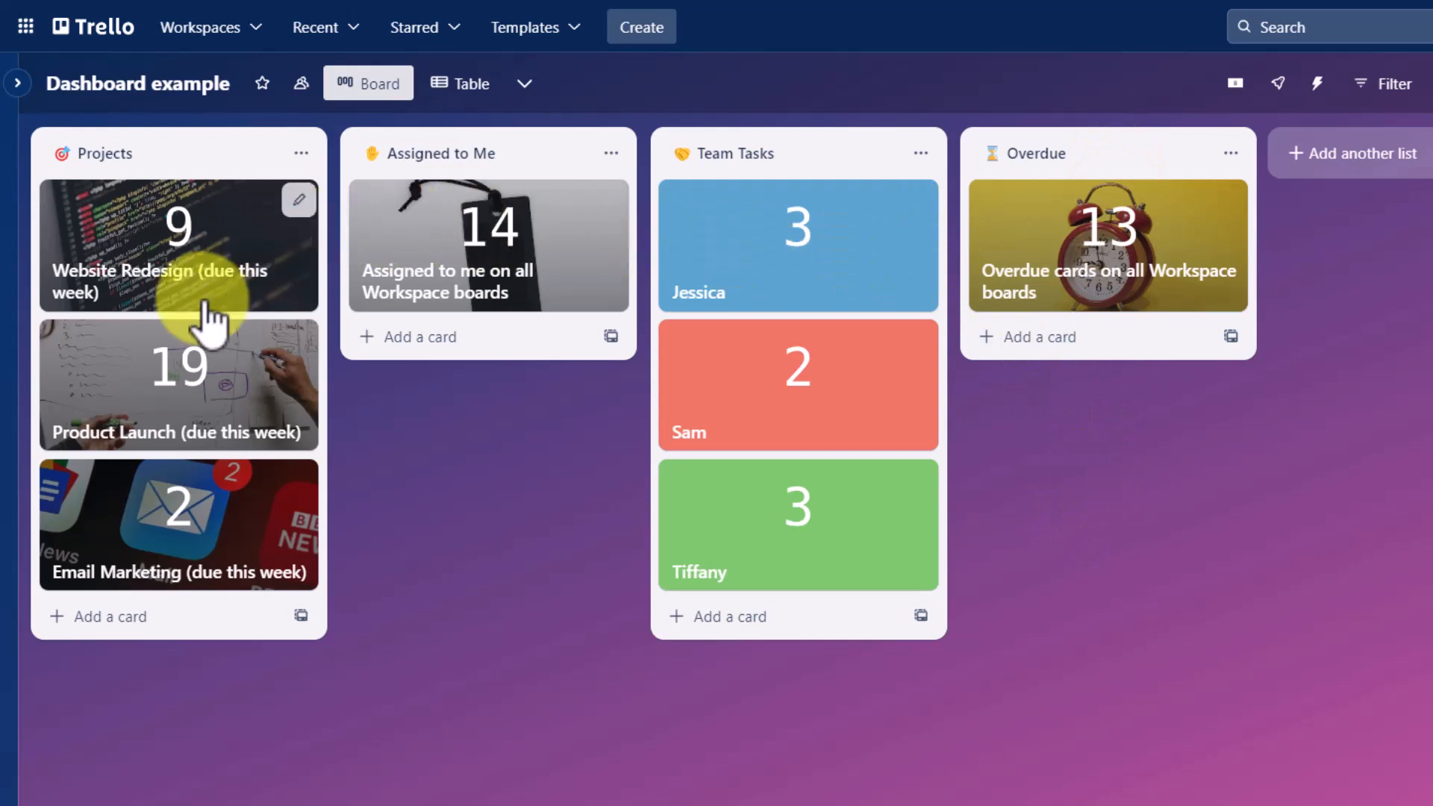
pyautogui.moveTo(569, 546)
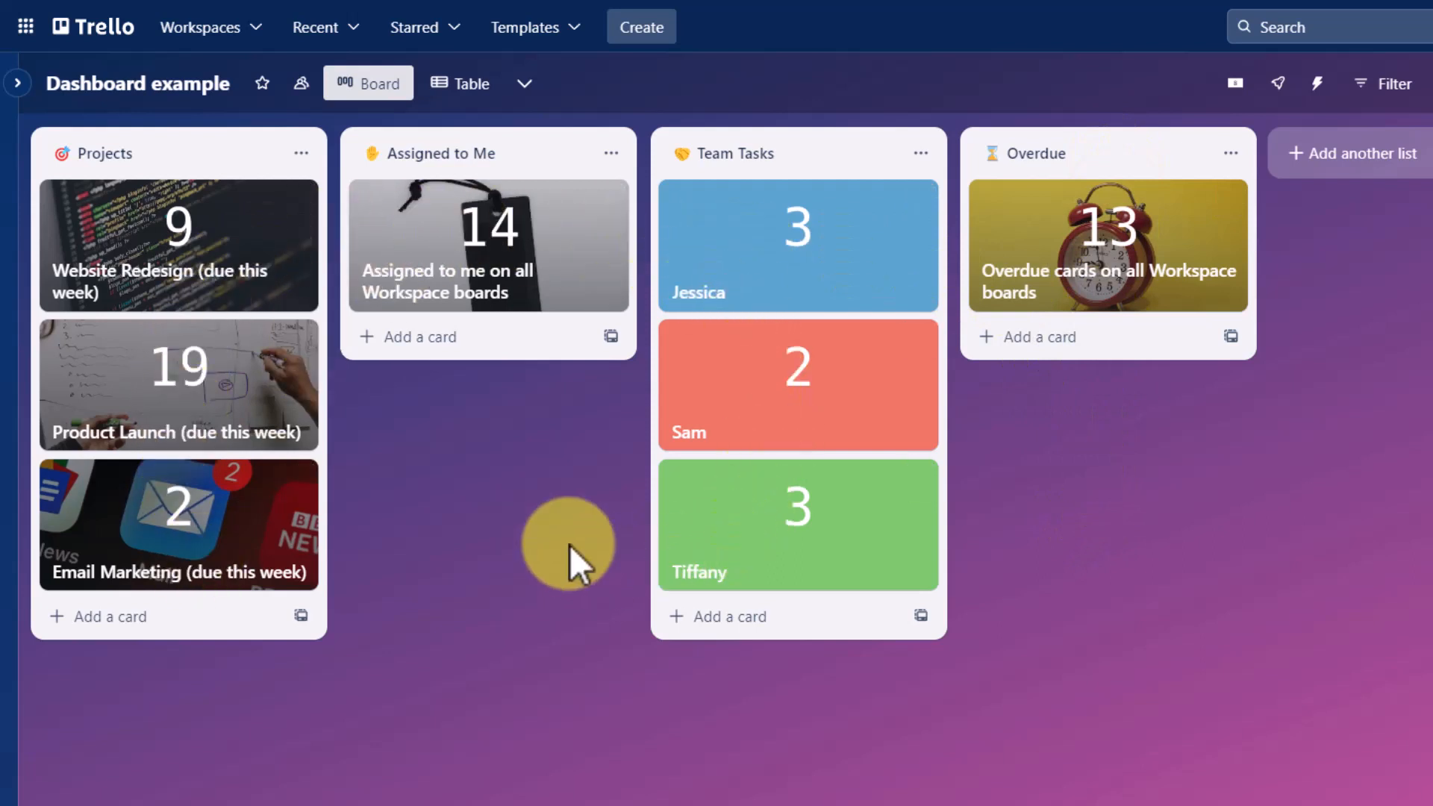
pyautogui.moveTo(466, 479)
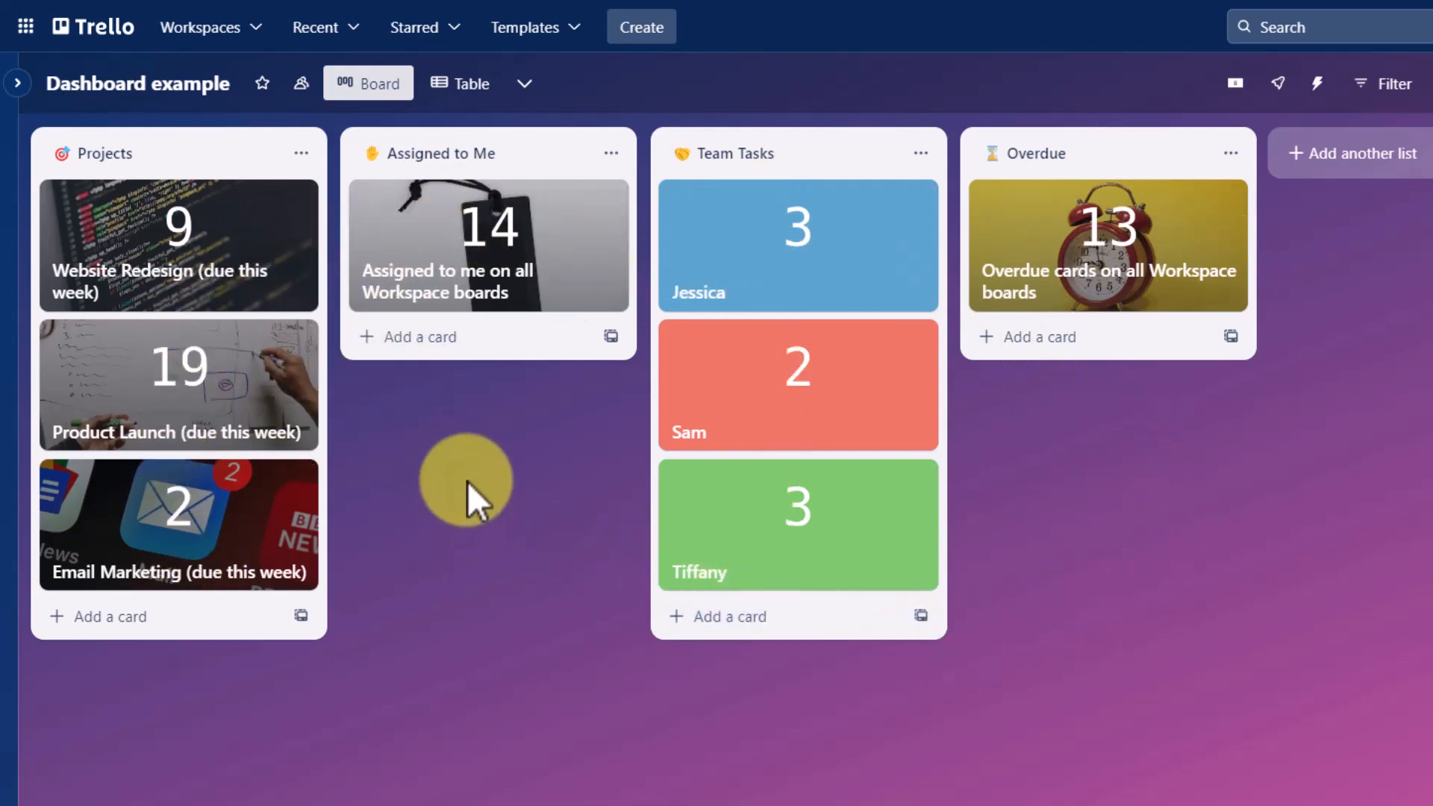
pyautogui.moveTo(490, 462)
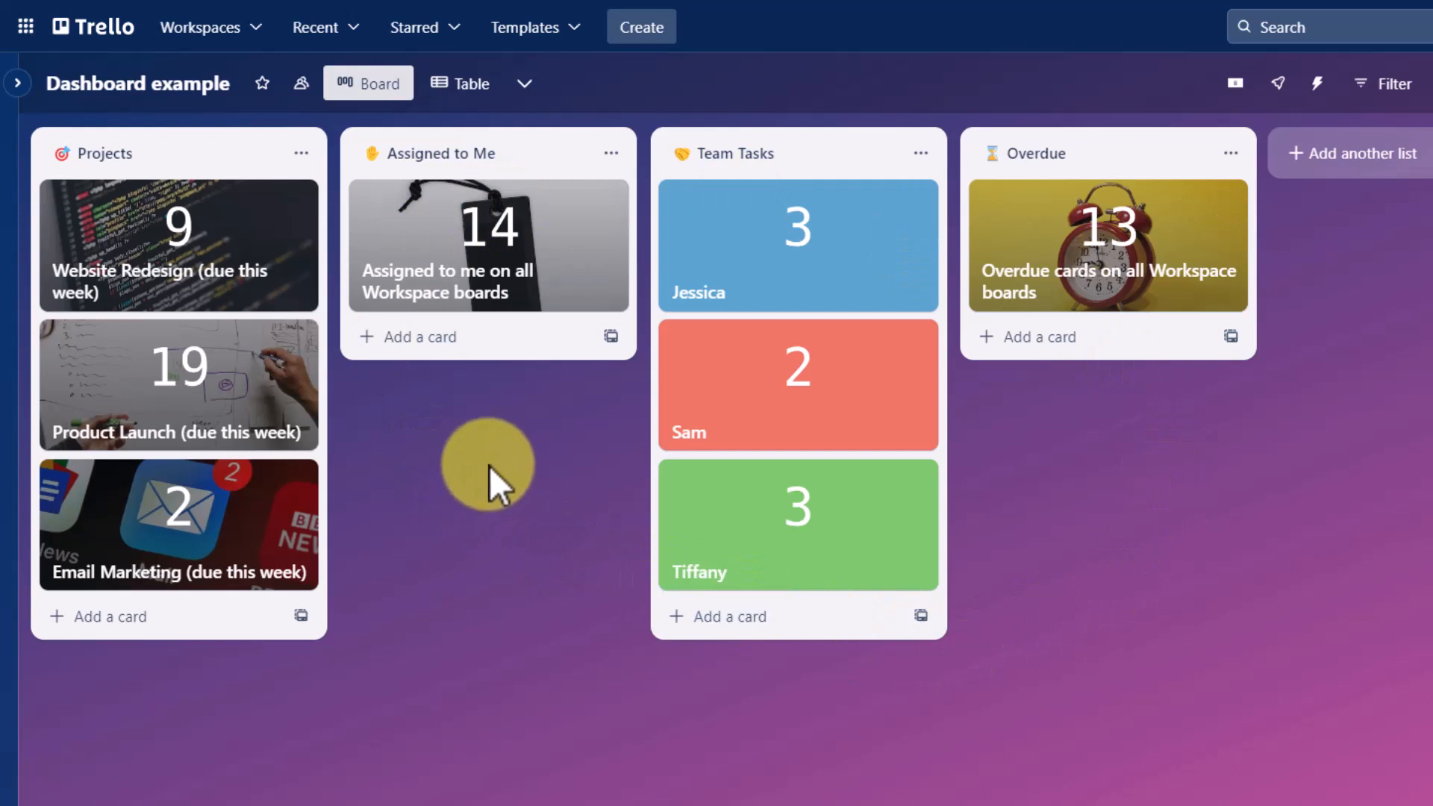
pyautogui.moveTo(496, 489)
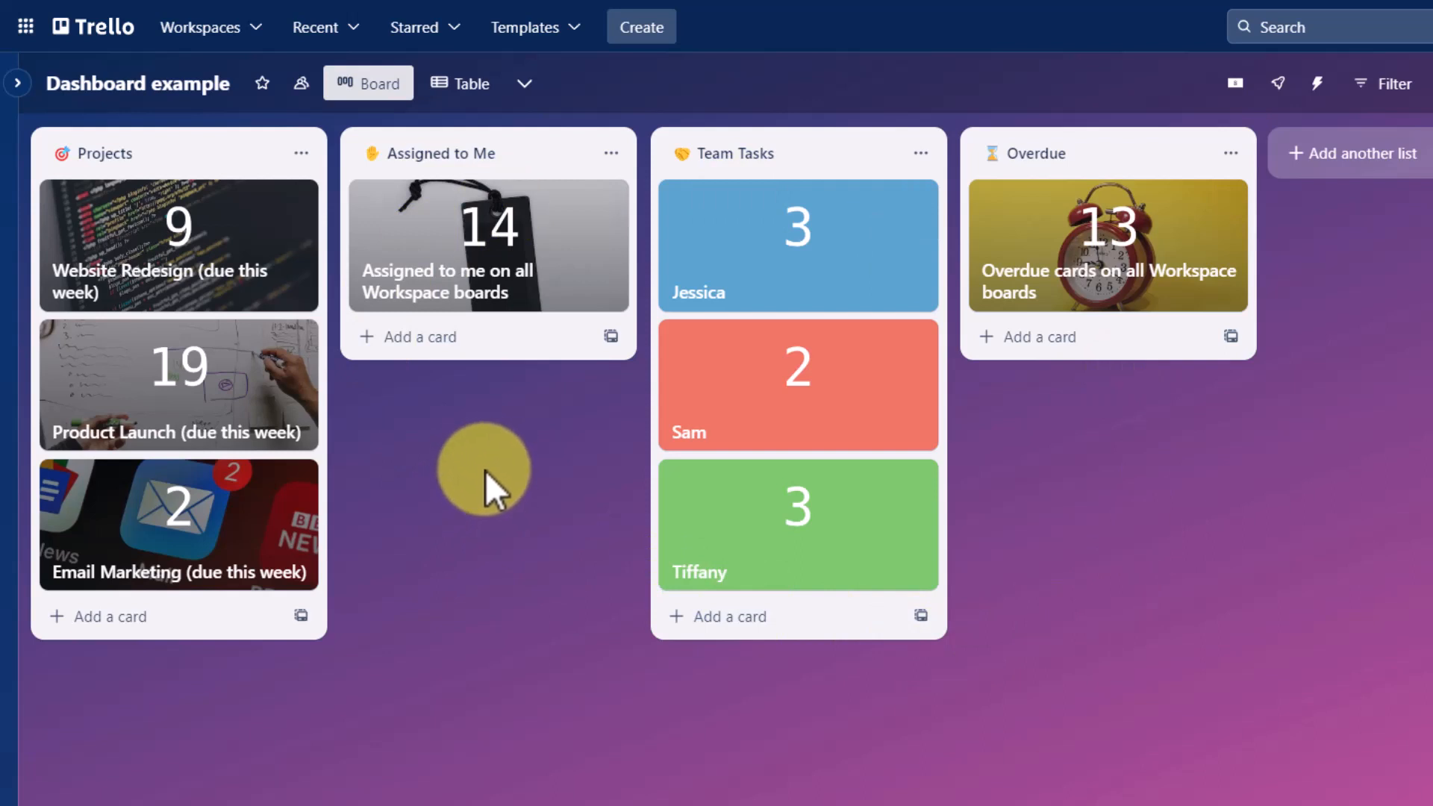
pyautogui.moveTo(443, 494)
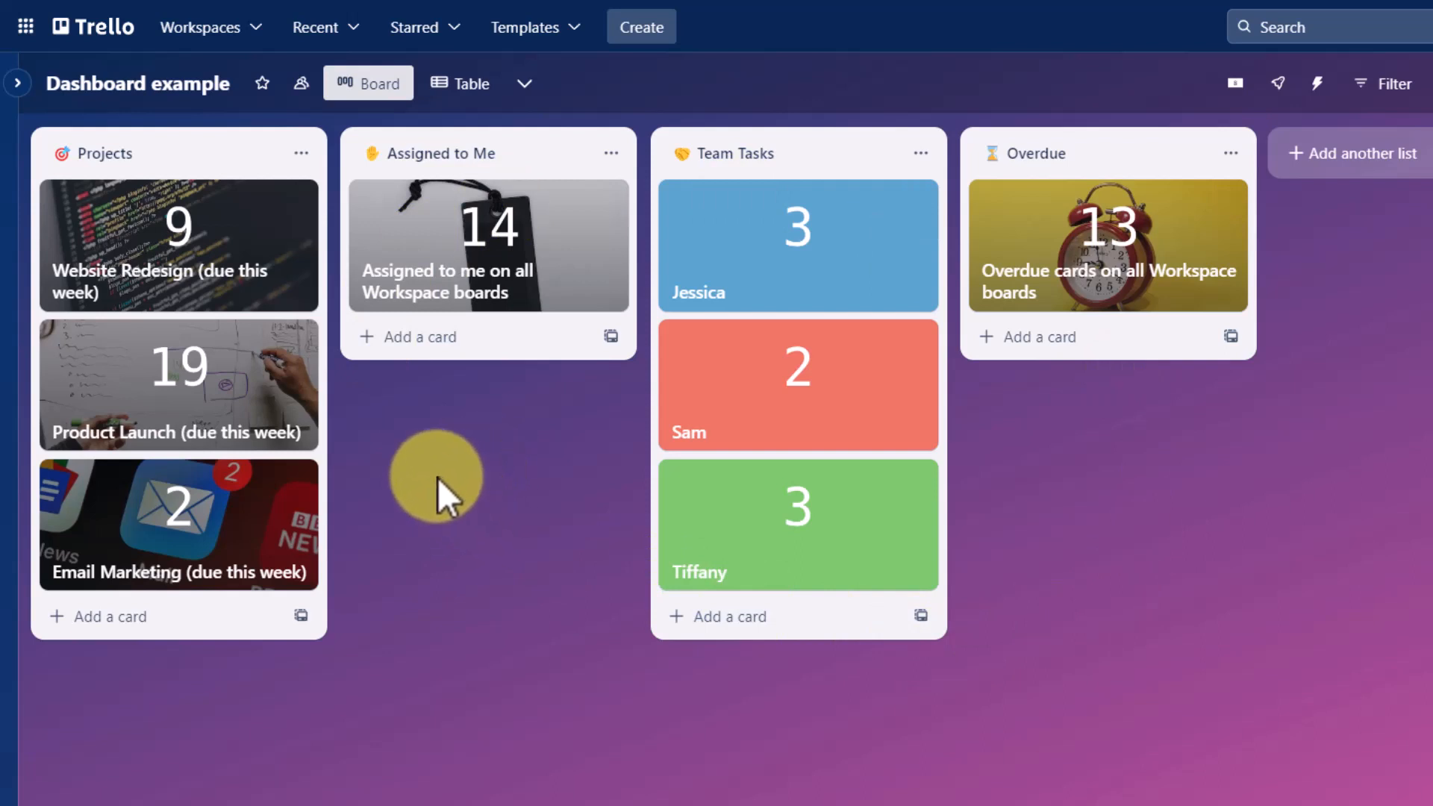
pyautogui.moveTo(435, 434)
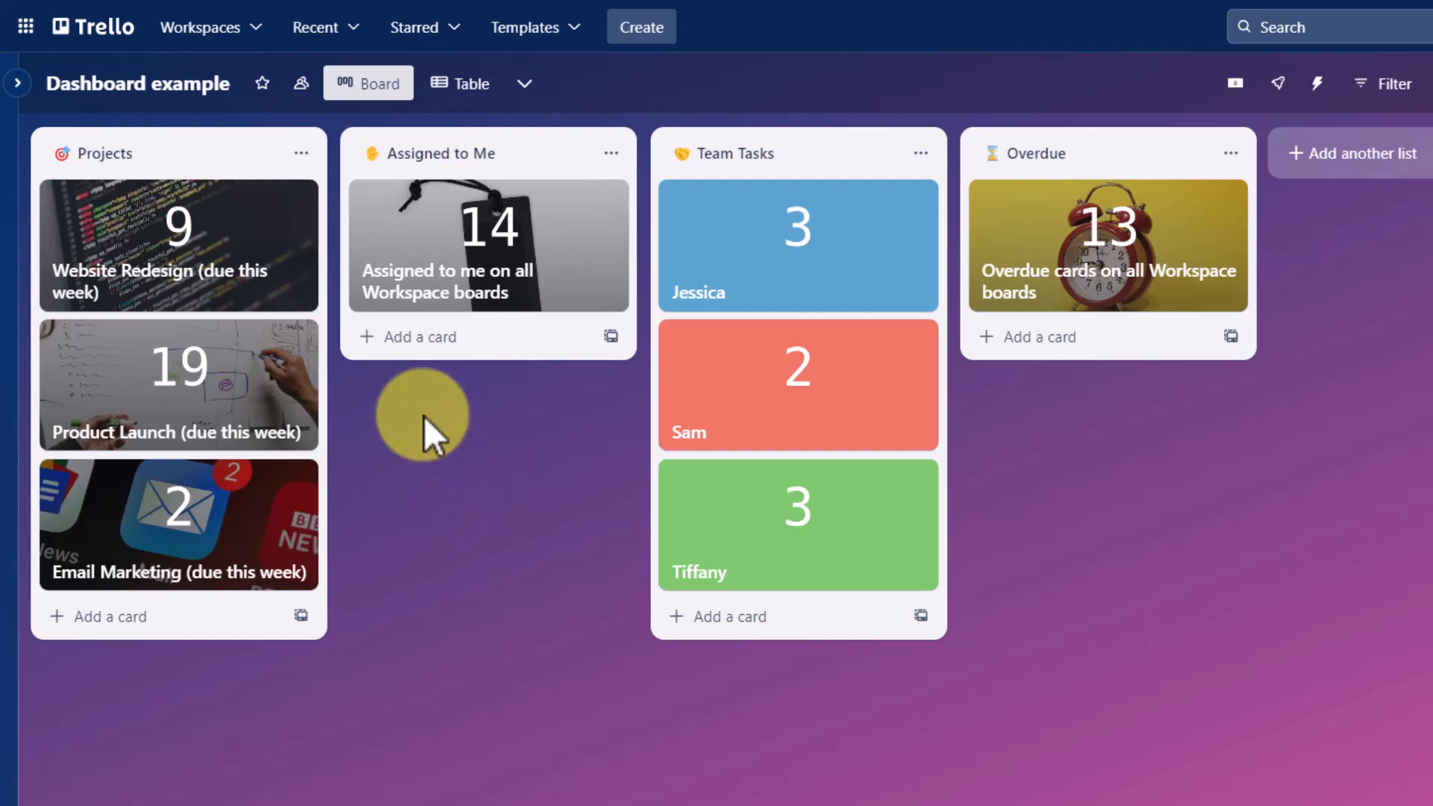
pyautogui.moveTo(500, 535)
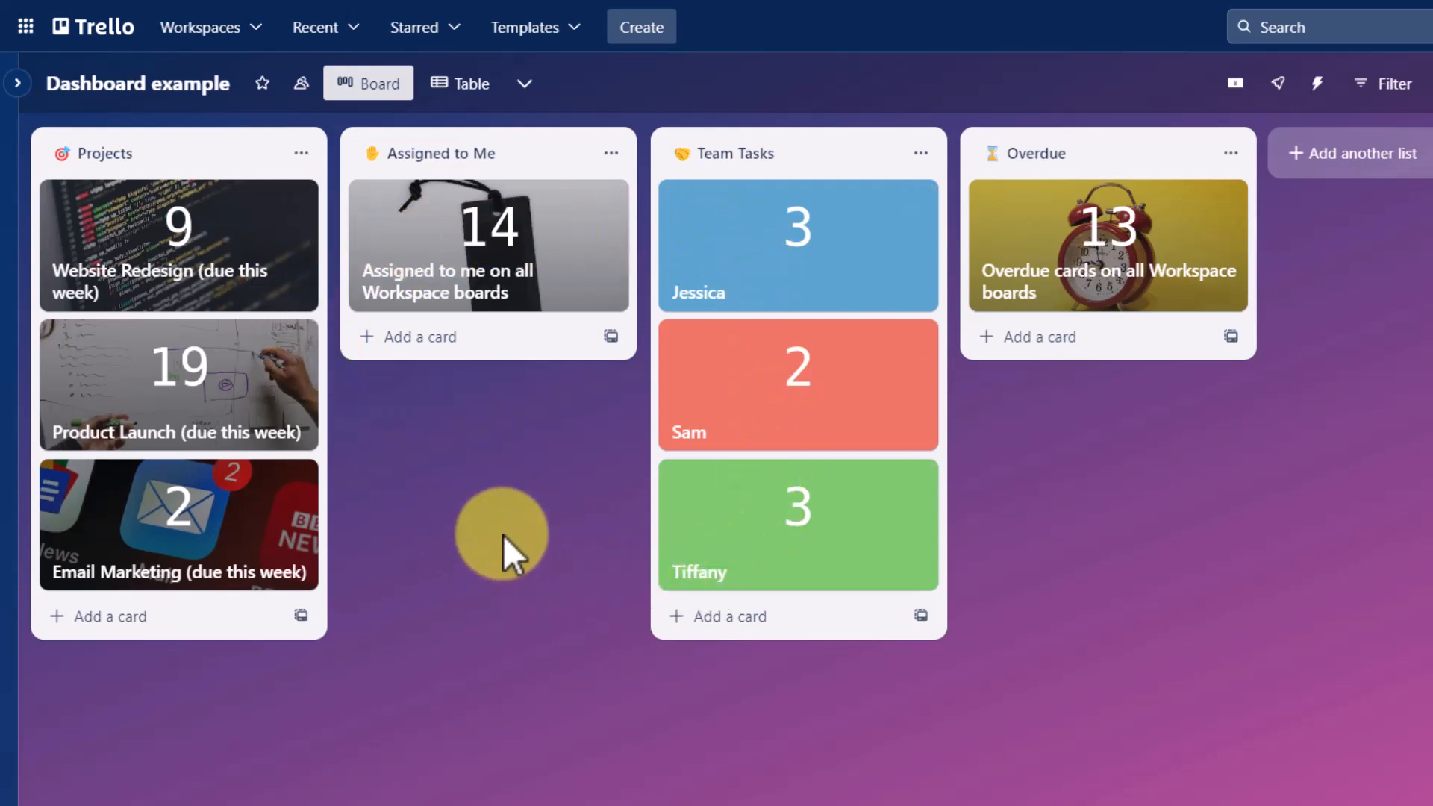
pyautogui.moveTo(211, 484)
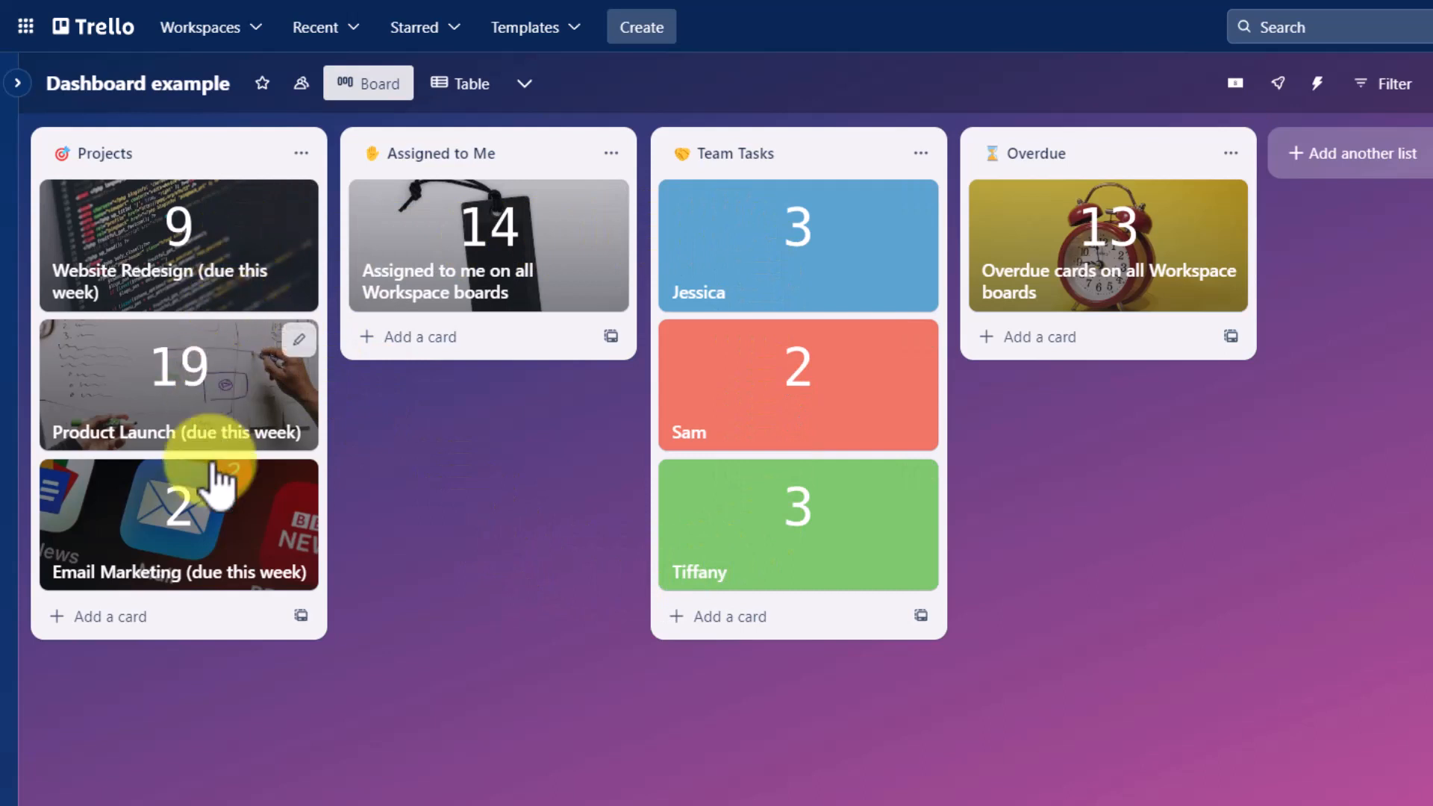
pyautogui.moveTo(227, 246)
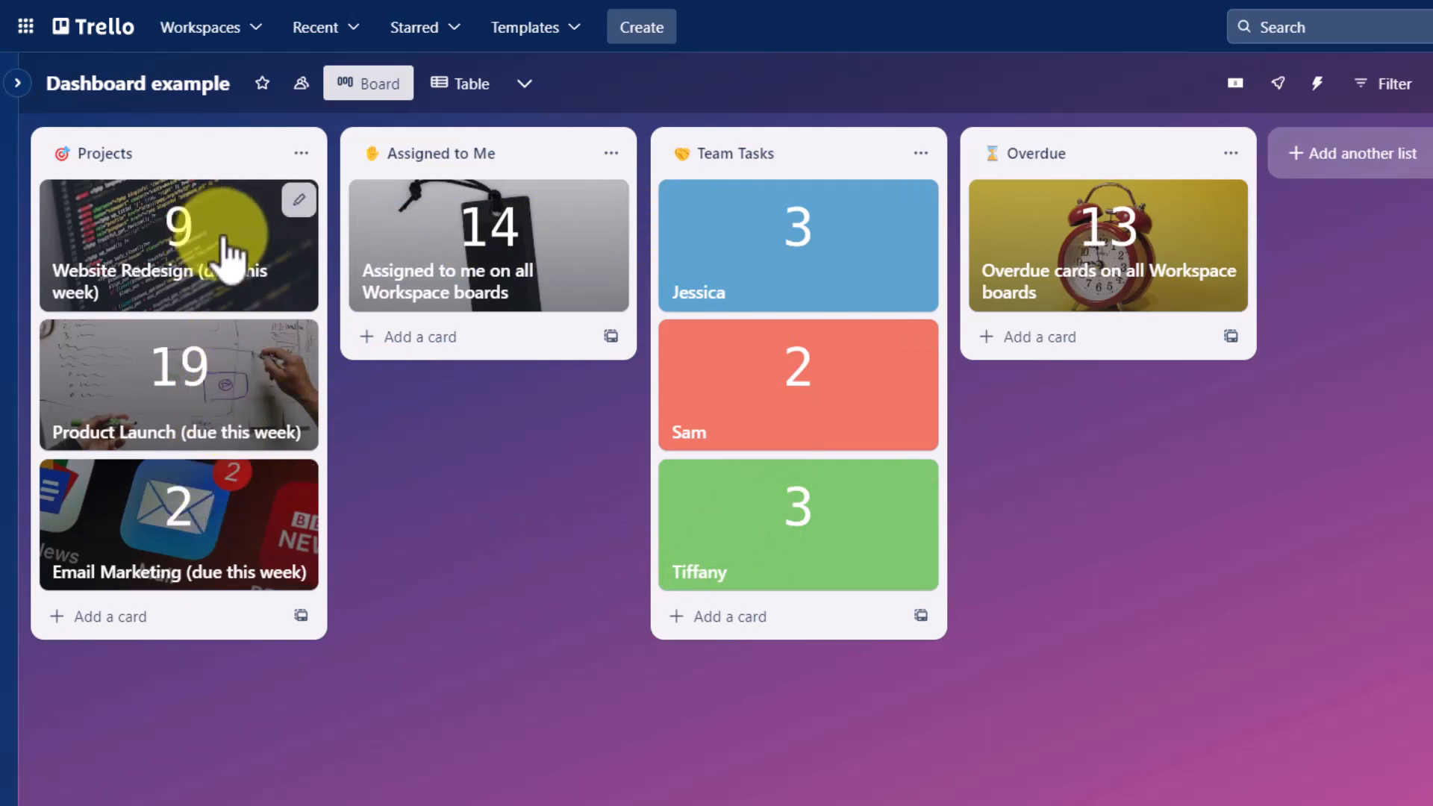
pyautogui.moveTo(236, 378)
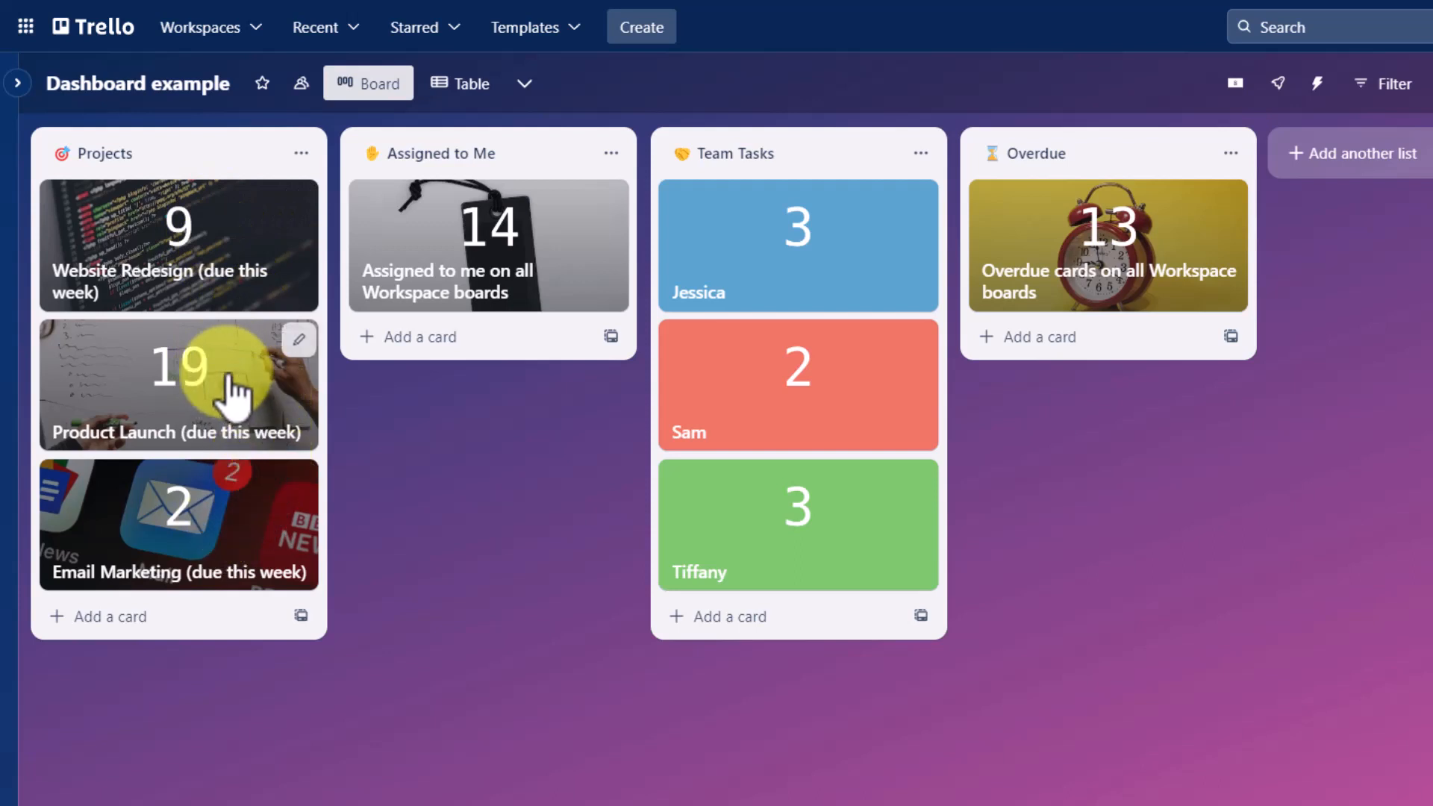
pyautogui.moveTo(345, 400)
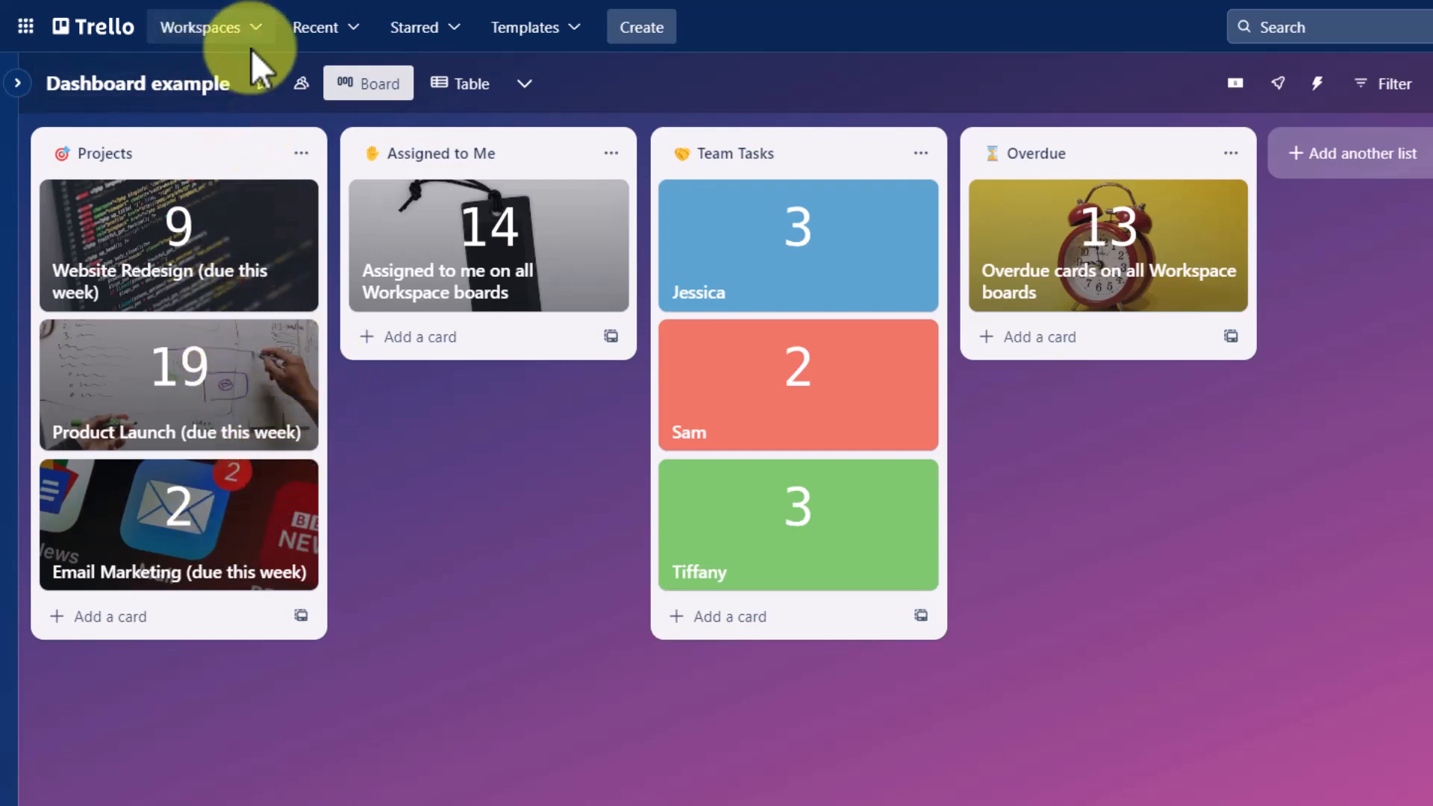
pyautogui.moveTo(327, 27)
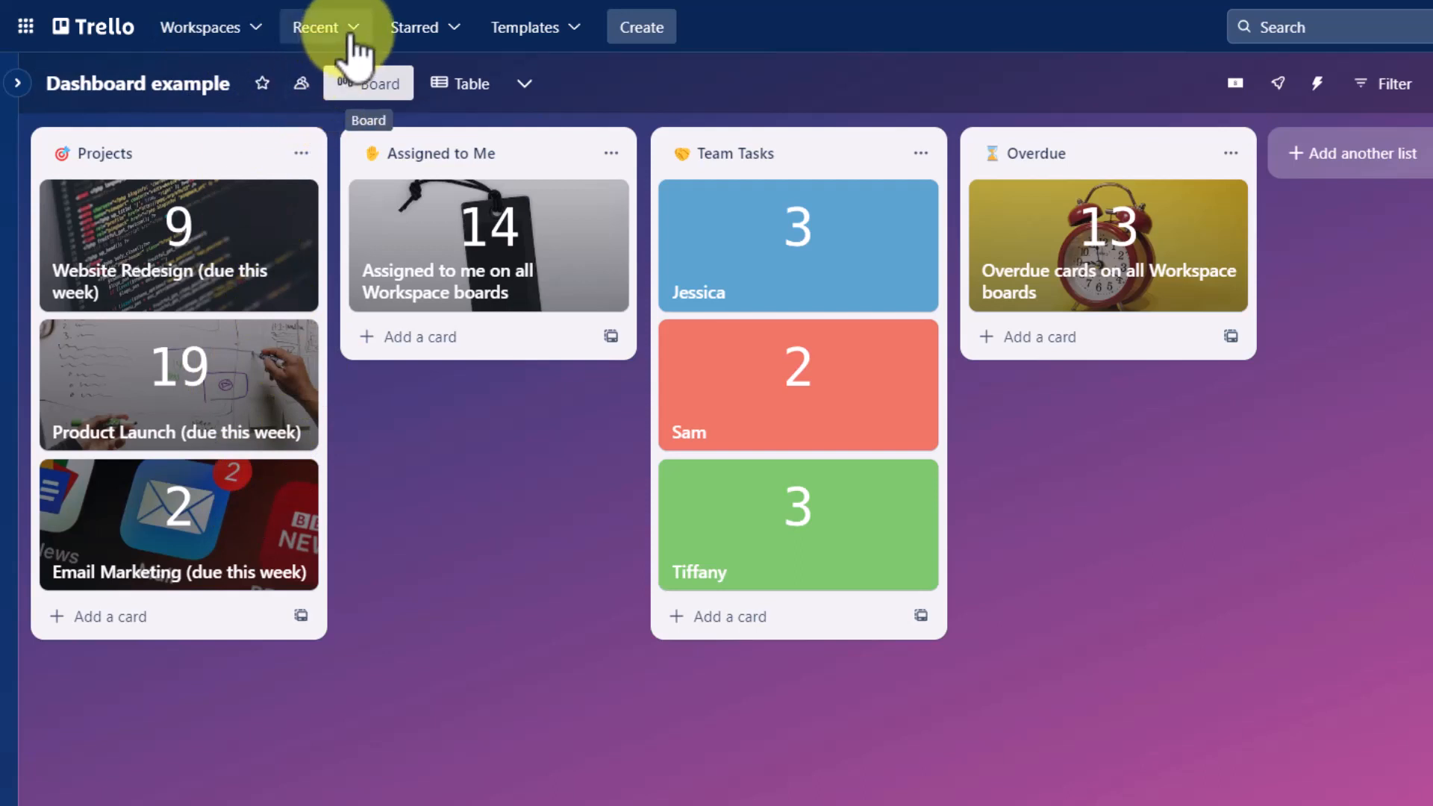
pyautogui.click(316, 27)
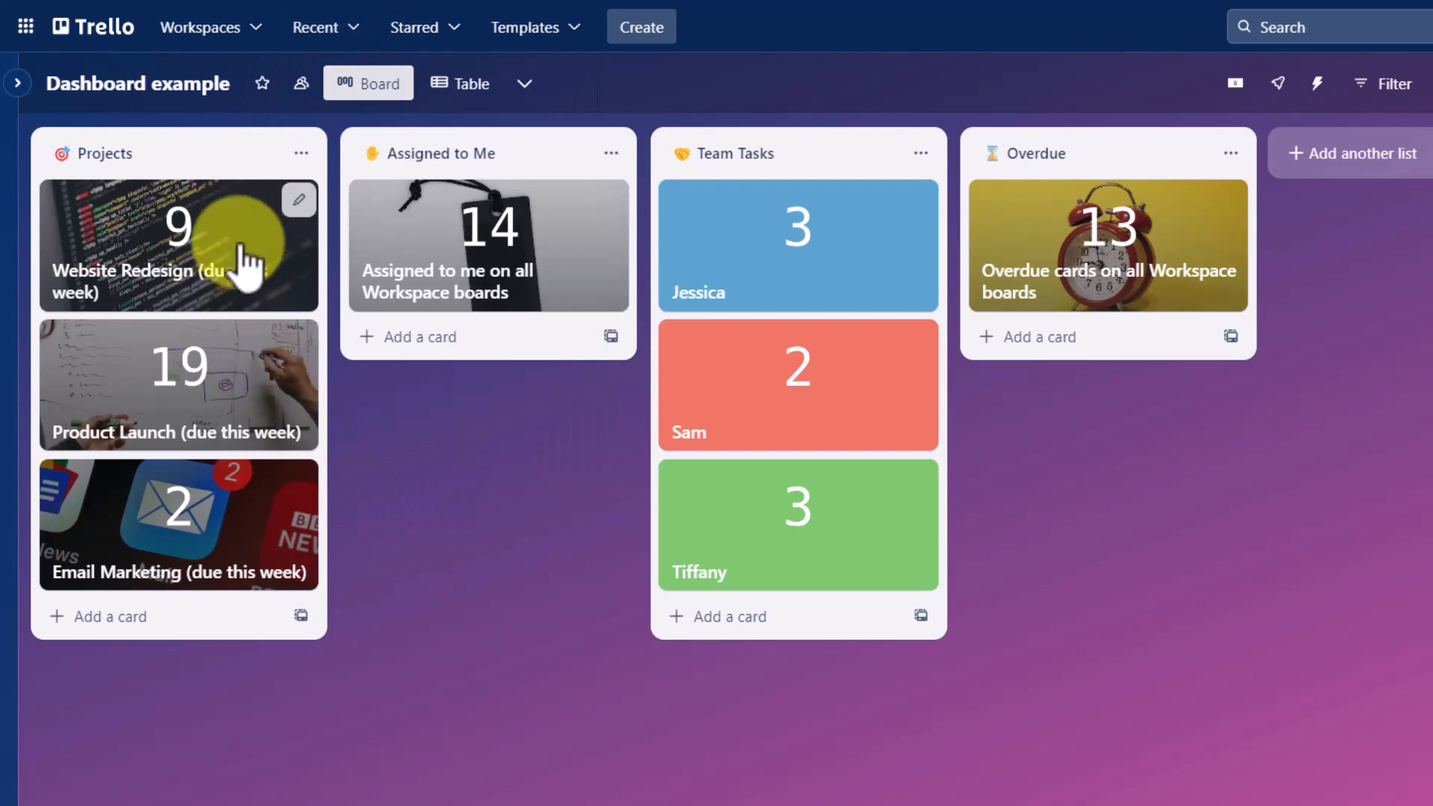
pyautogui.moveTo(238, 266)
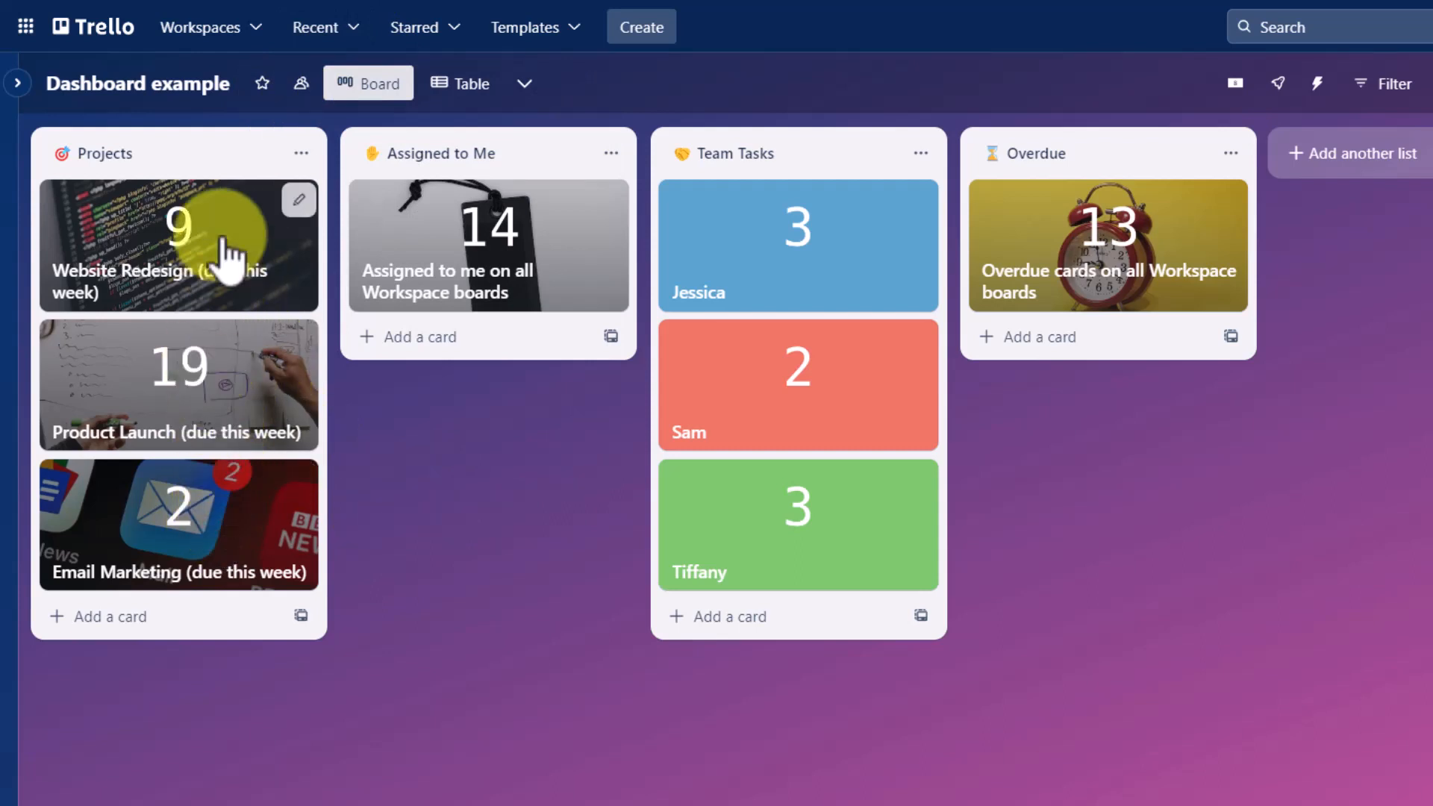
pyautogui.click(178, 242)
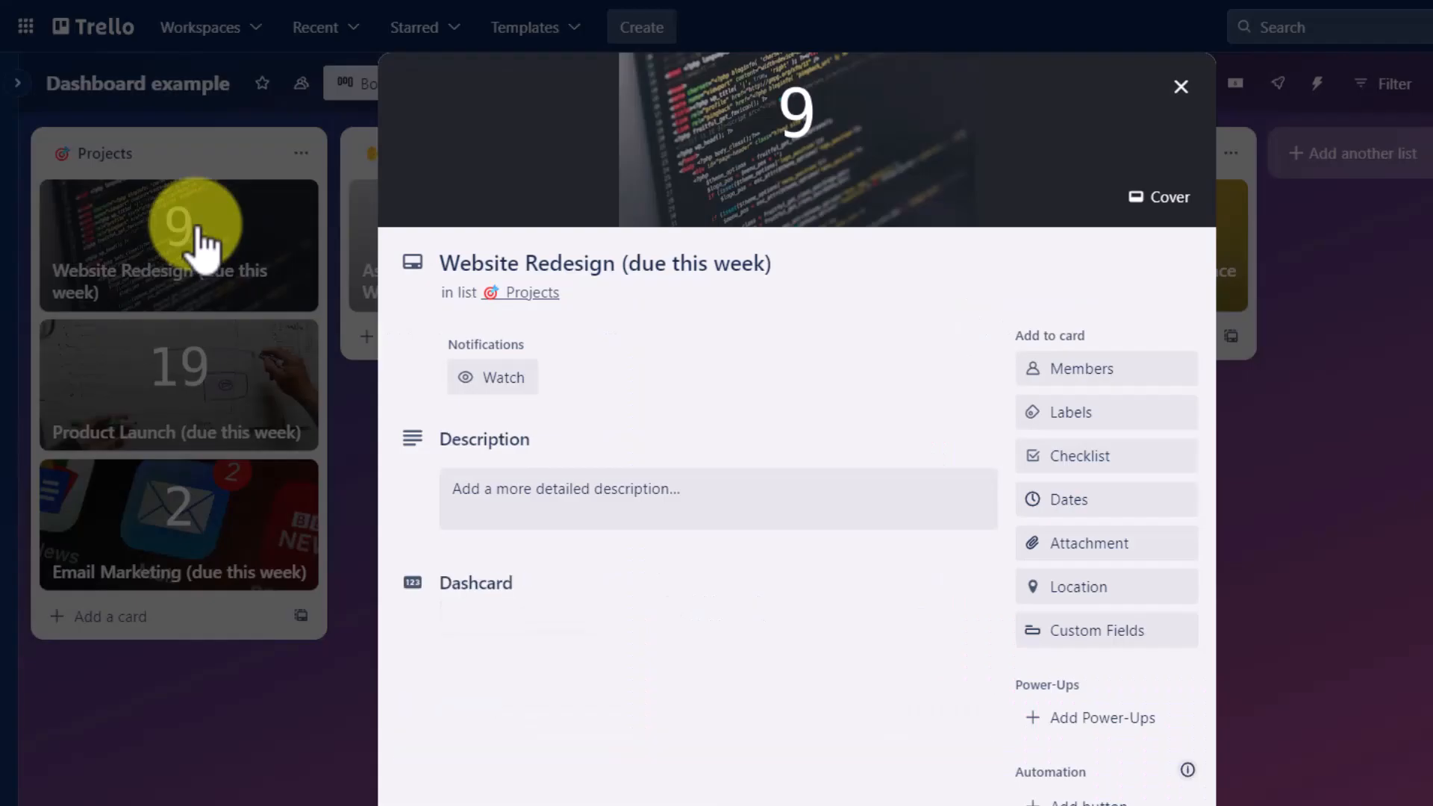
pyautogui.scroll(-3)
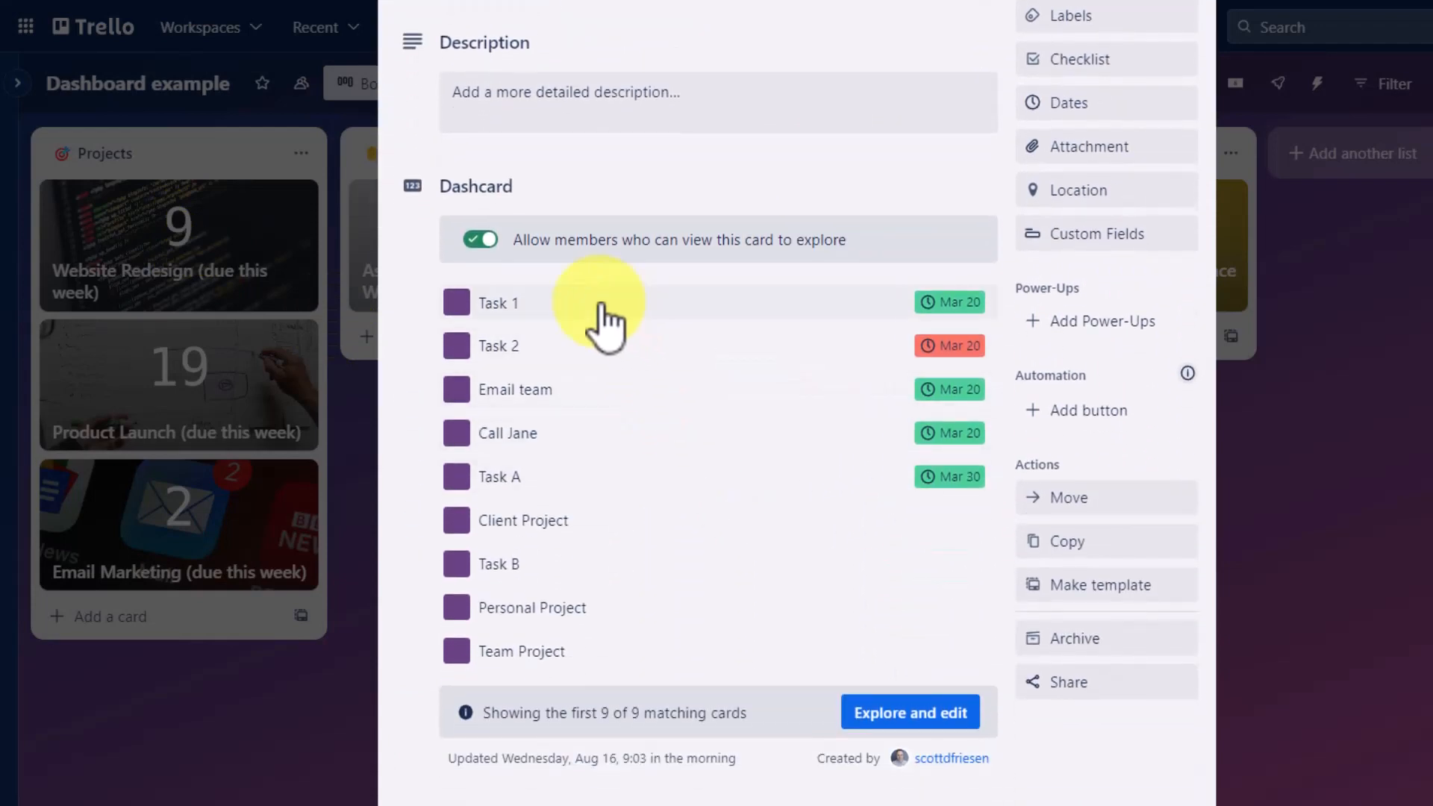
pyautogui.moveTo(603, 333)
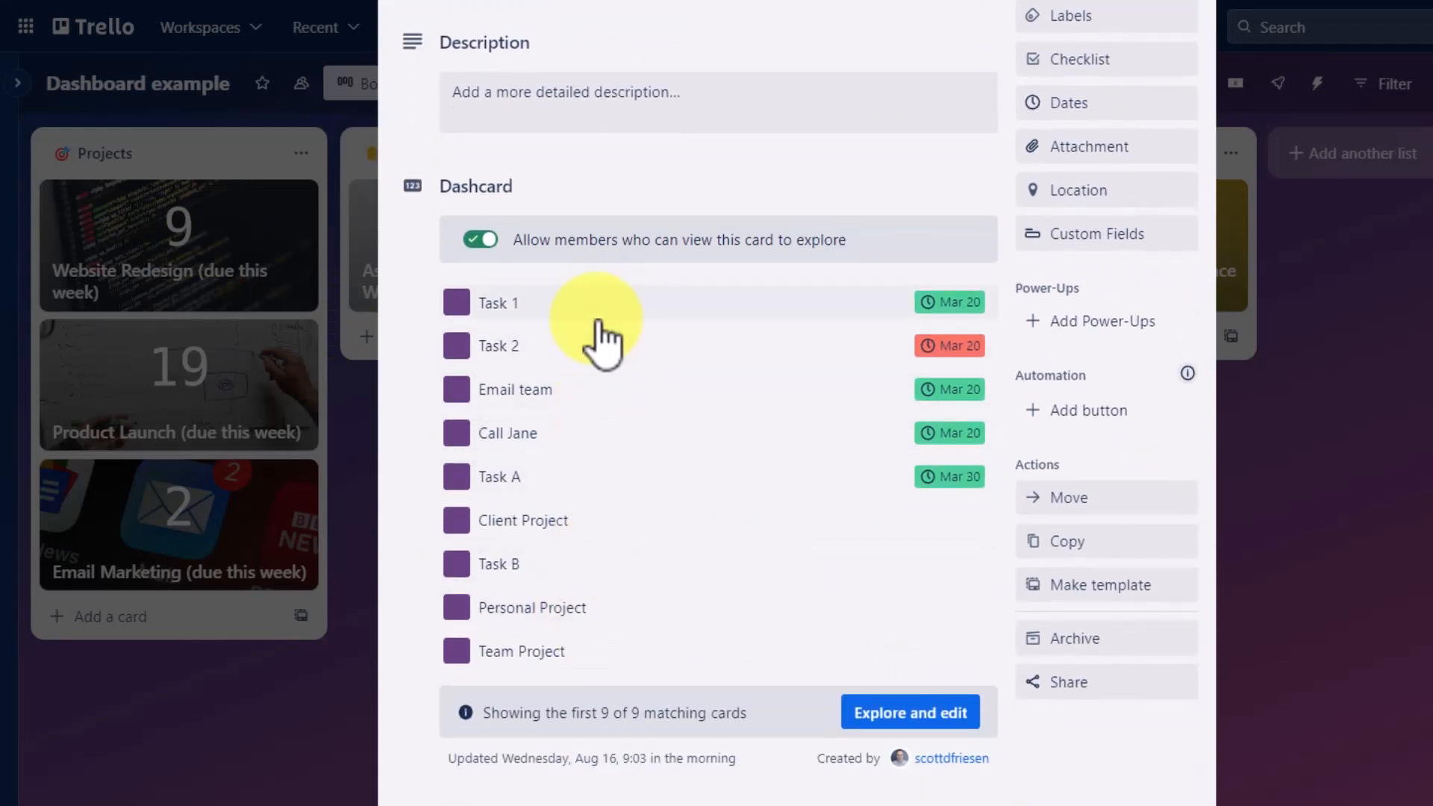
pyautogui.moveTo(576, 357)
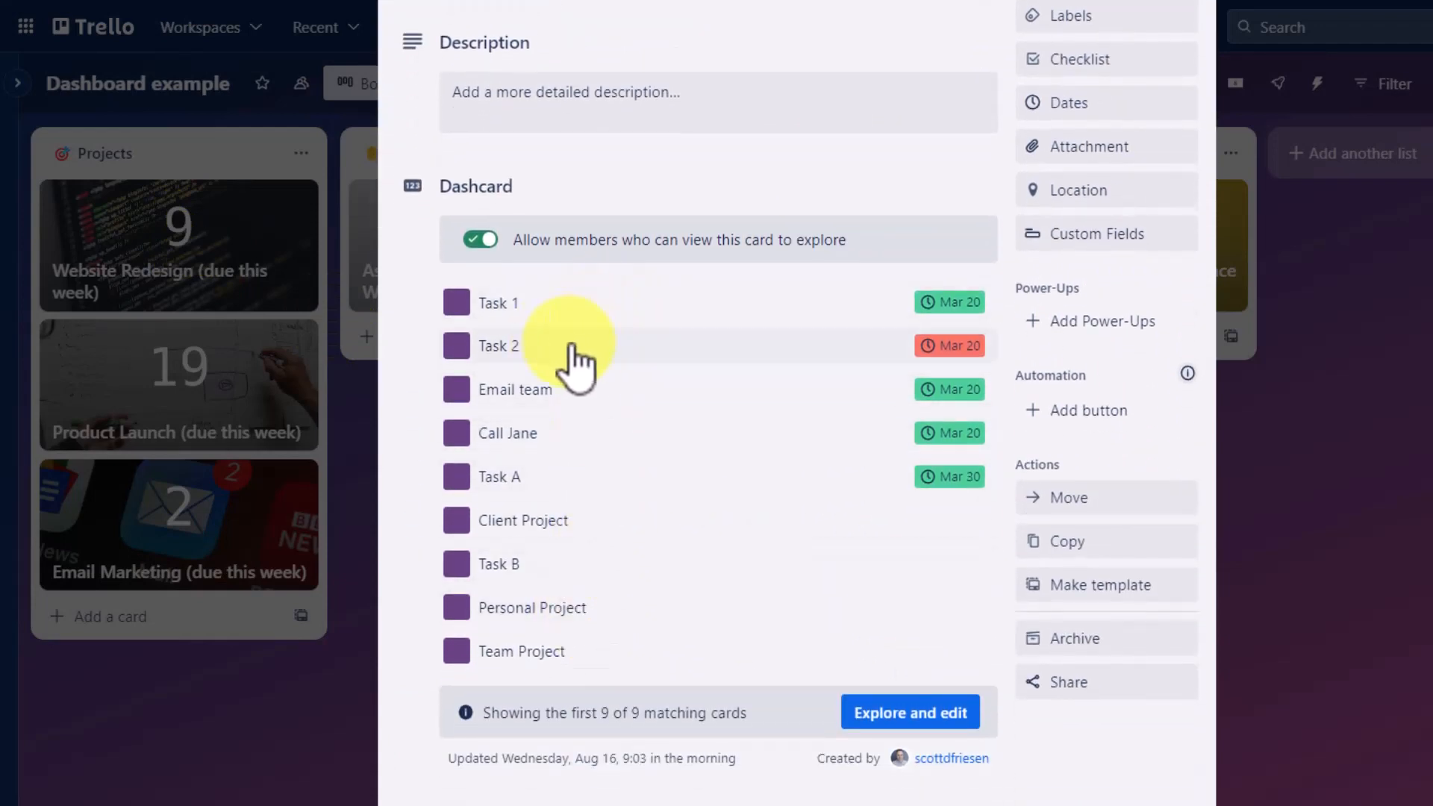
pyautogui.moveTo(577, 357)
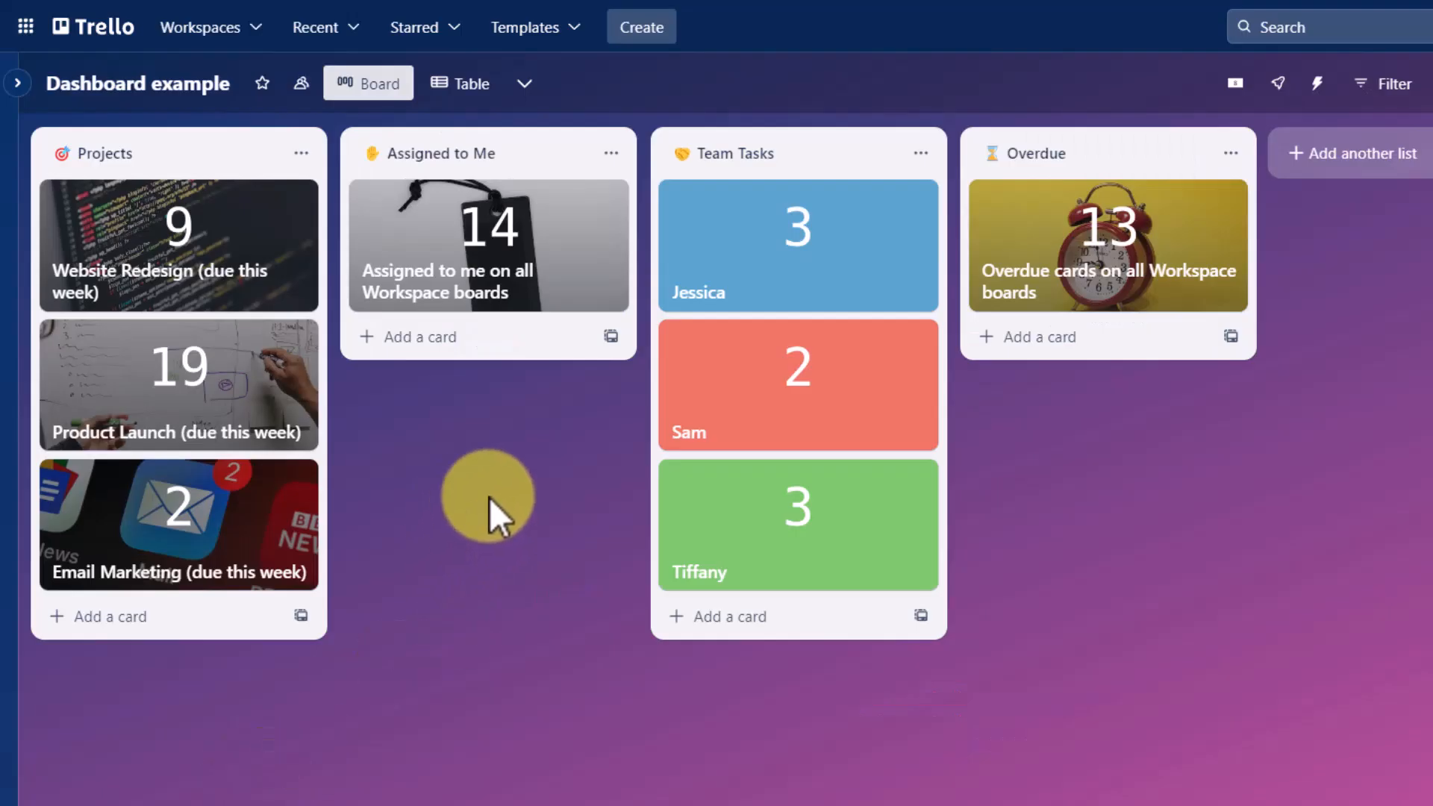
pyautogui.moveTo(557, 255)
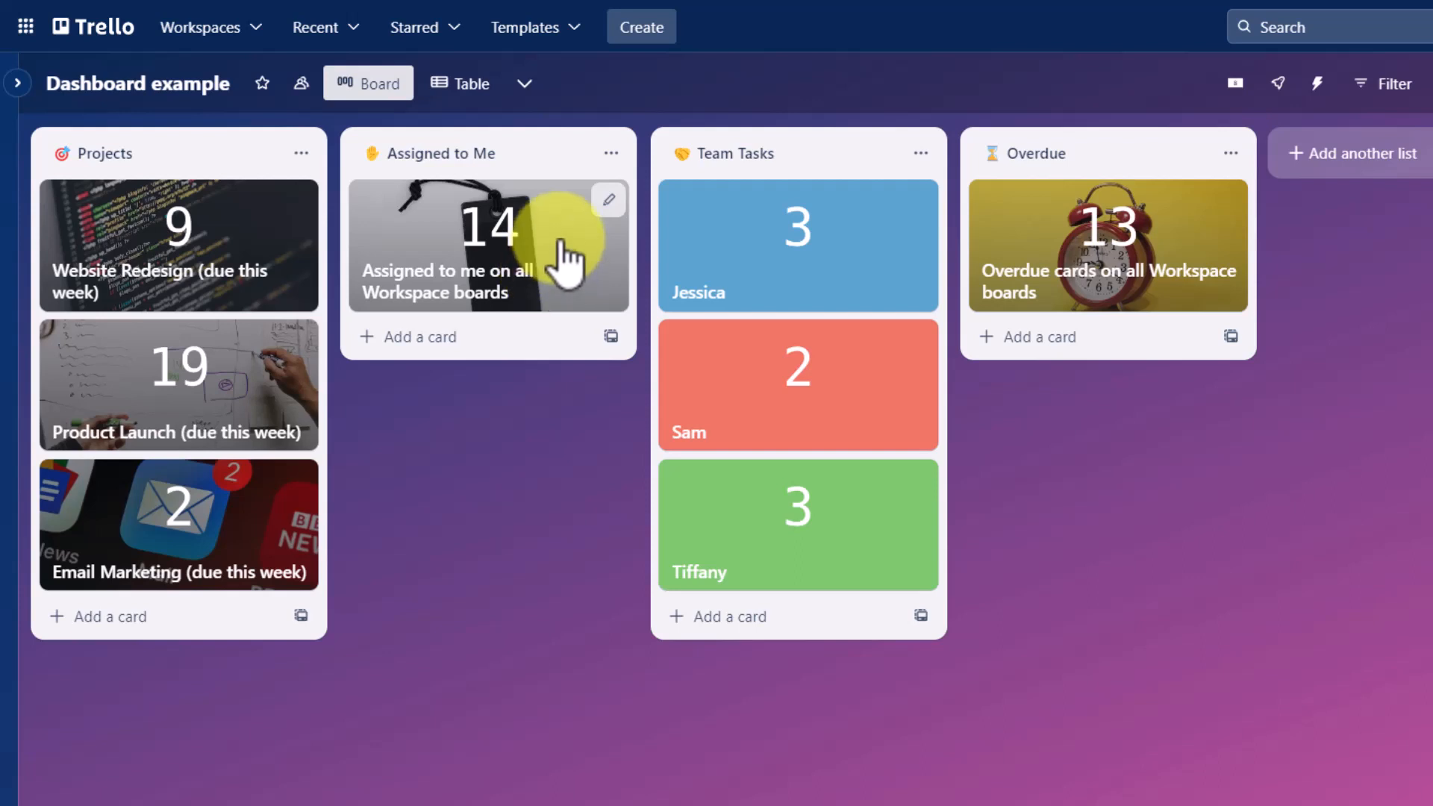
pyautogui.moveTo(543, 302)
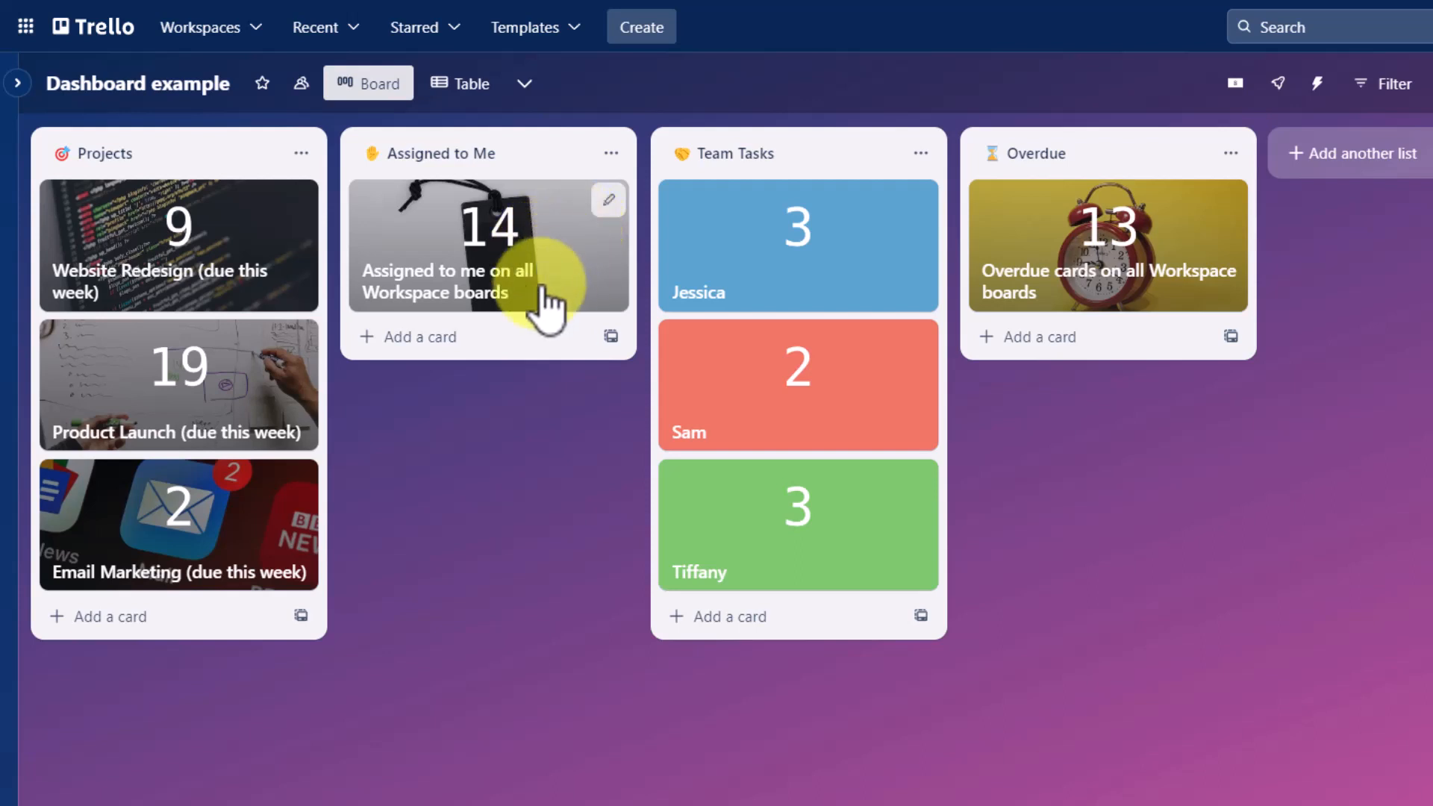
pyautogui.moveTo(397, 315)
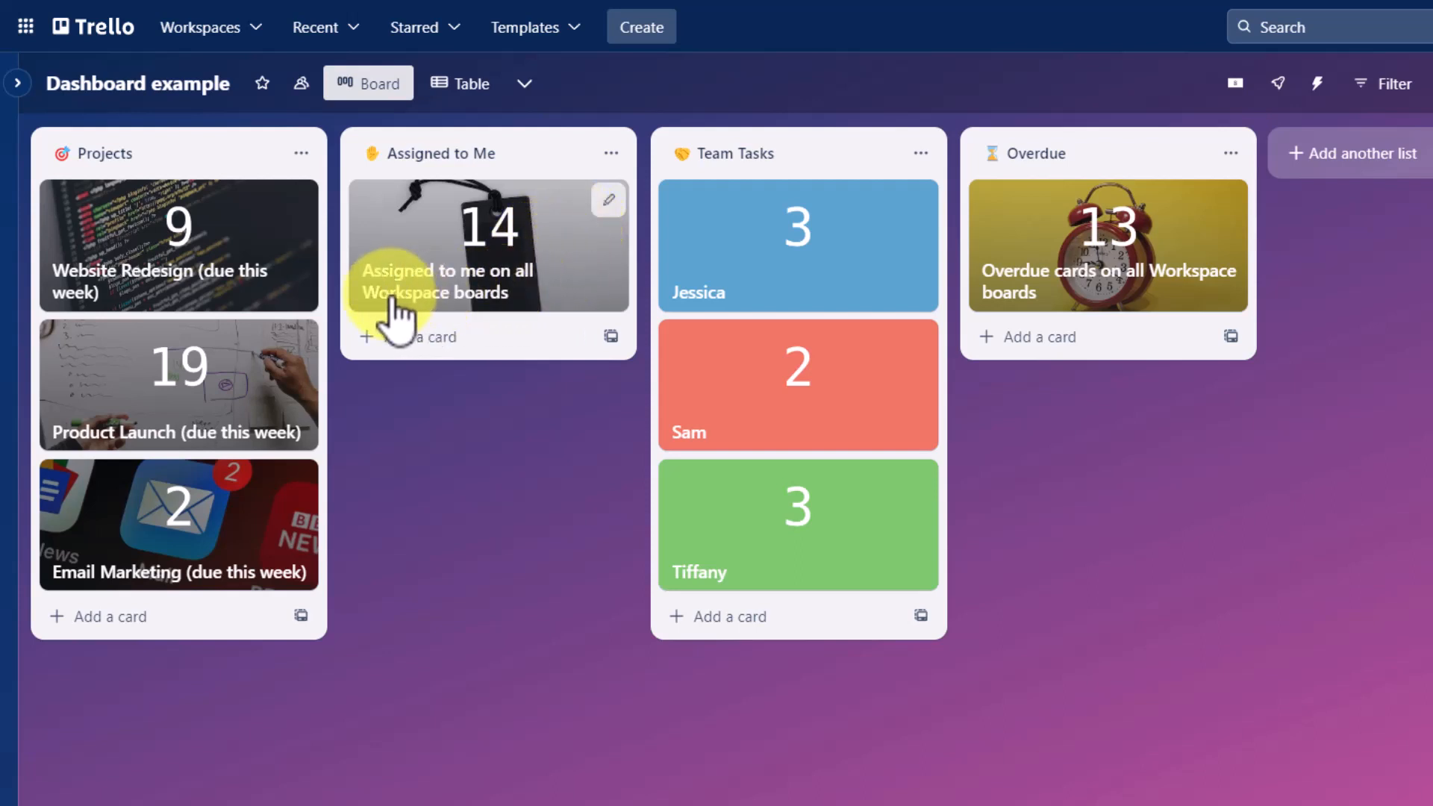
pyautogui.moveTo(525, 251)
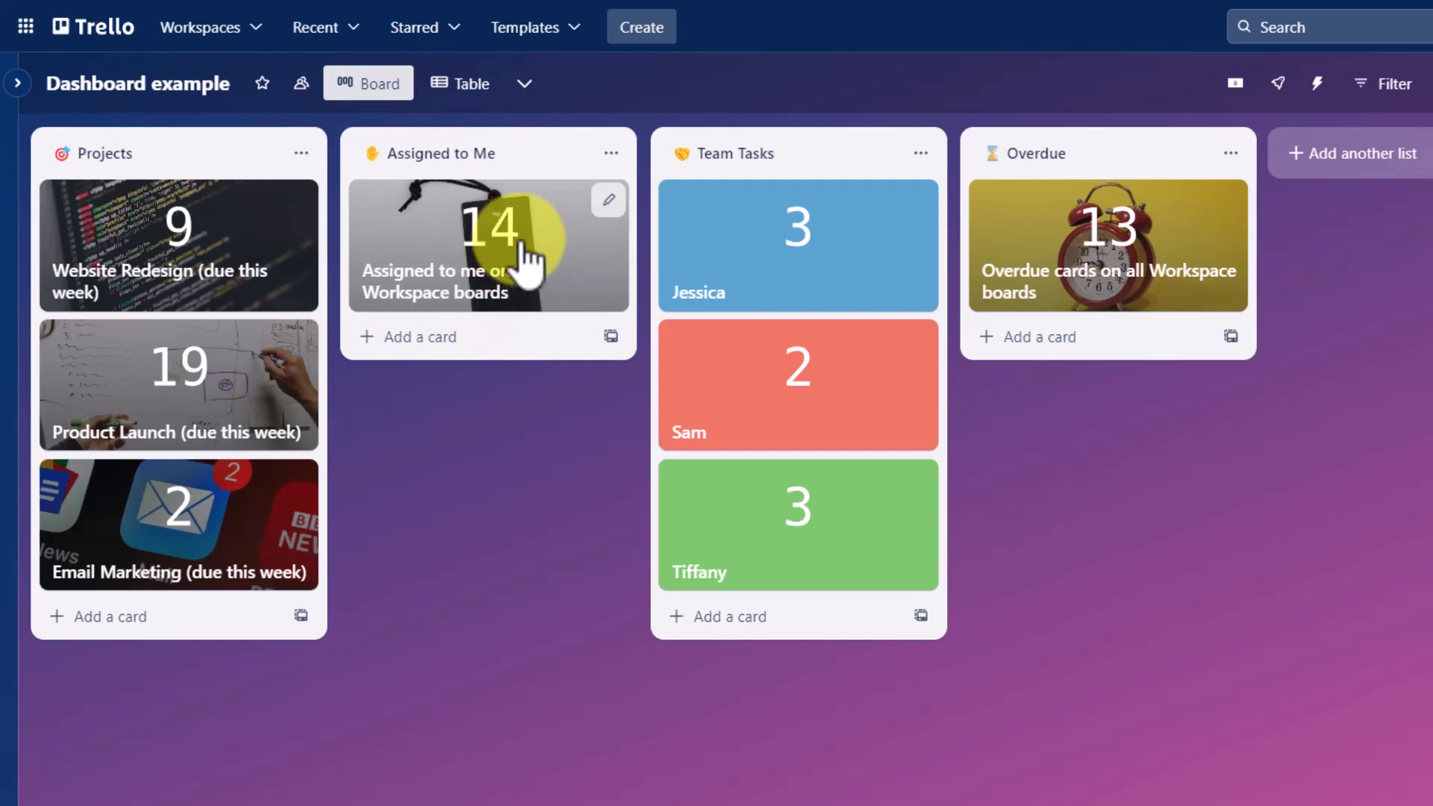
pyautogui.moveTo(503, 242)
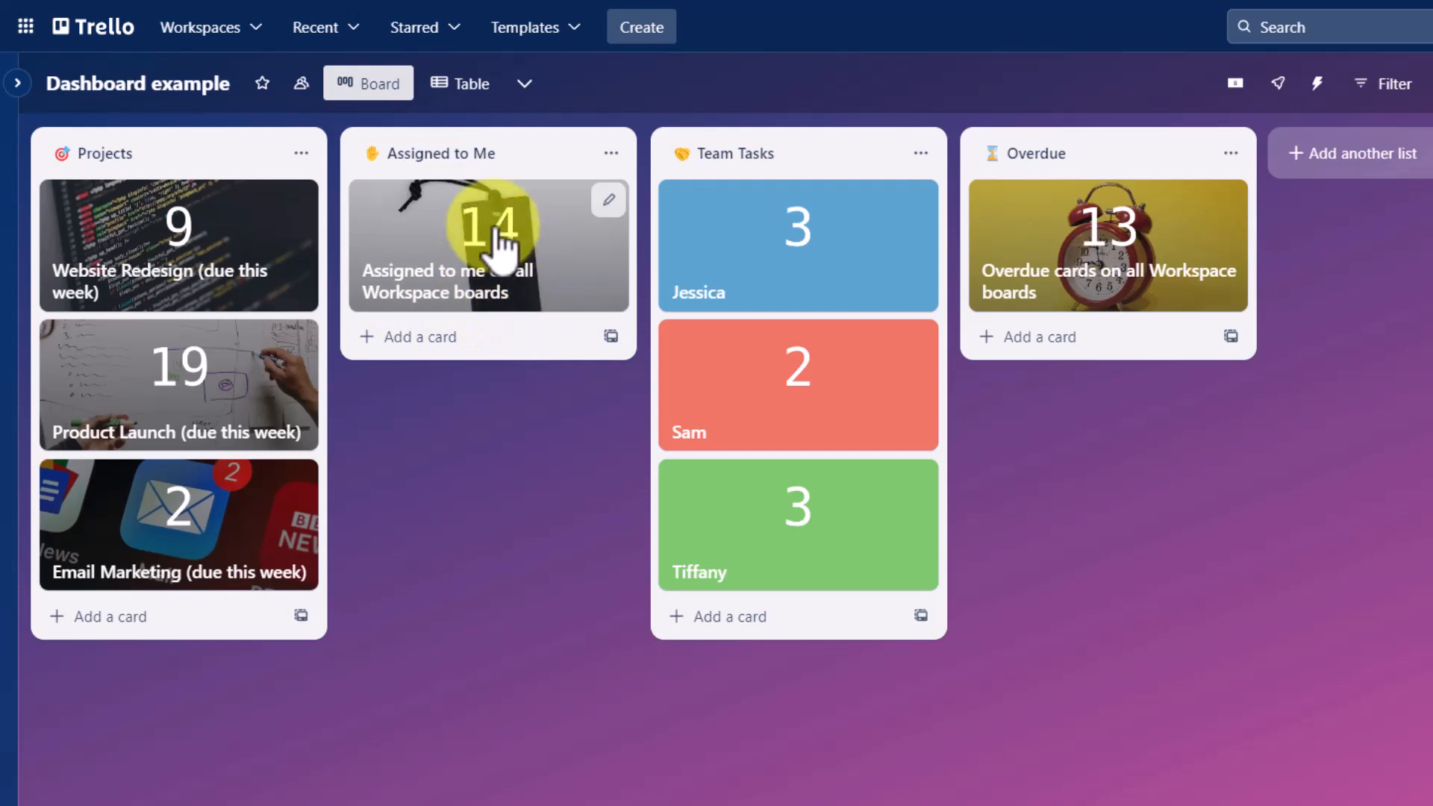
pyautogui.click(488, 245)
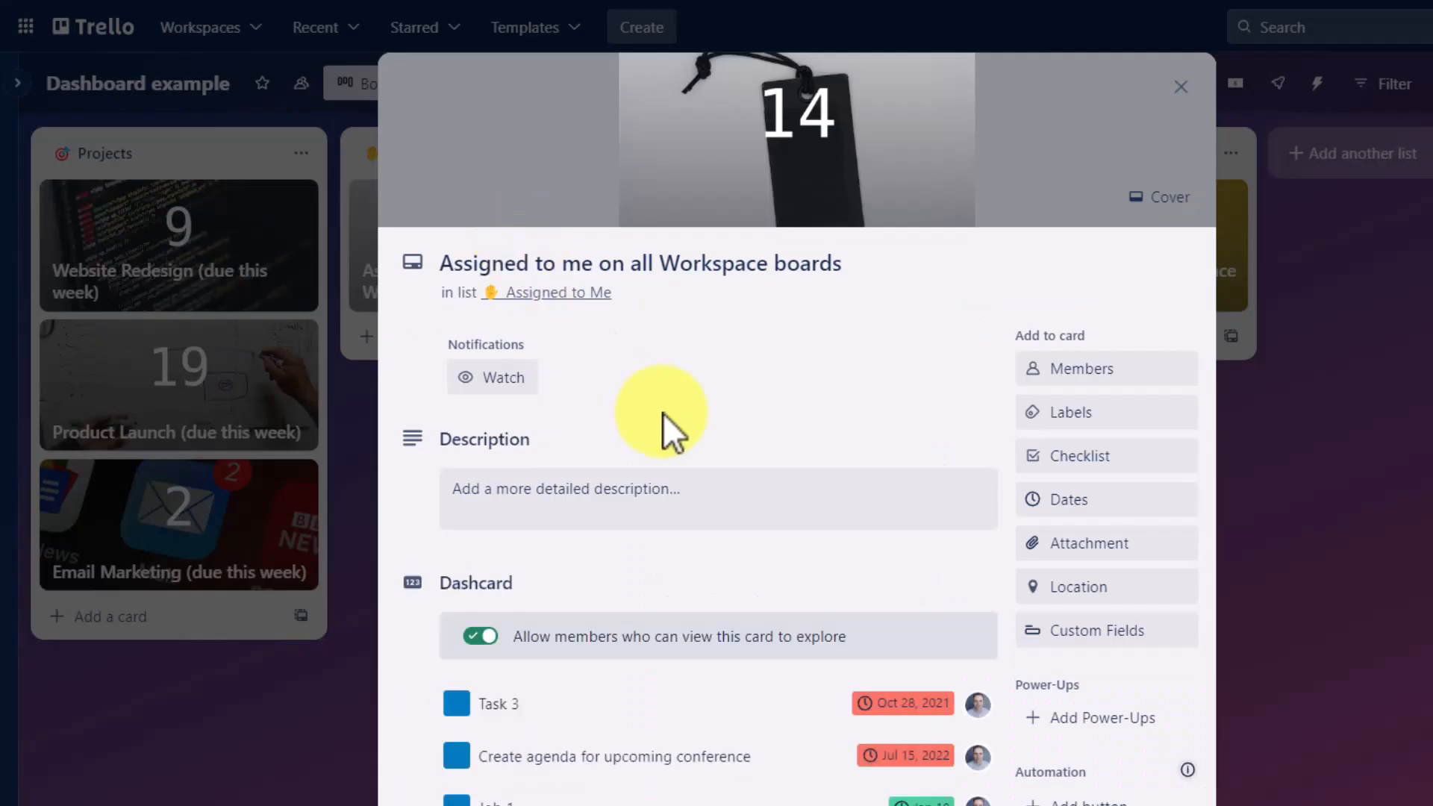
pyautogui.scroll(-3)
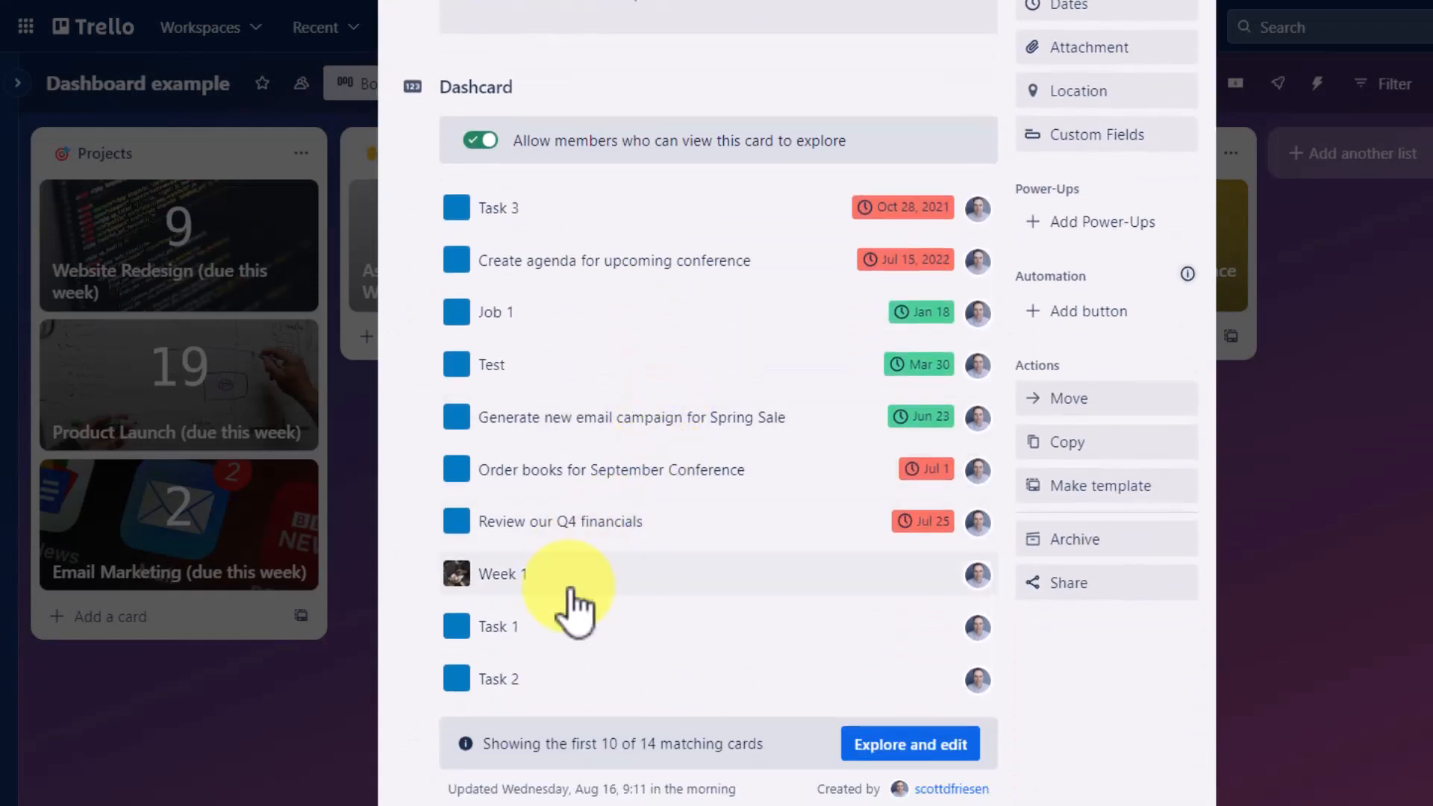
pyautogui.moveTo(612, 328)
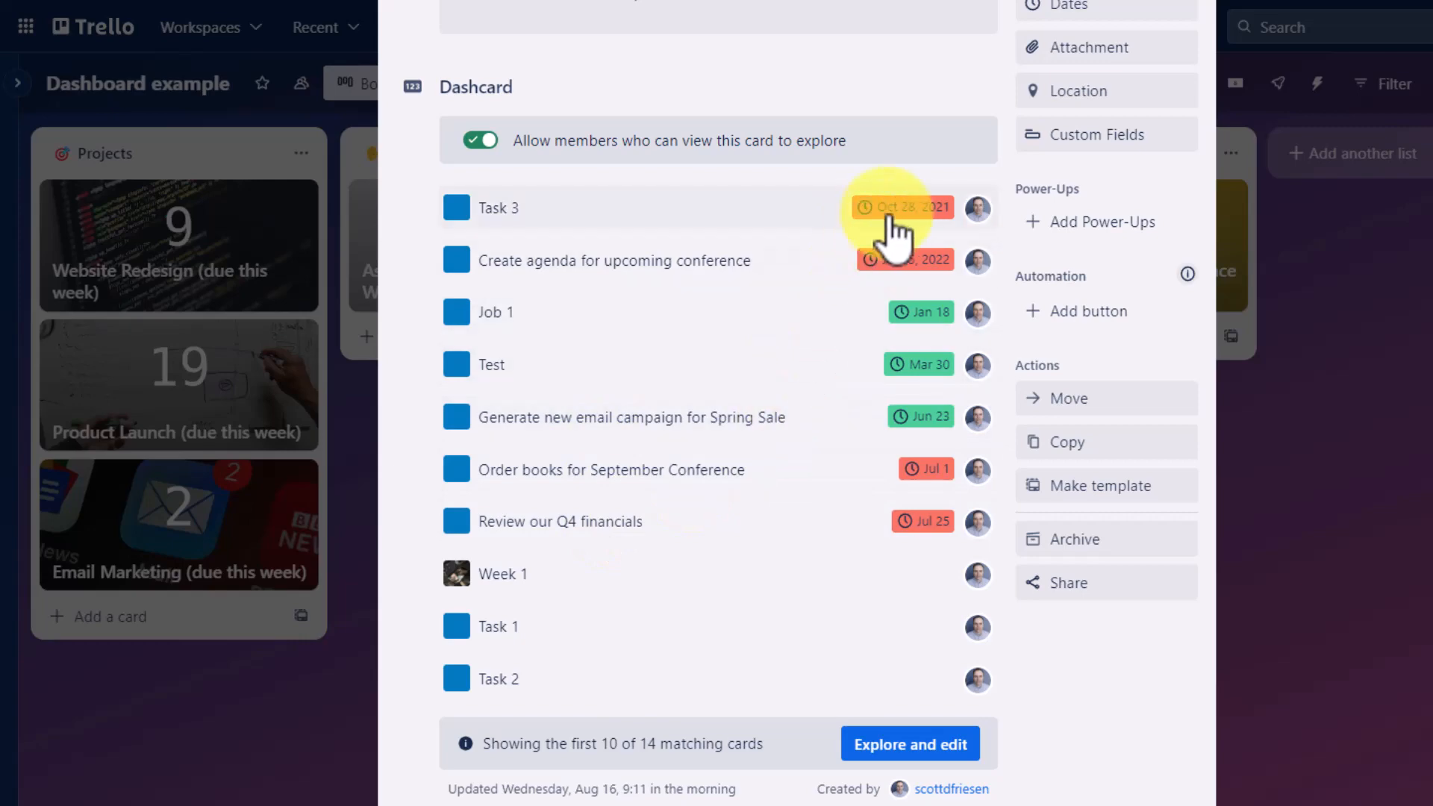
pyautogui.moveTo(379, 640)
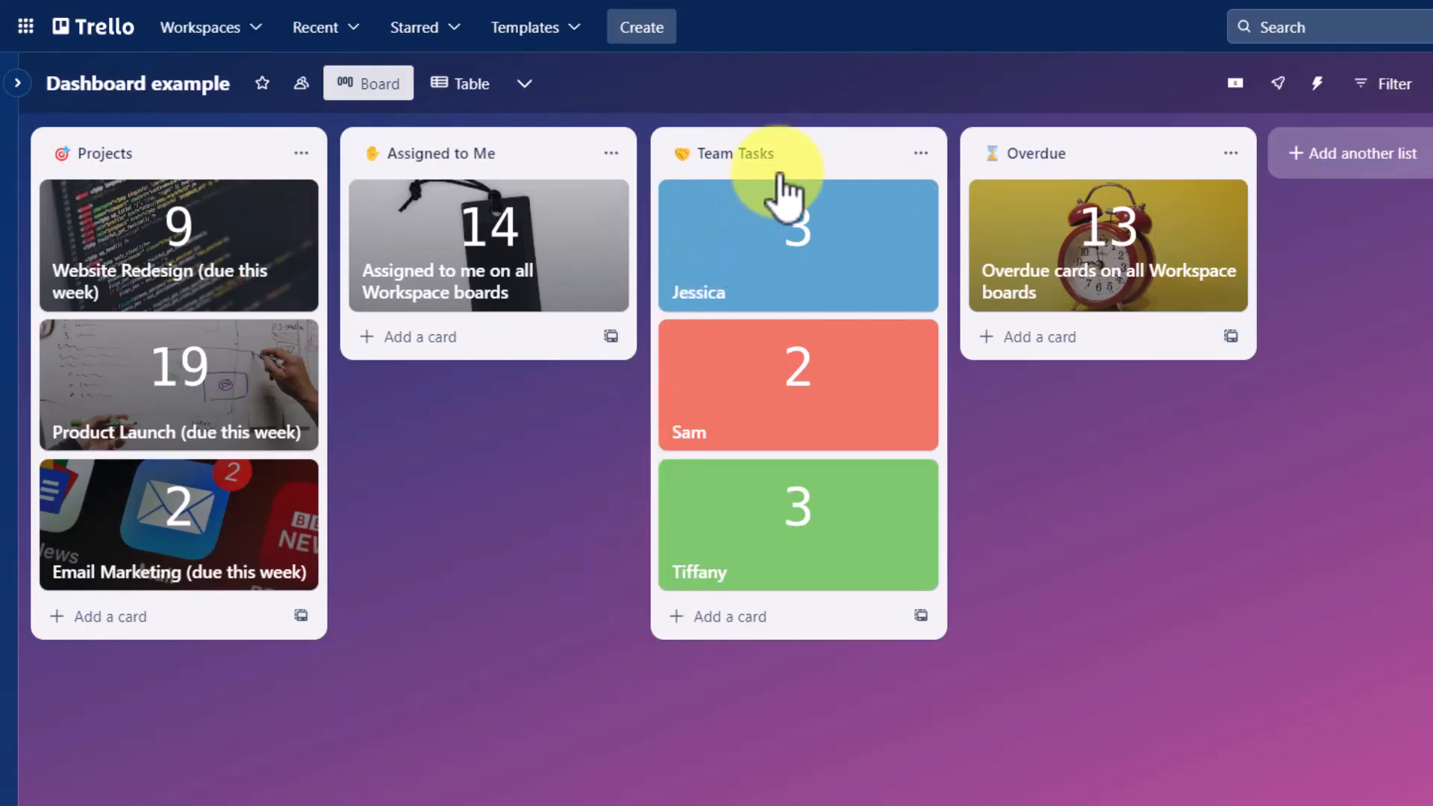
pyautogui.moveTo(812, 173)
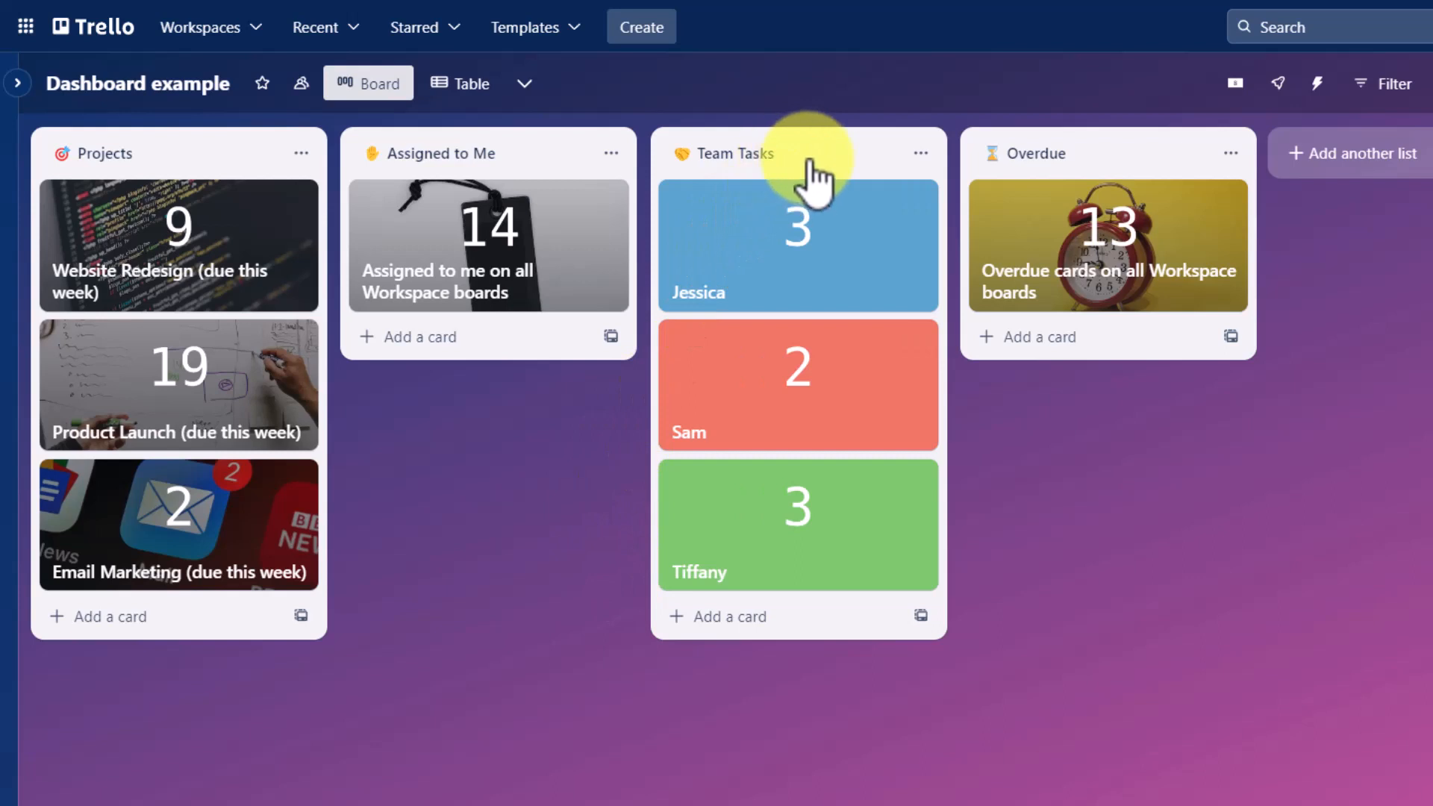
pyautogui.moveTo(772, 521)
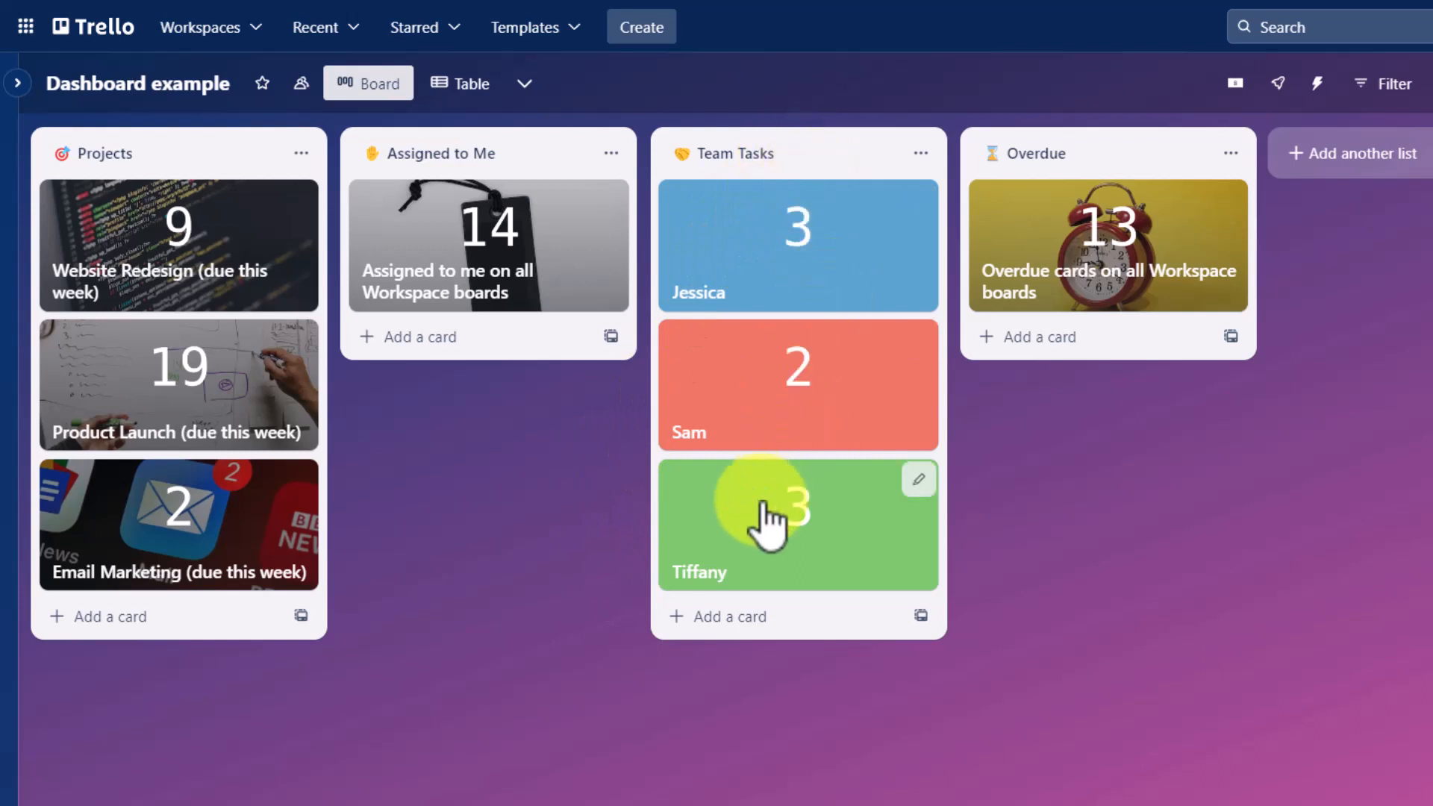
pyautogui.moveTo(806, 416)
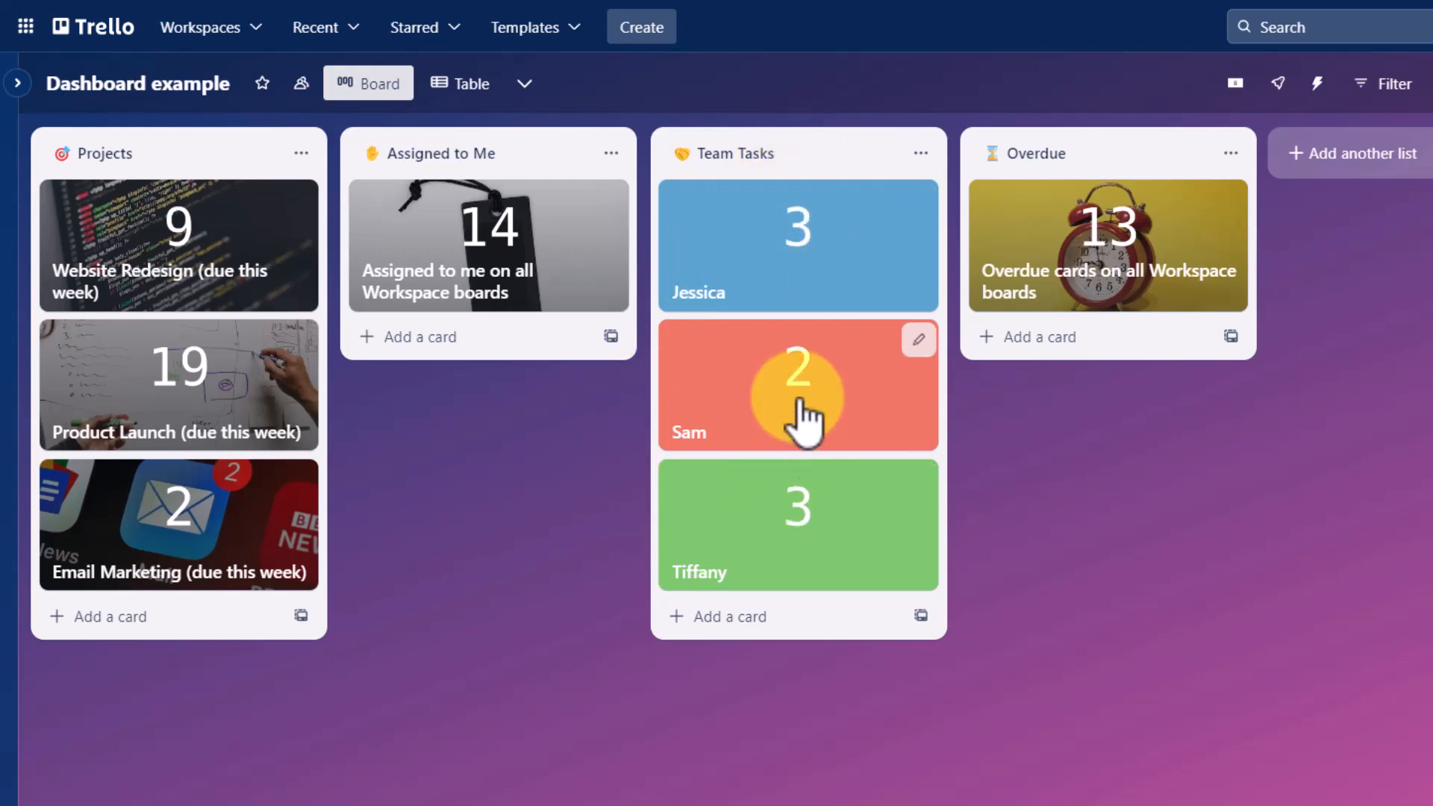
pyautogui.moveTo(849, 379)
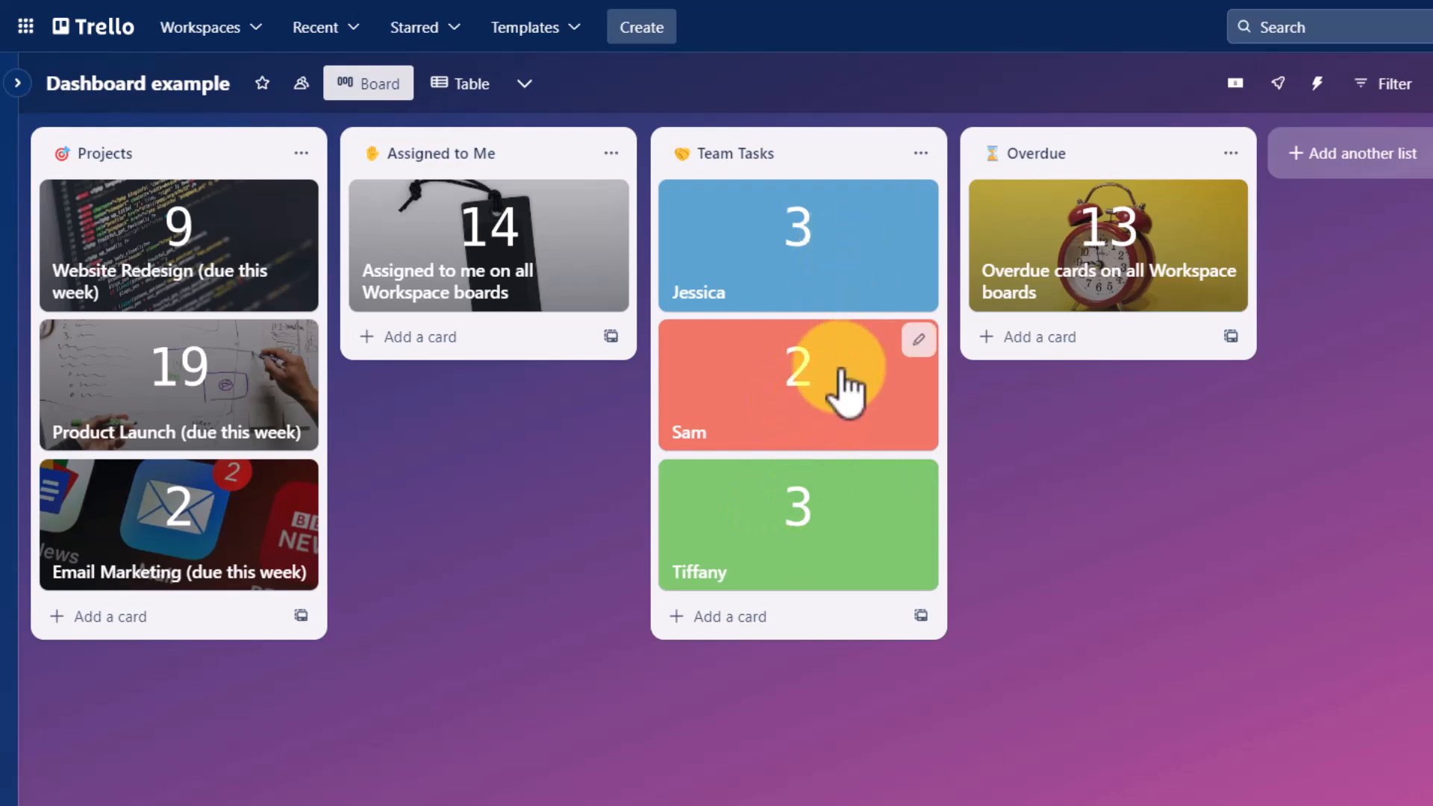
pyautogui.moveTo(813, 548)
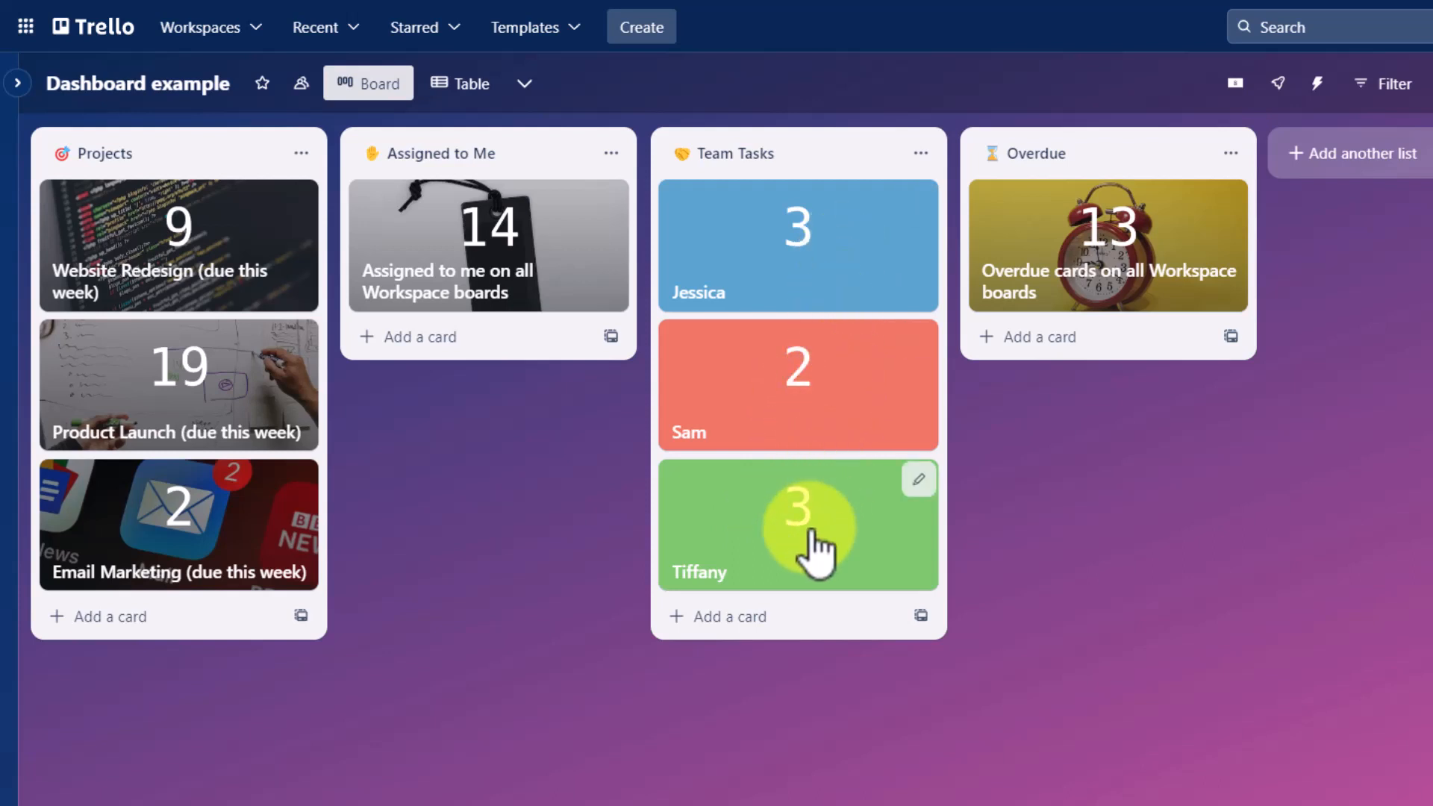
pyautogui.moveTo(860, 461)
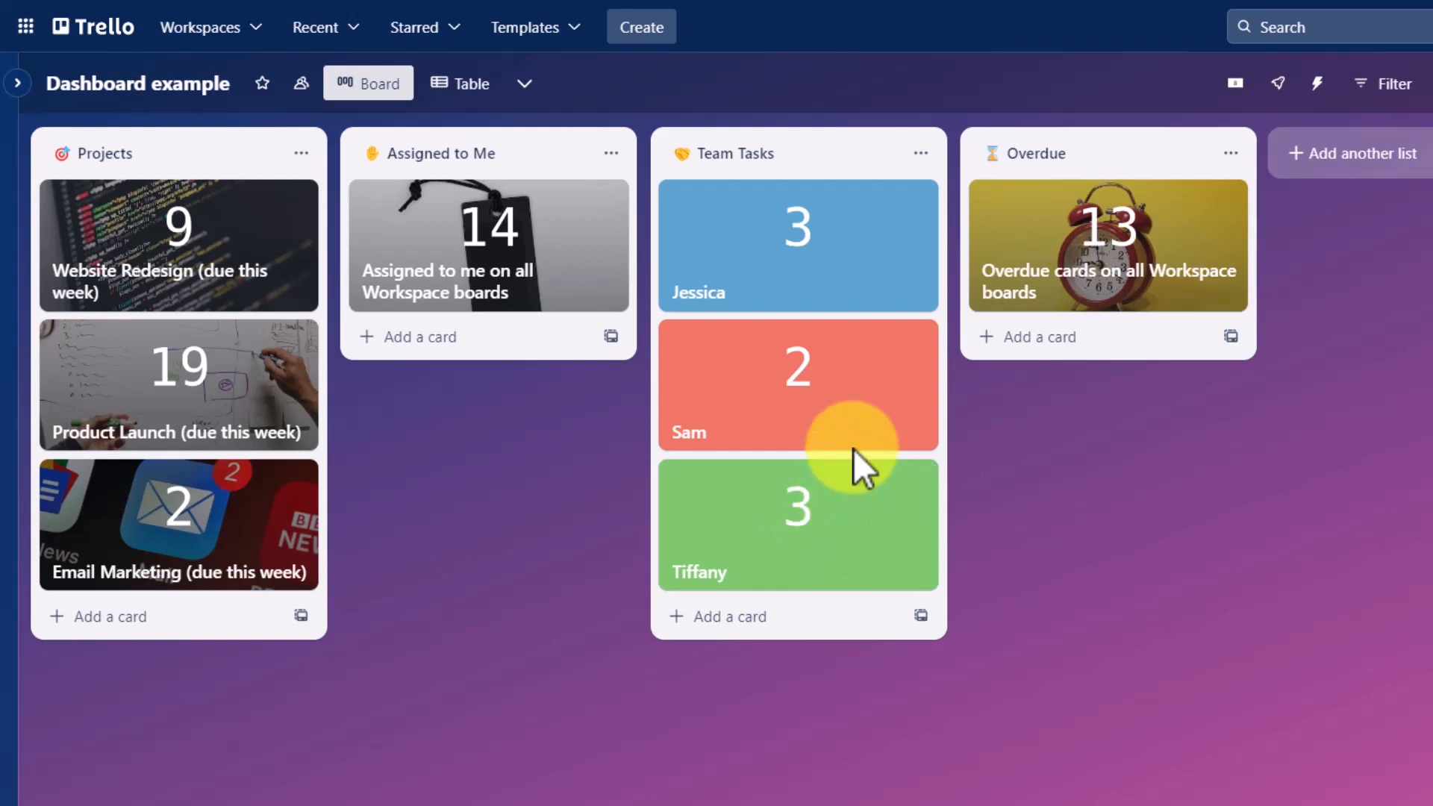
pyautogui.moveTo(791, 563)
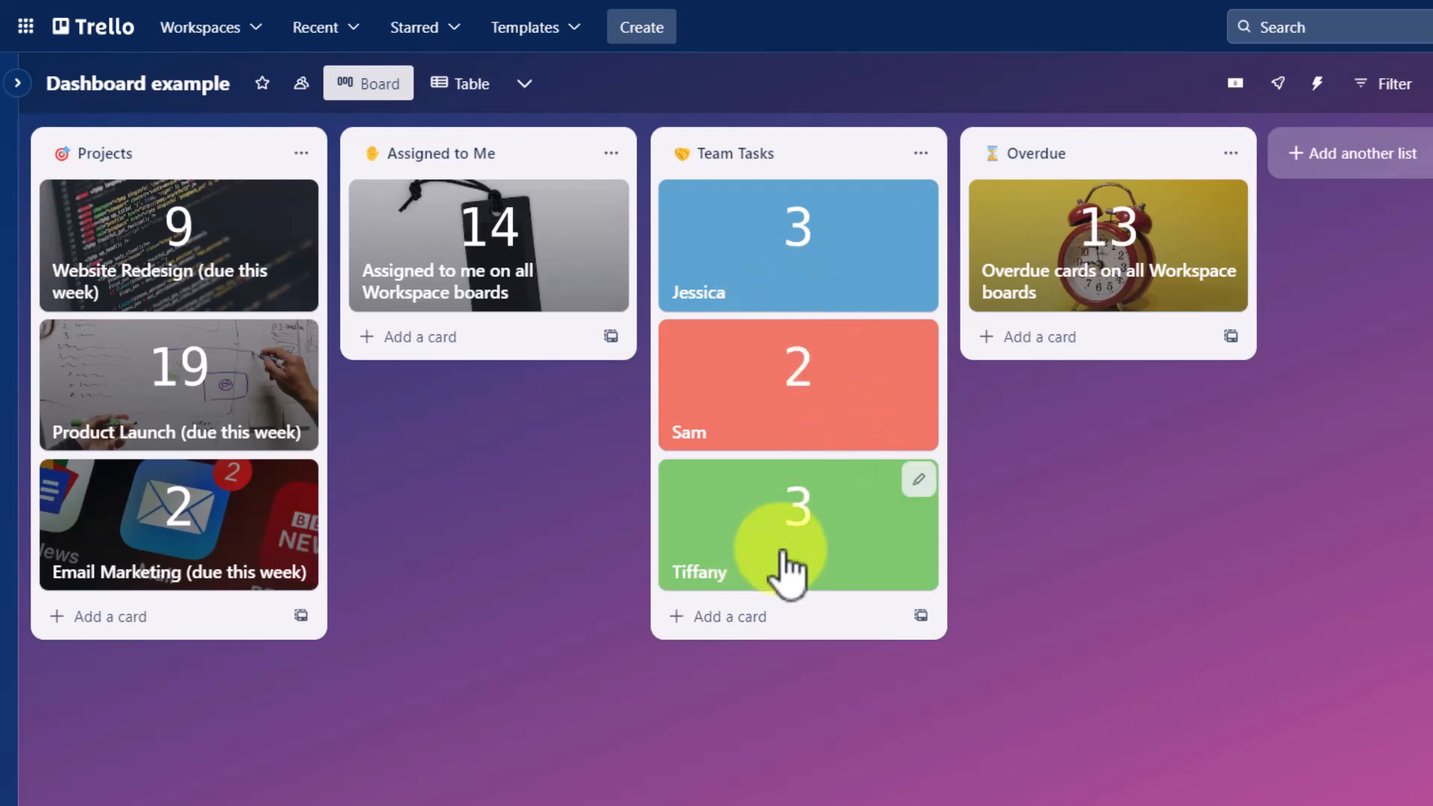
pyautogui.moveTo(845, 528)
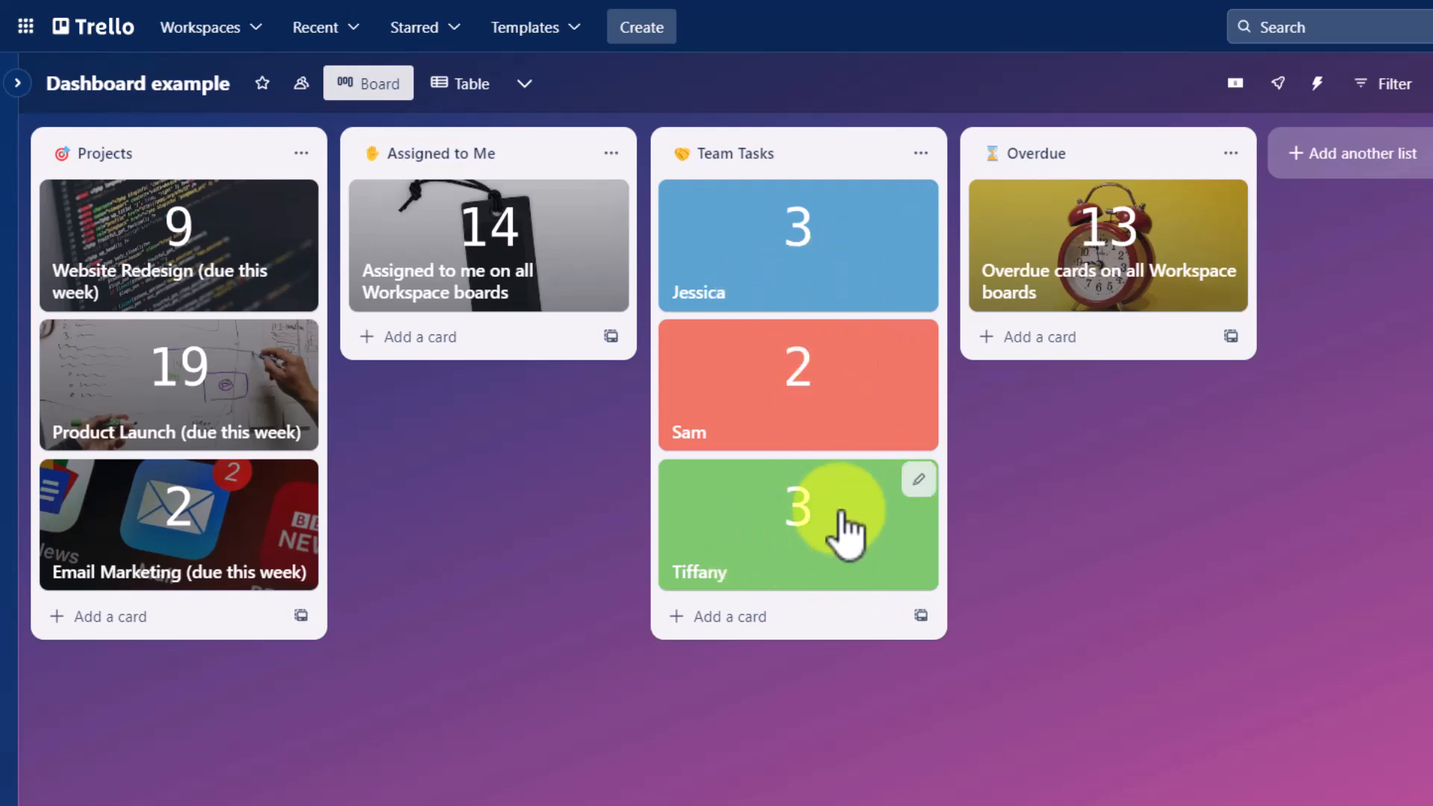
pyautogui.moveTo(805, 397)
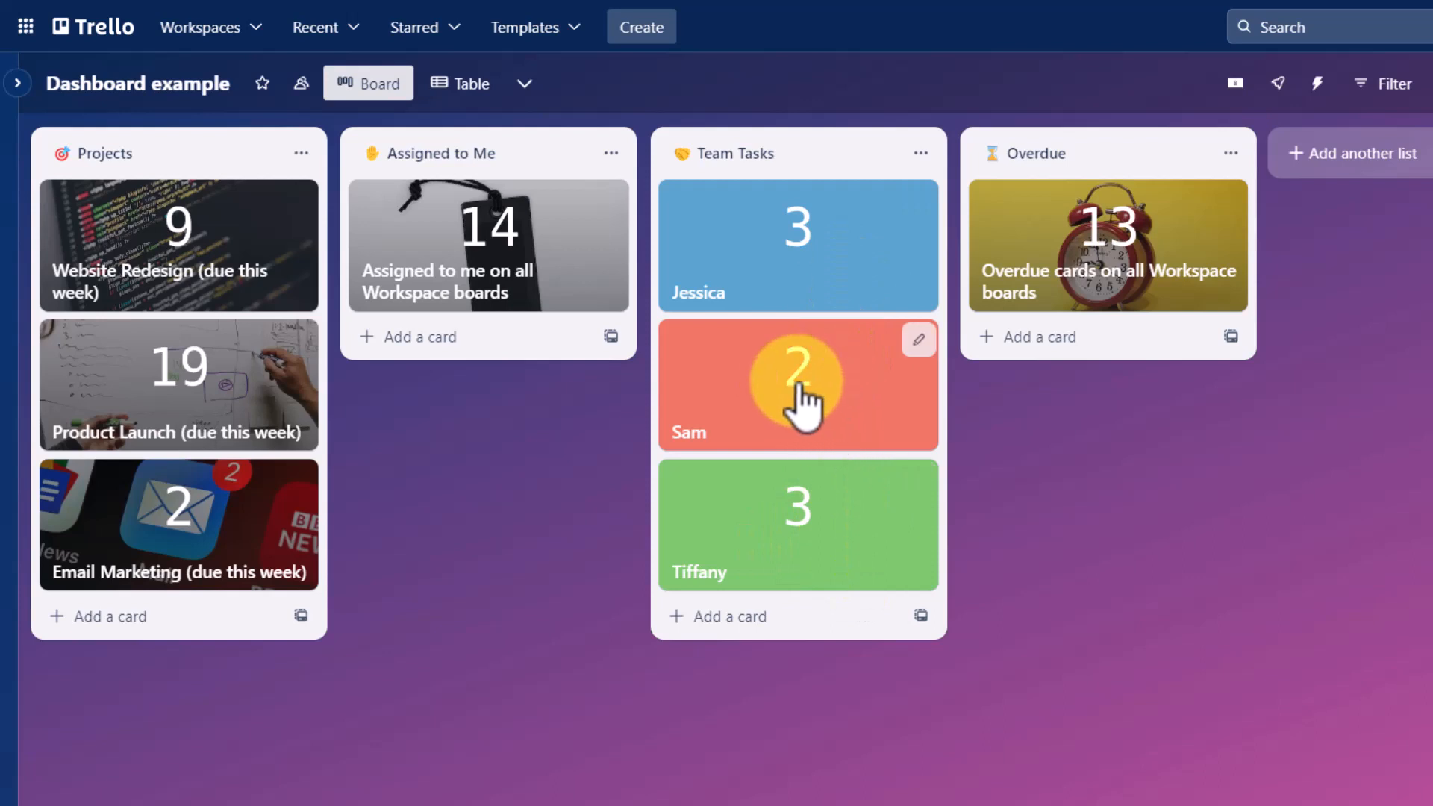
pyautogui.moveTo(255, 548)
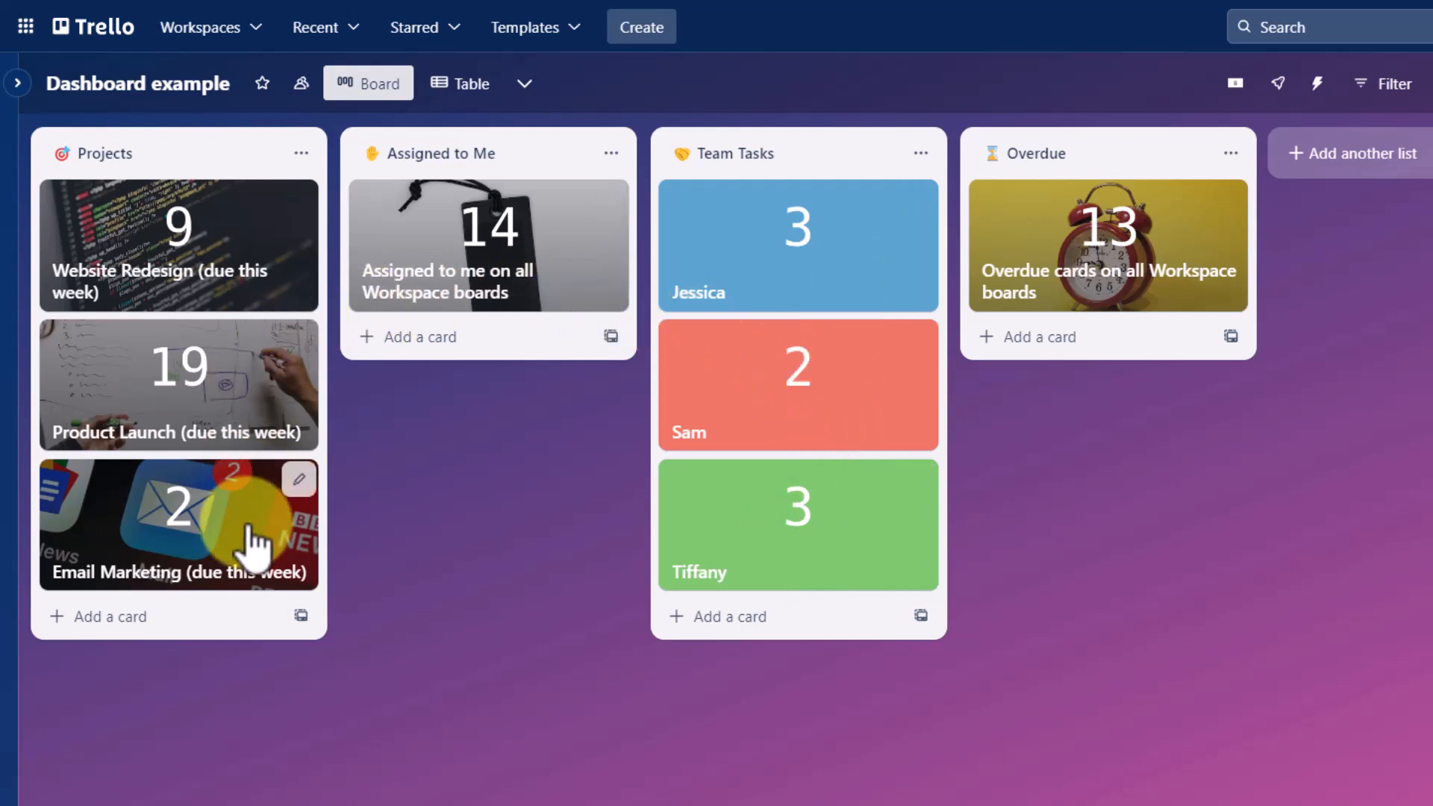
pyautogui.moveTo(854, 397)
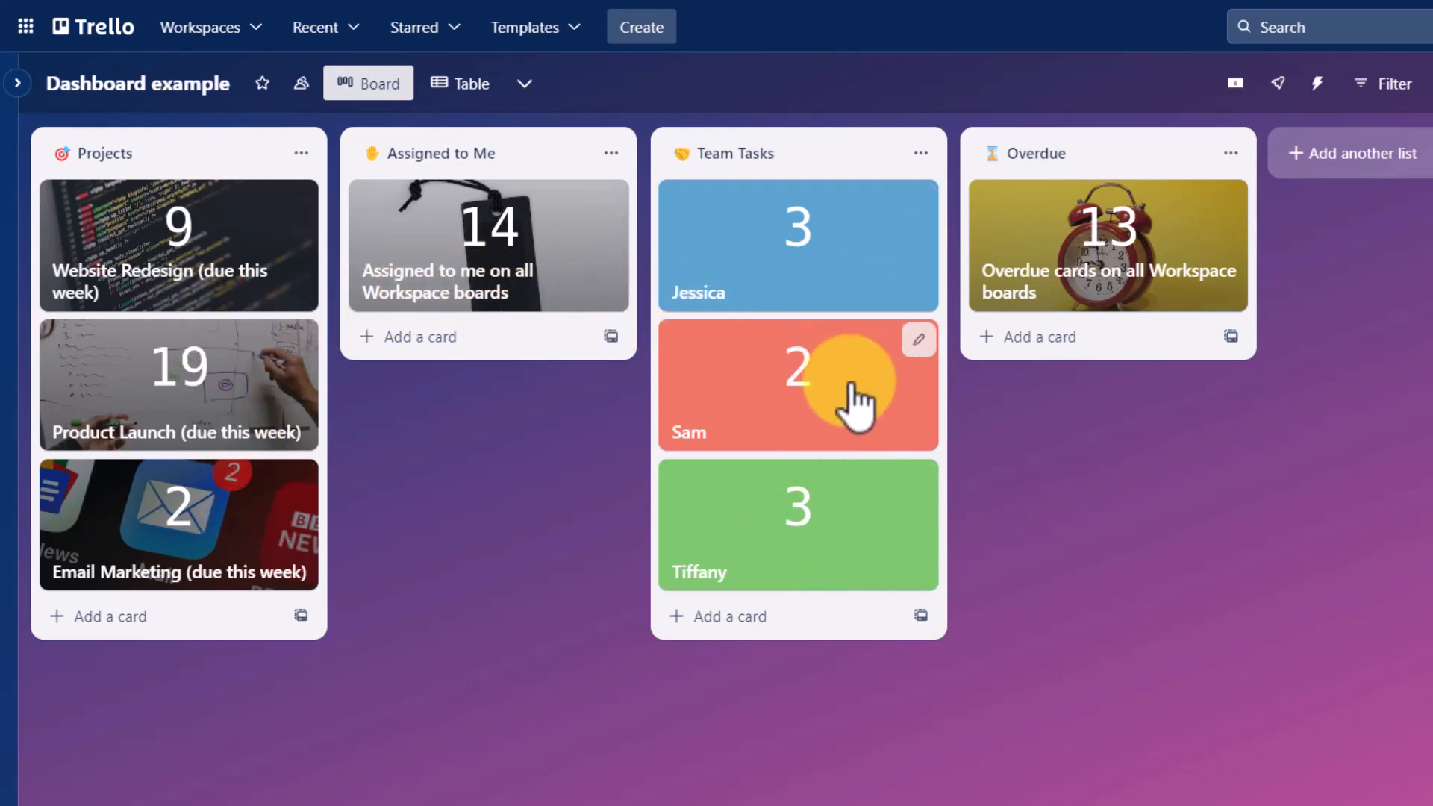
pyautogui.moveTo(1119, 402)
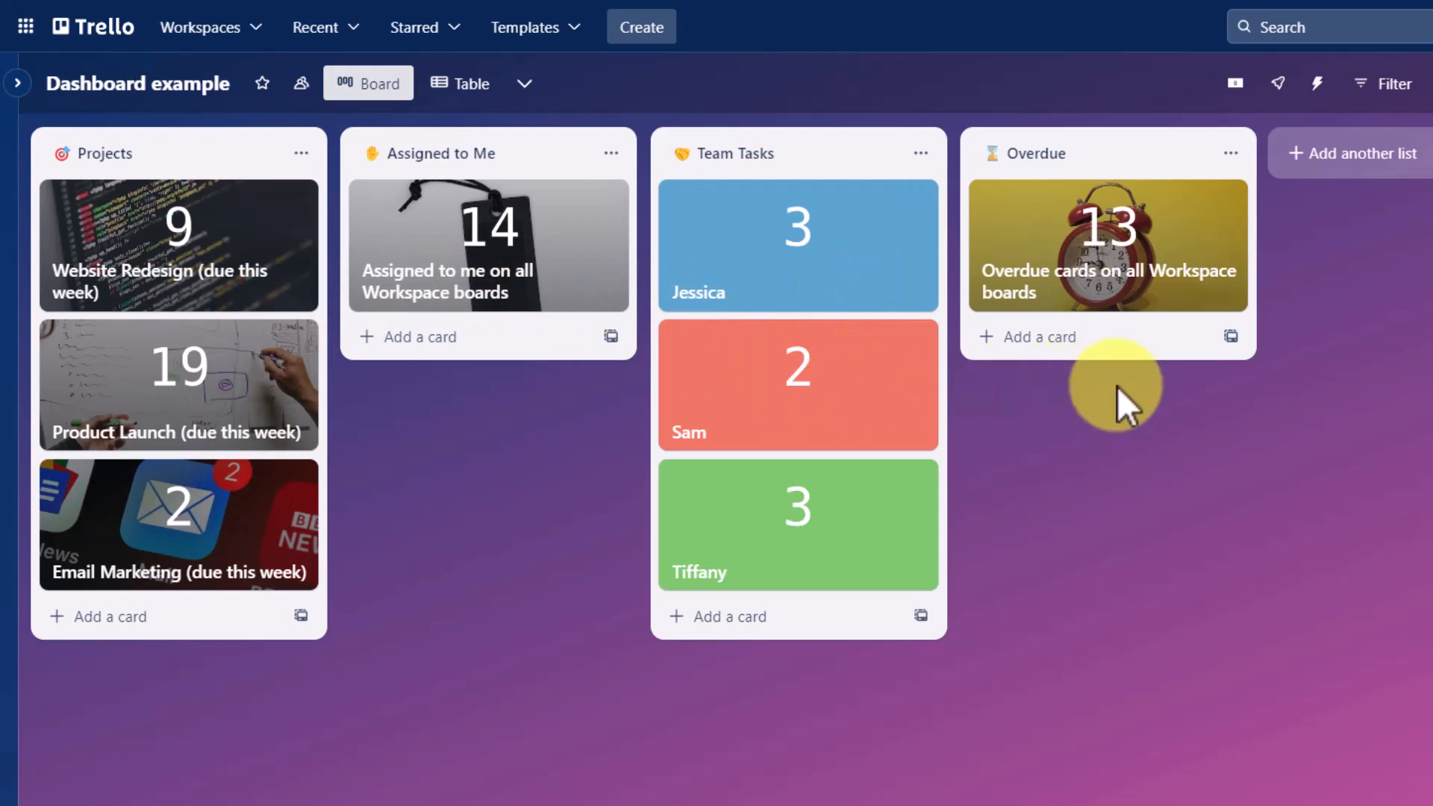
pyautogui.moveTo(1111, 168)
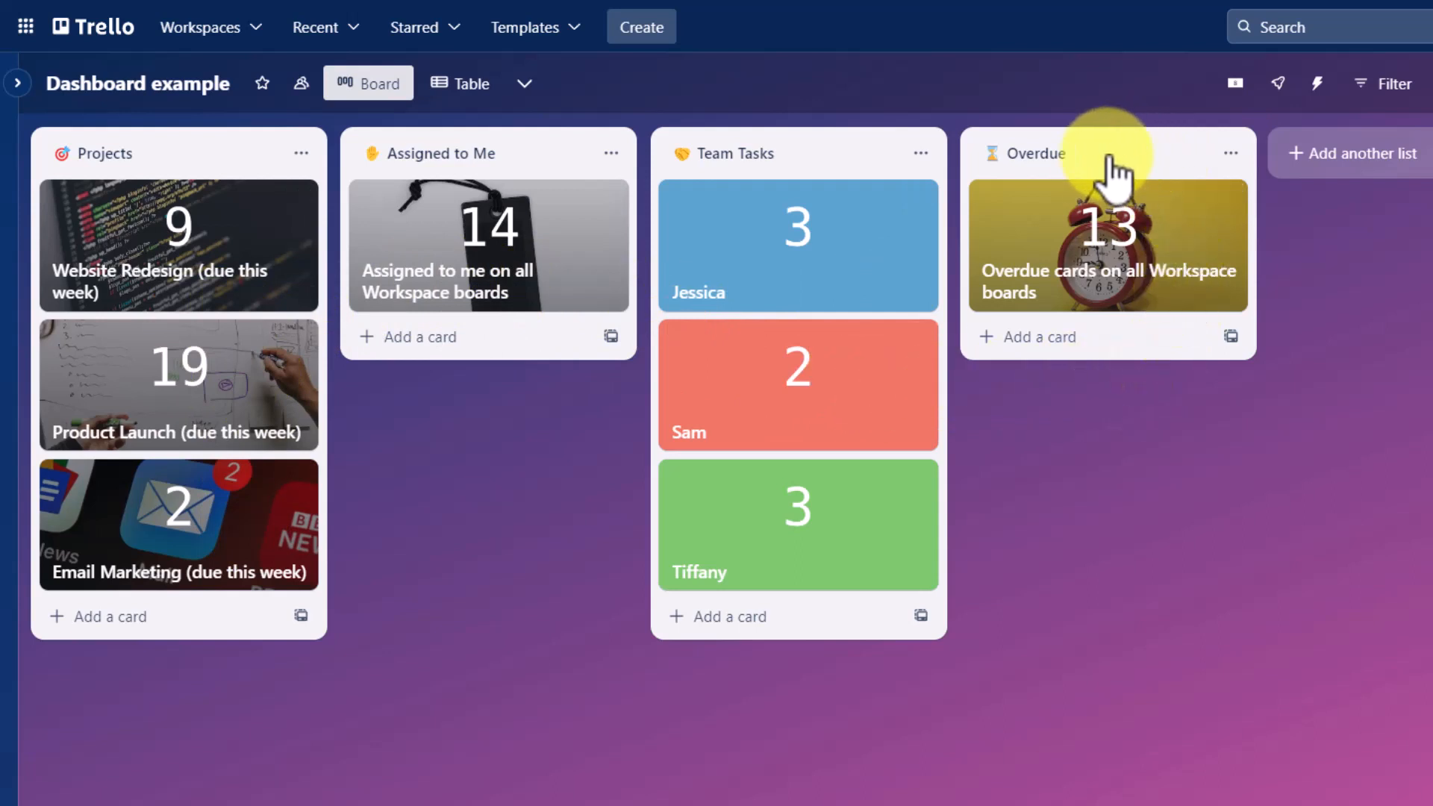
pyautogui.moveTo(1179, 246)
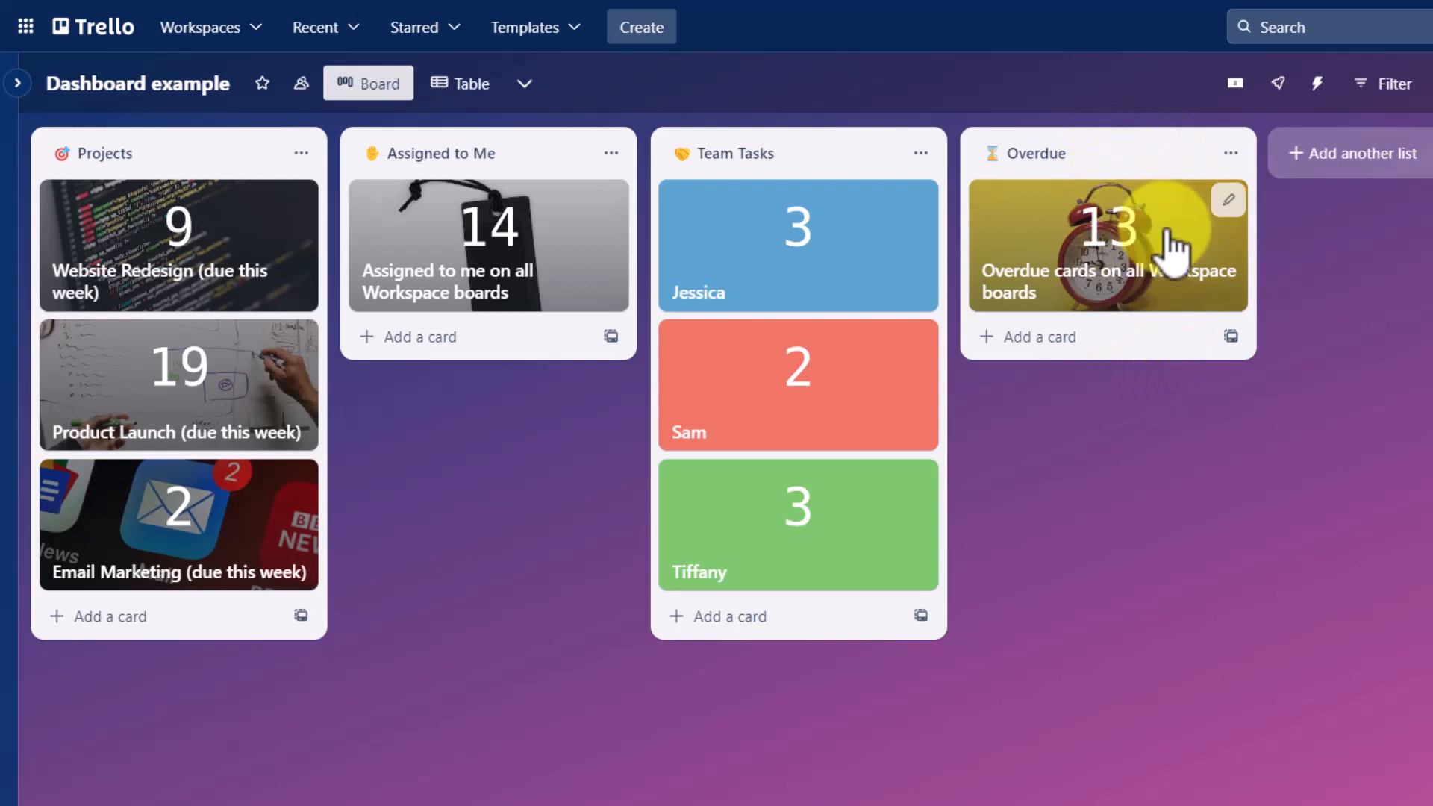
pyautogui.moveTo(1173, 249)
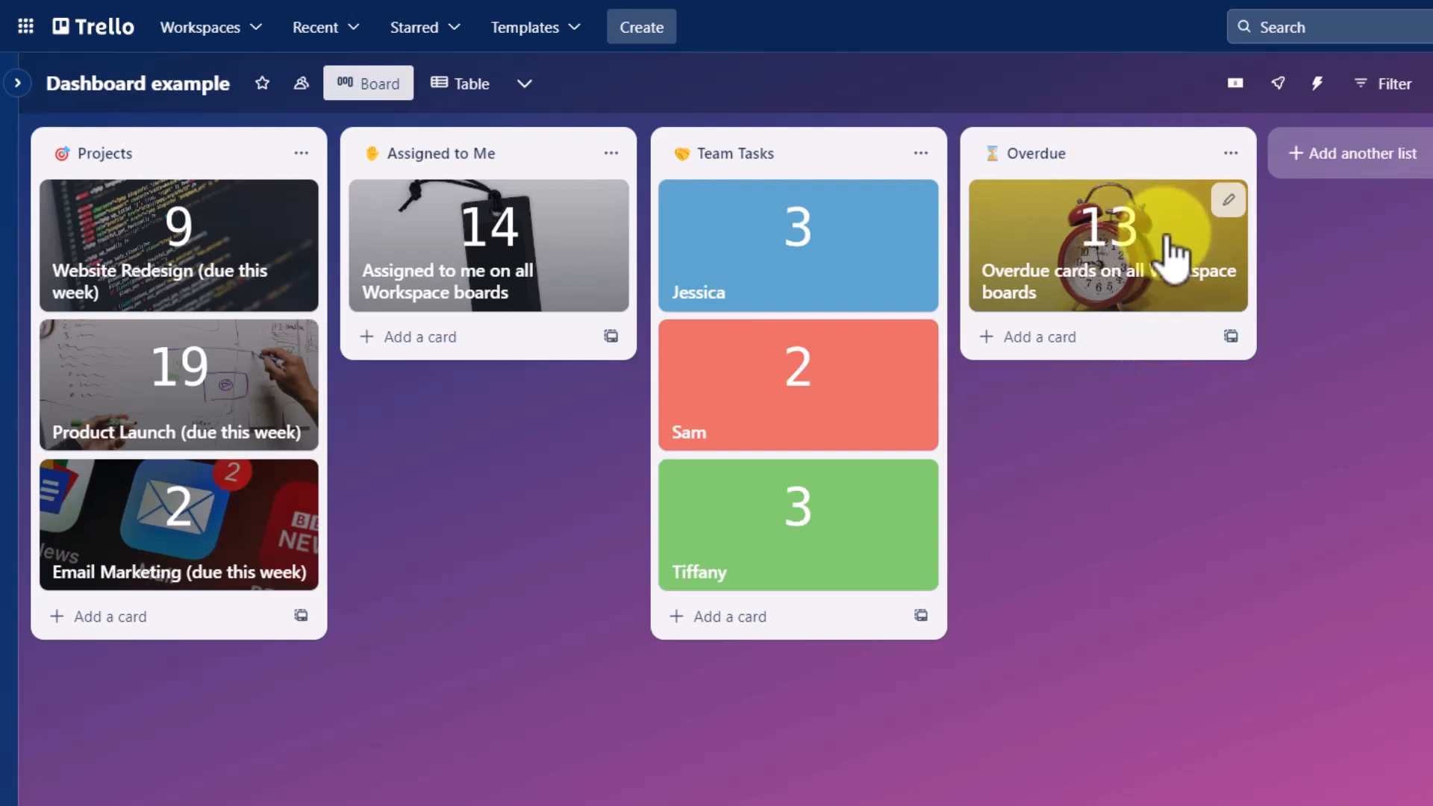
pyautogui.moveTo(1188, 279)
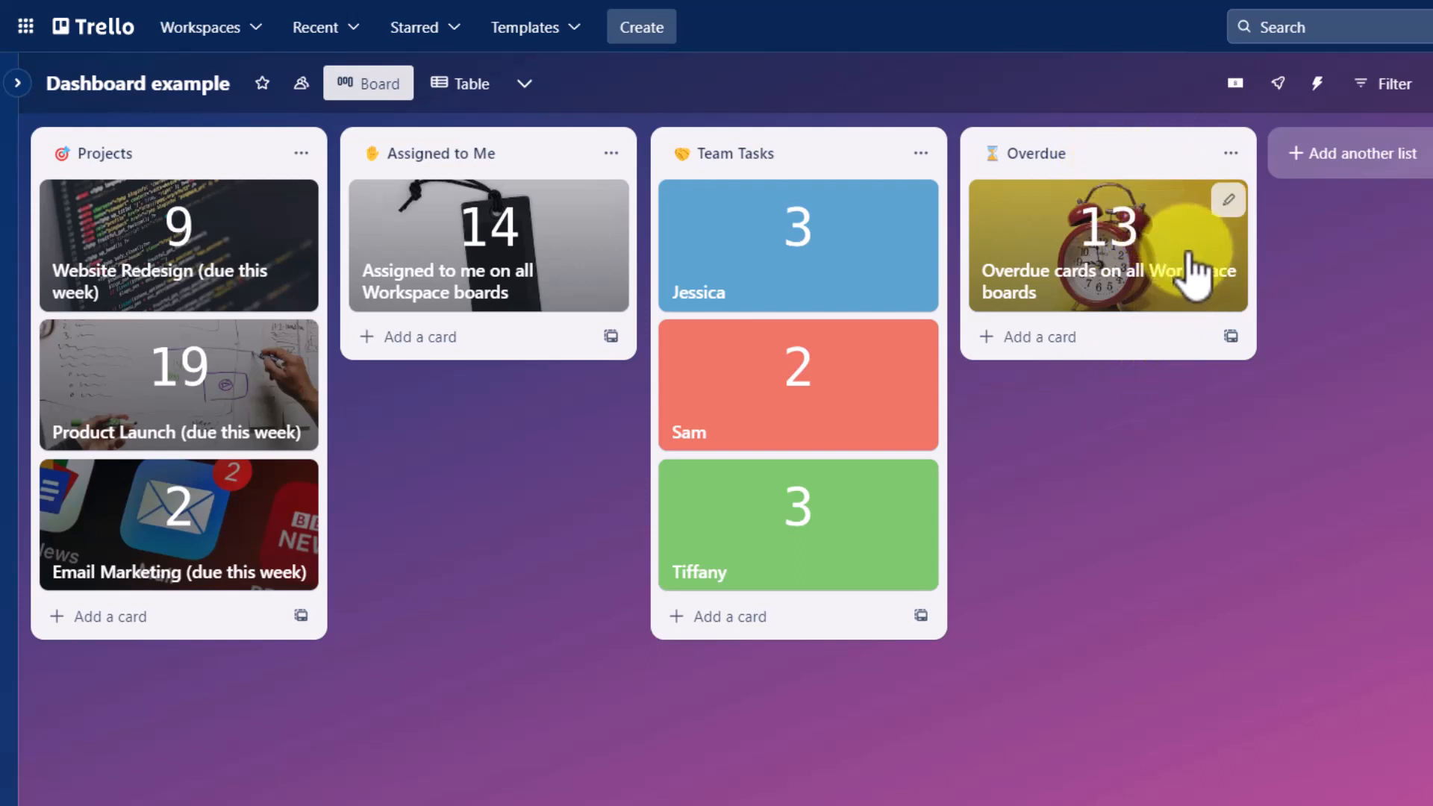
pyautogui.moveTo(1083, 375)
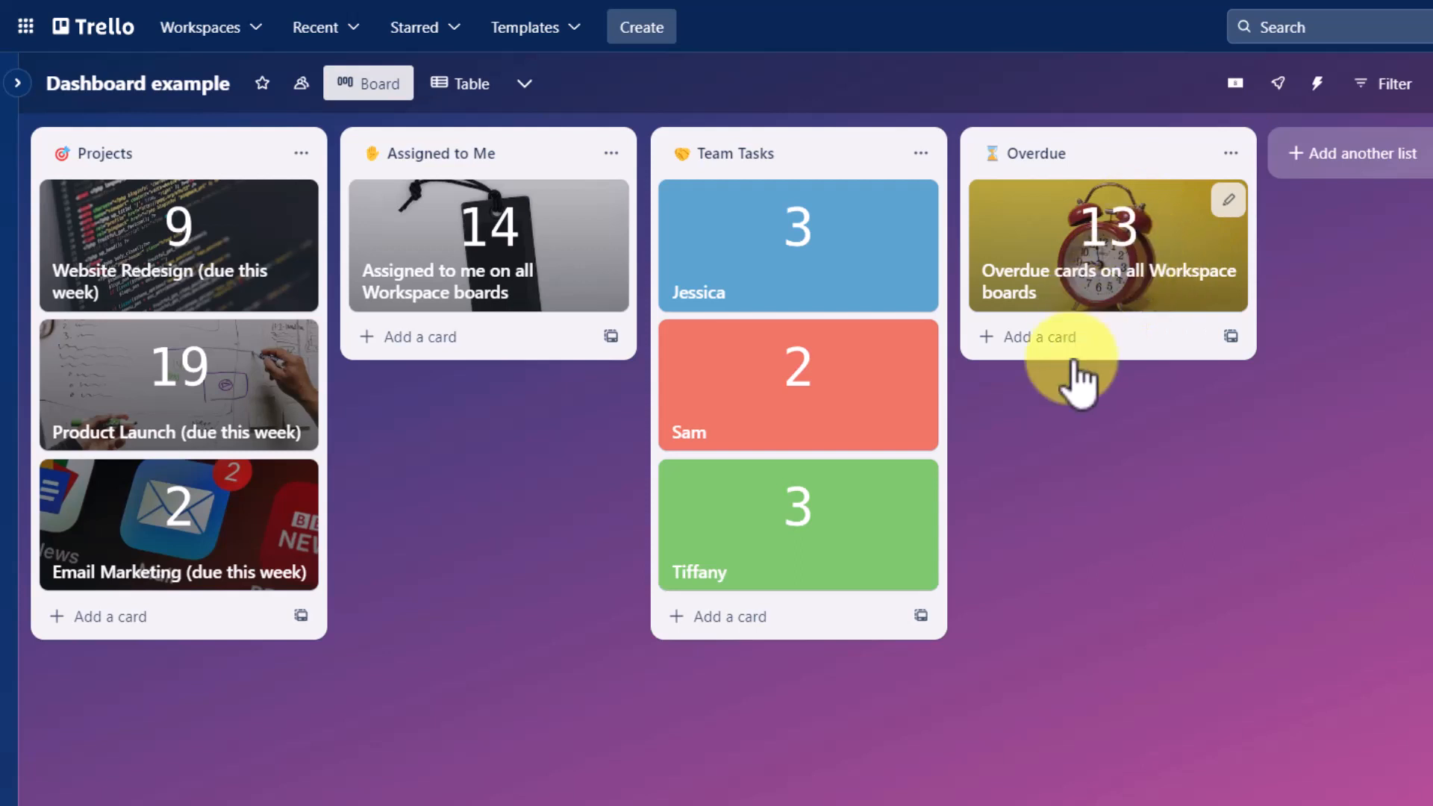
pyautogui.moveTo(417, 462)
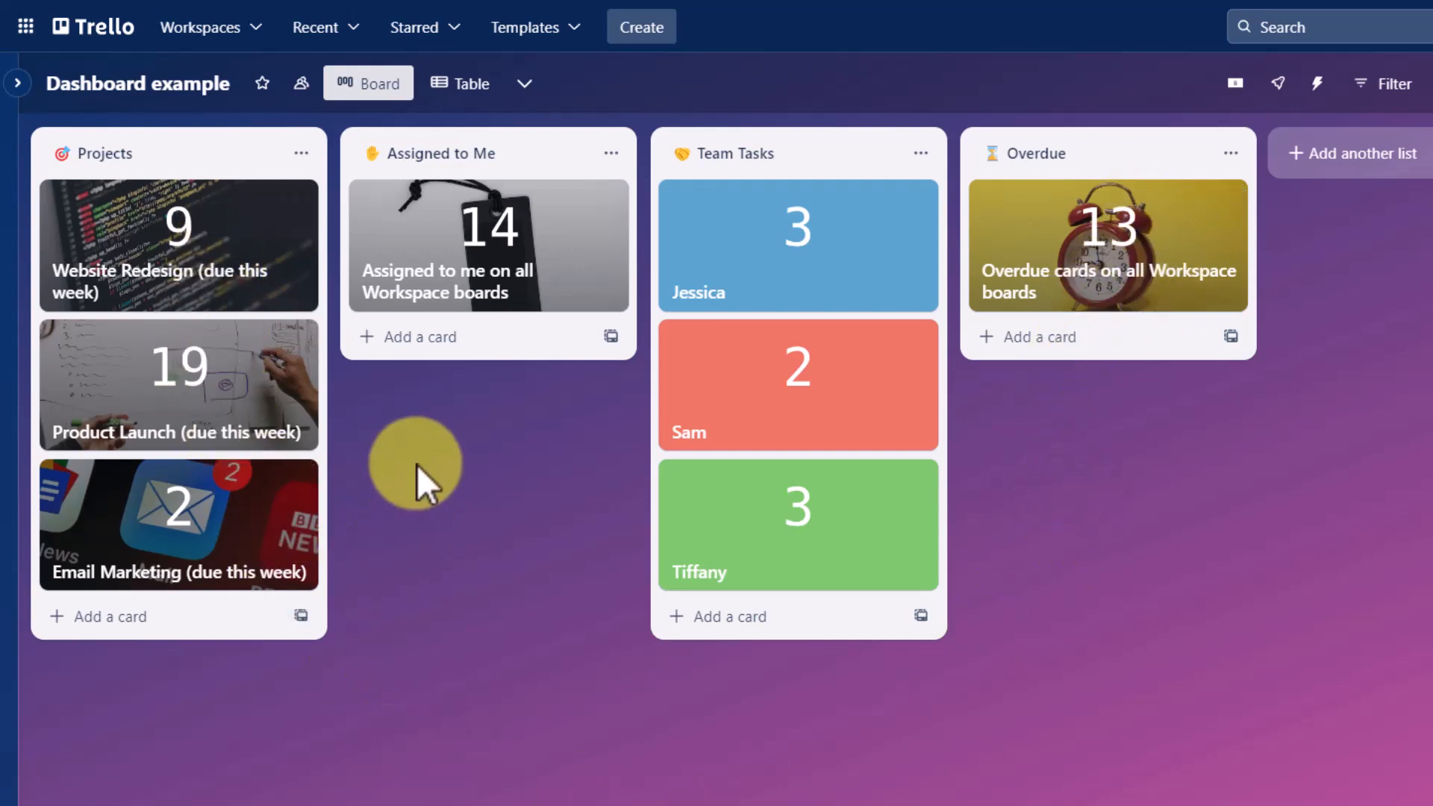
pyautogui.moveTo(421, 470)
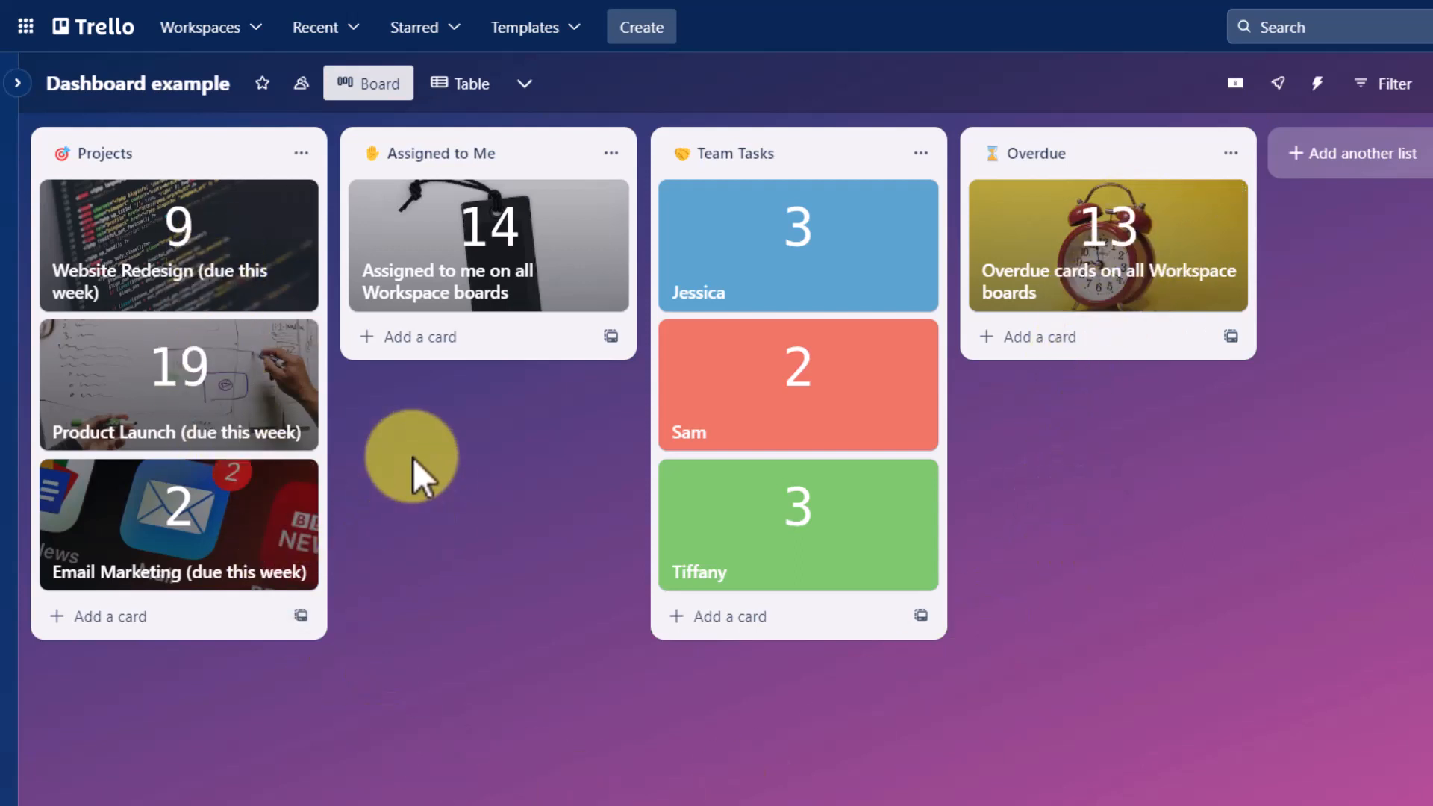
pyautogui.moveTo(459, 486)
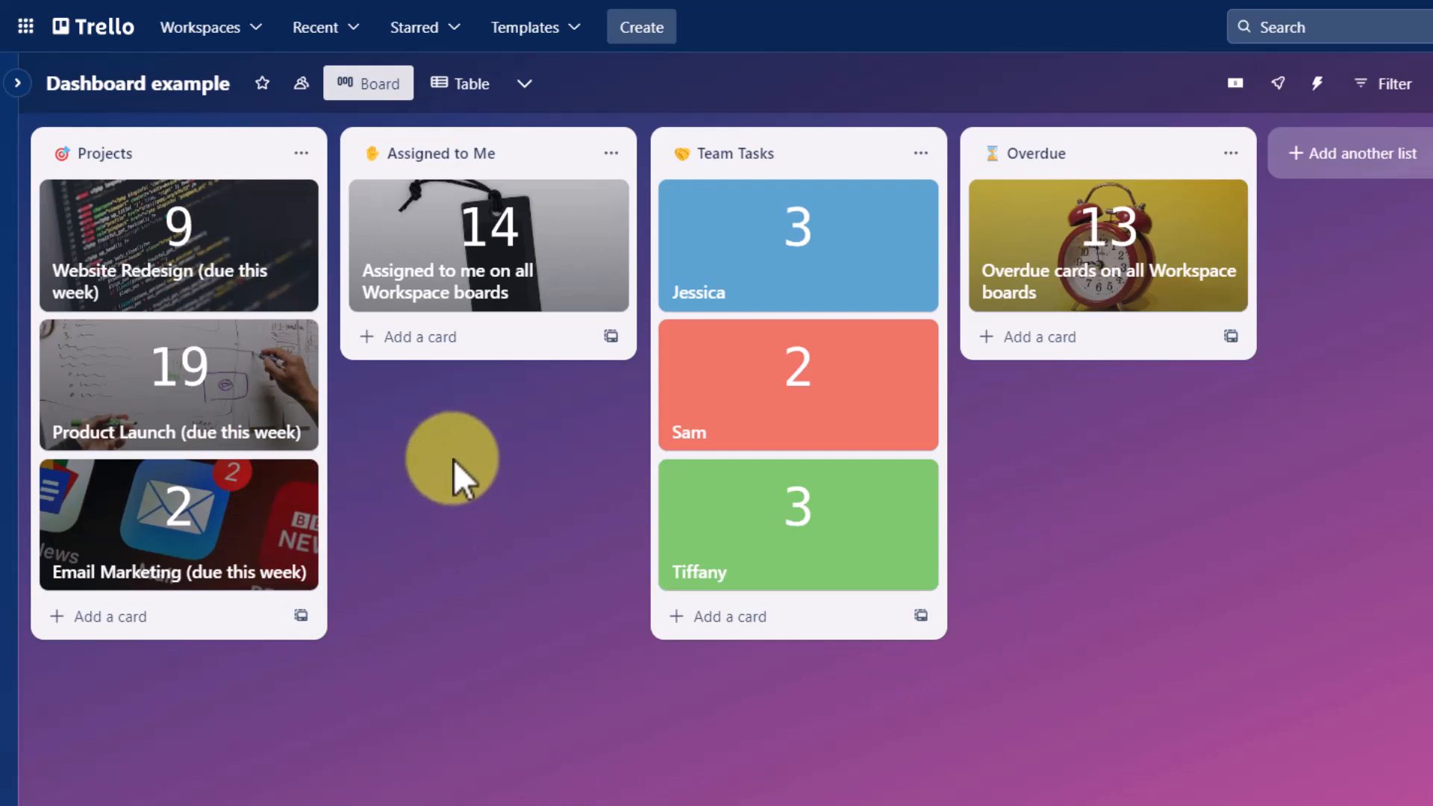
pyautogui.moveTo(465, 448)
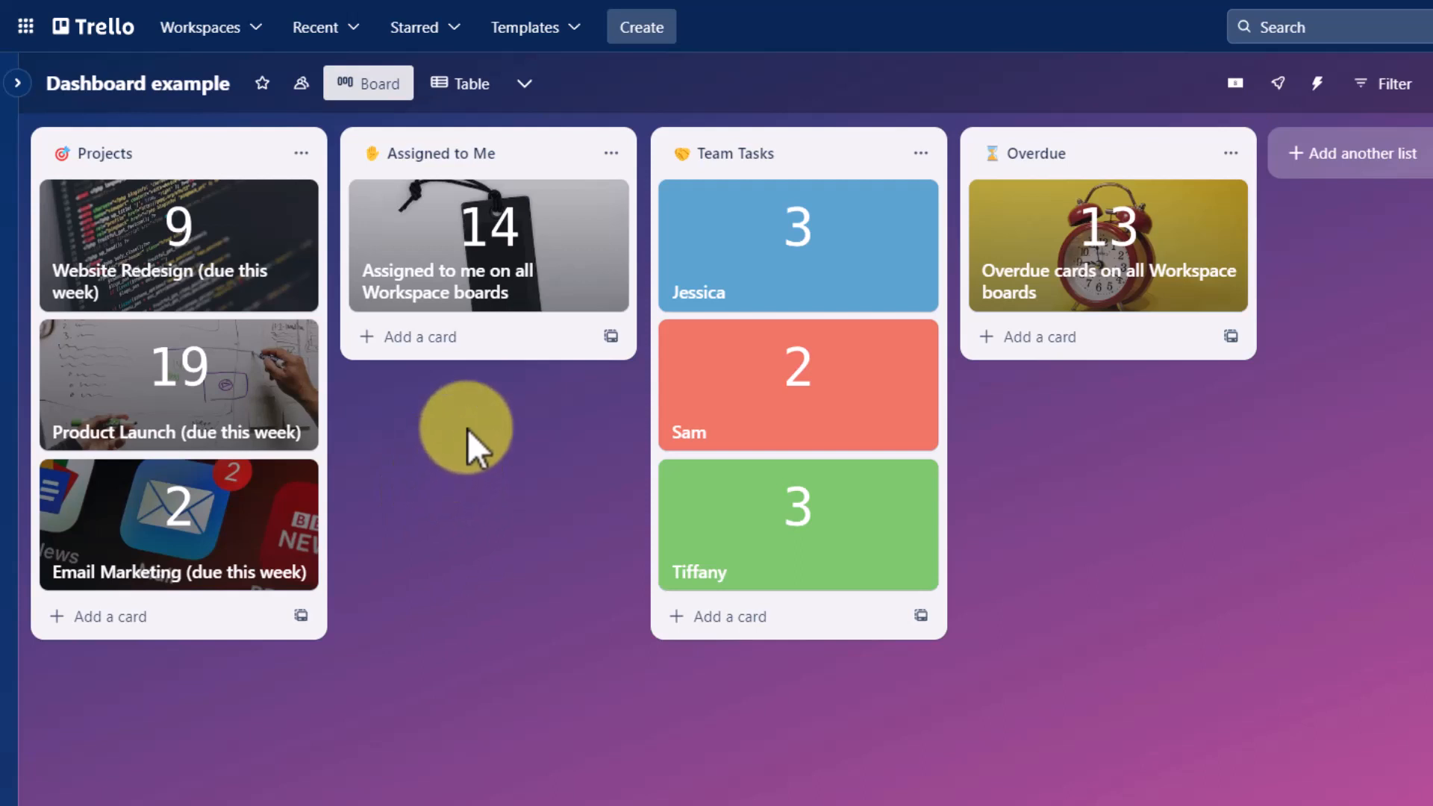
pyautogui.moveTo(483, 246)
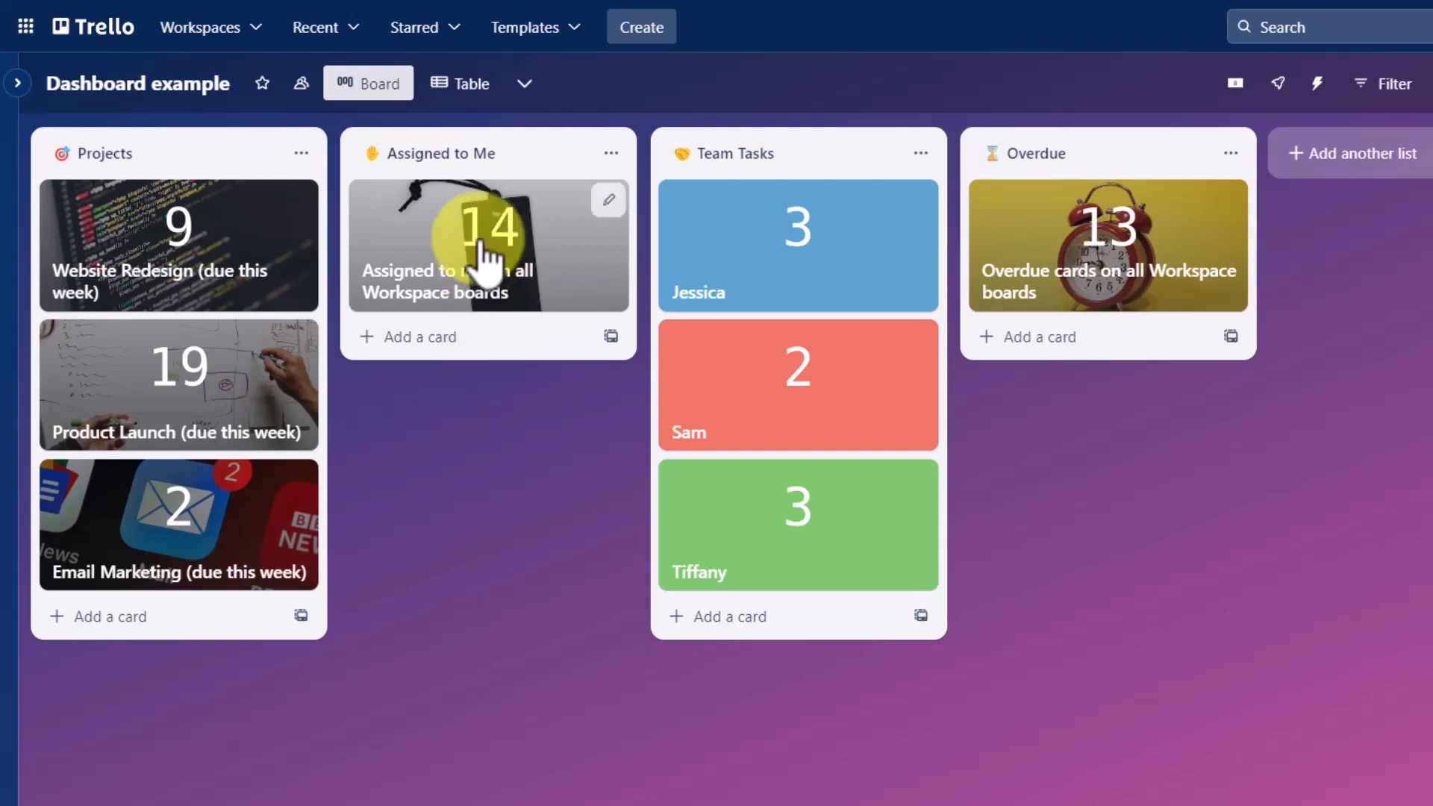
pyautogui.moveTo(1085, 449)
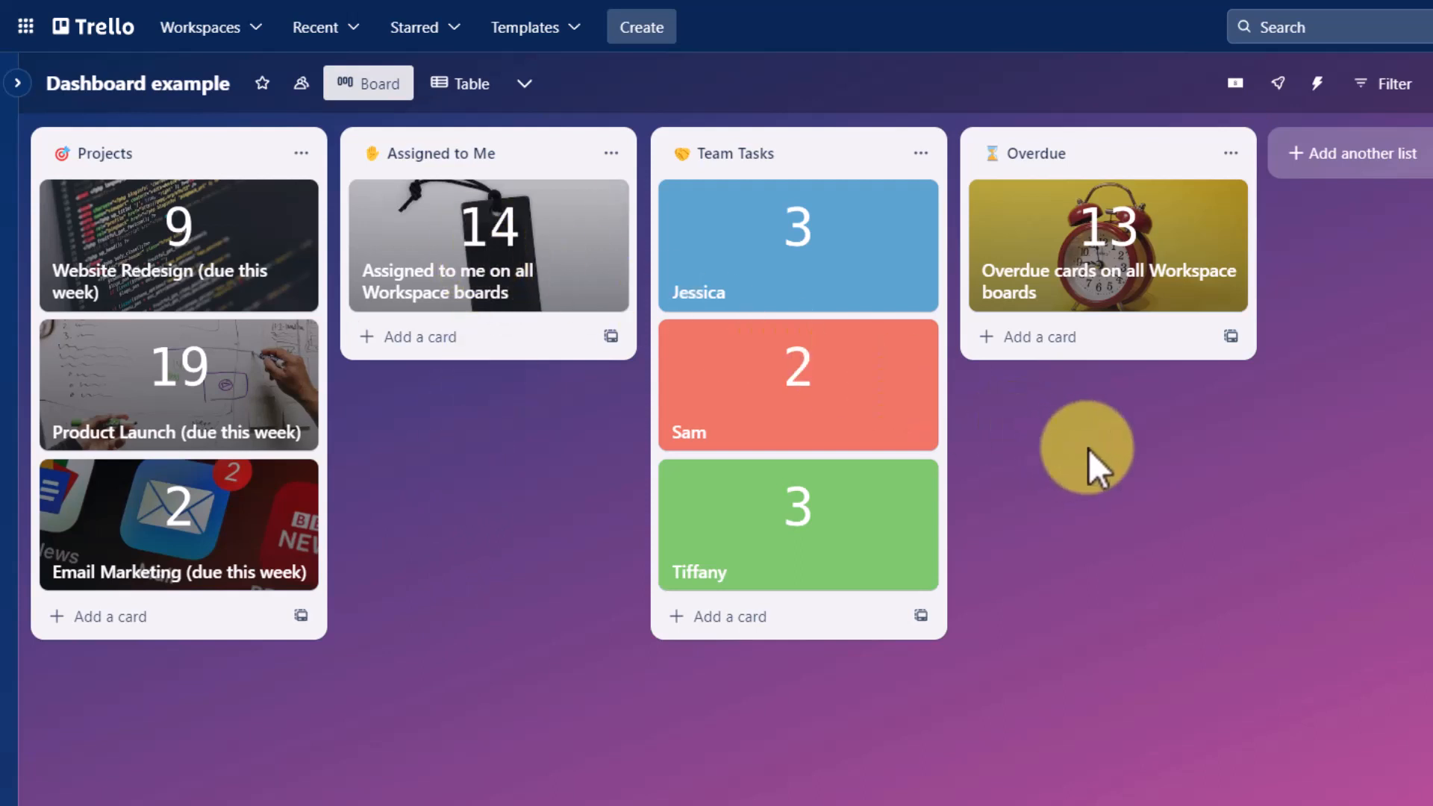
pyautogui.moveTo(1203, 423)
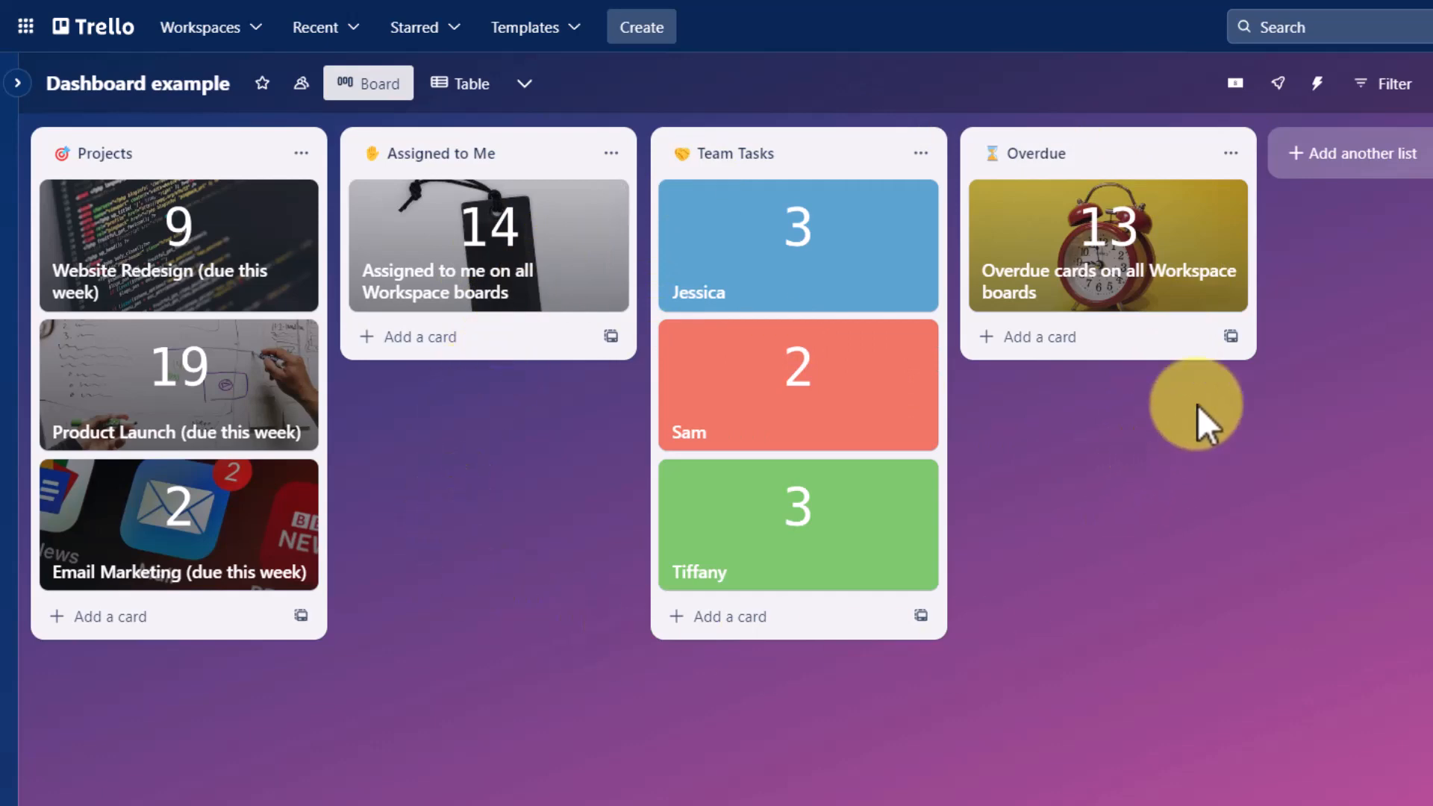
pyautogui.click(1279, 84)
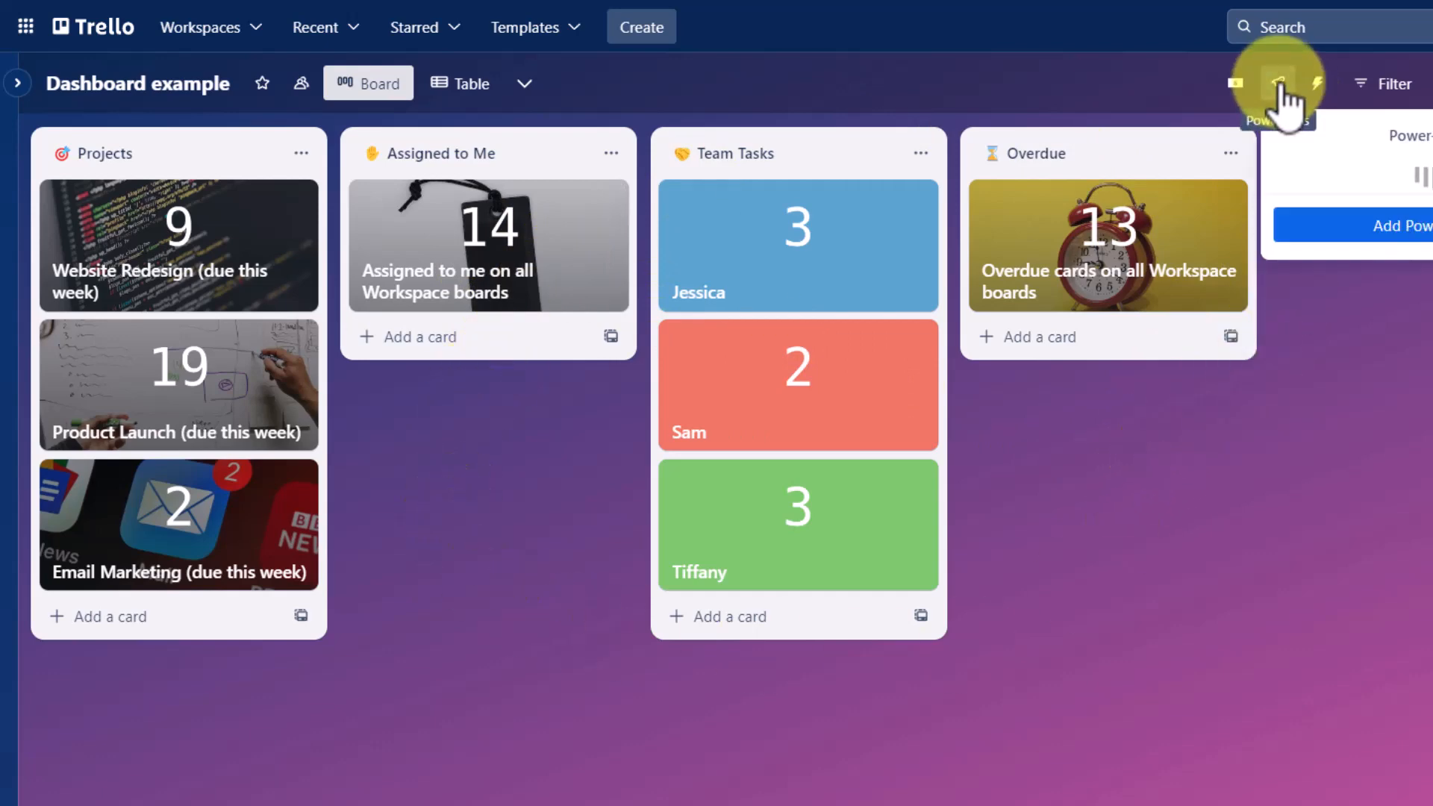
pyautogui.click(1275, 83)
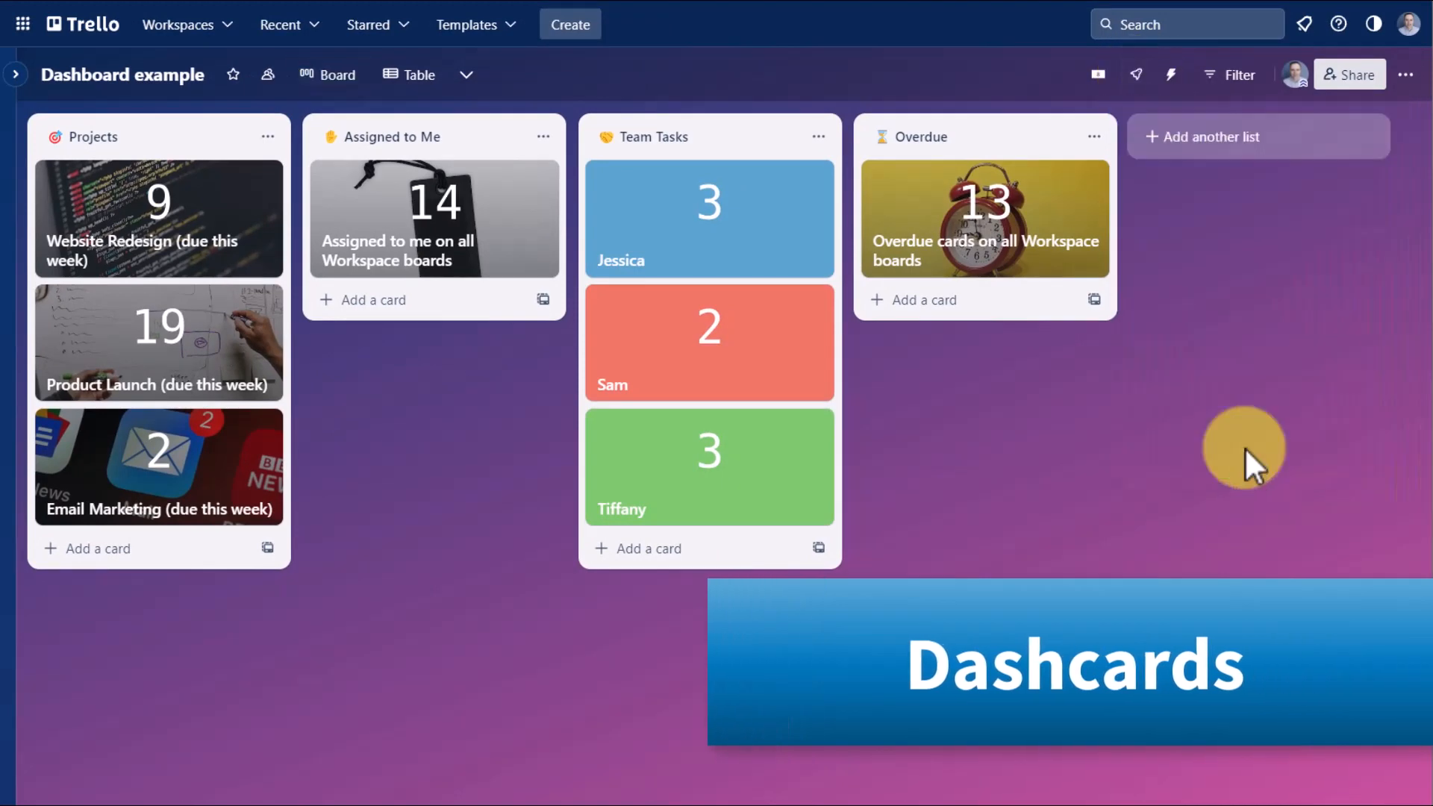
# - Search the Power-Ups directory for 'dash' to find the Dashcards Power-Up
pyautogui.click(1170, 74)
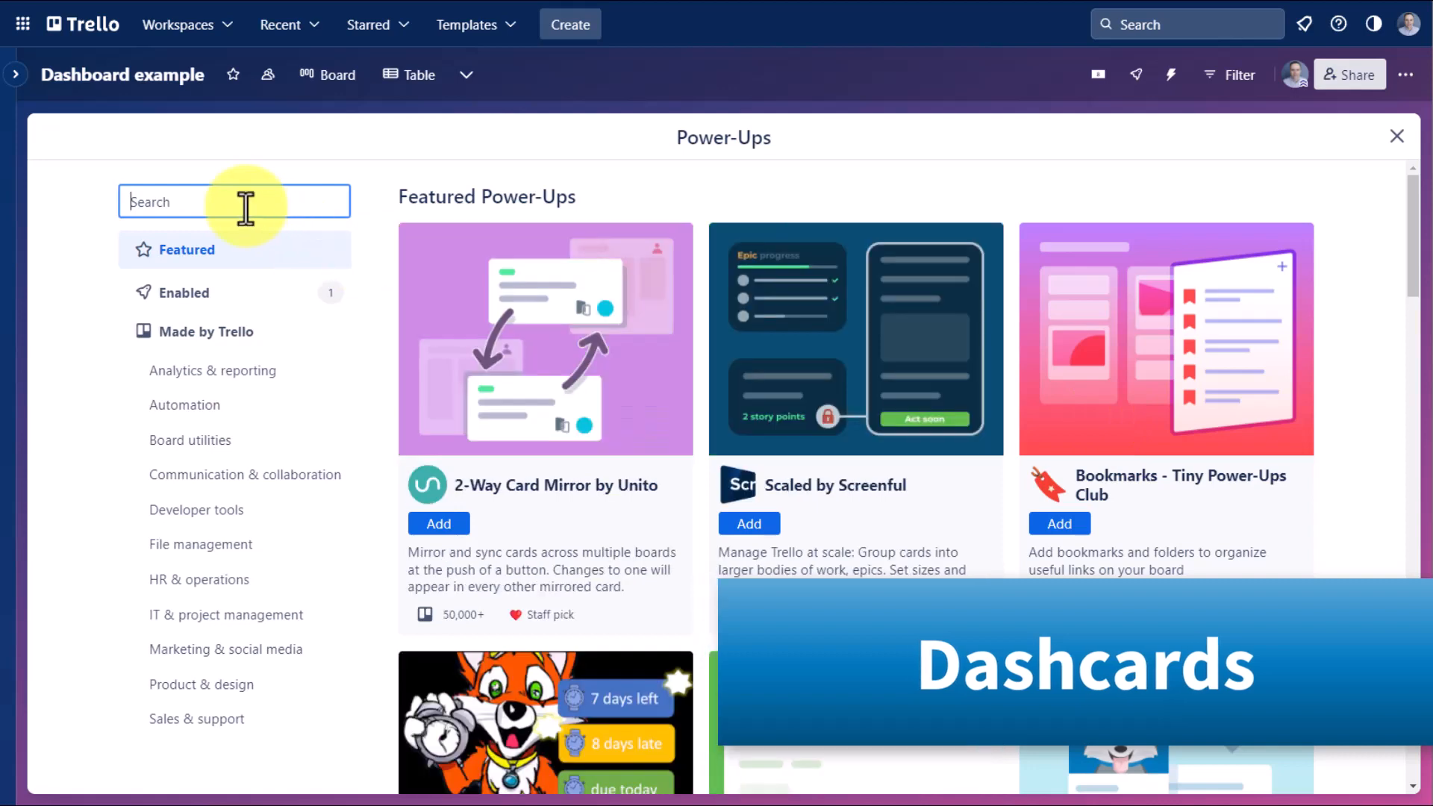
pyautogui.write('das')
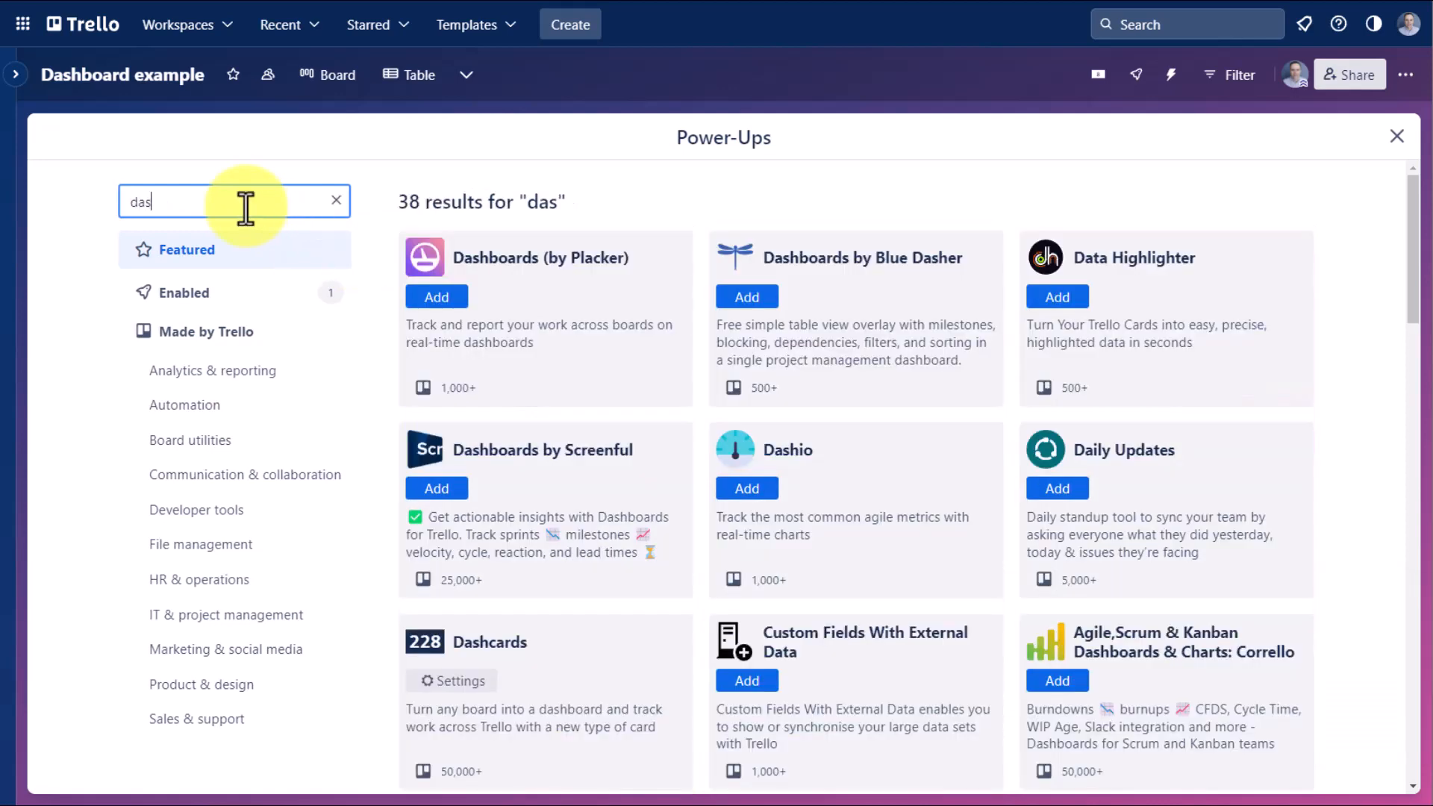
pyautogui.write('h')
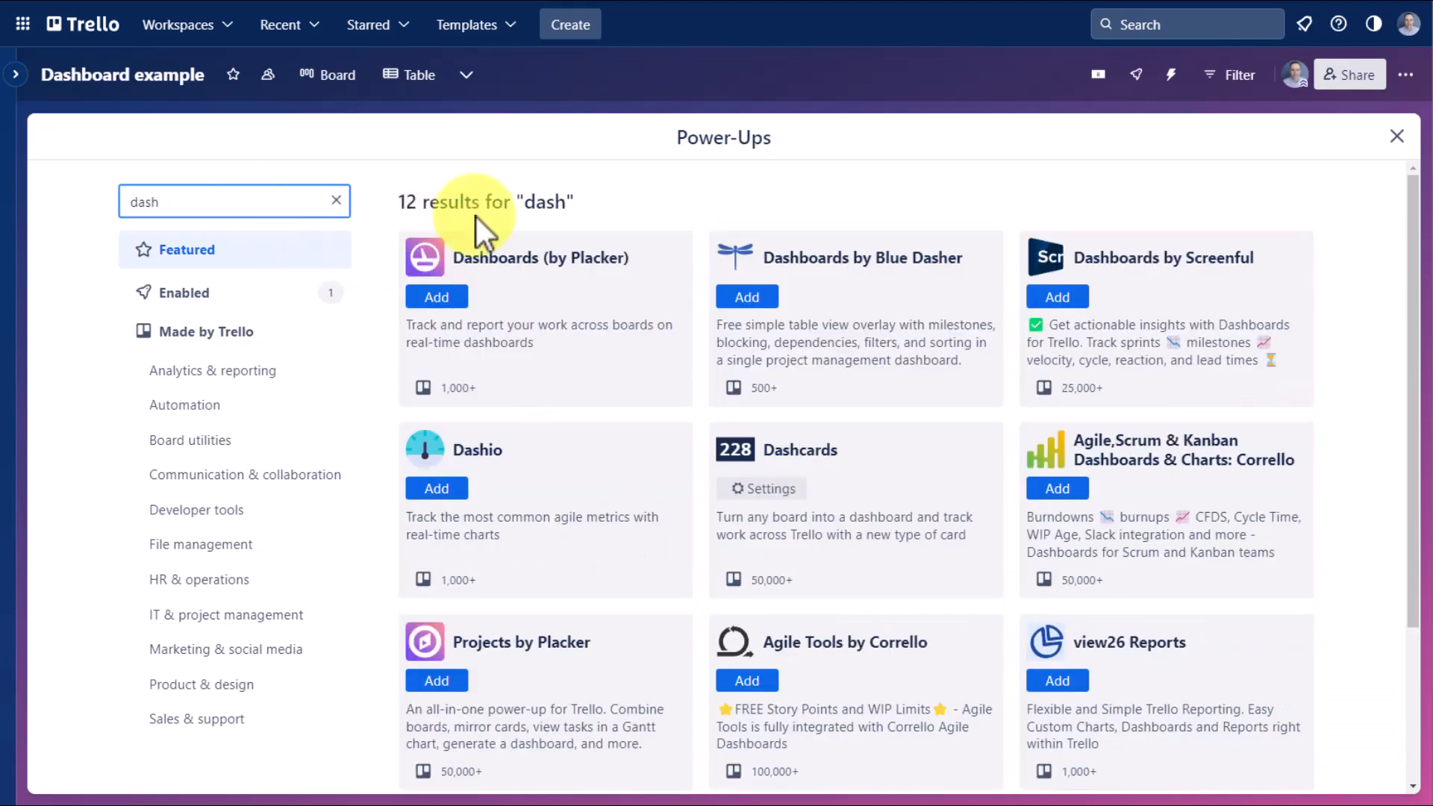
pyautogui.moveTo(603, 365)
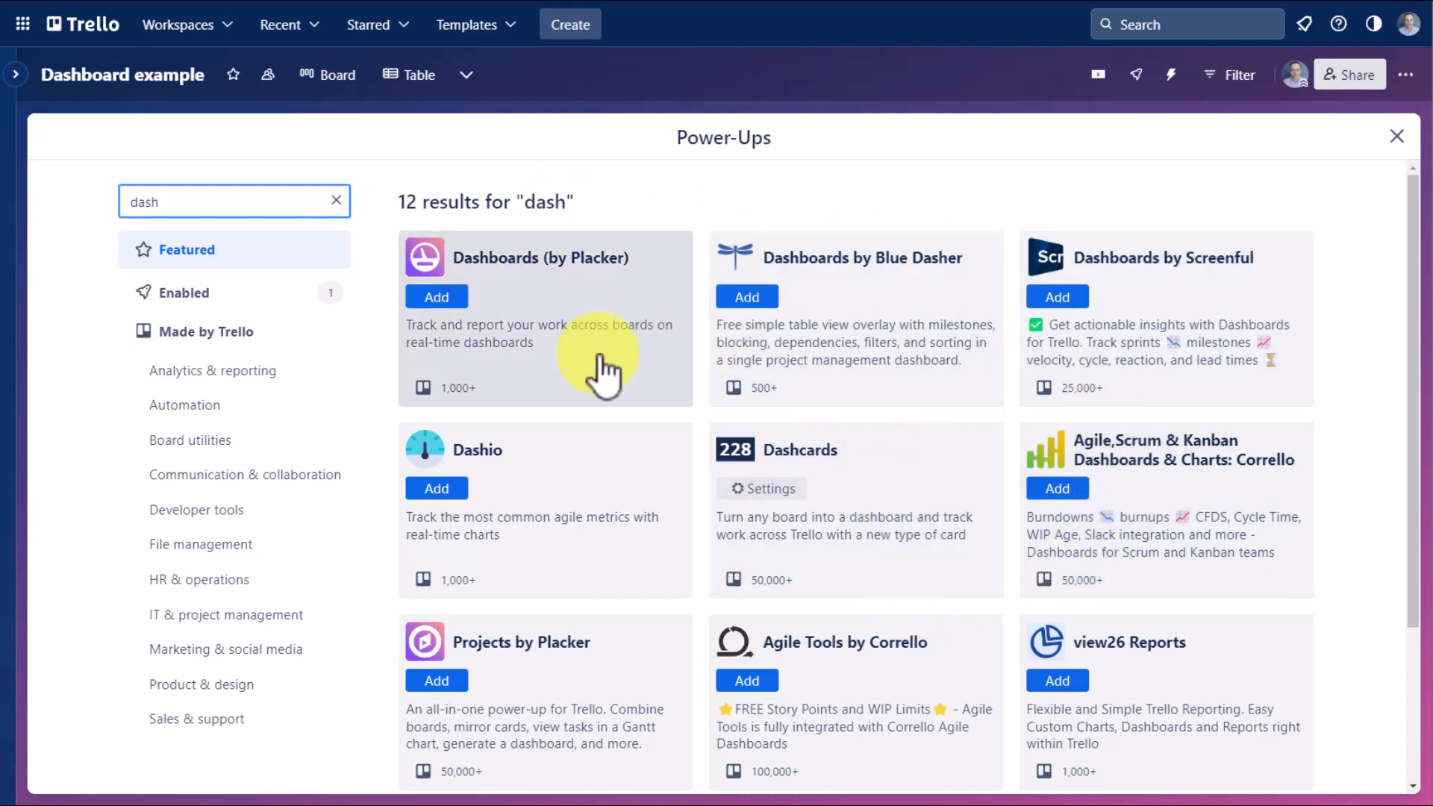
pyautogui.moveTo(548, 483)
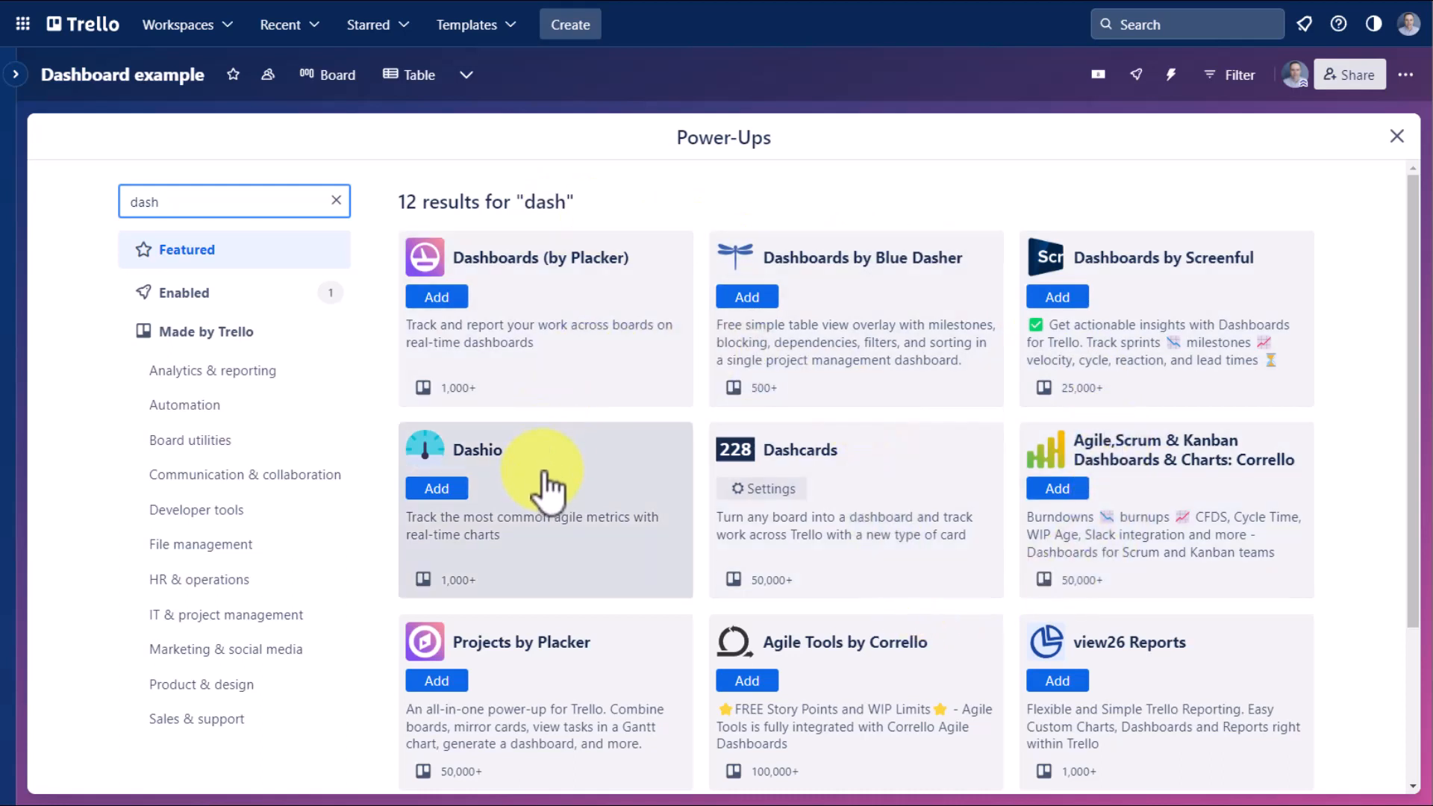
pyautogui.moveTo(859, 483)
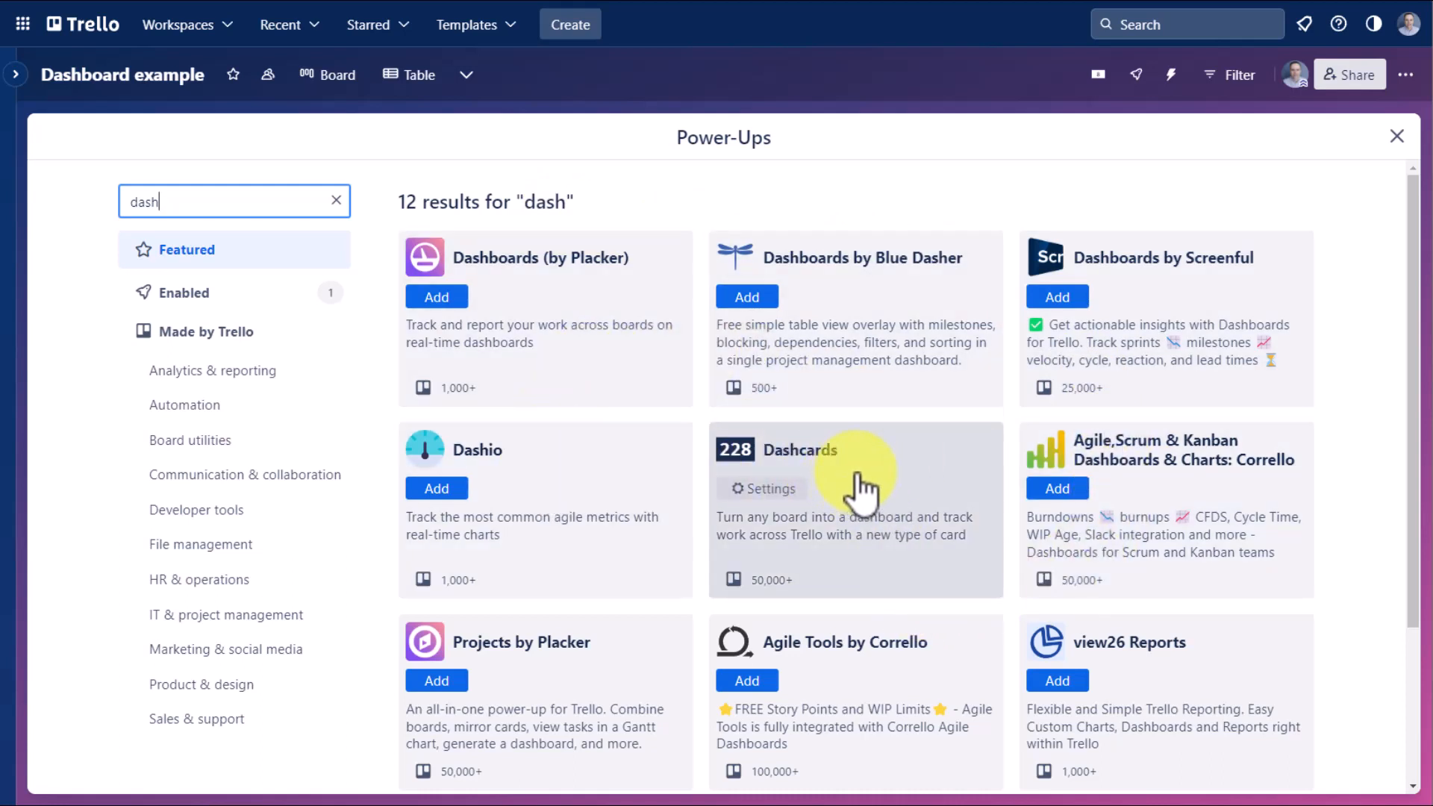
pyautogui.moveTo(839, 479)
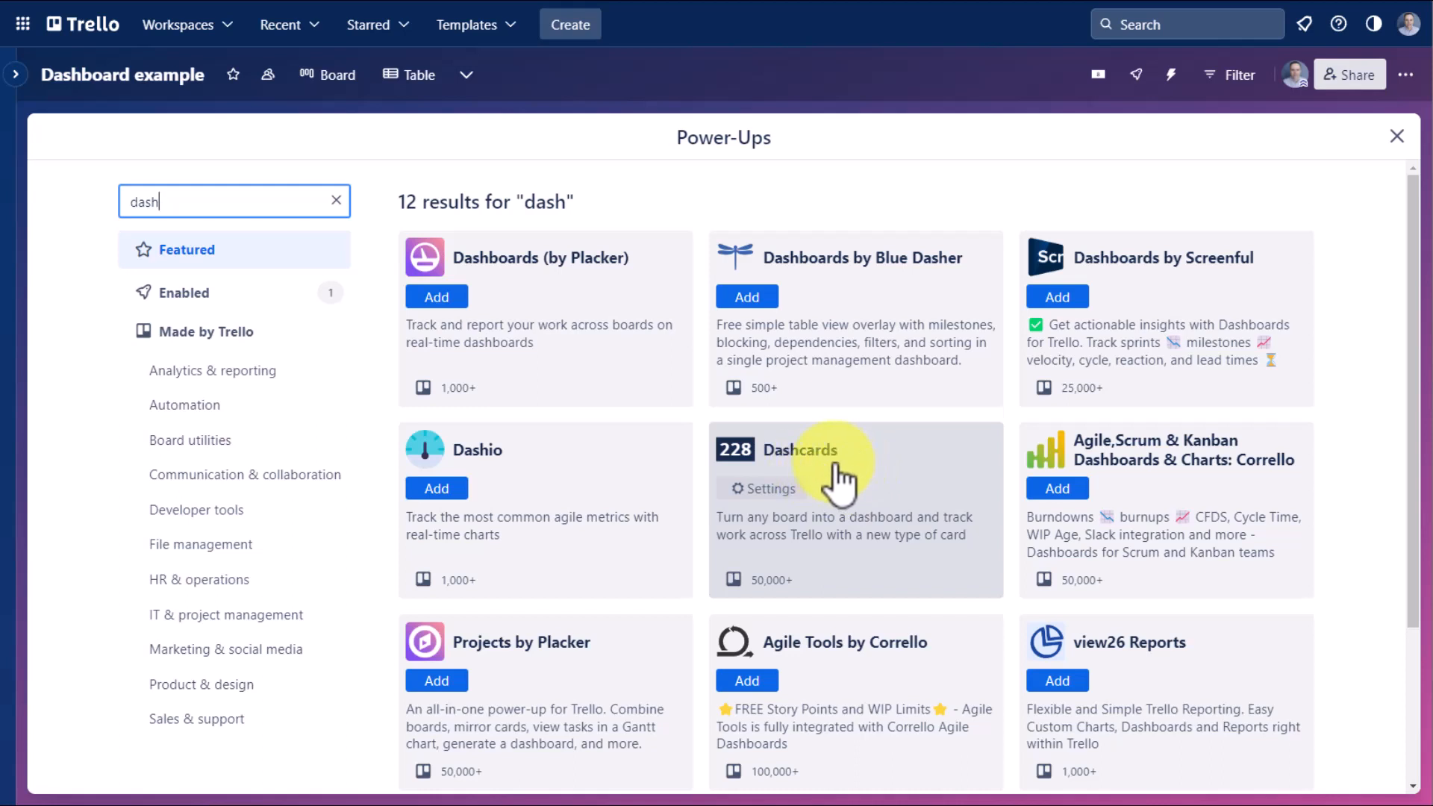
# - Return to the board and track a new 'Assigned to me on all Workspace boards' Dashcard from the templates
pyautogui.click(1397, 136)
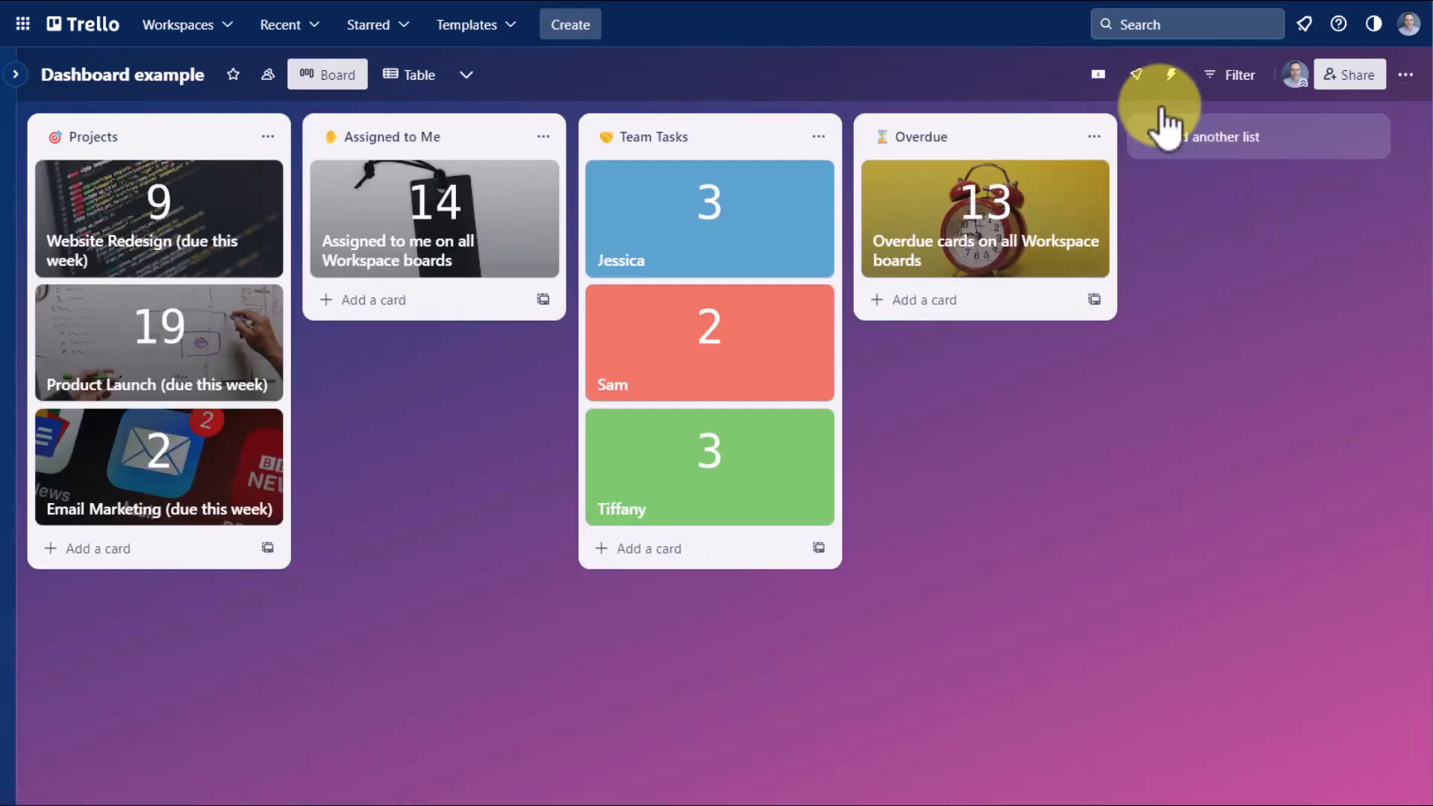
pyautogui.moveTo(1097, 75)
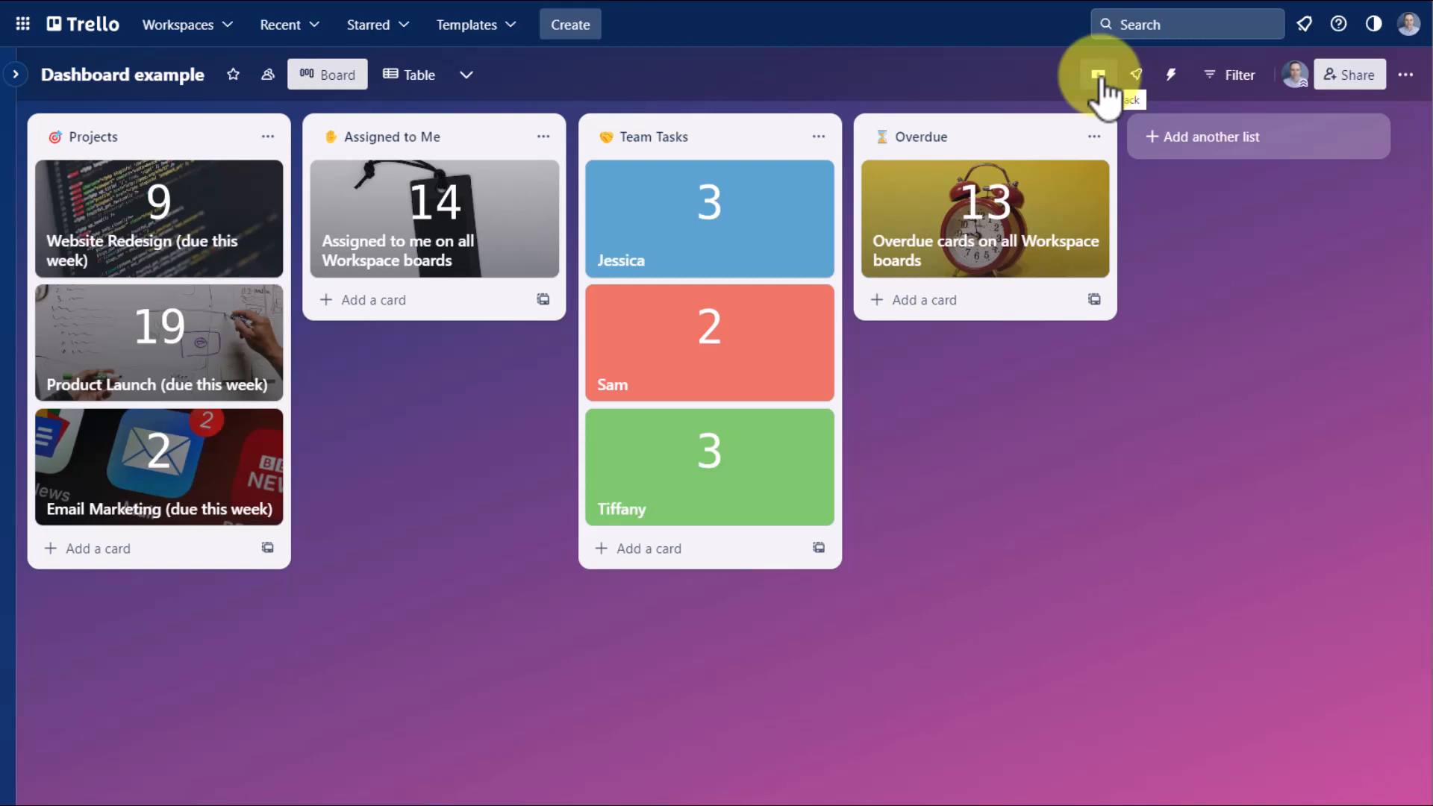
pyautogui.moveTo(1153, 202)
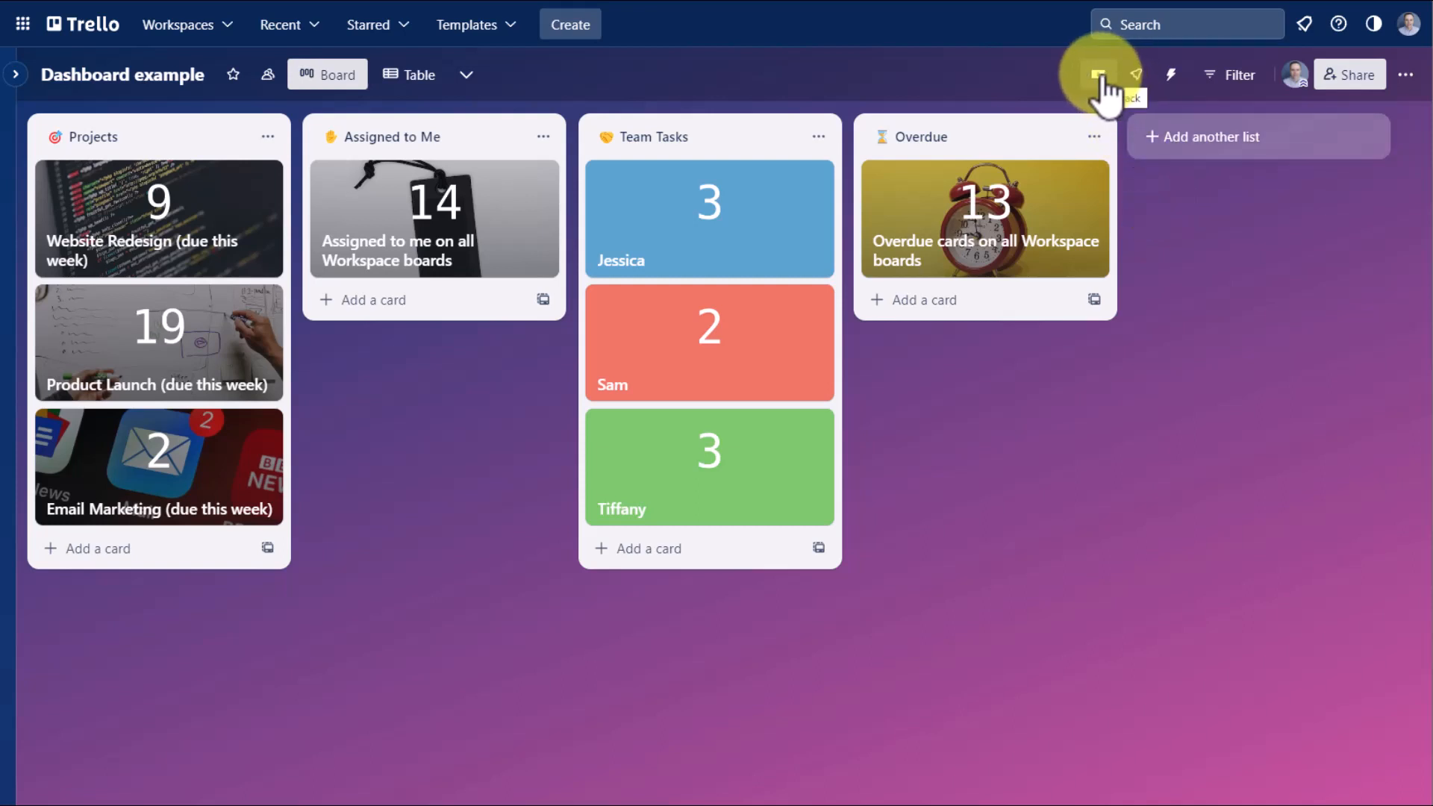
pyautogui.click(1100, 74)
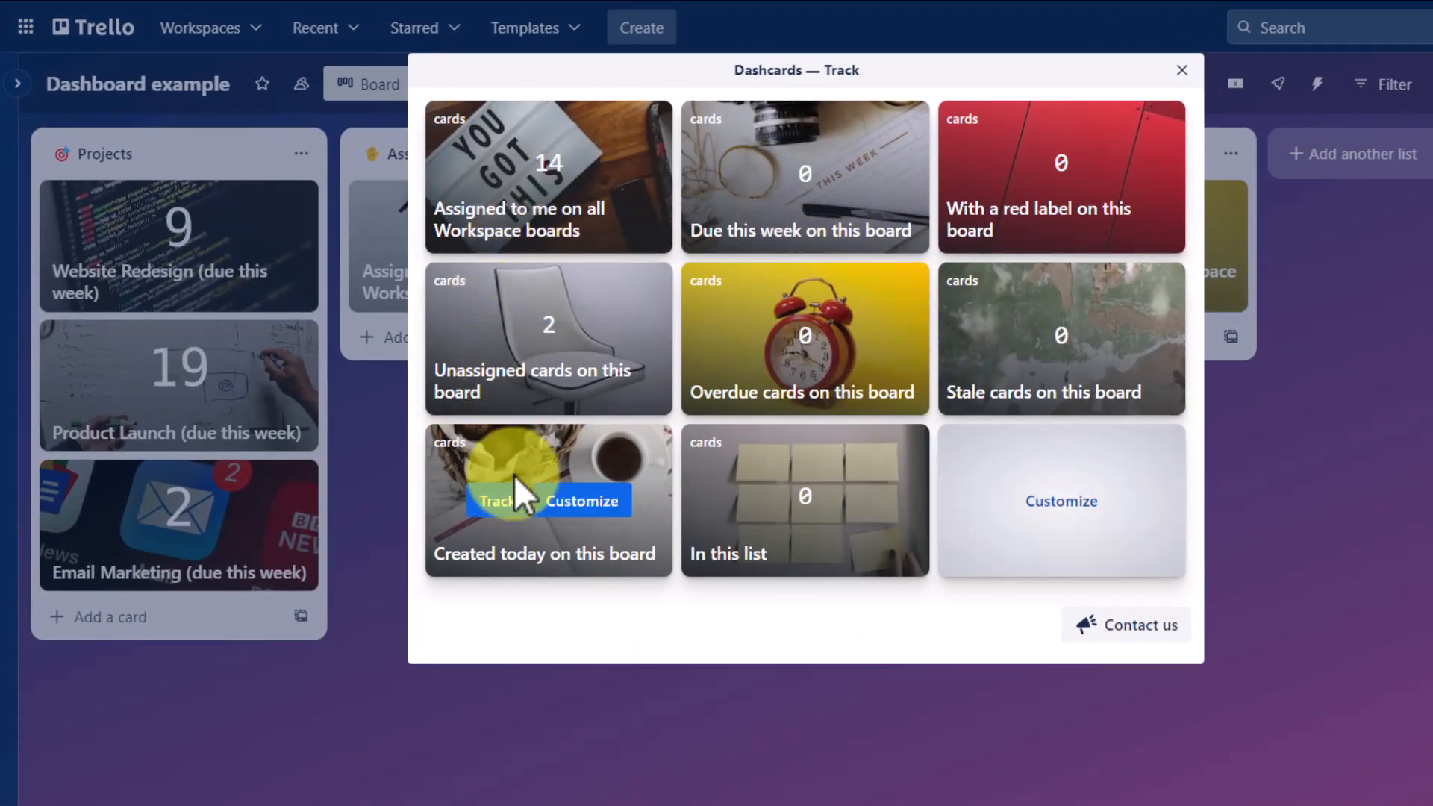
pyautogui.moveTo(1182, 82)
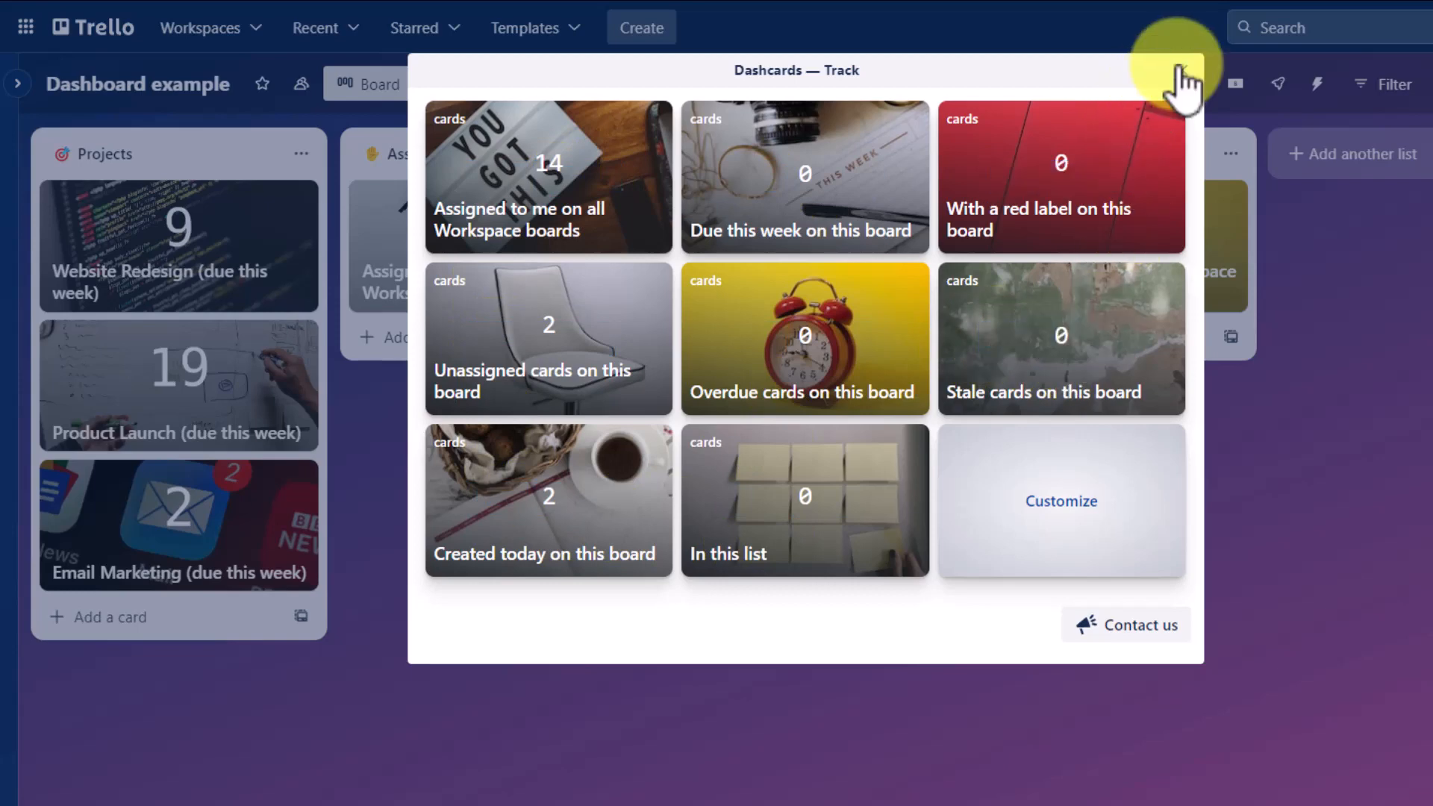
pyautogui.moveTo(1102, 86)
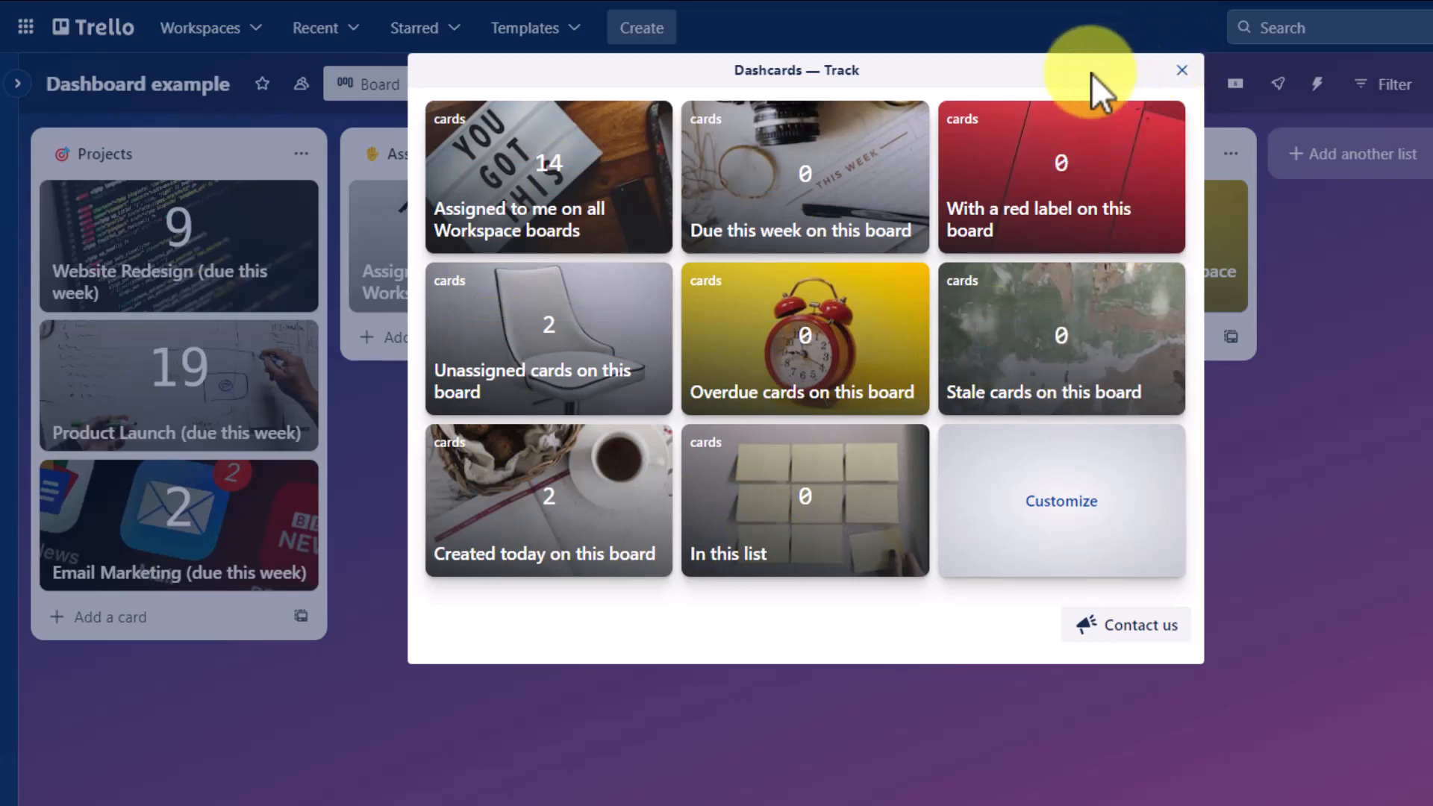
pyautogui.moveTo(727, 182)
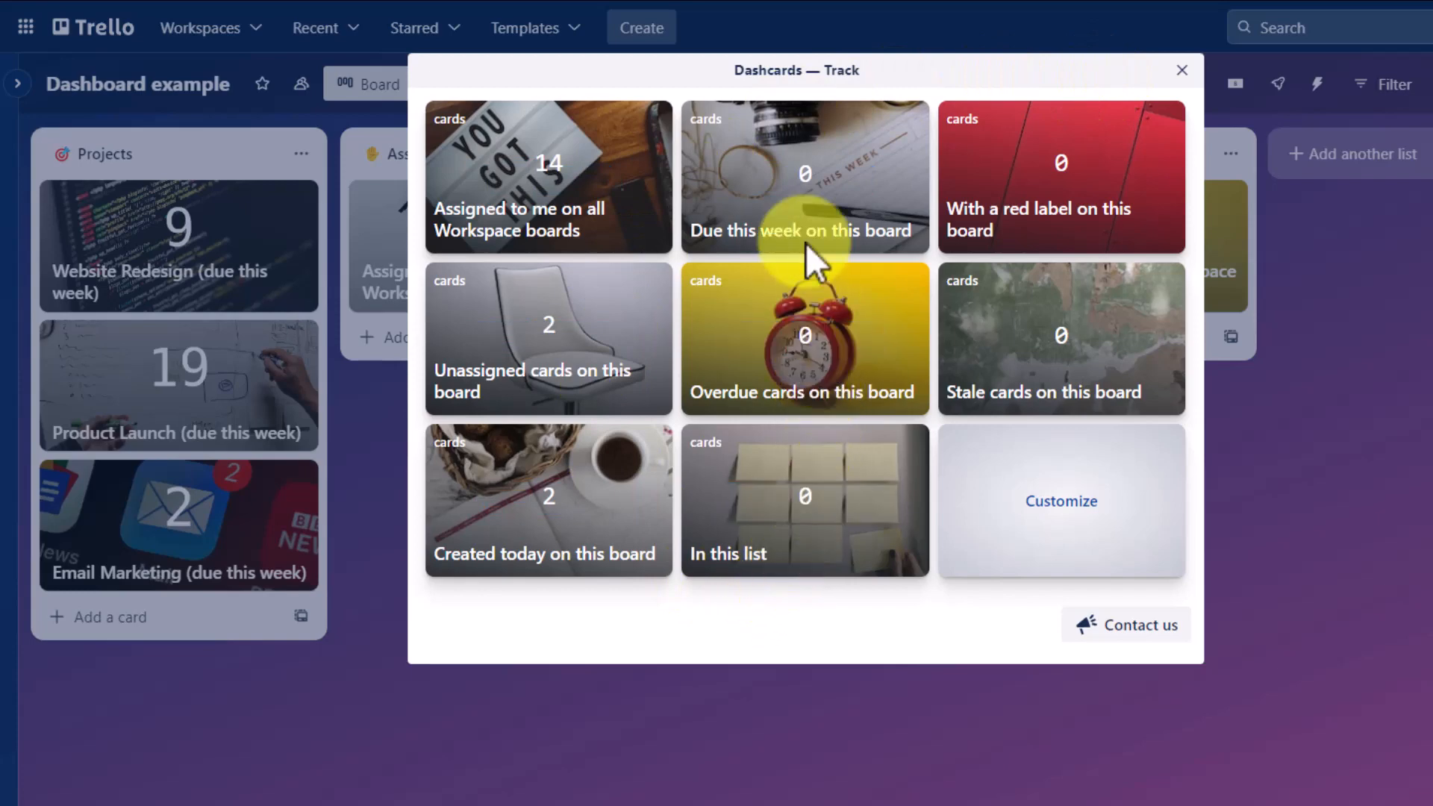
pyautogui.moveTo(805, 193)
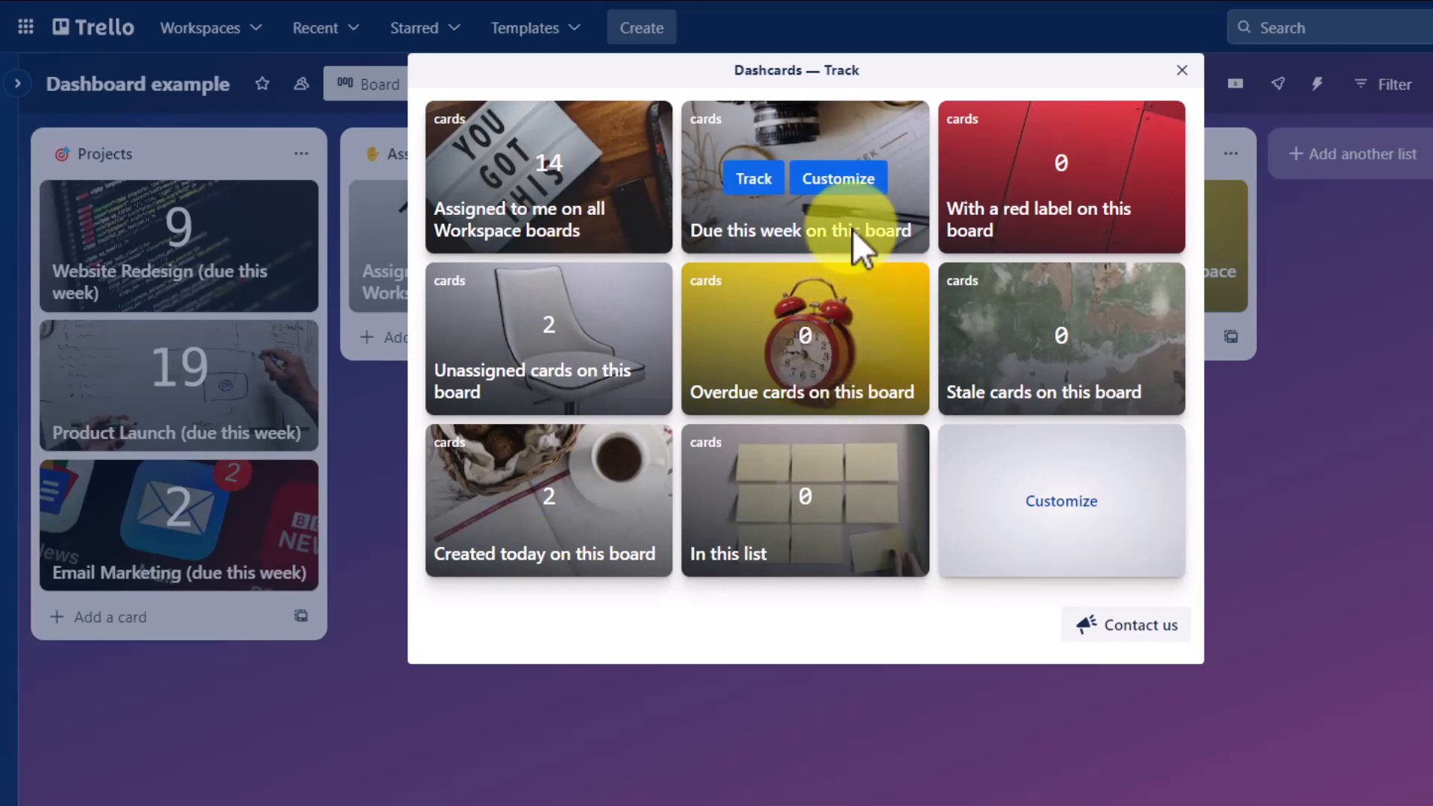
pyautogui.moveTo(754, 192)
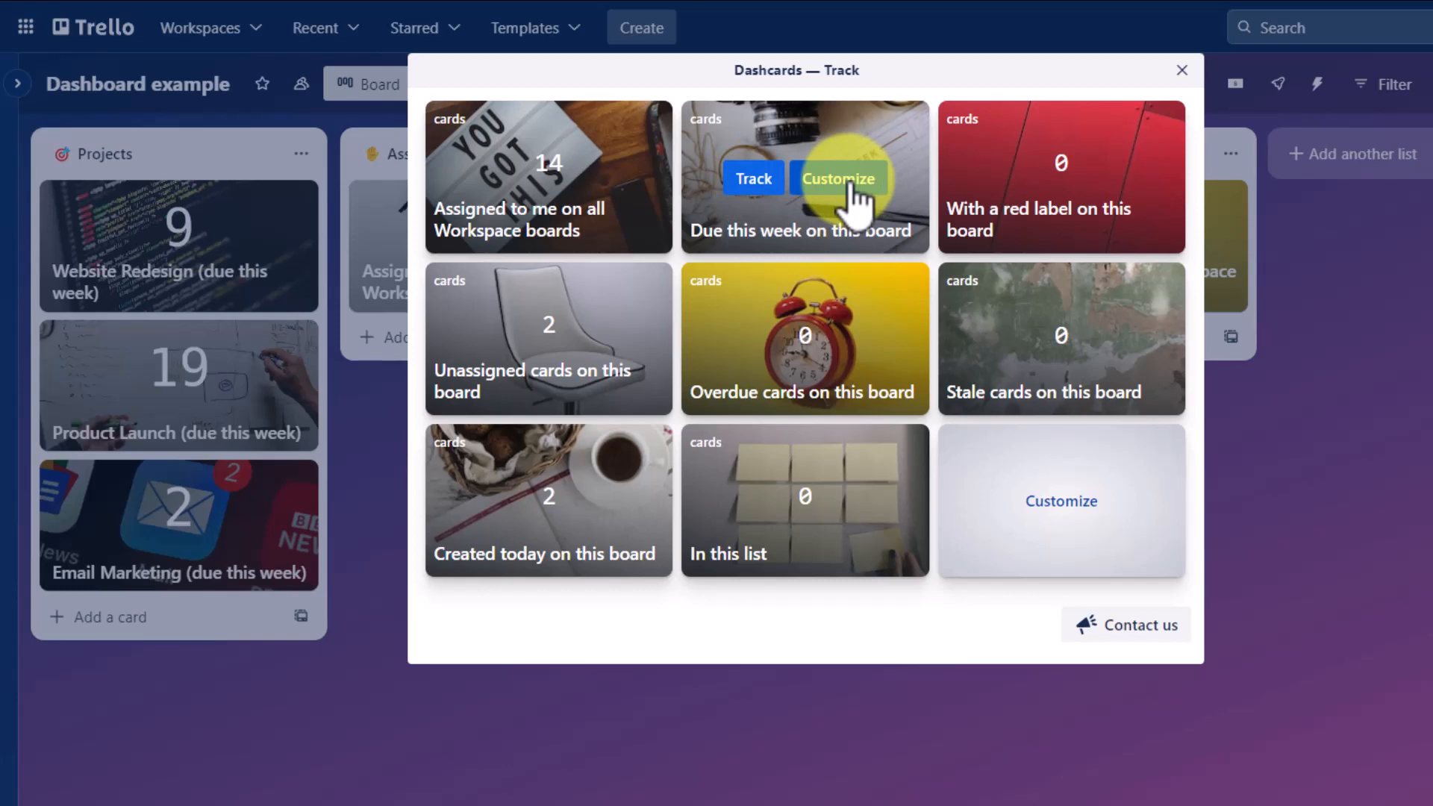
pyautogui.moveTo(1128, 537)
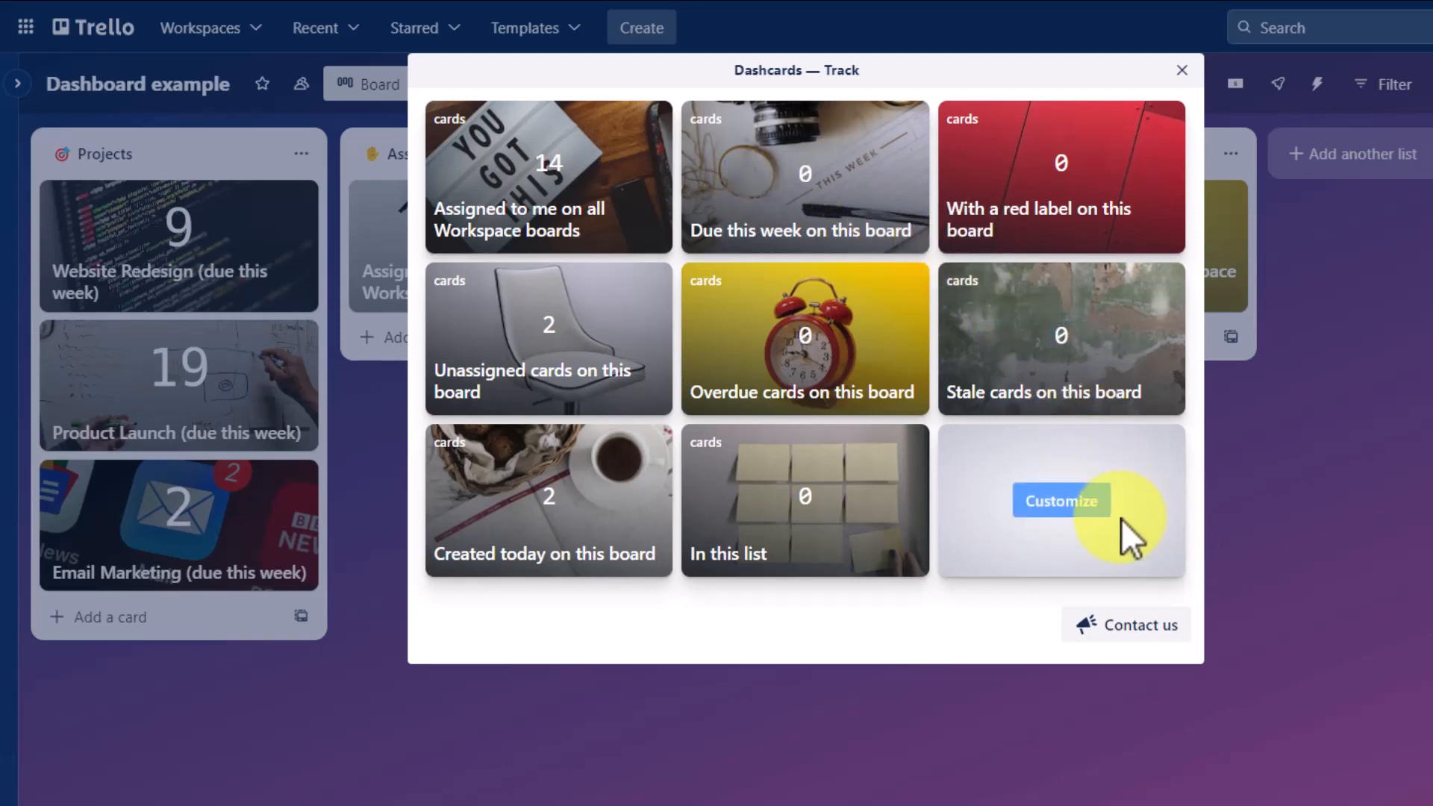
pyautogui.moveTo(1061, 520)
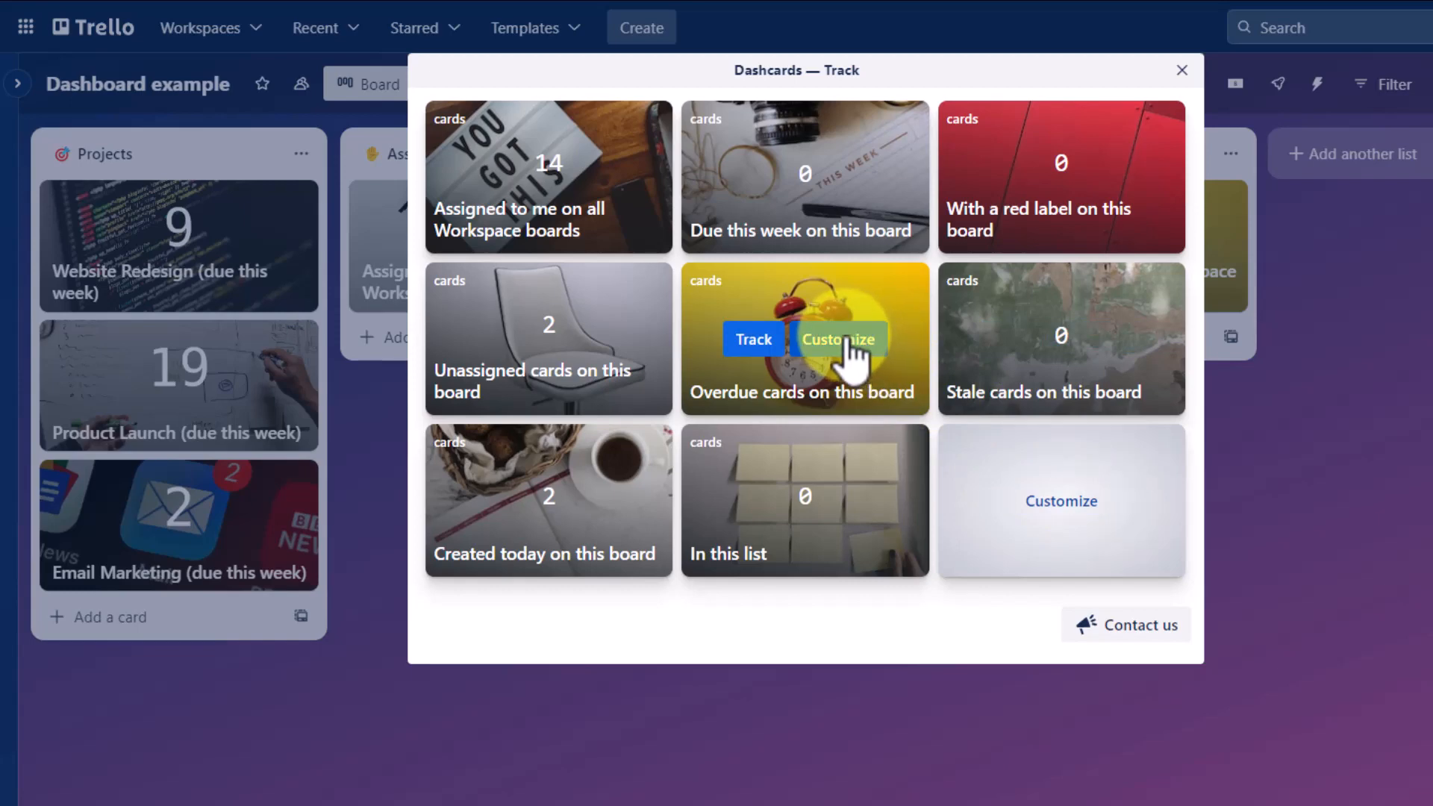
pyautogui.moveTo(521, 242)
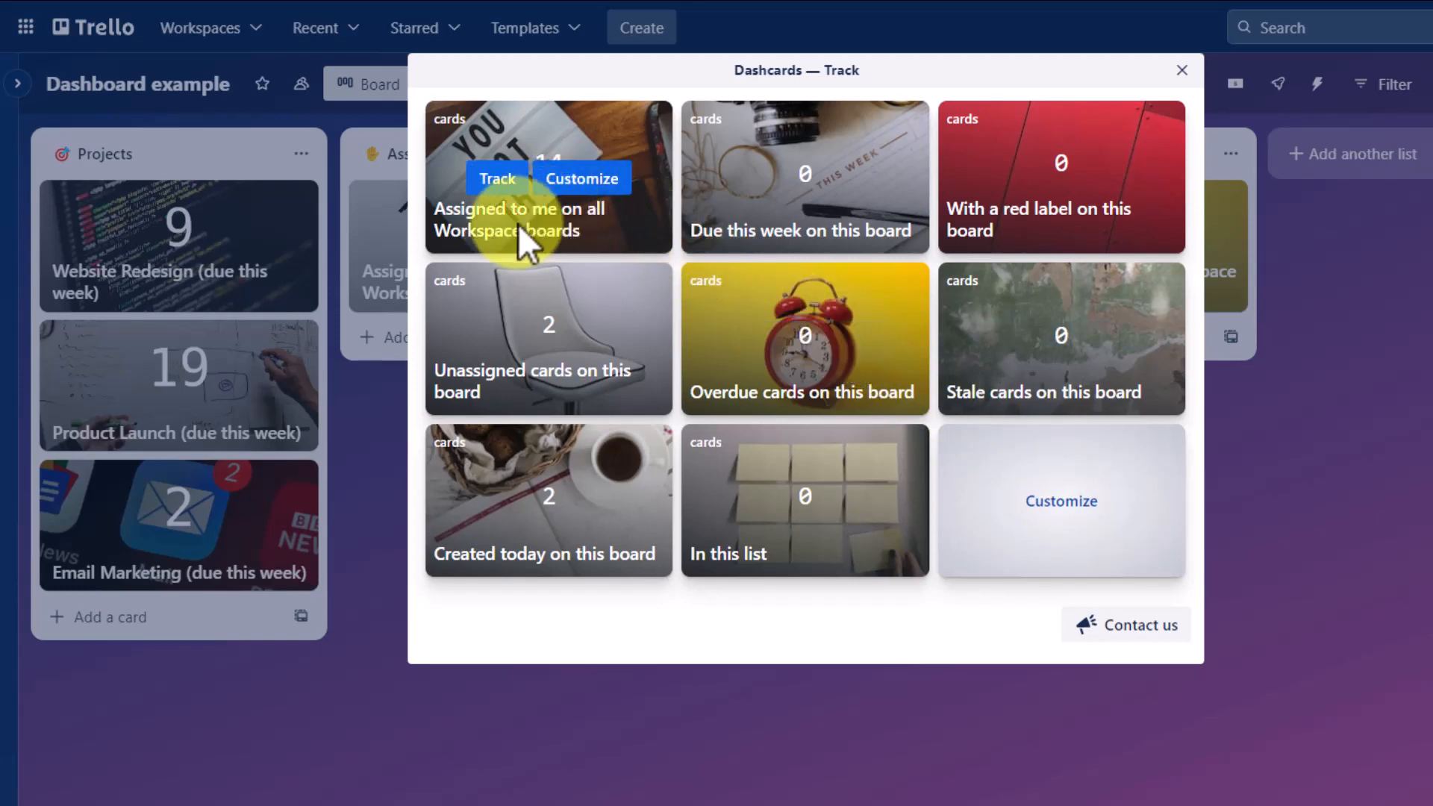
pyautogui.moveTo(537, 224)
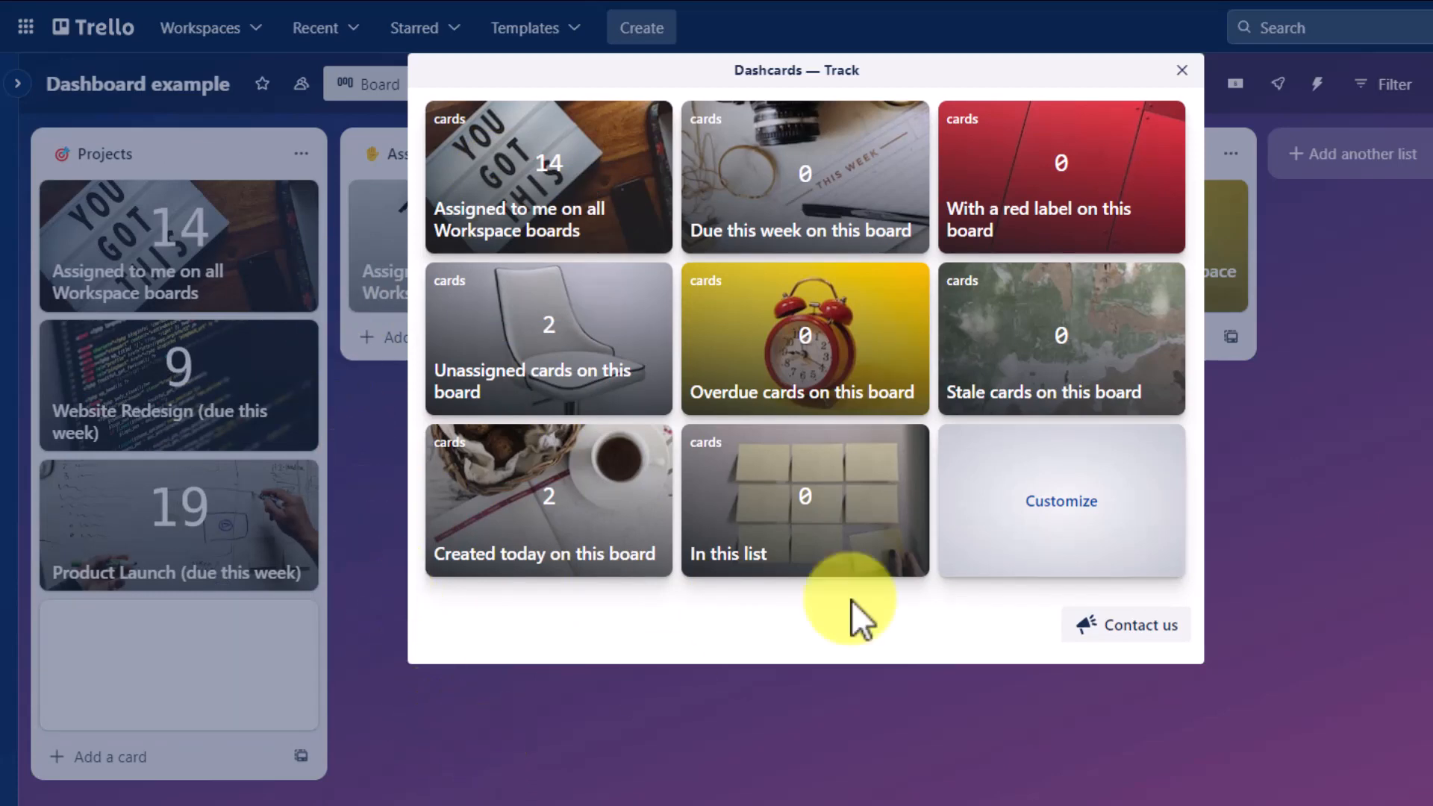
# - Close the Dashcards Track picker to show the new 14-card Dashcard atop Projects
pyautogui.click(1182, 70)
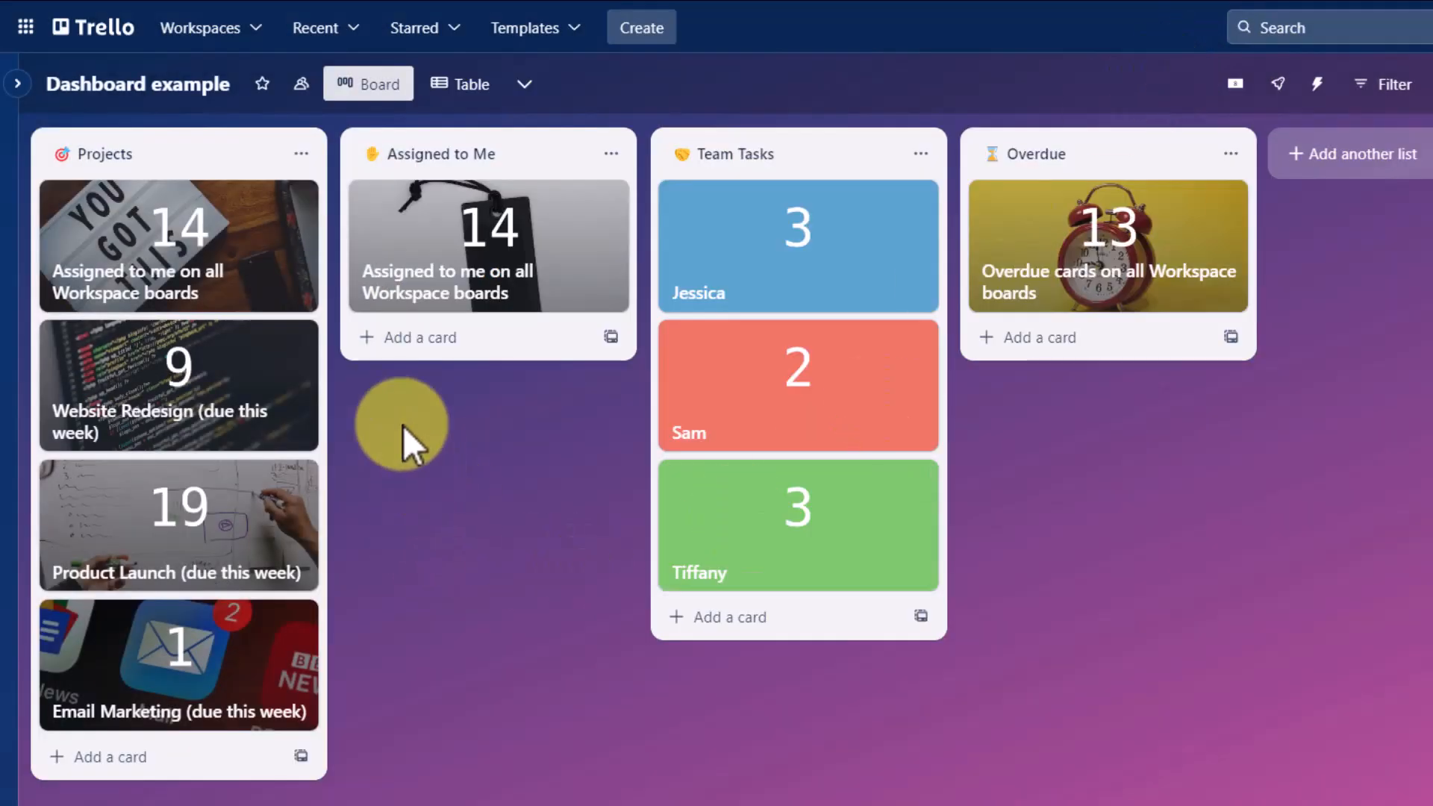
pyautogui.moveTo(246, 255)
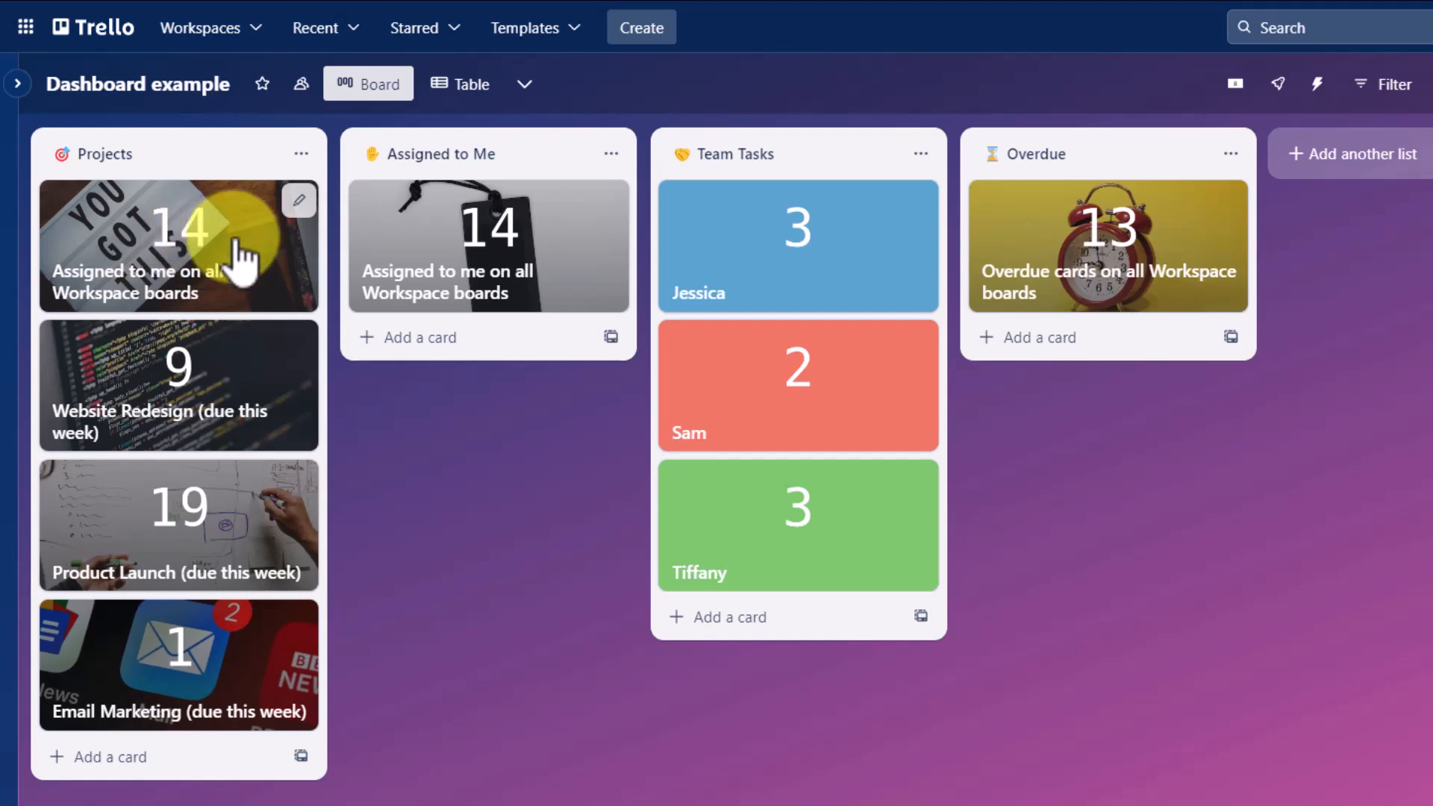
pyautogui.moveTo(242, 302)
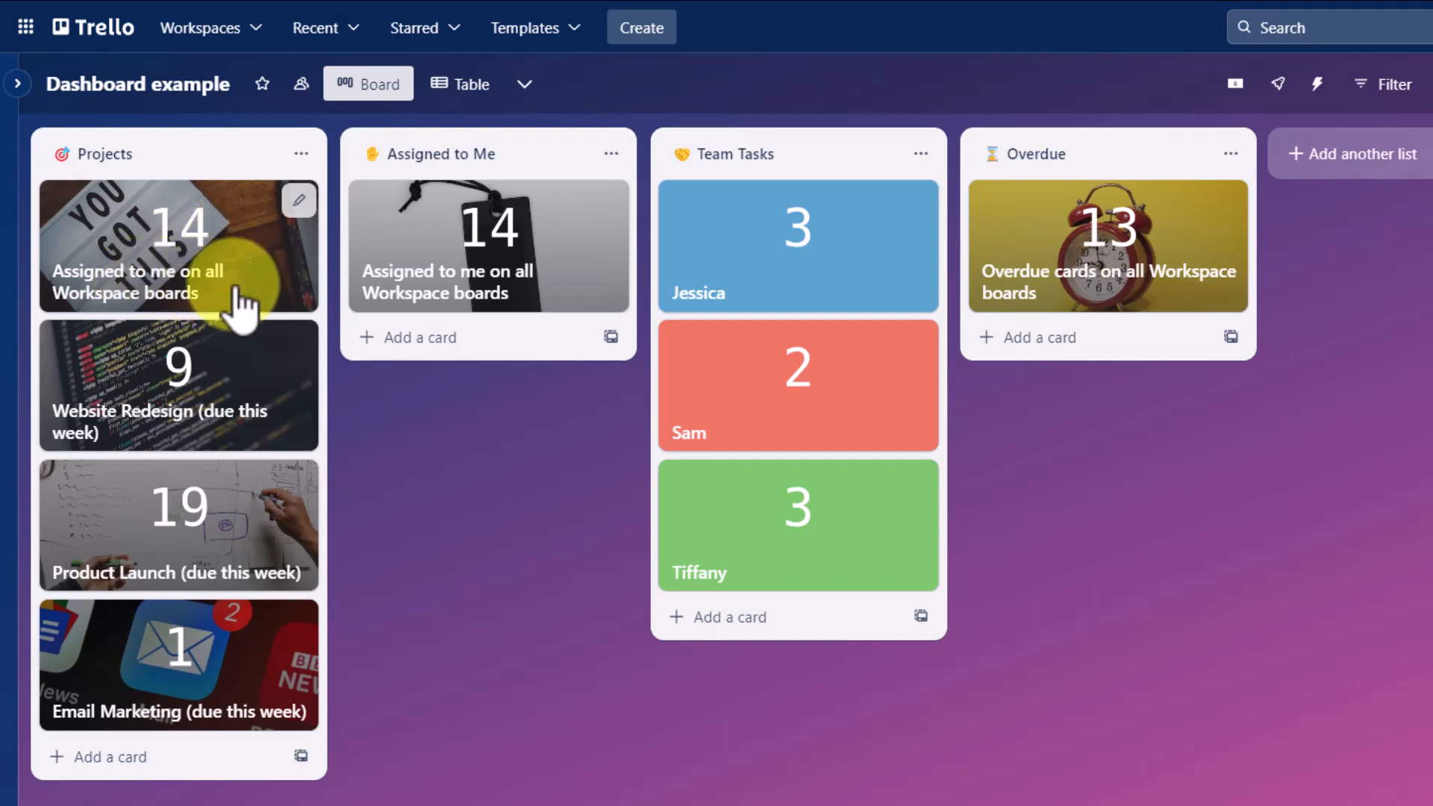
pyautogui.moveTo(250, 265)
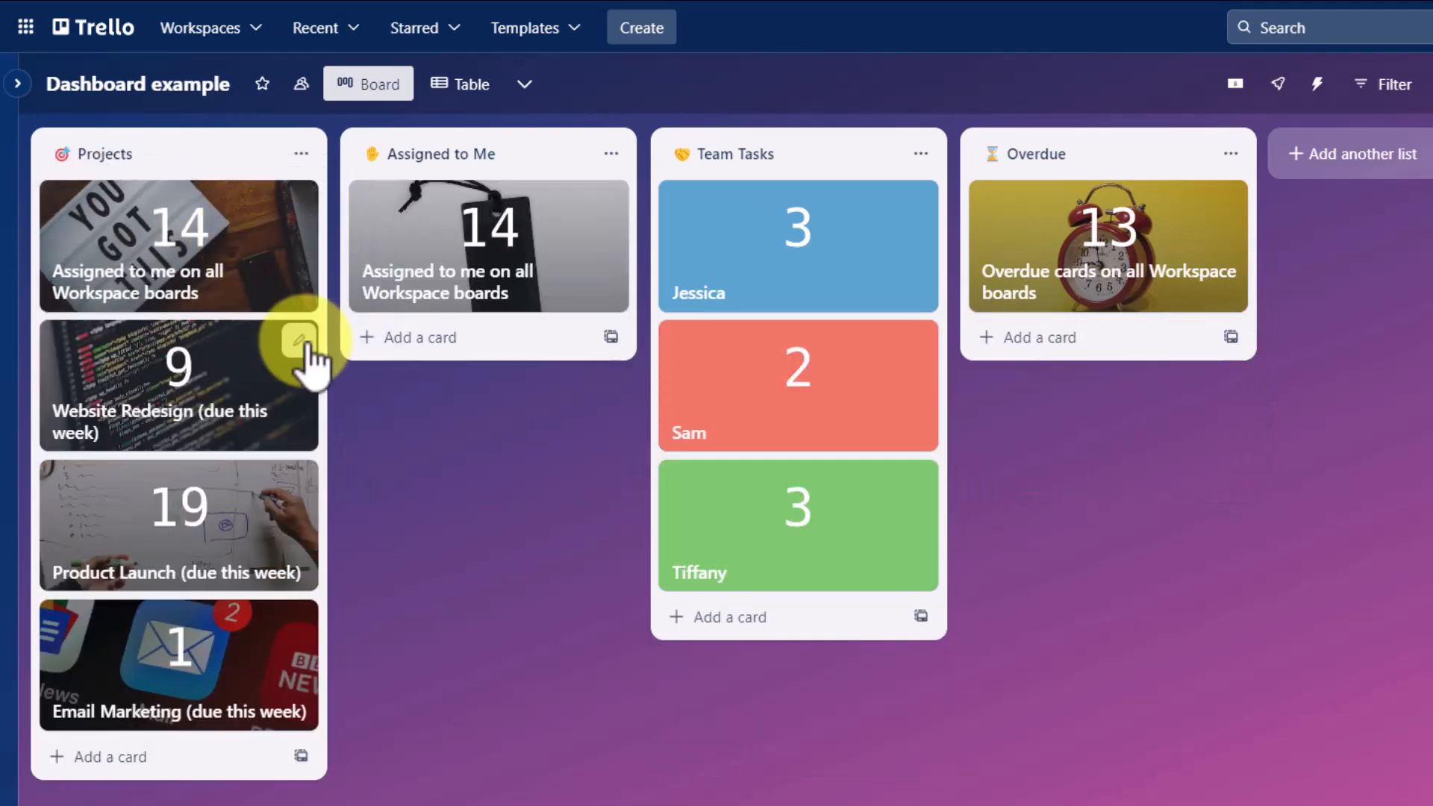
pyautogui.moveTo(188, 246)
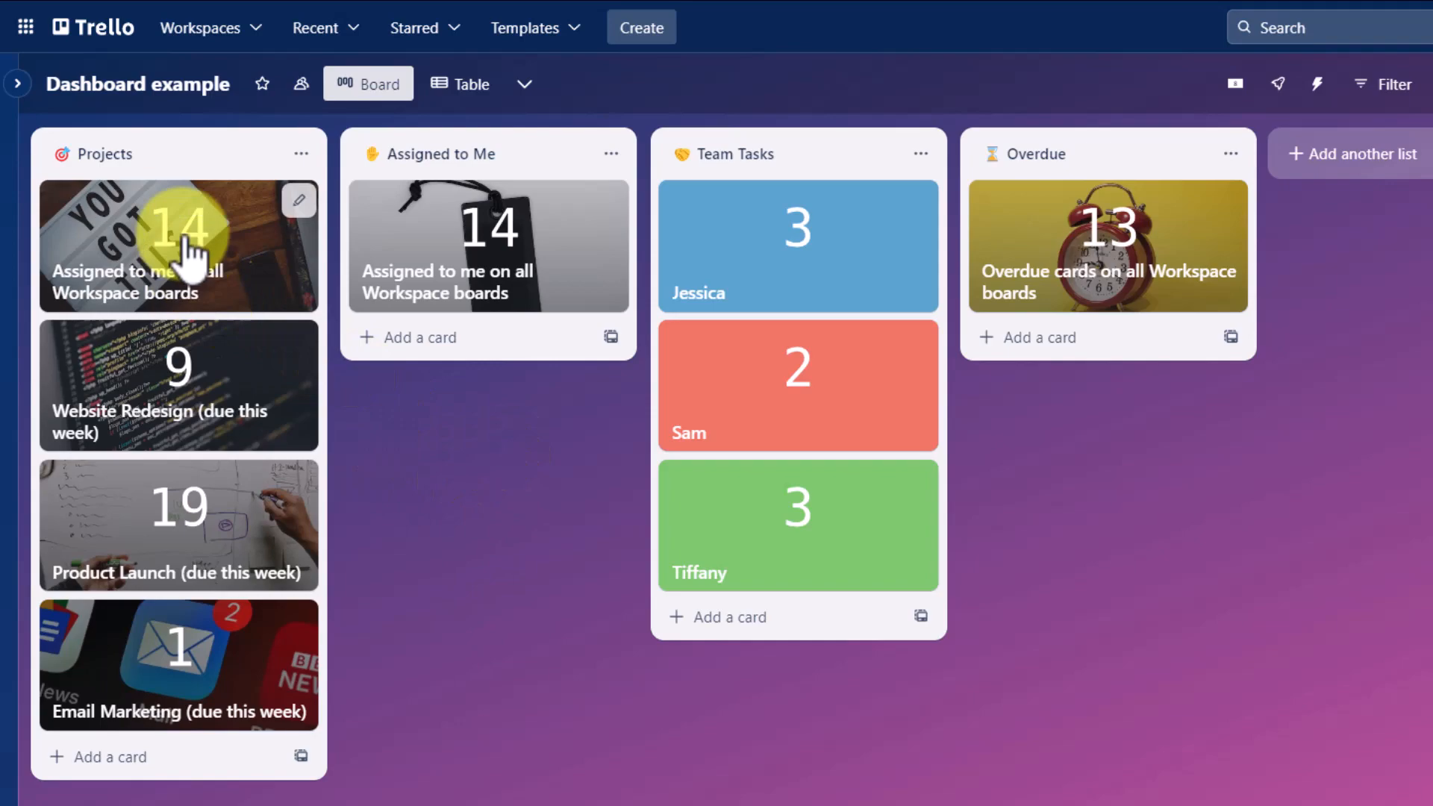
# - Open the new Projects Dashcard and view its list of the first 10 of 14 matching cards
pyautogui.click(178, 245)
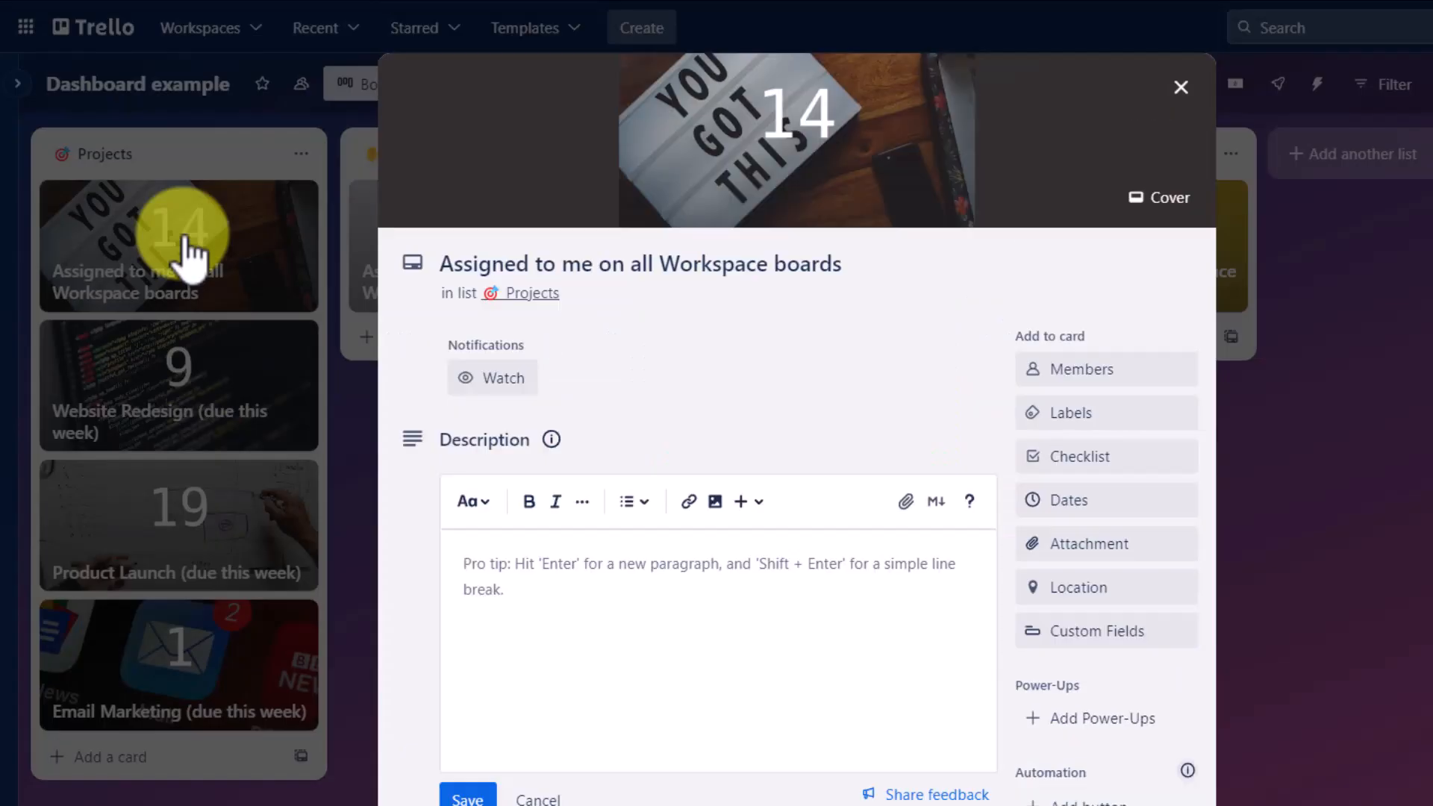
pyautogui.moveTo(836, 370)
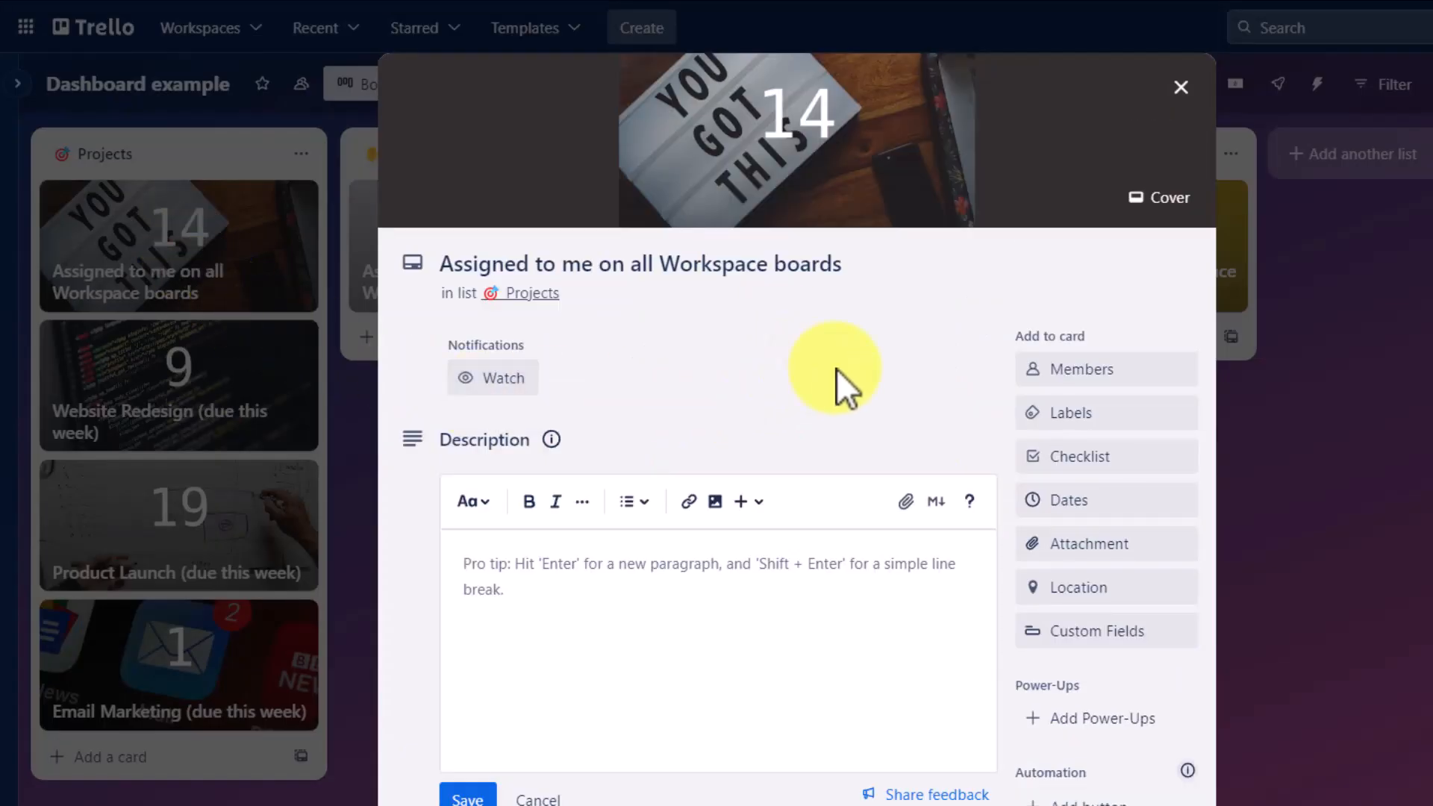
pyautogui.scroll(-3)
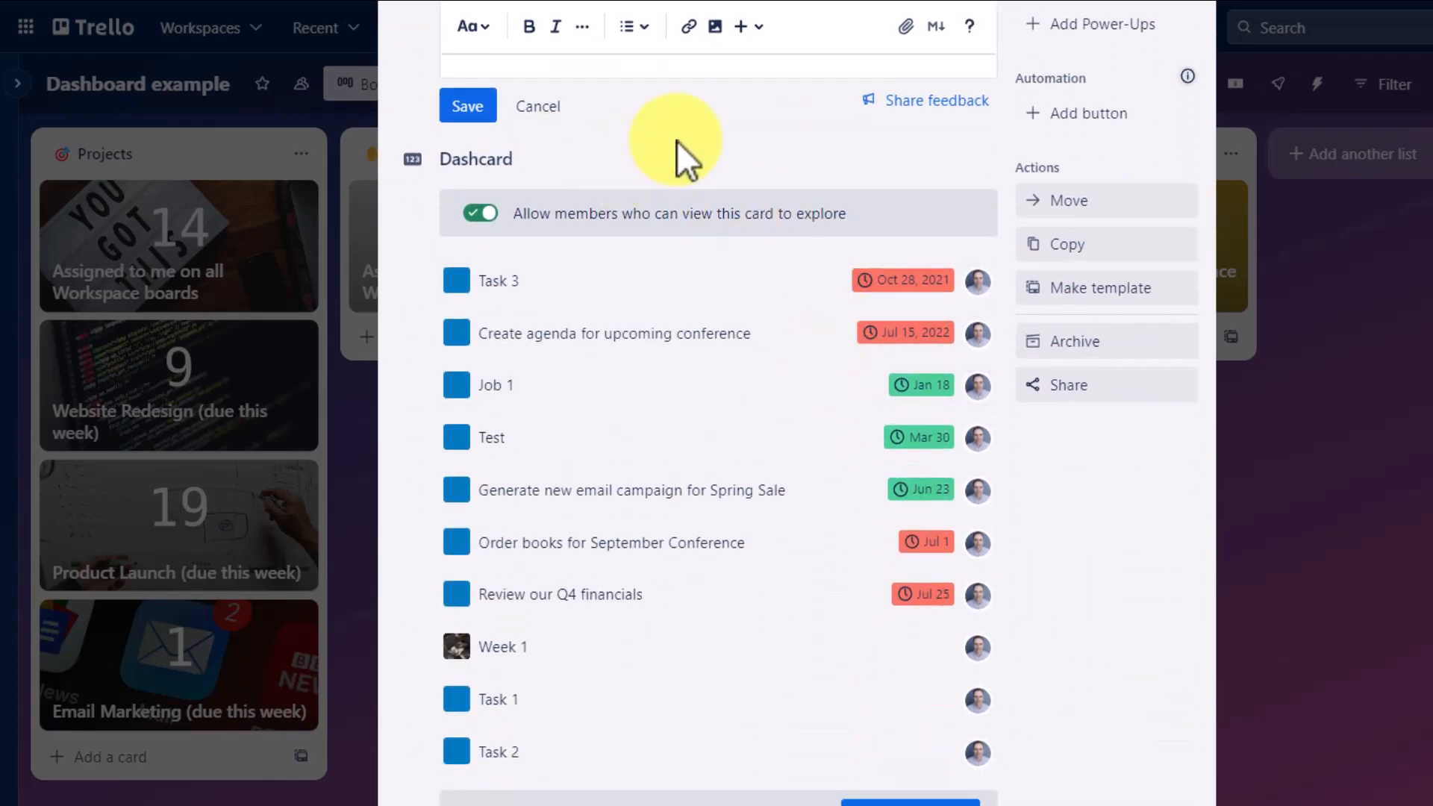
pyautogui.scroll(-3)
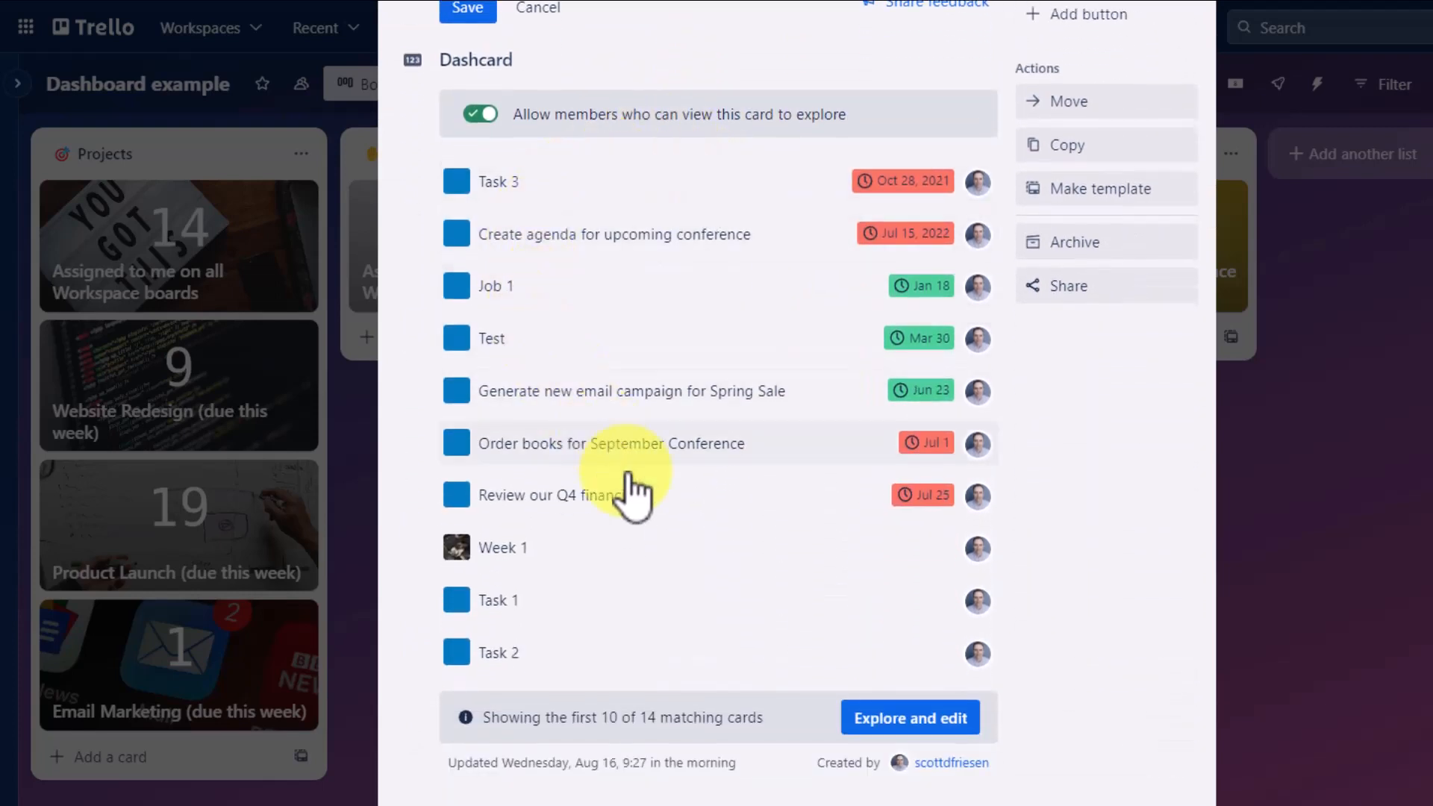
pyautogui.moveTo(659, 393)
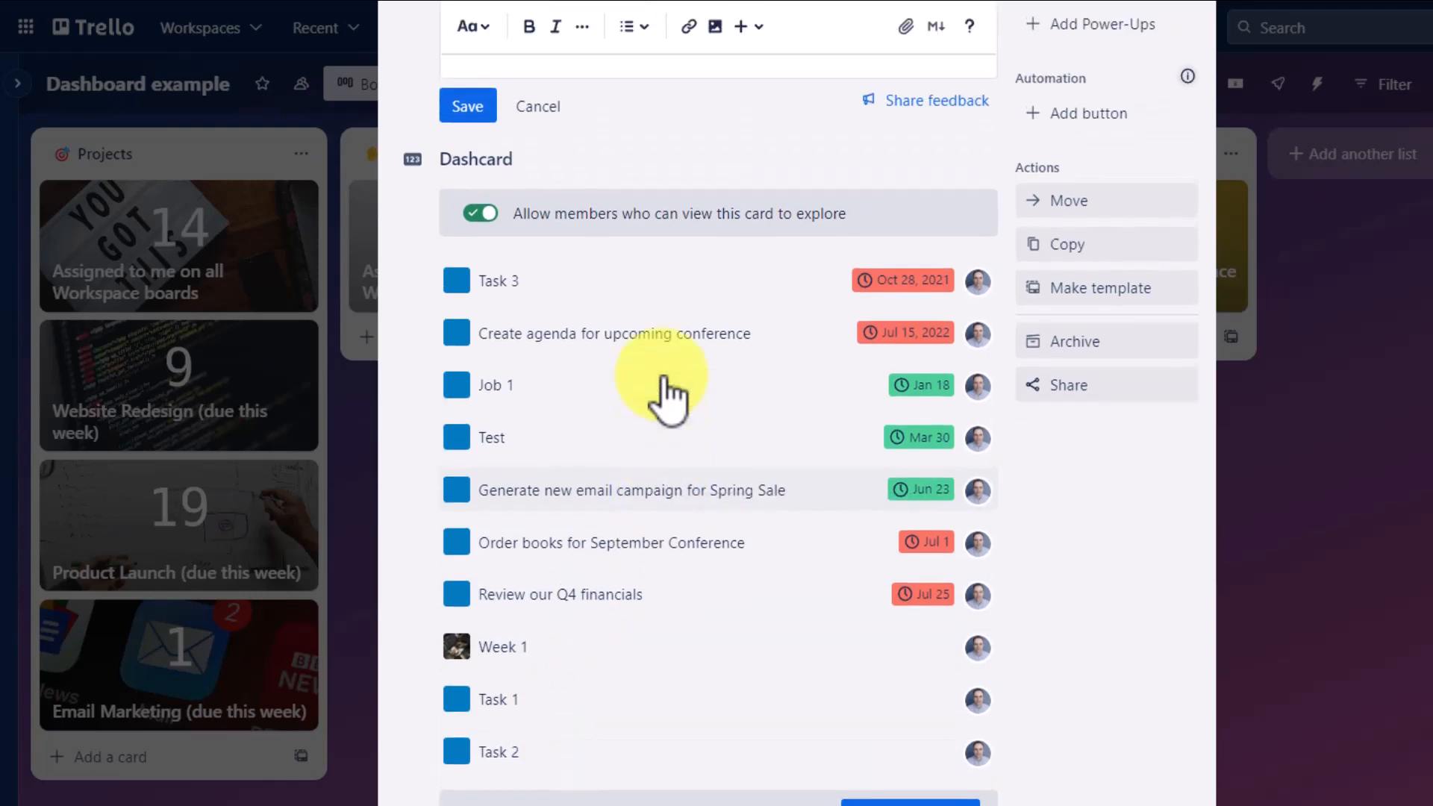
pyautogui.moveTo(677, 791)
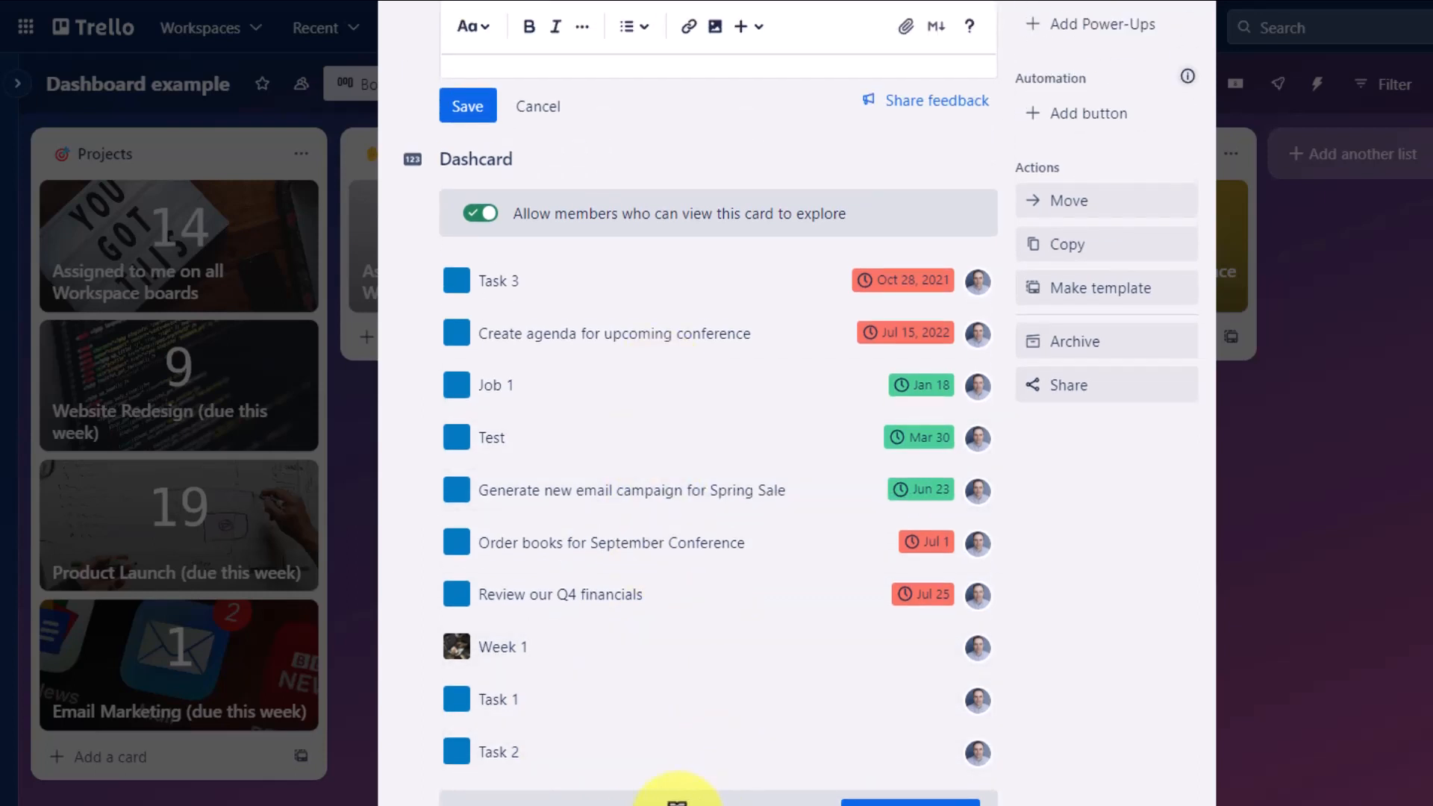
pyautogui.moveTo(714, 315)
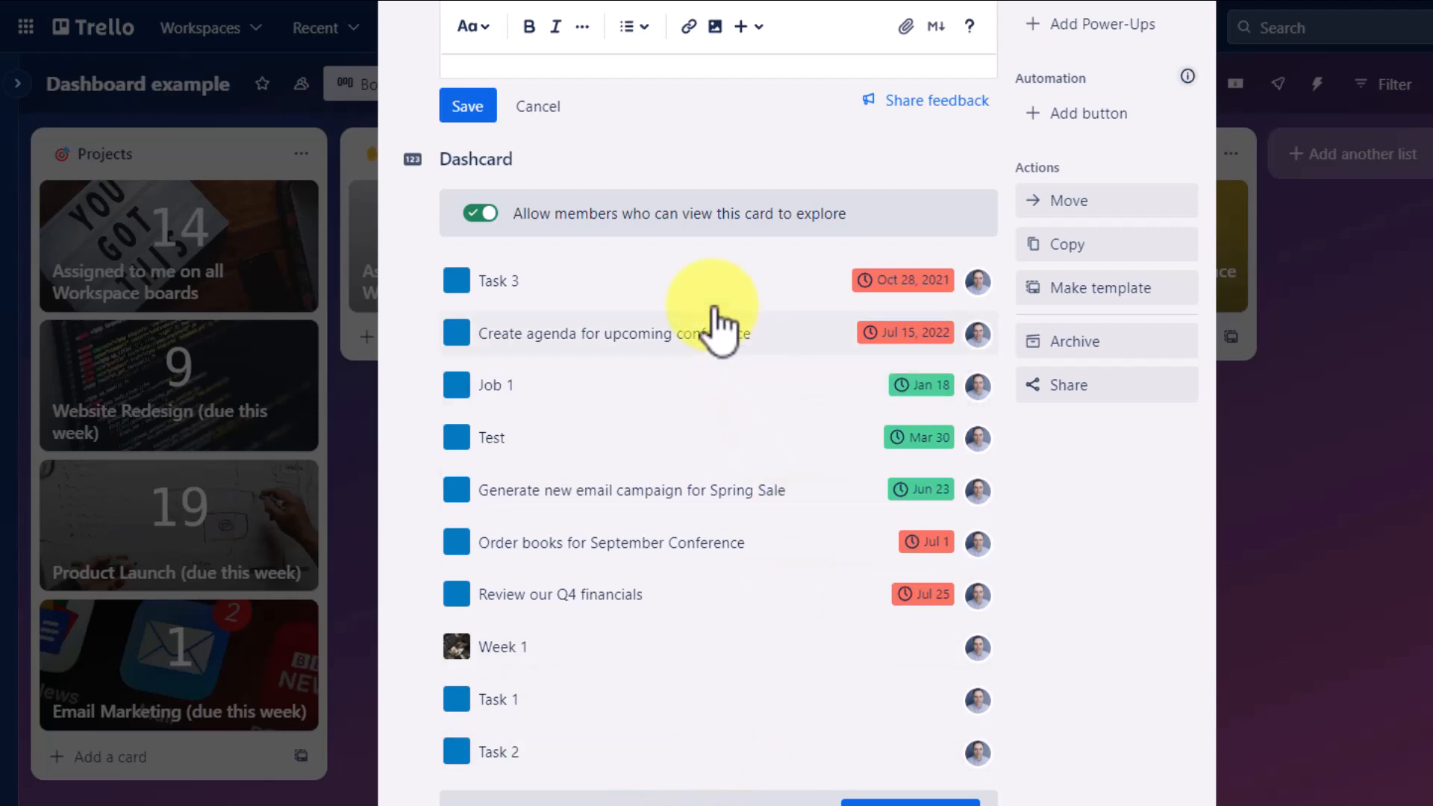
pyautogui.moveTo(723, 388)
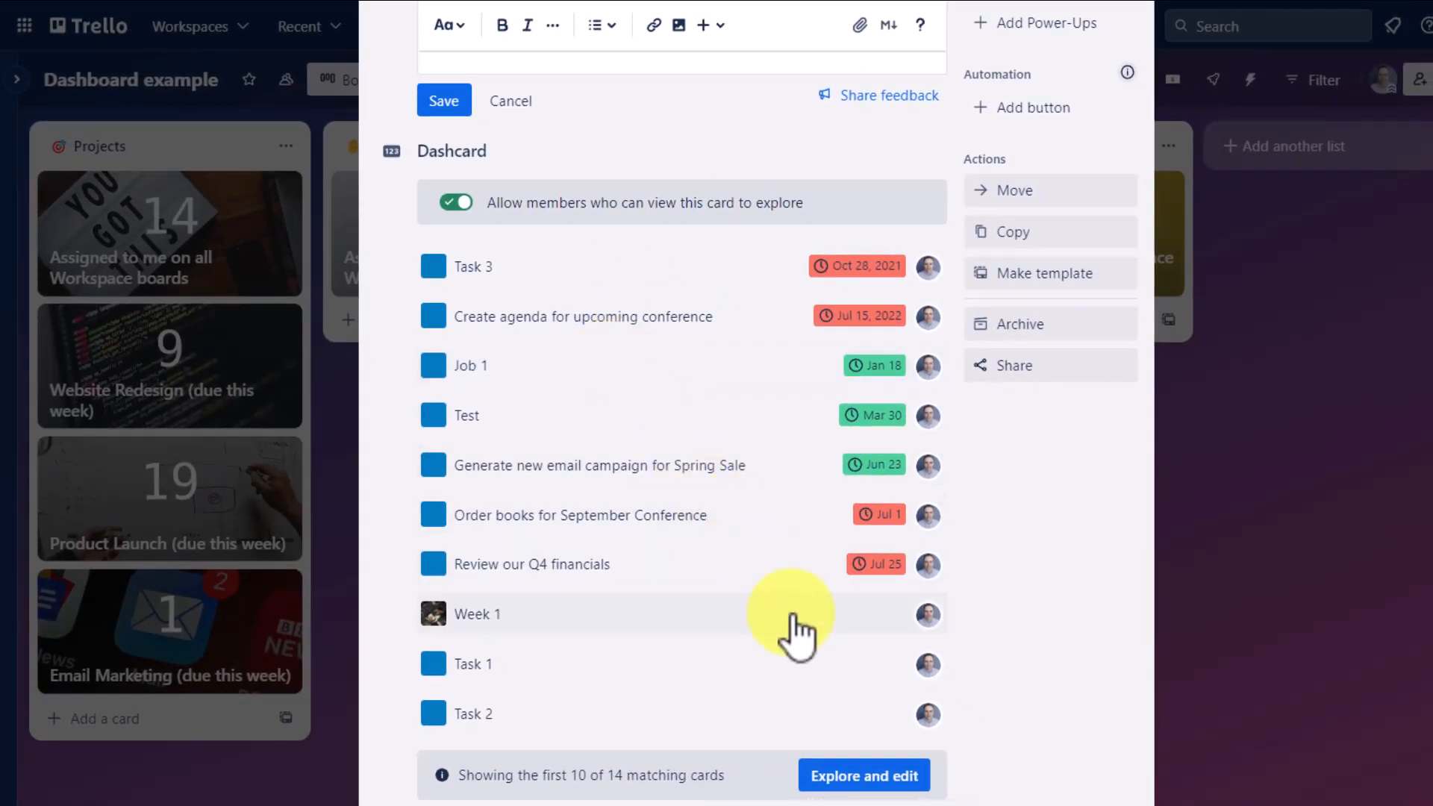
pyautogui.moveTo(860, 775)
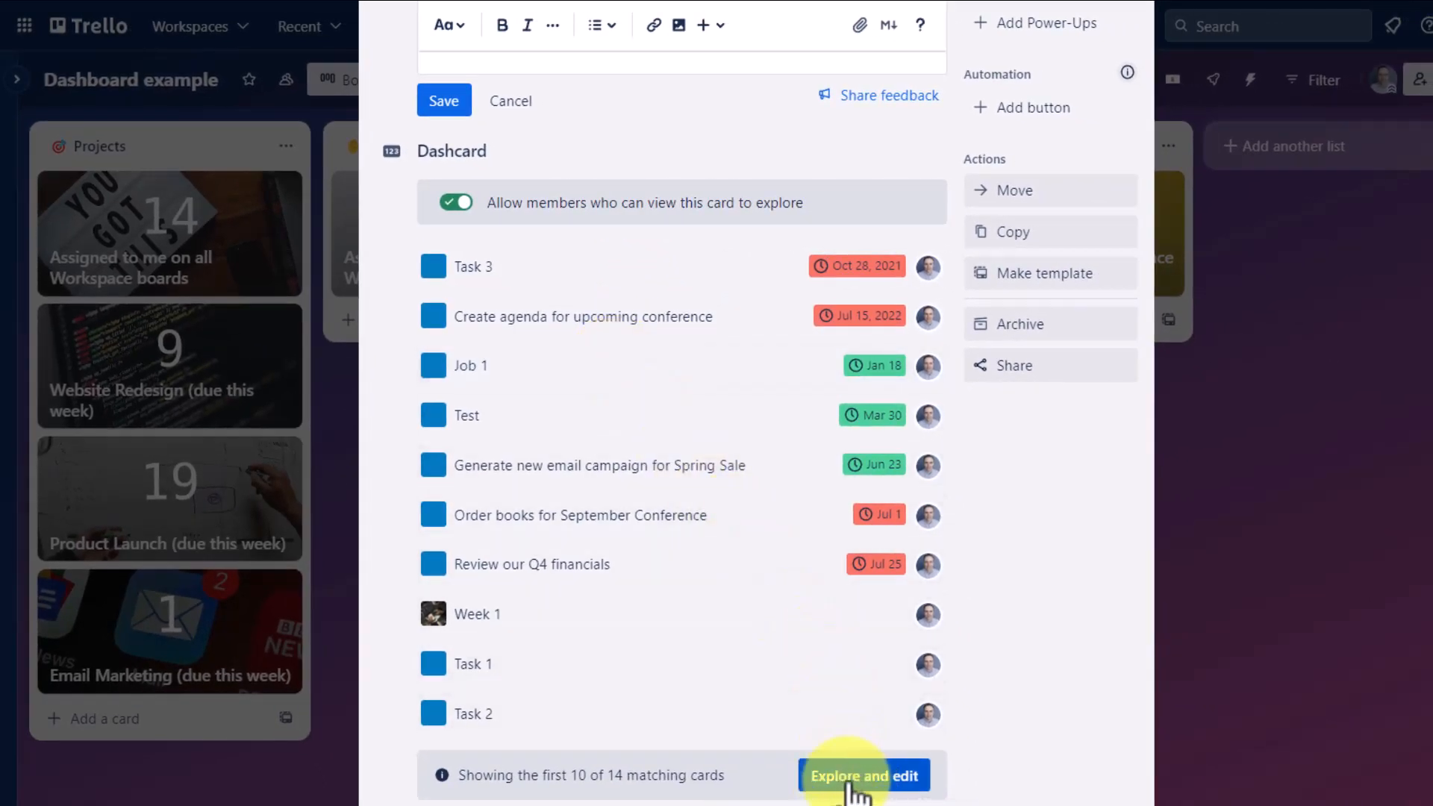
pyautogui.moveTo(626, 775)
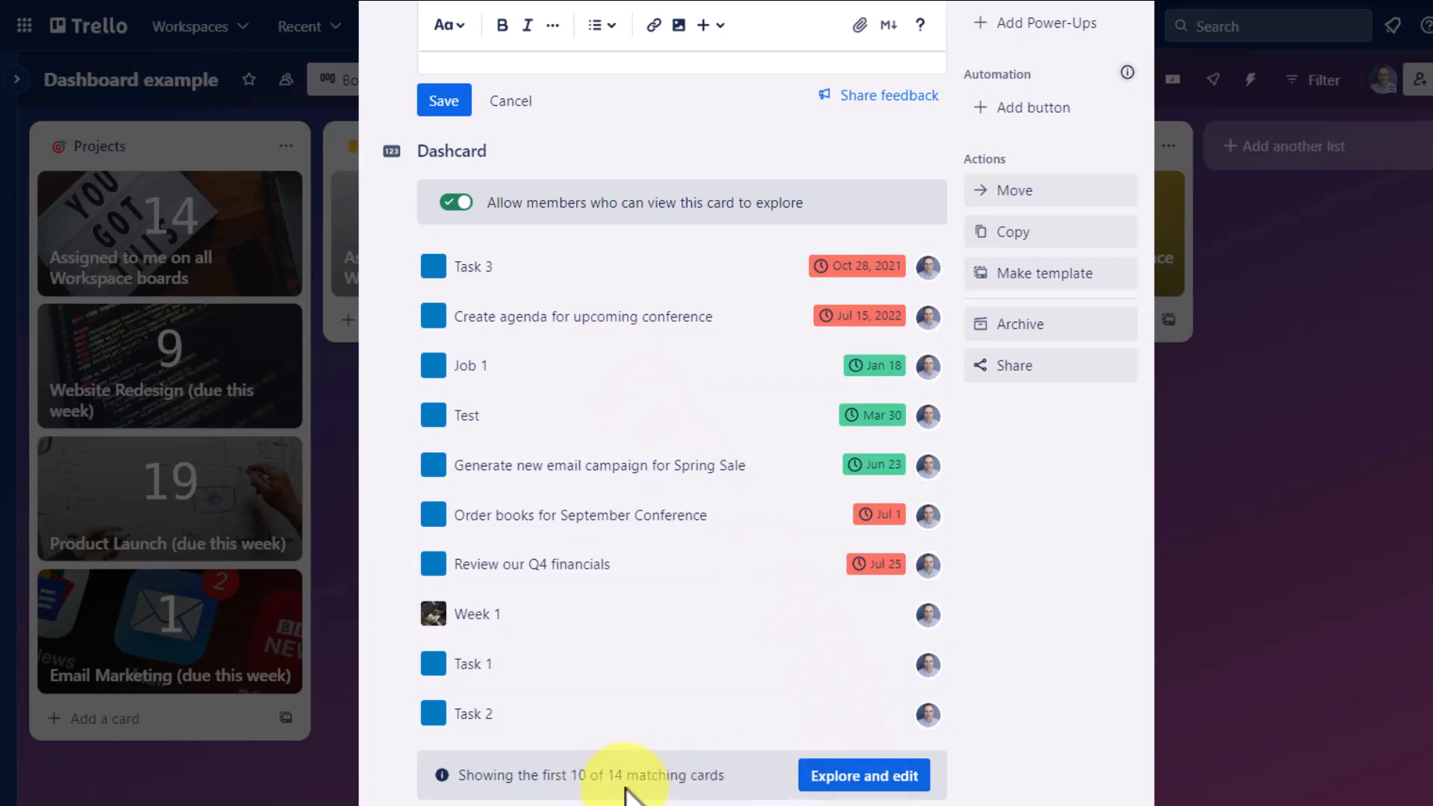
pyautogui.moveTo(863, 775)
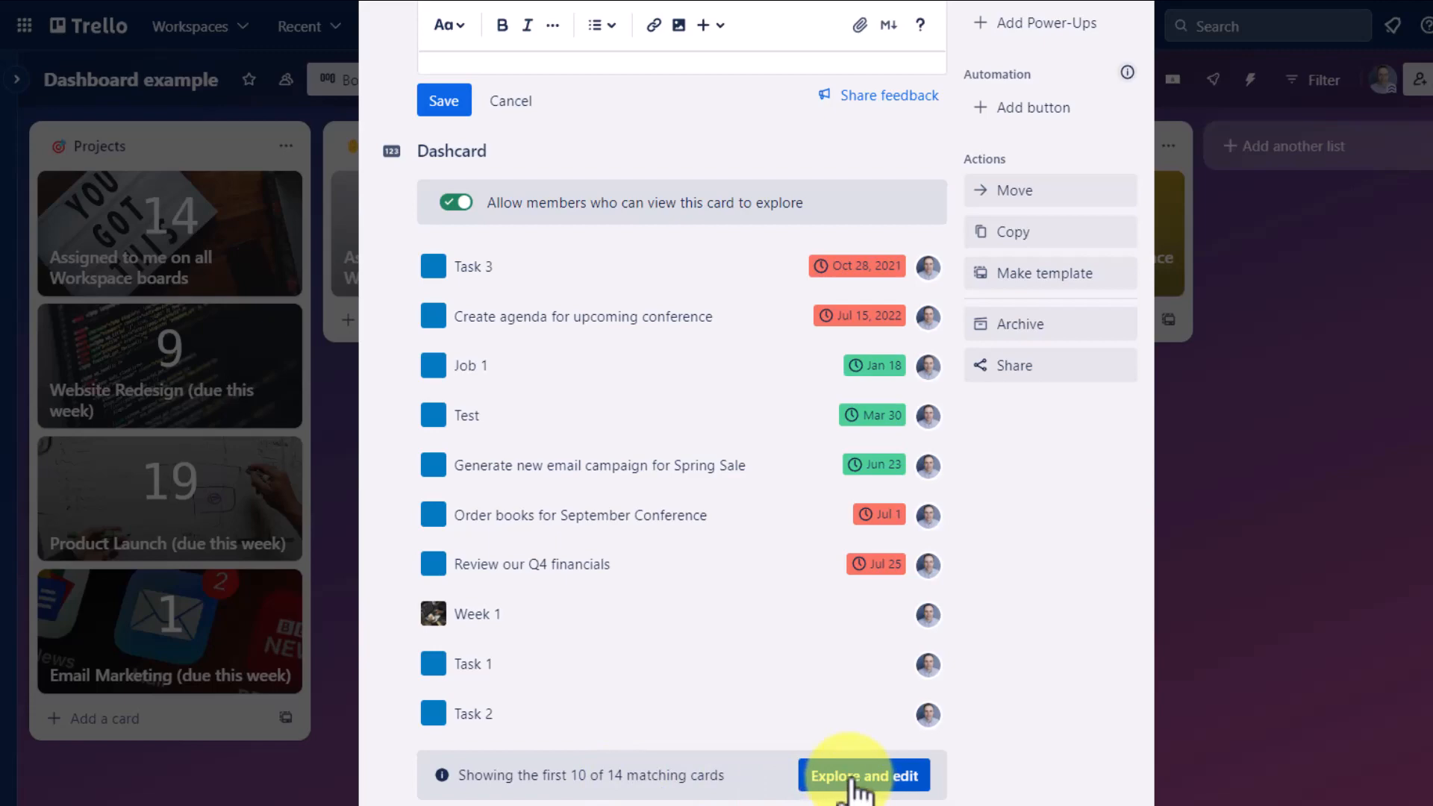
# - Show the Dashcard's explore view and sort its 14-card table by due date ascending
pyautogui.click(864, 775)
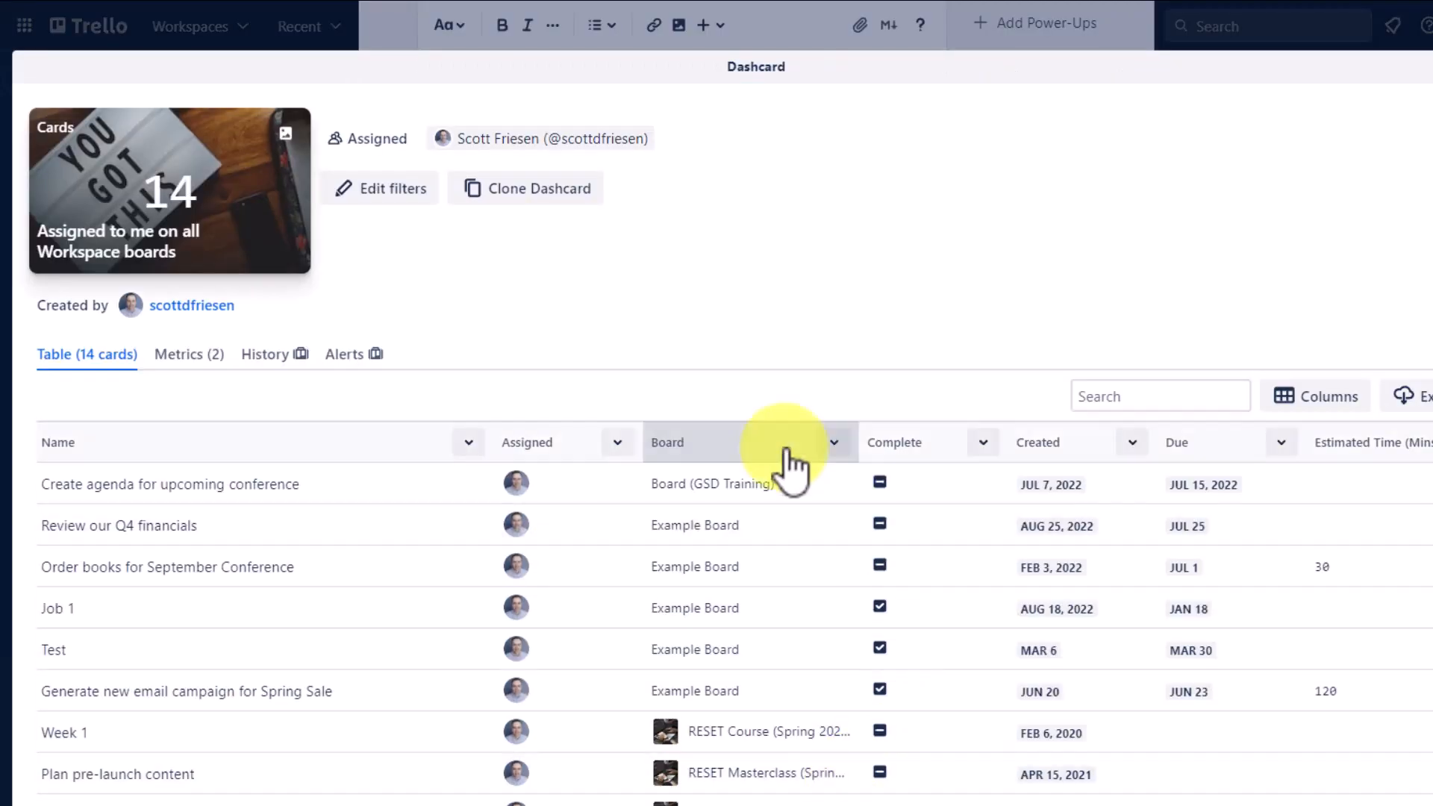
pyautogui.moveTo(668, 517)
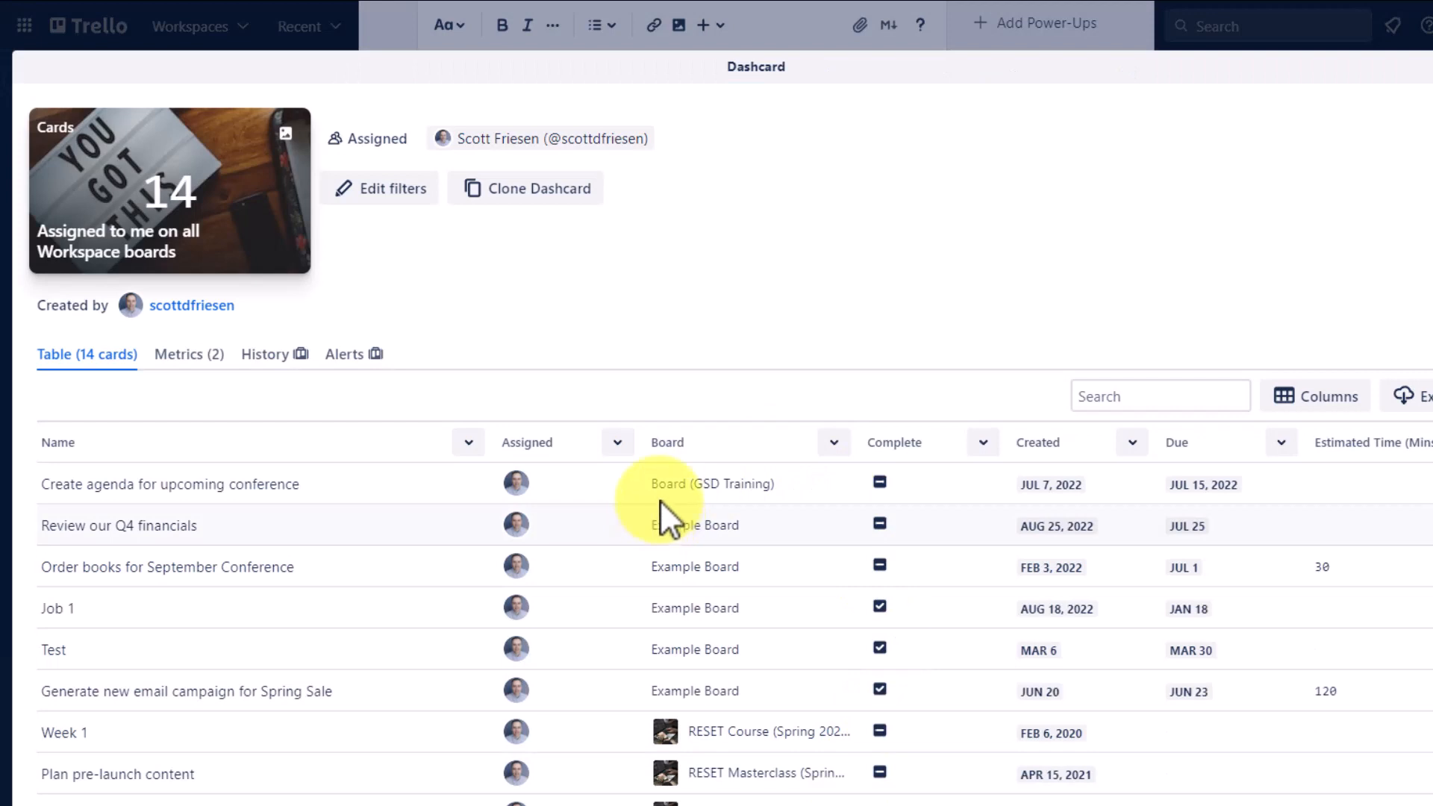
pyautogui.scroll(-3)
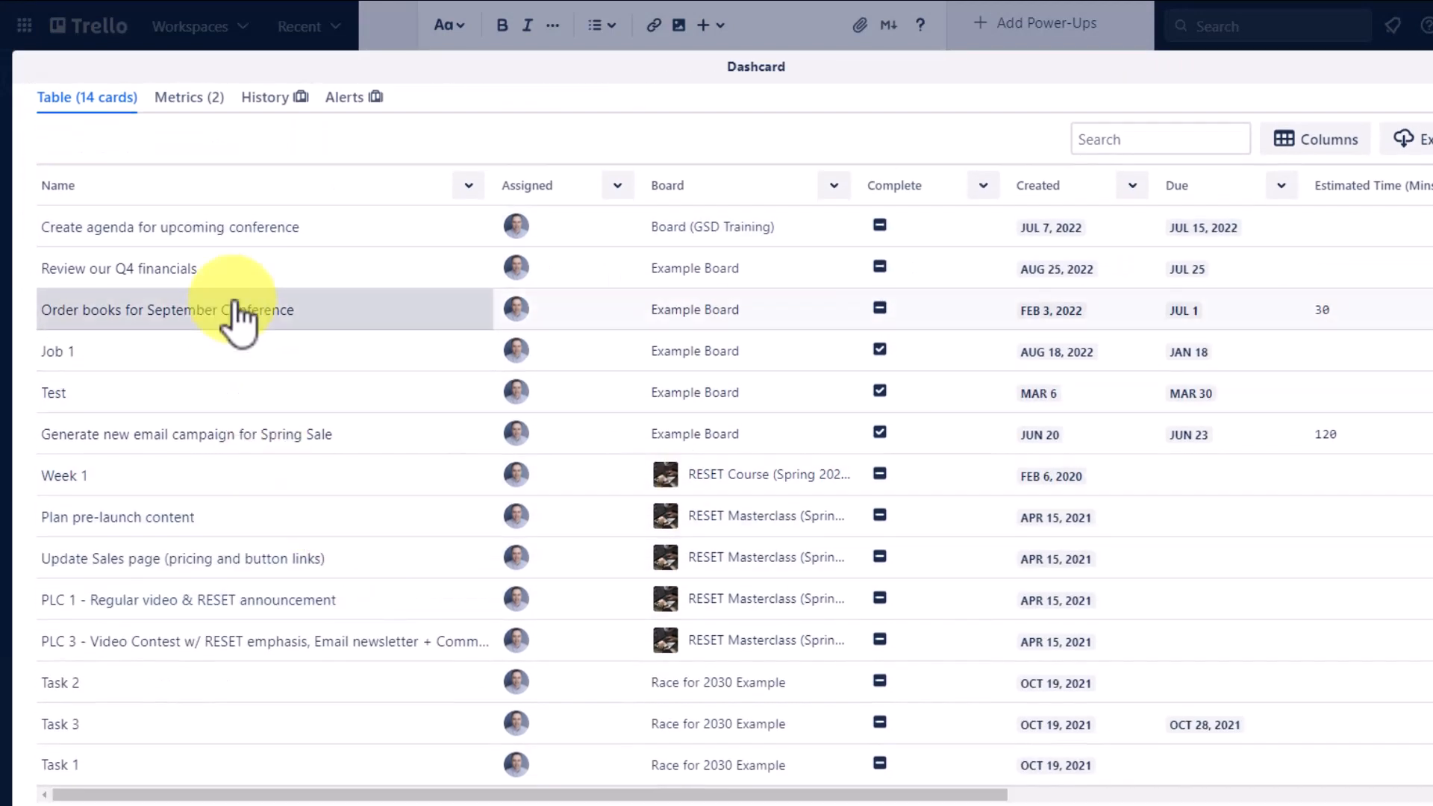
pyautogui.moveTo(781, 435)
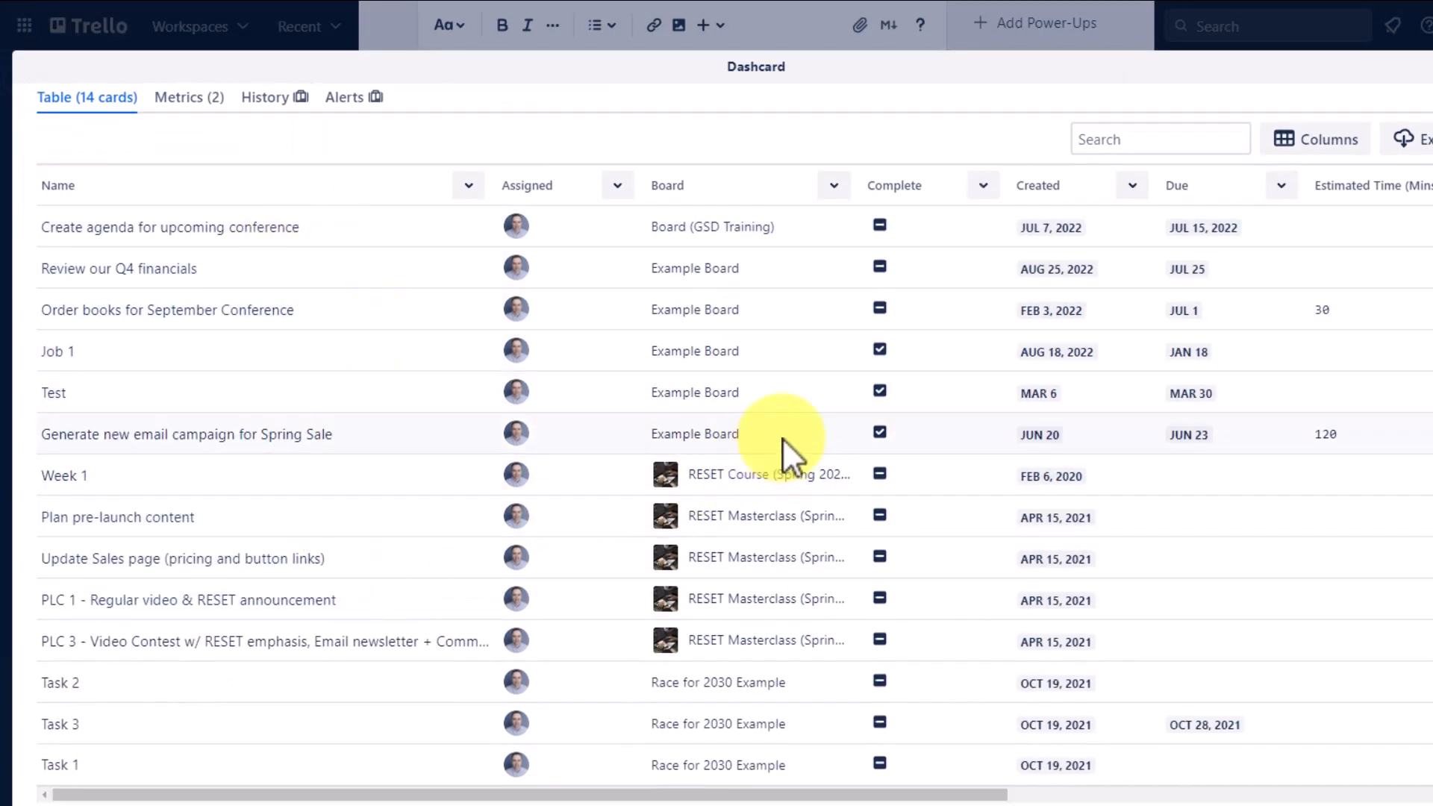
pyautogui.moveTo(807, 421)
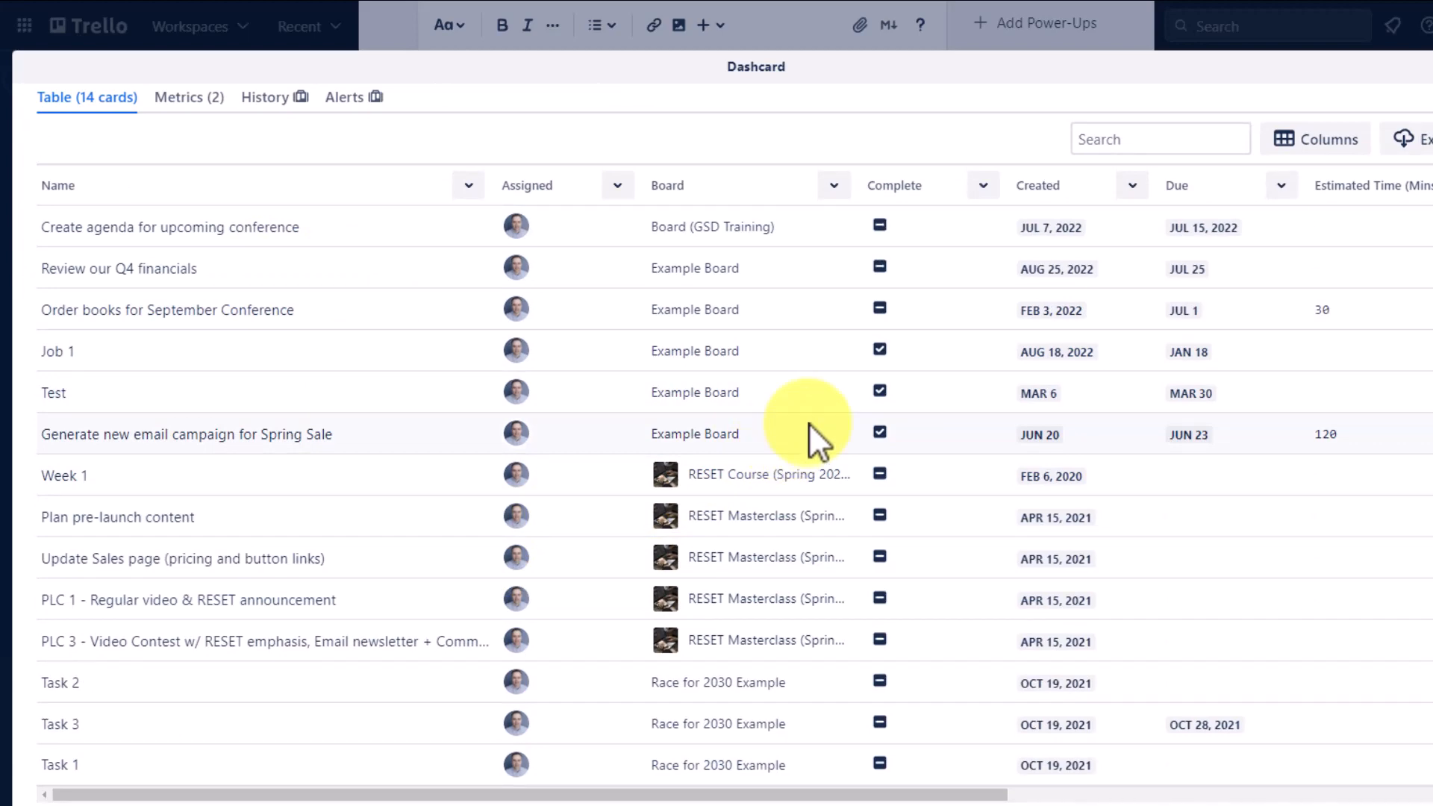
pyautogui.moveTo(1106, 266)
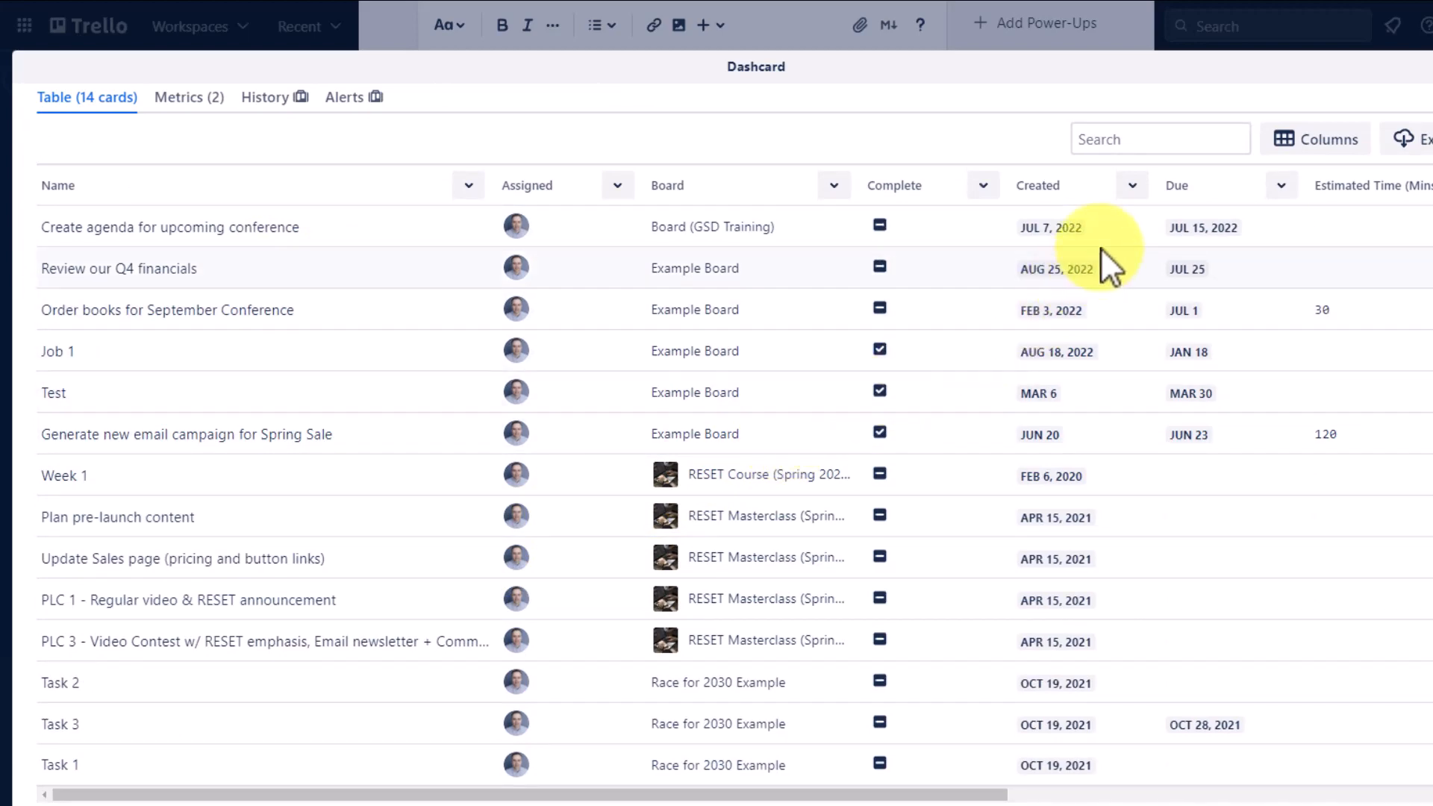
pyautogui.click(1132, 185)
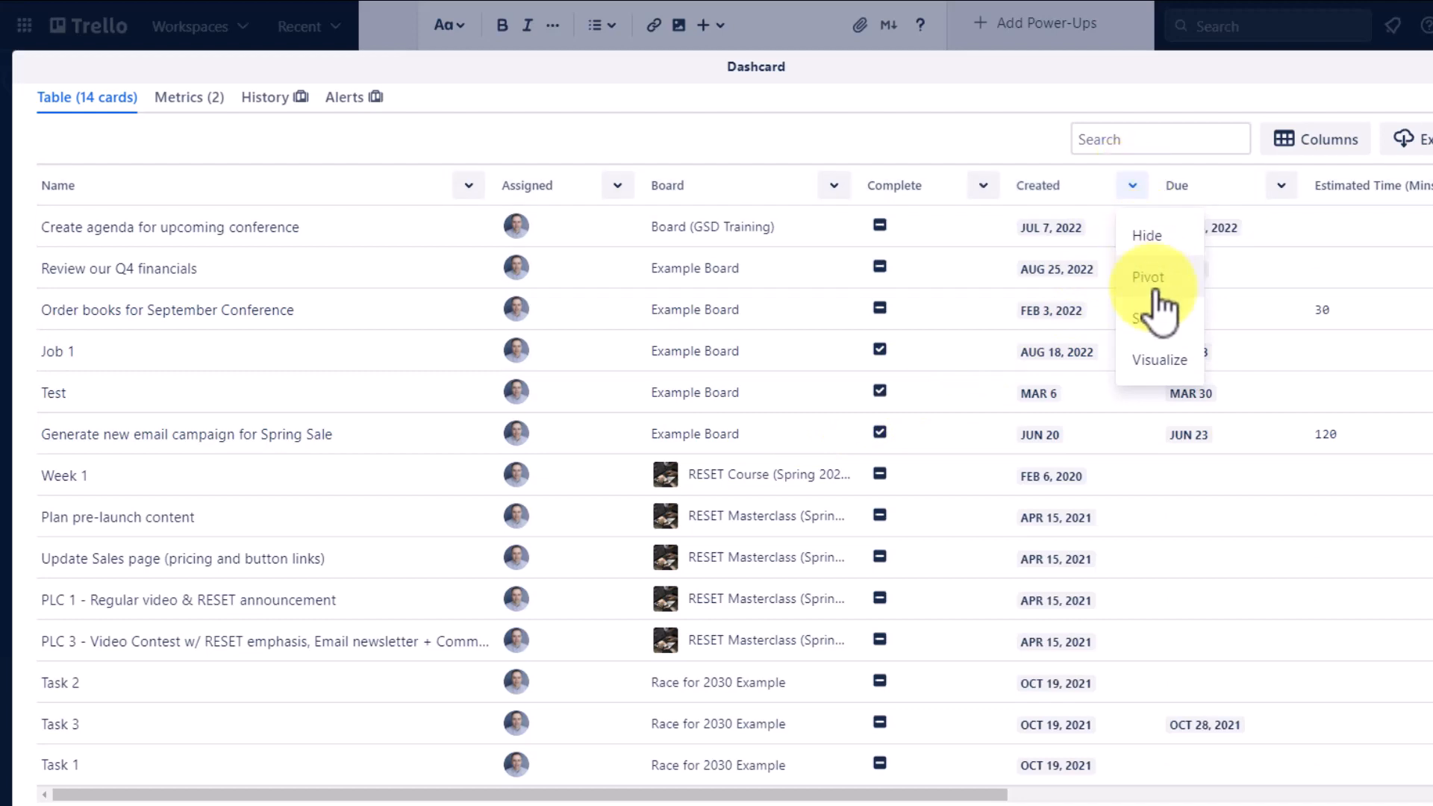
pyautogui.click(1148, 317)
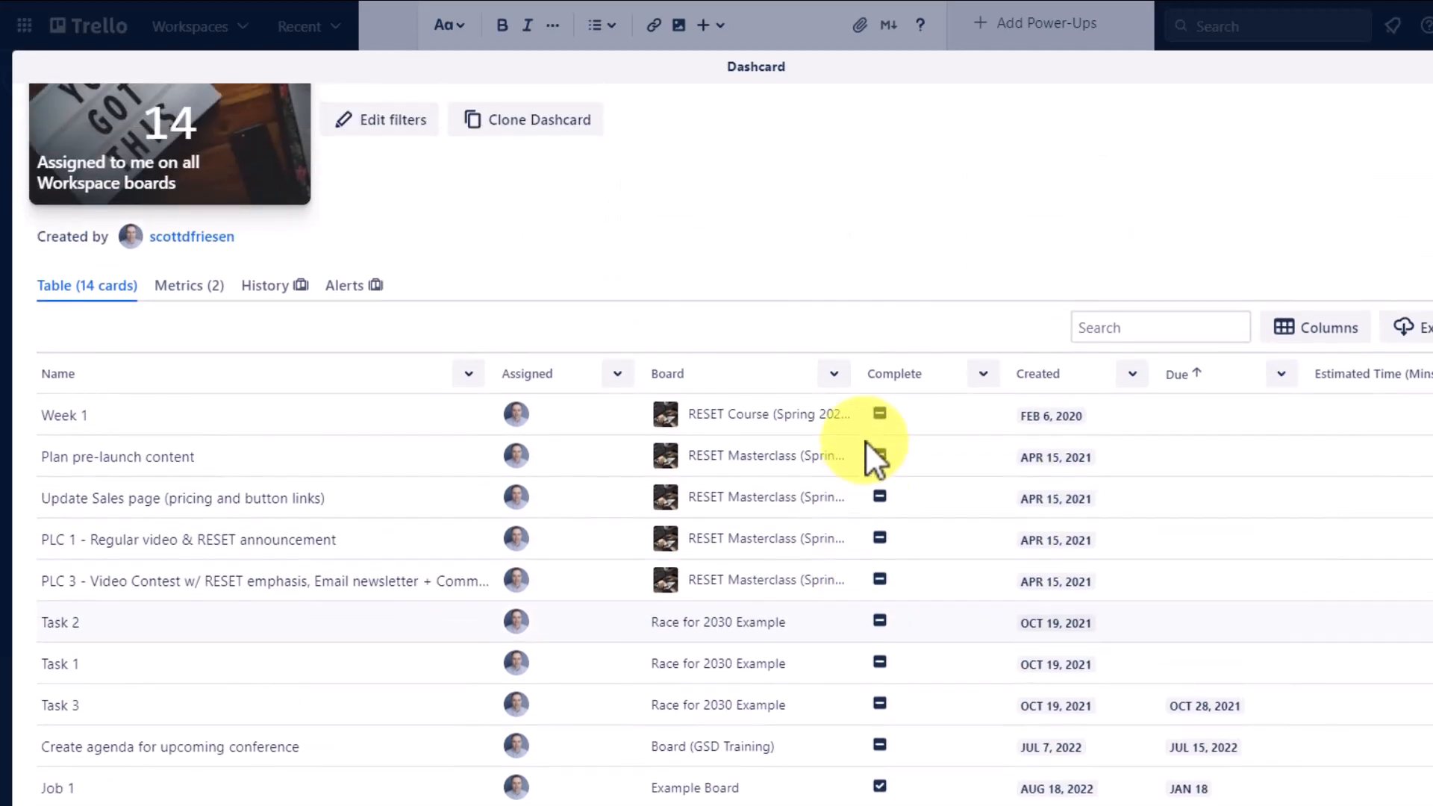
pyautogui.scroll(-3)
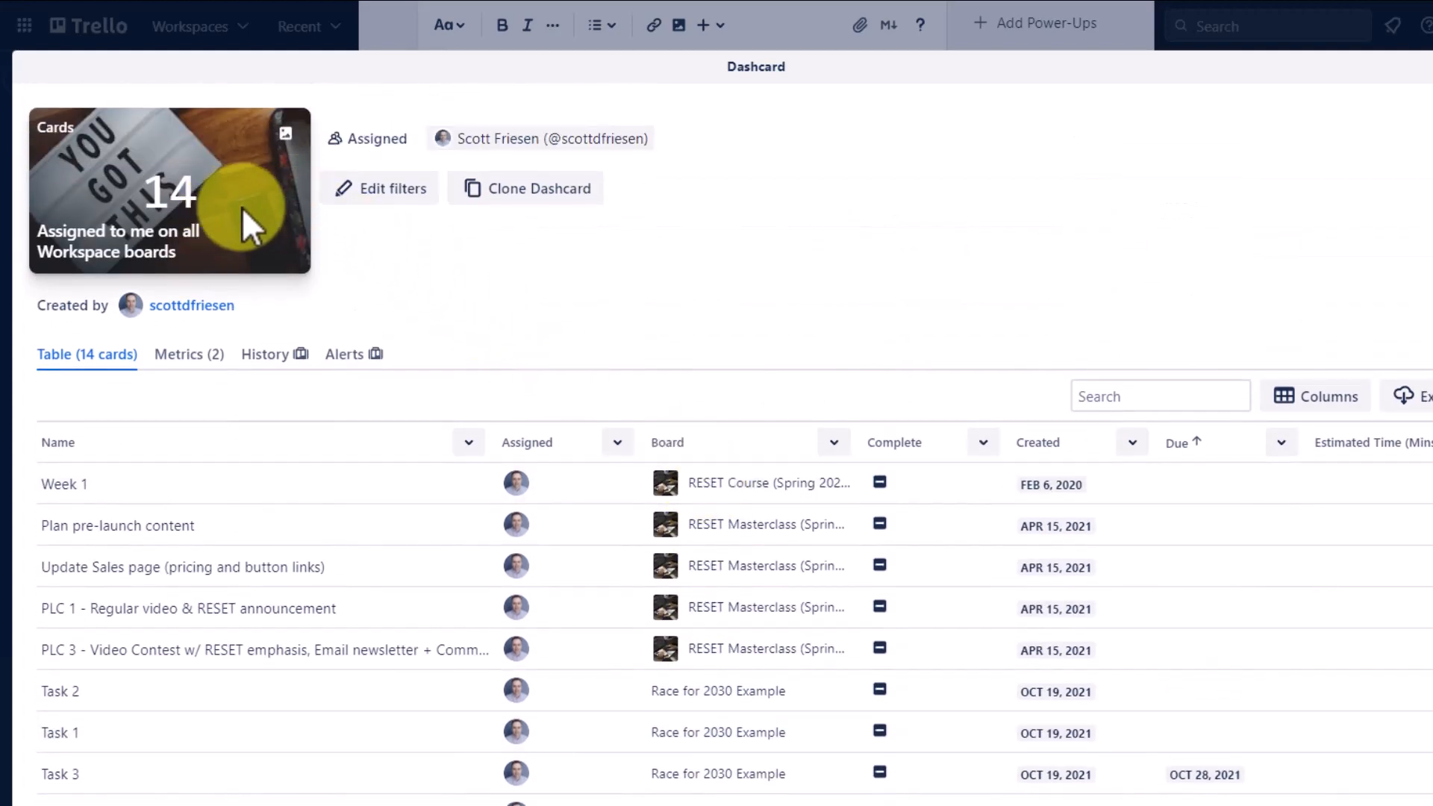
pyautogui.moveTo(397, 274)
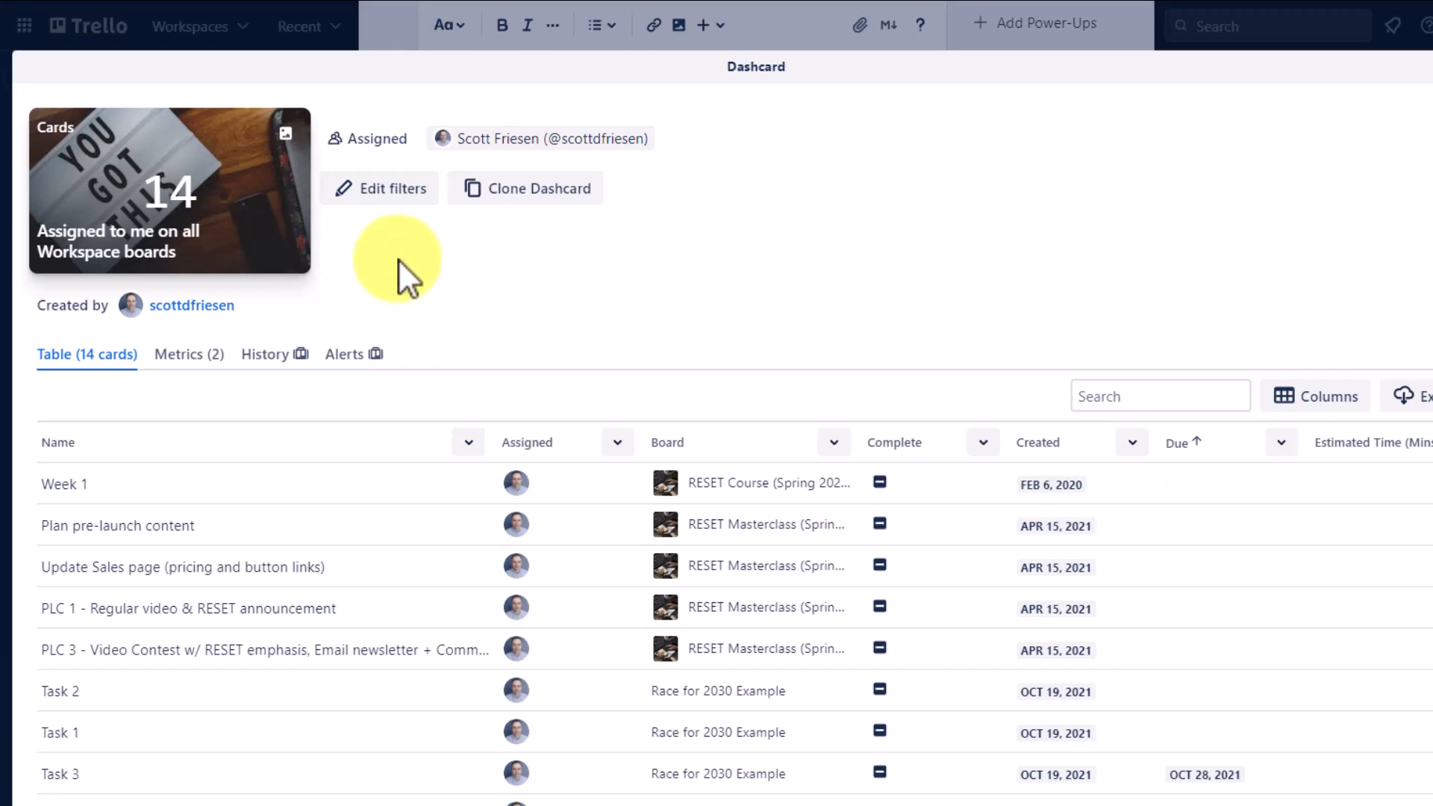
pyautogui.moveTo(409, 294)
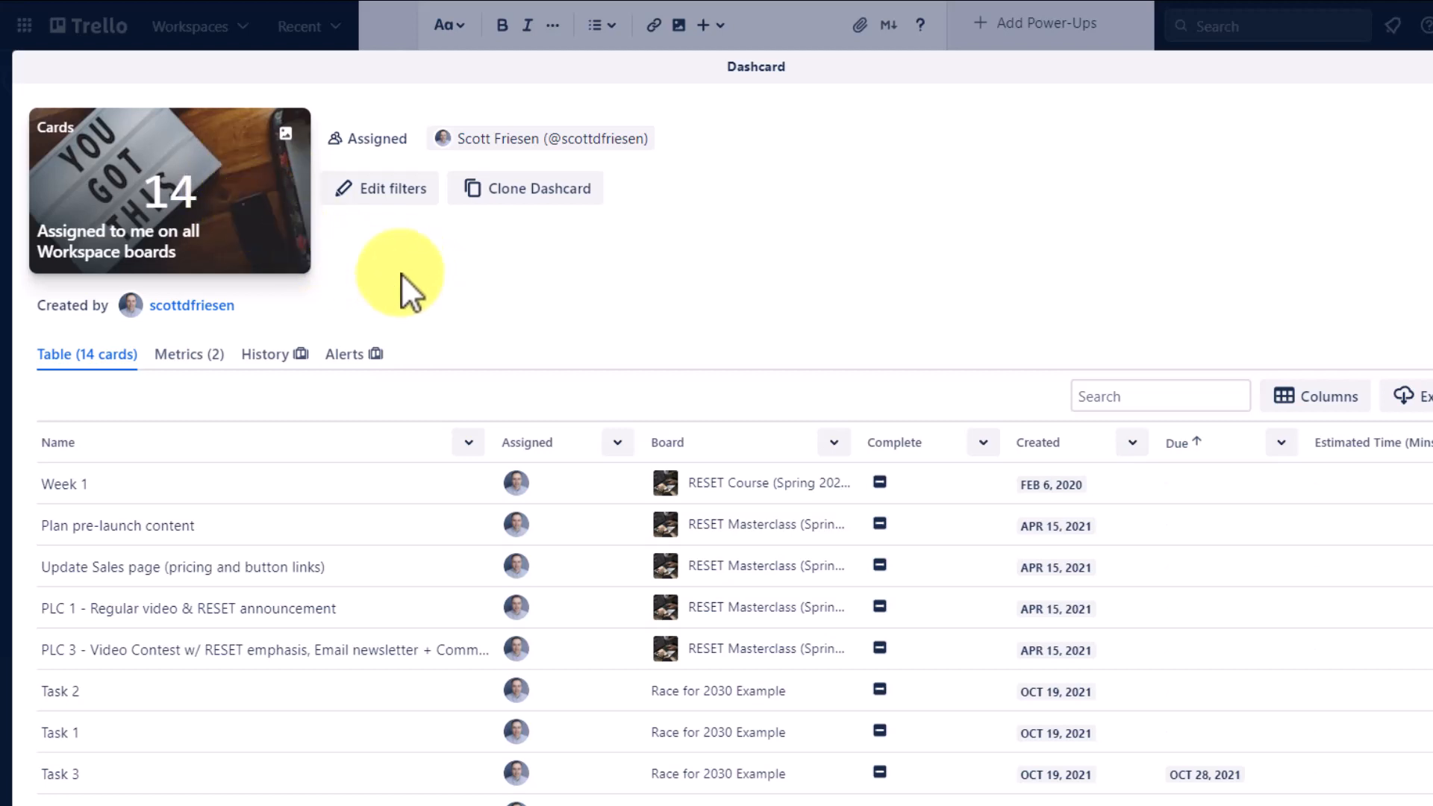
pyautogui.moveTo(414, 288)
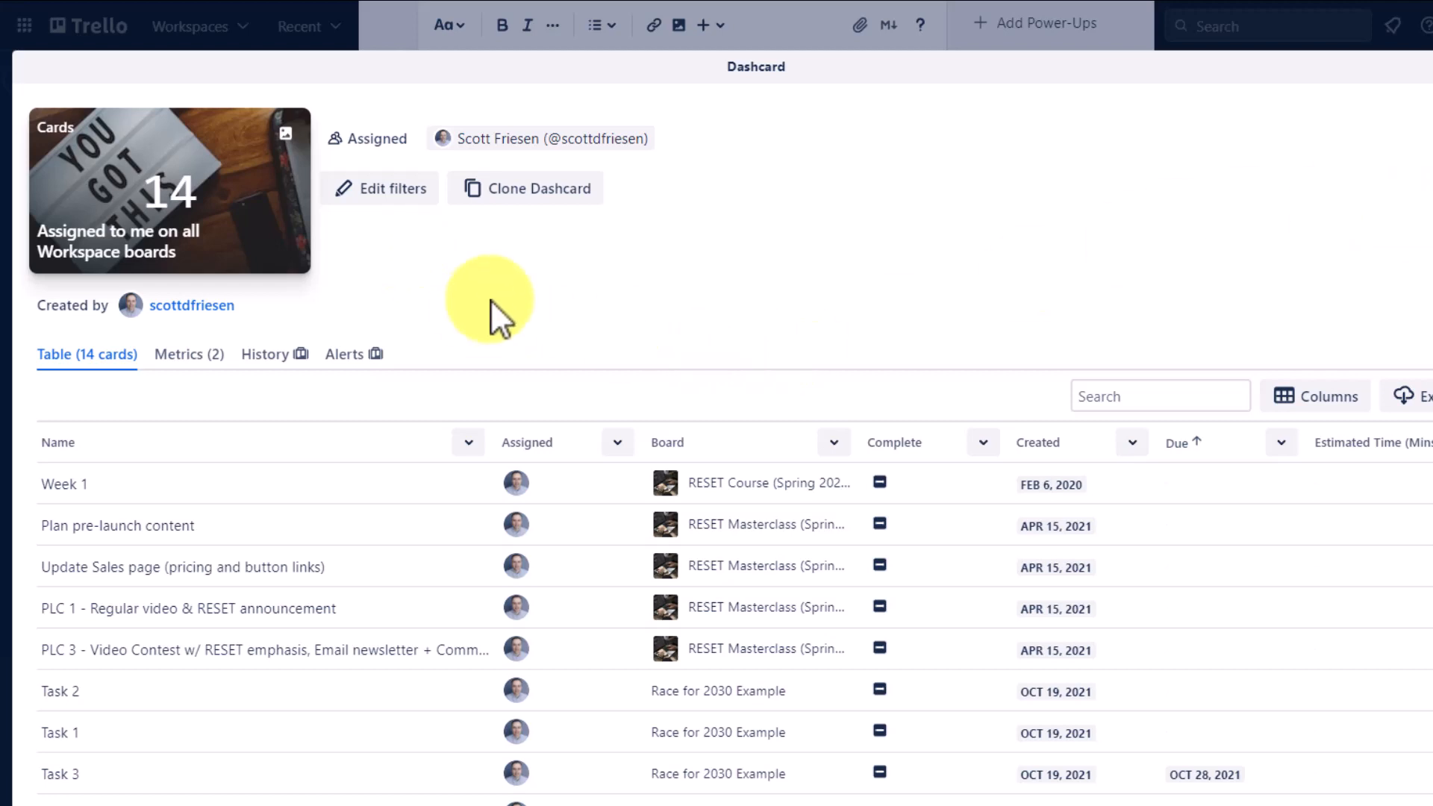
pyautogui.moveTo(378, 188)
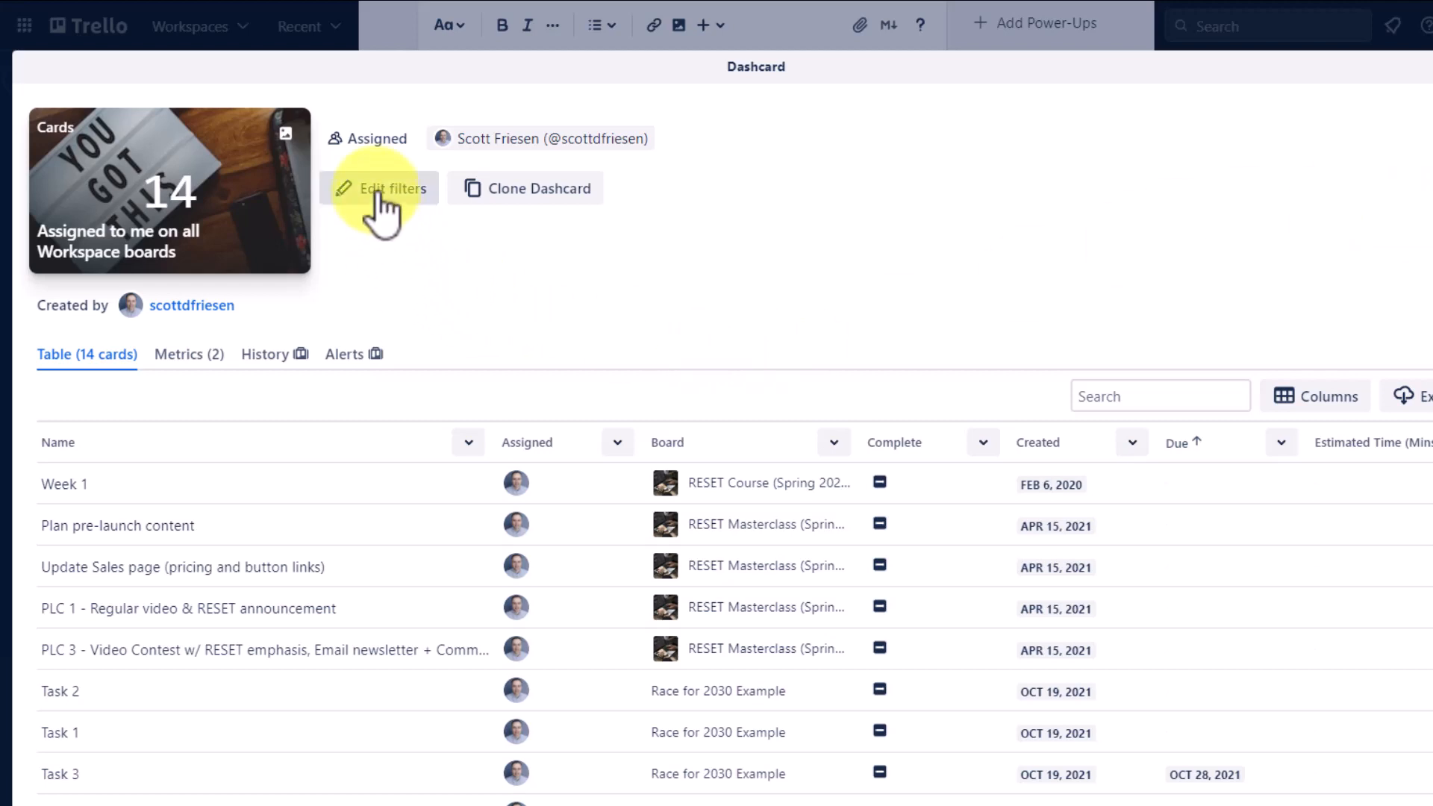
# - Open the Dashcard's filter editor and review the additional filter fields available
pyautogui.click(378, 188)
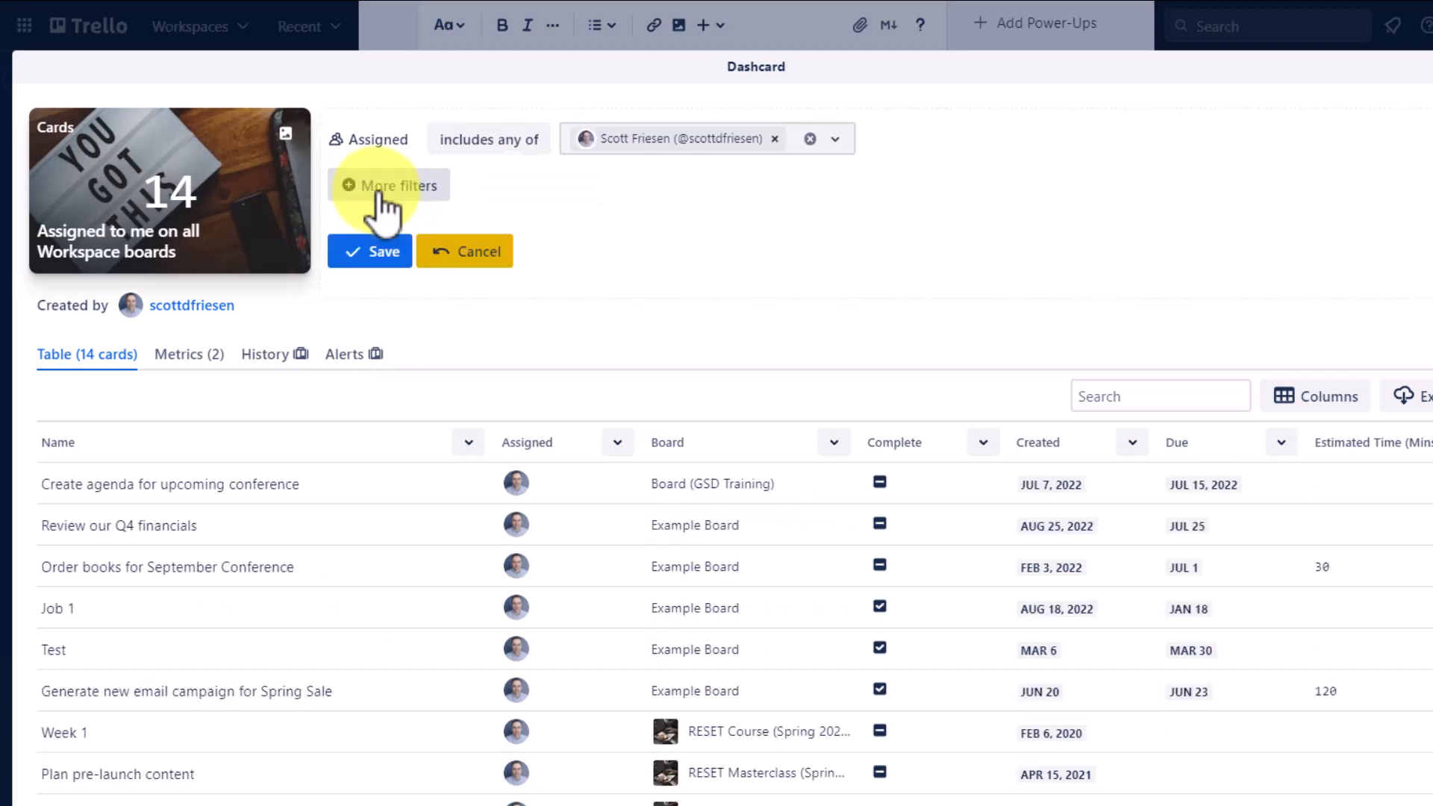
pyautogui.moveTo(535, 189)
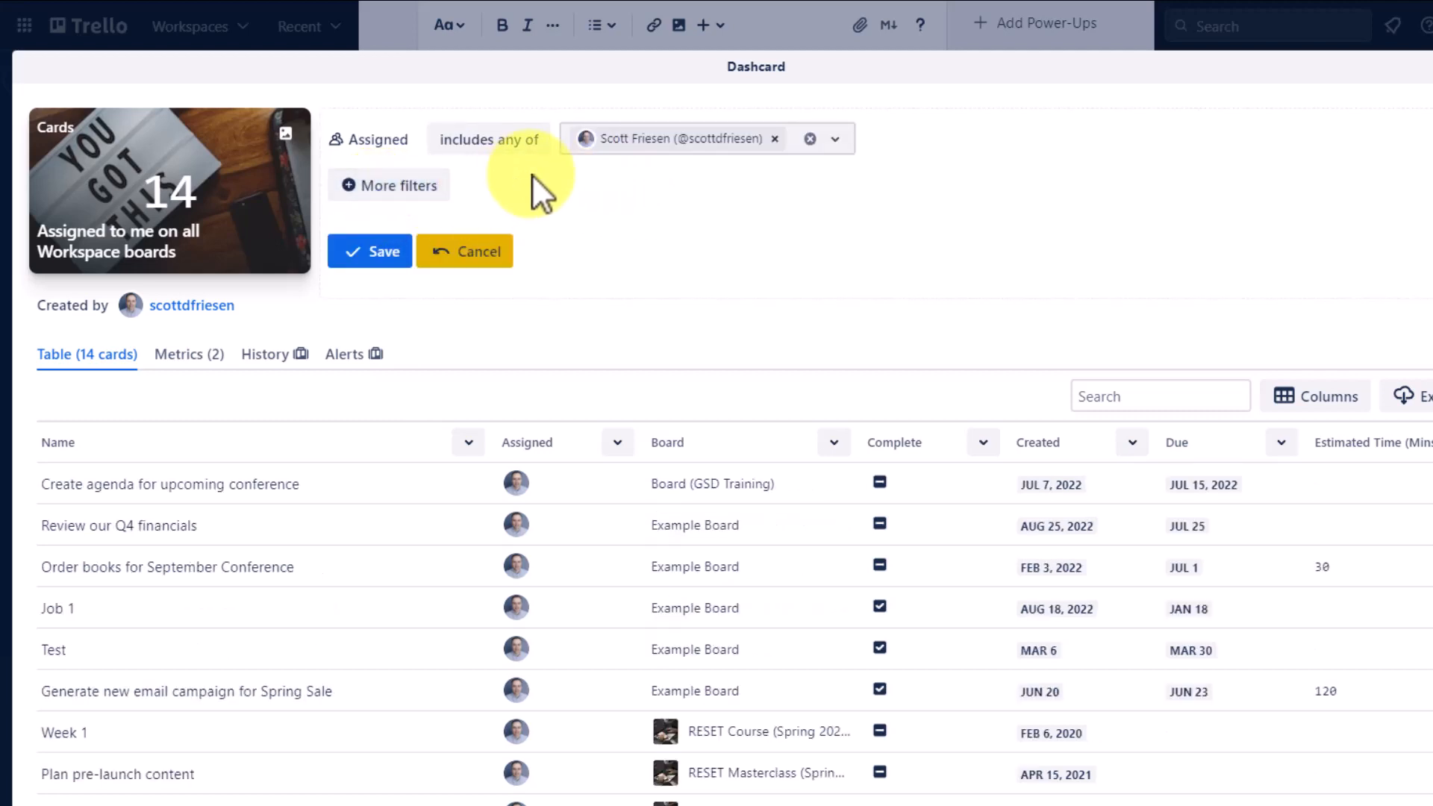
pyautogui.moveTo(524, 173)
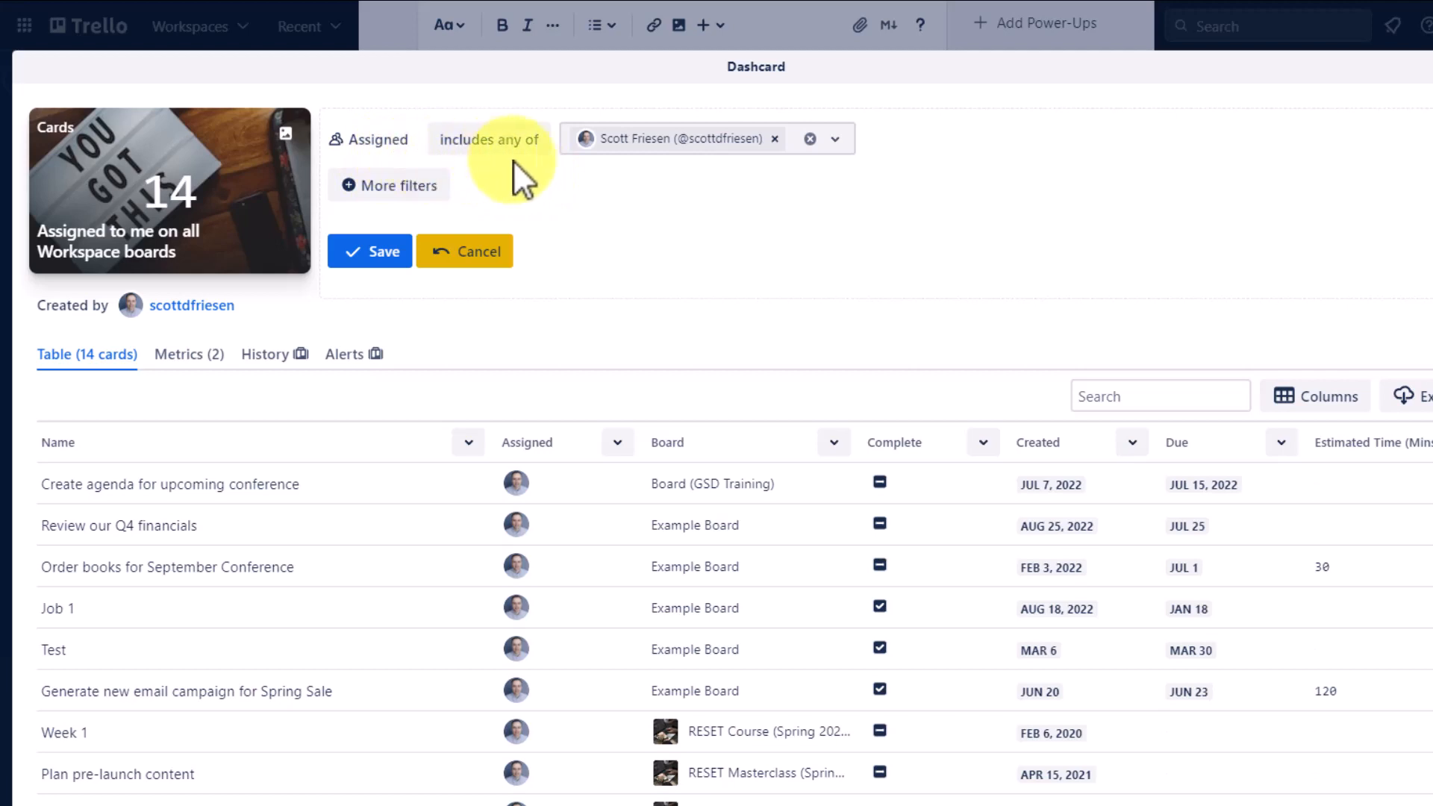
pyautogui.moveTo(644, 146)
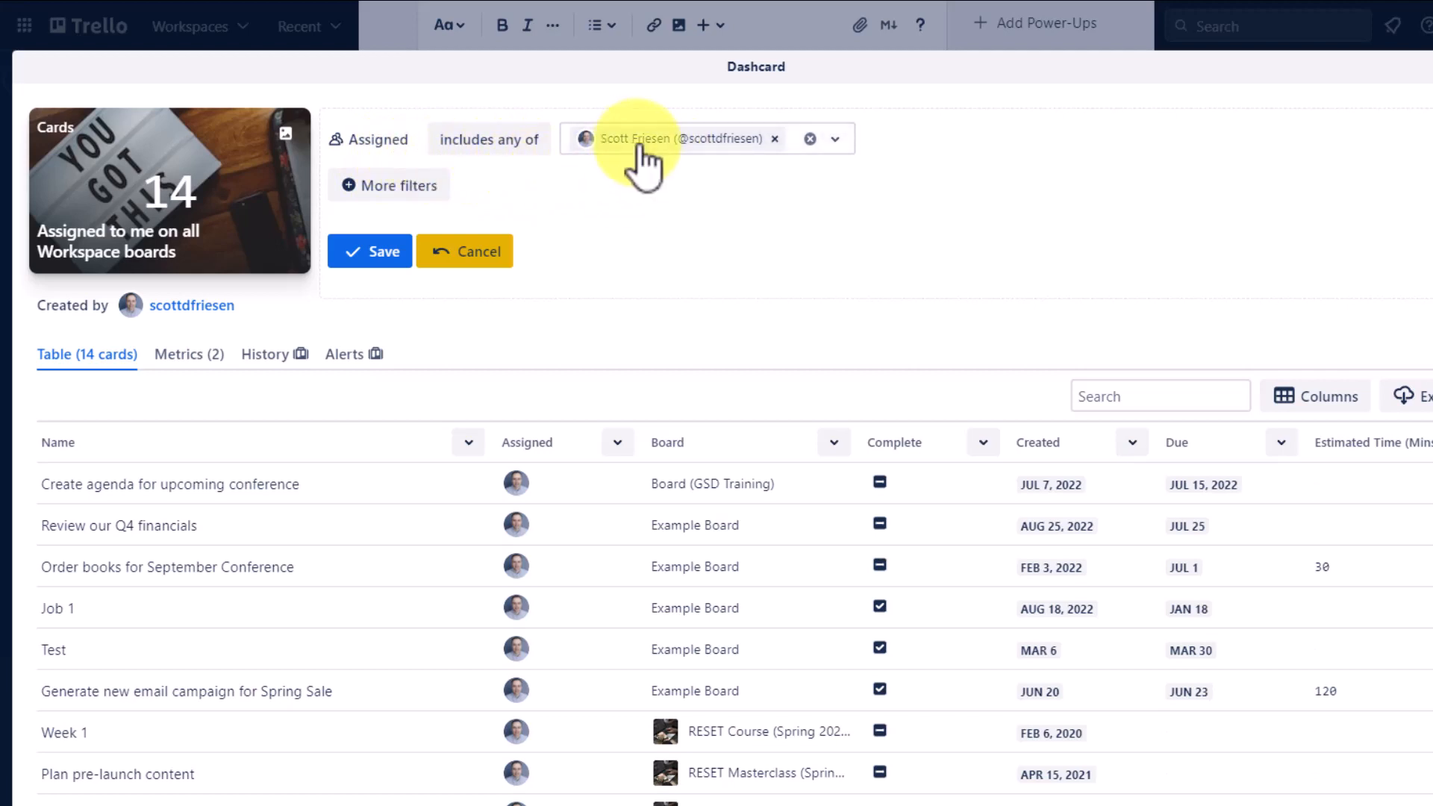
pyautogui.moveTo(629, 194)
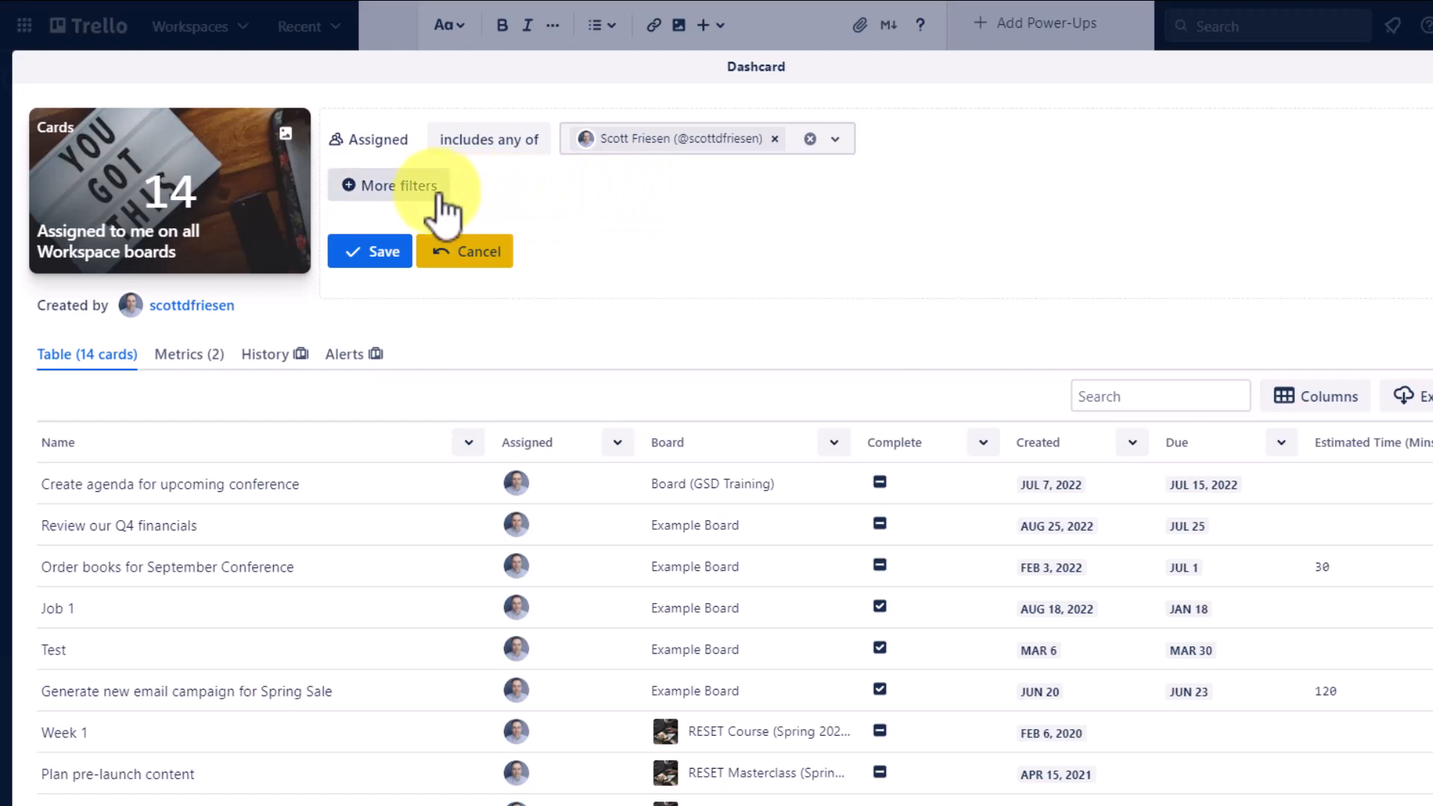
pyautogui.moveTo(275, 189)
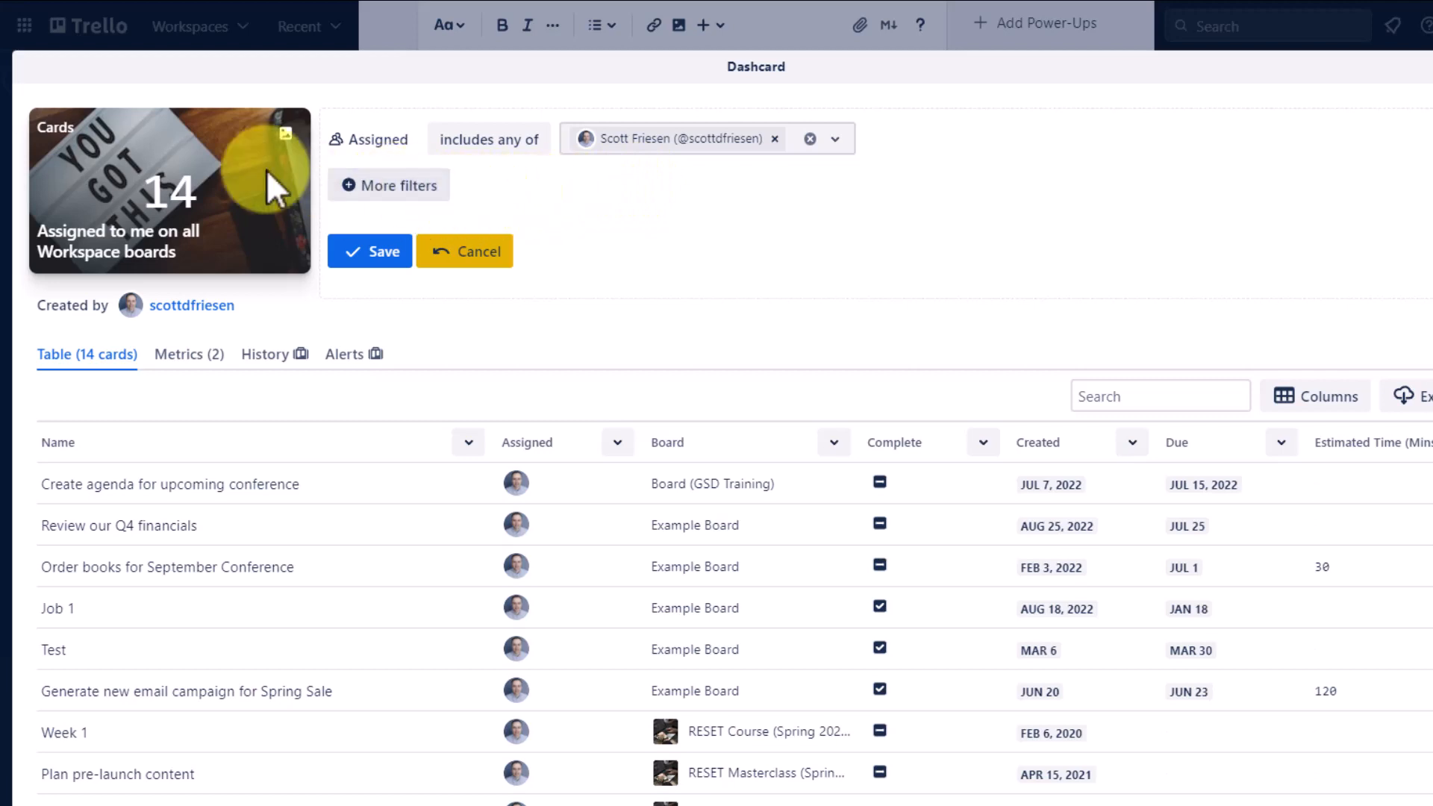
pyautogui.moveTo(189, 176)
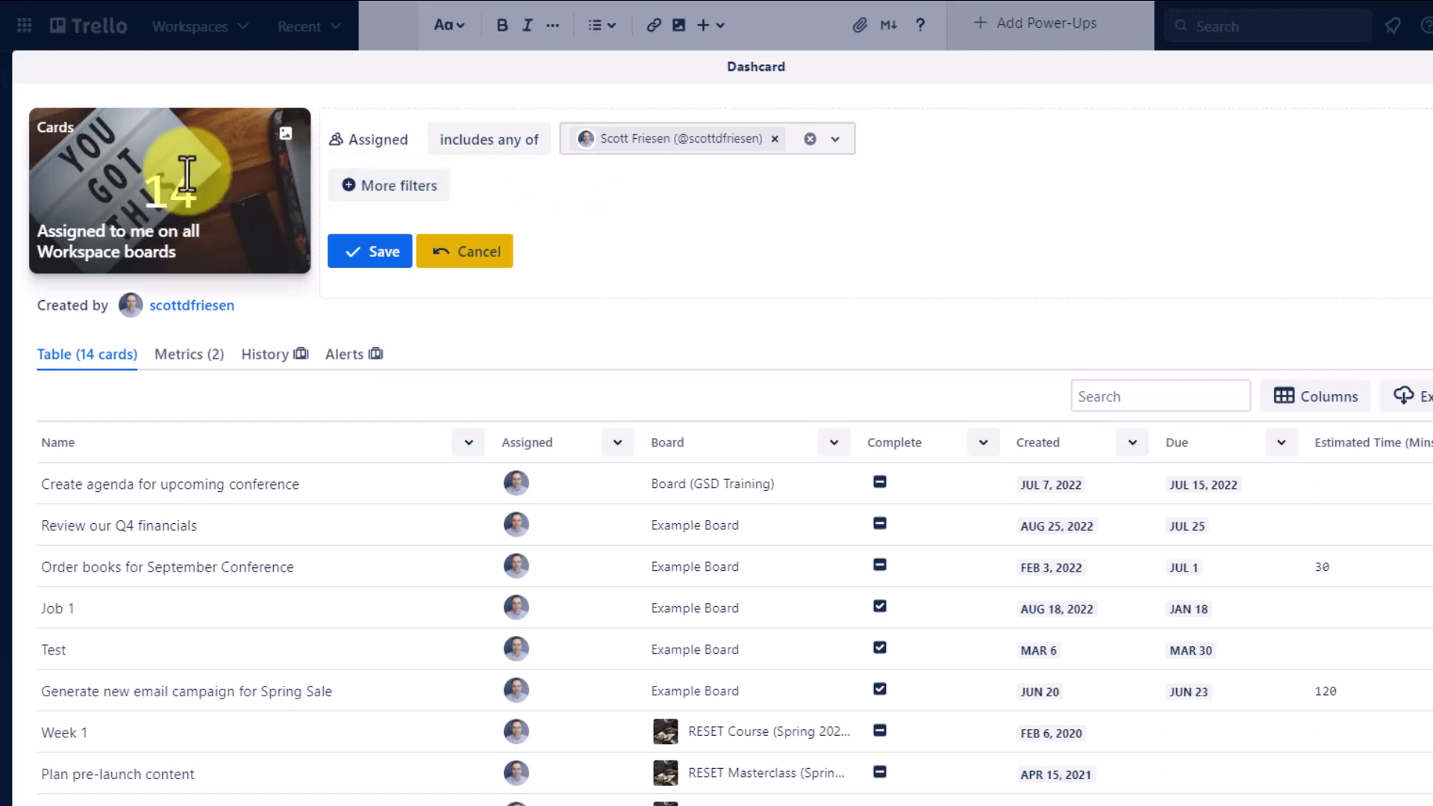
pyautogui.moveTo(116, 260)
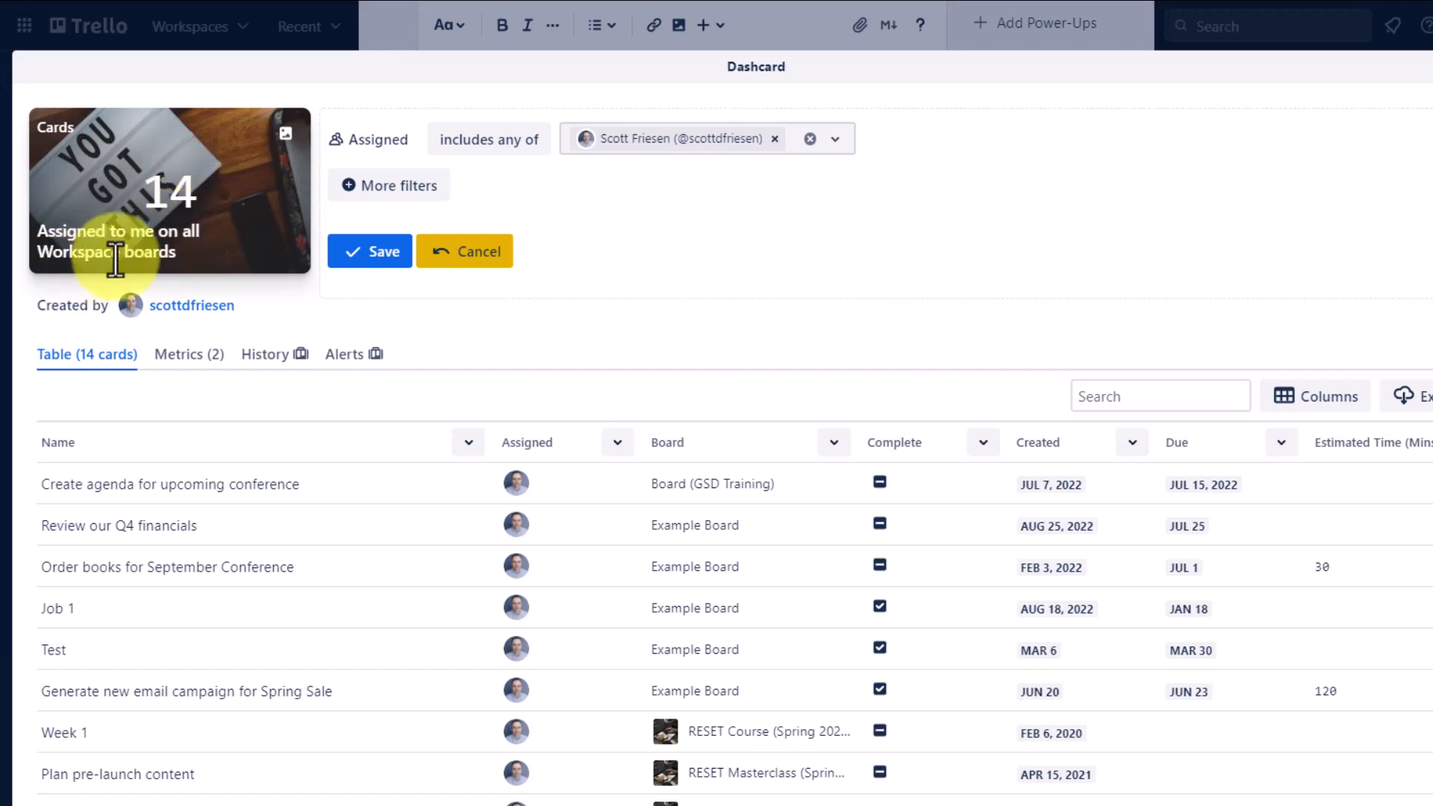
pyautogui.moveTo(388, 185)
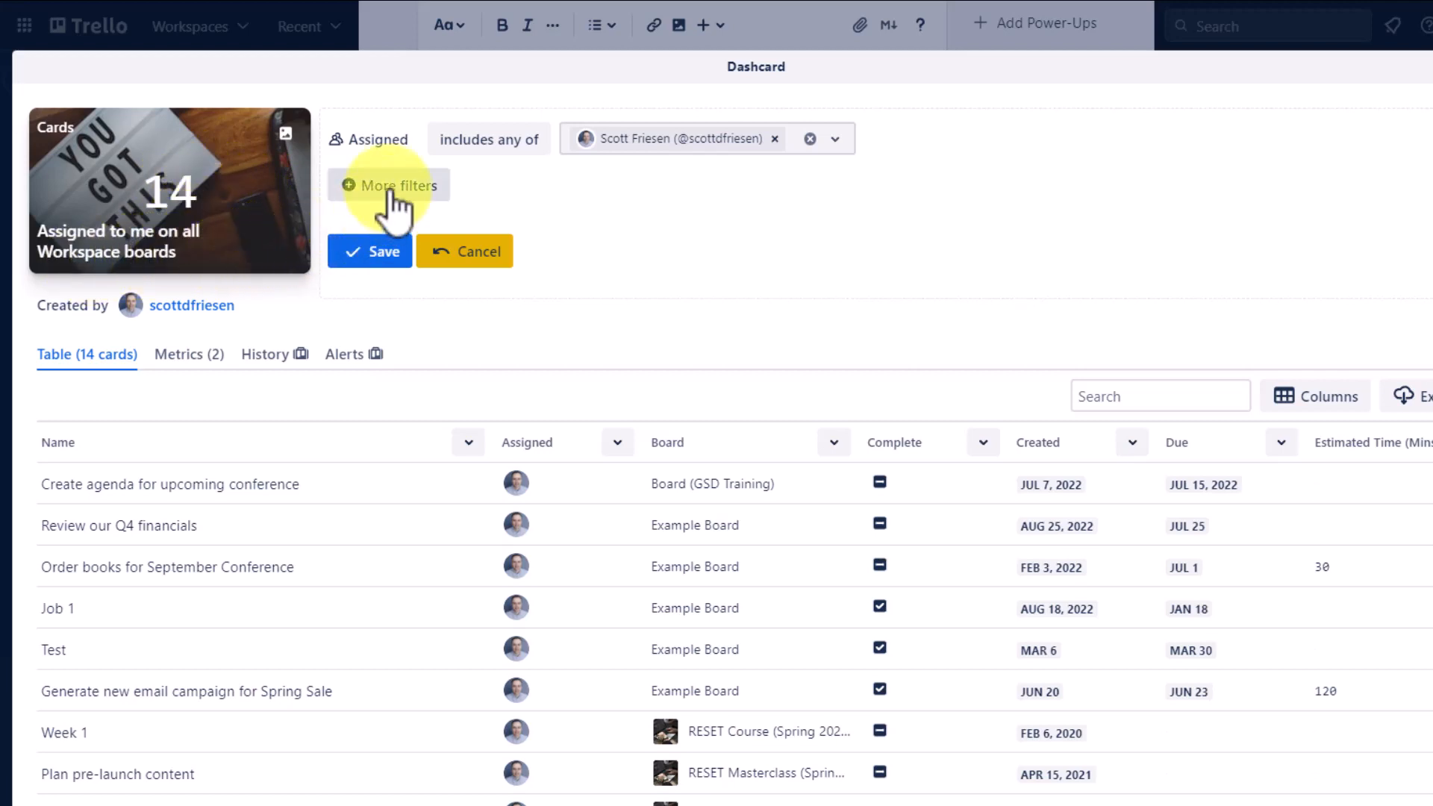
pyautogui.click(388, 185)
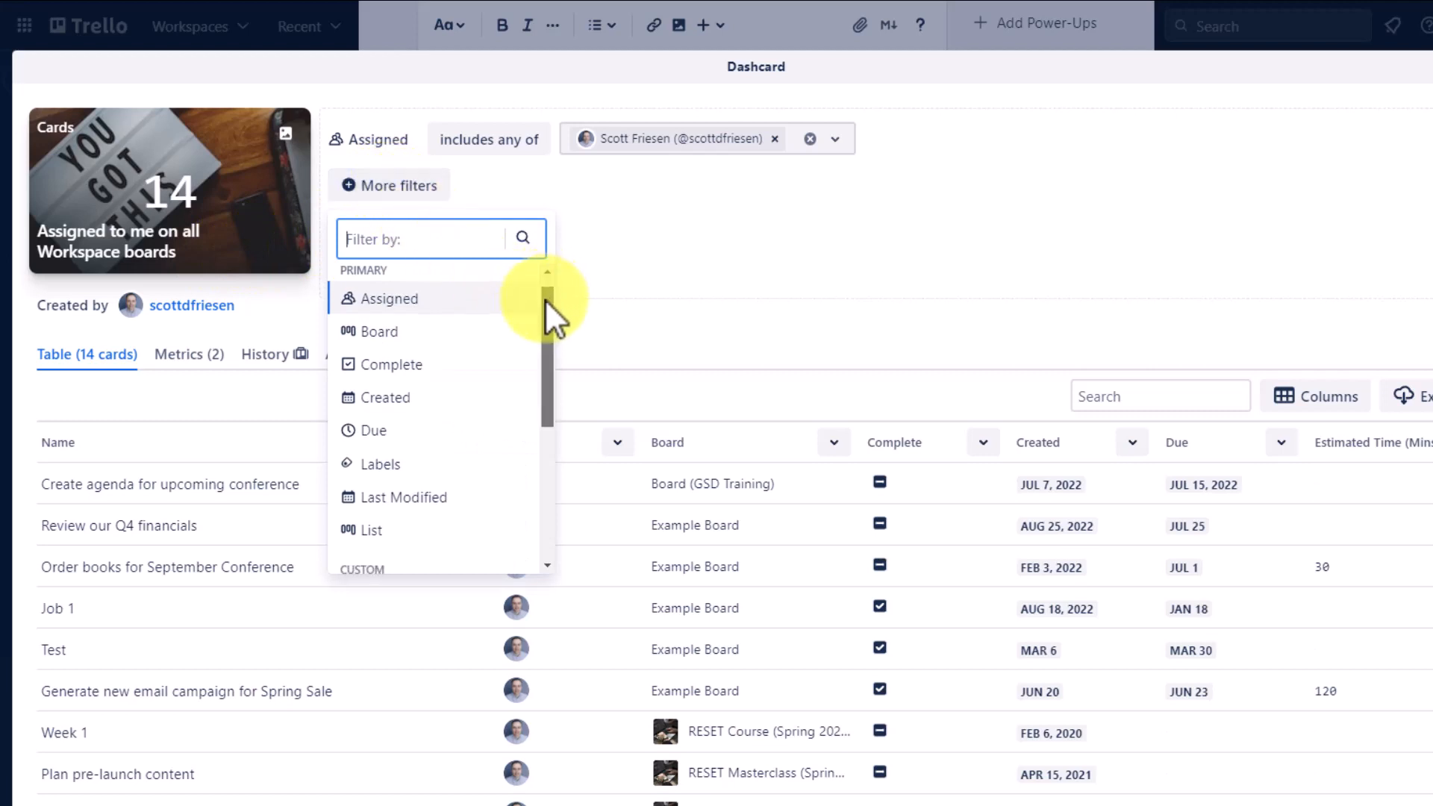
pyautogui.scroll(-3)
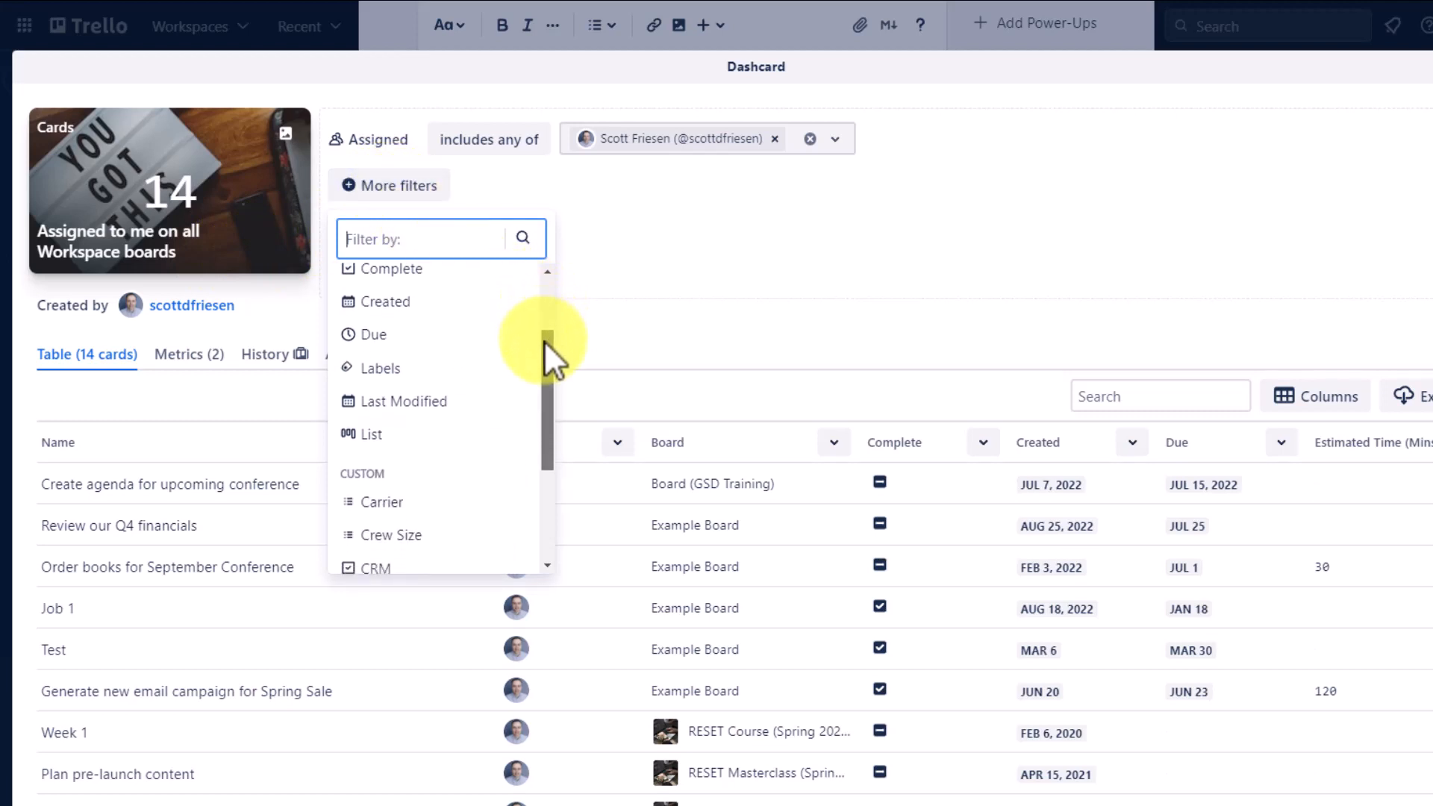
pyautogui.scroll(-3)
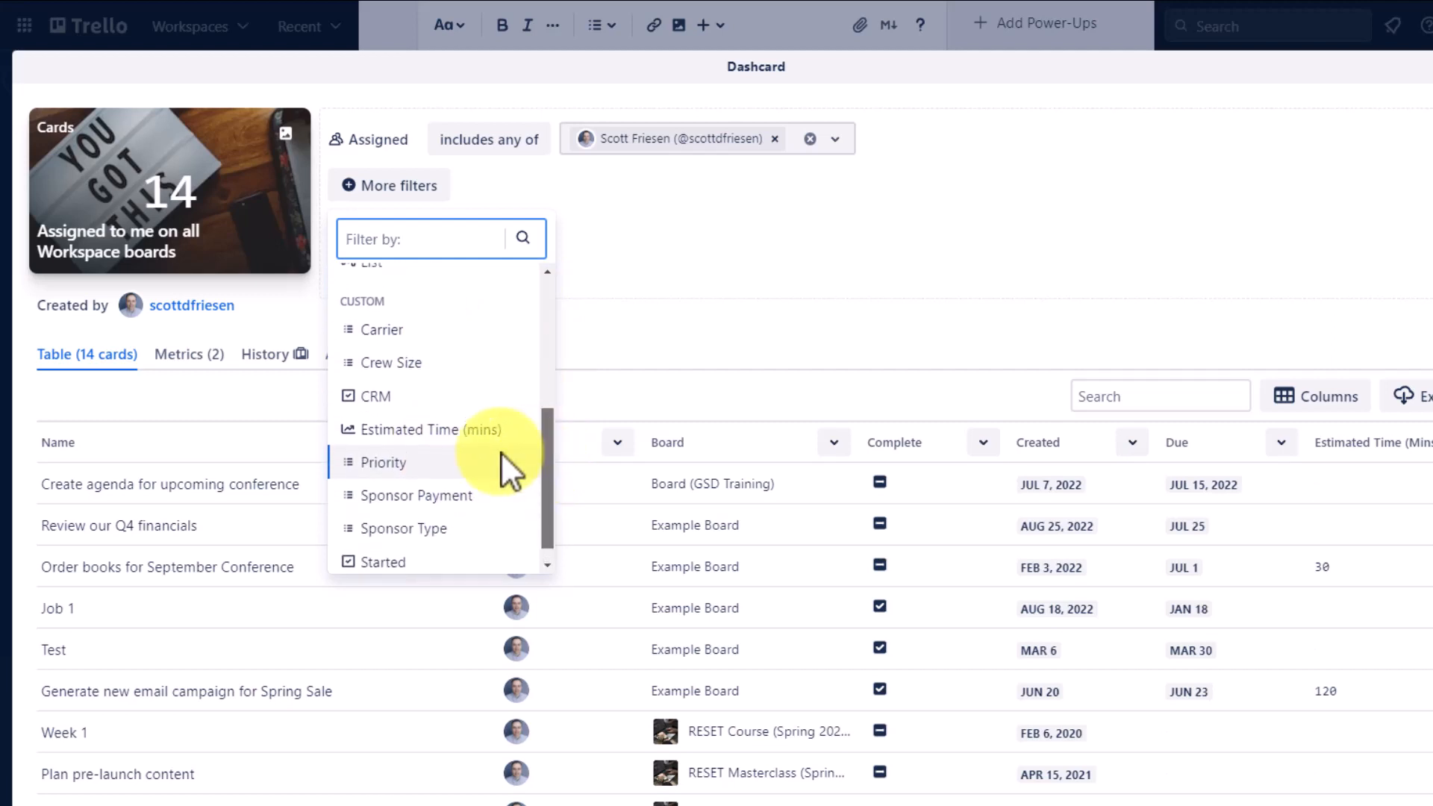
pyautogui.moveTo(439, 333)
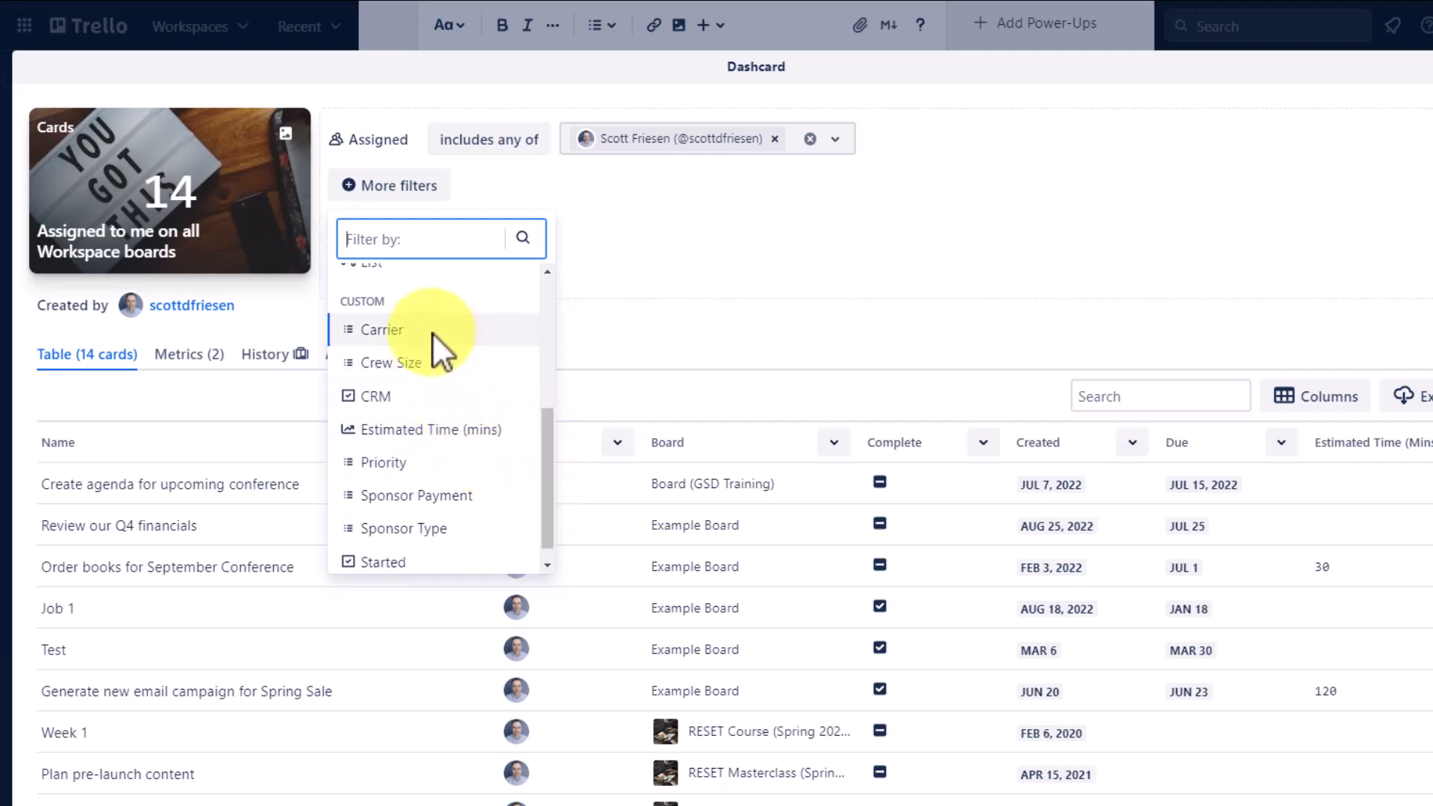
pyautogui.moveTo(343, 341)
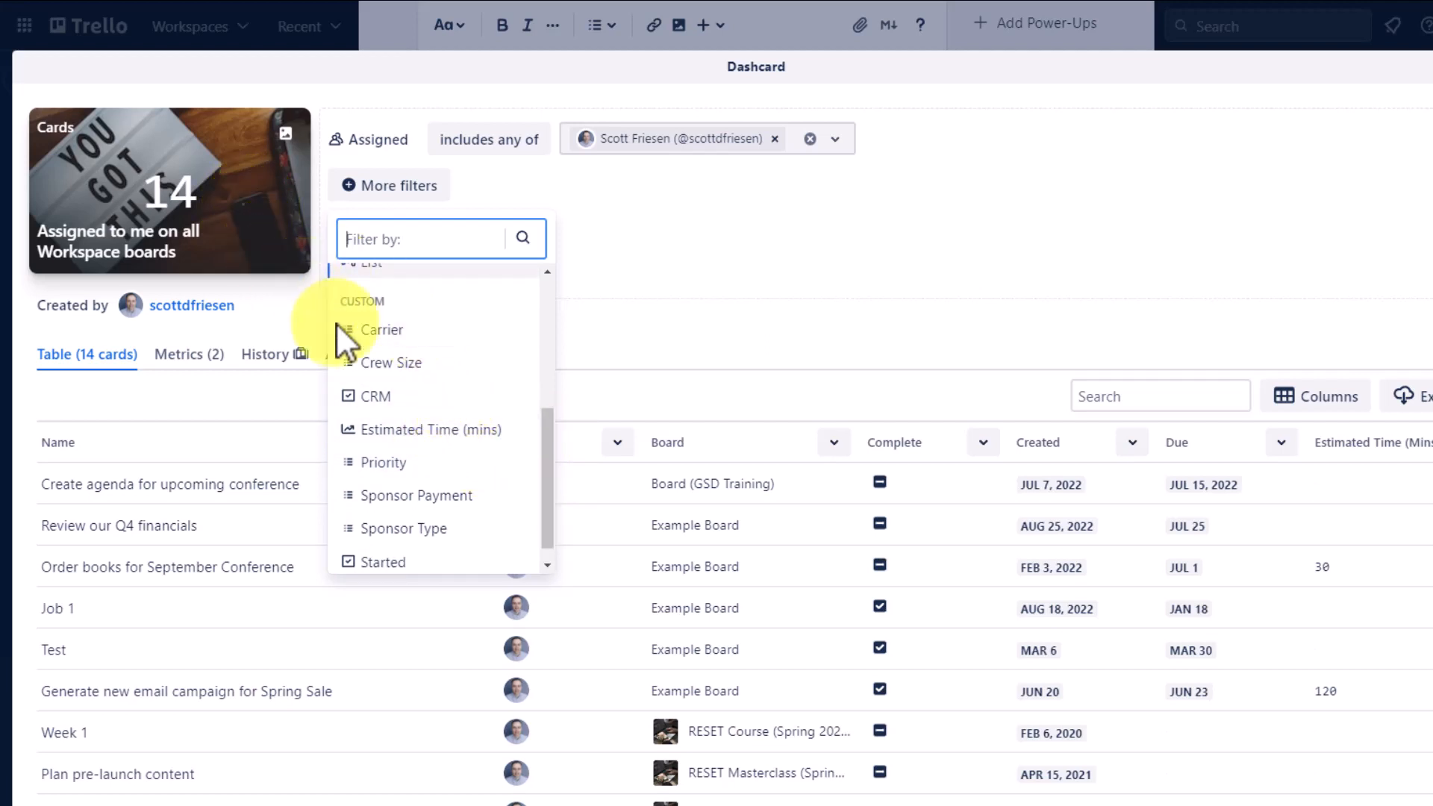
pyautogui.scroll(3)
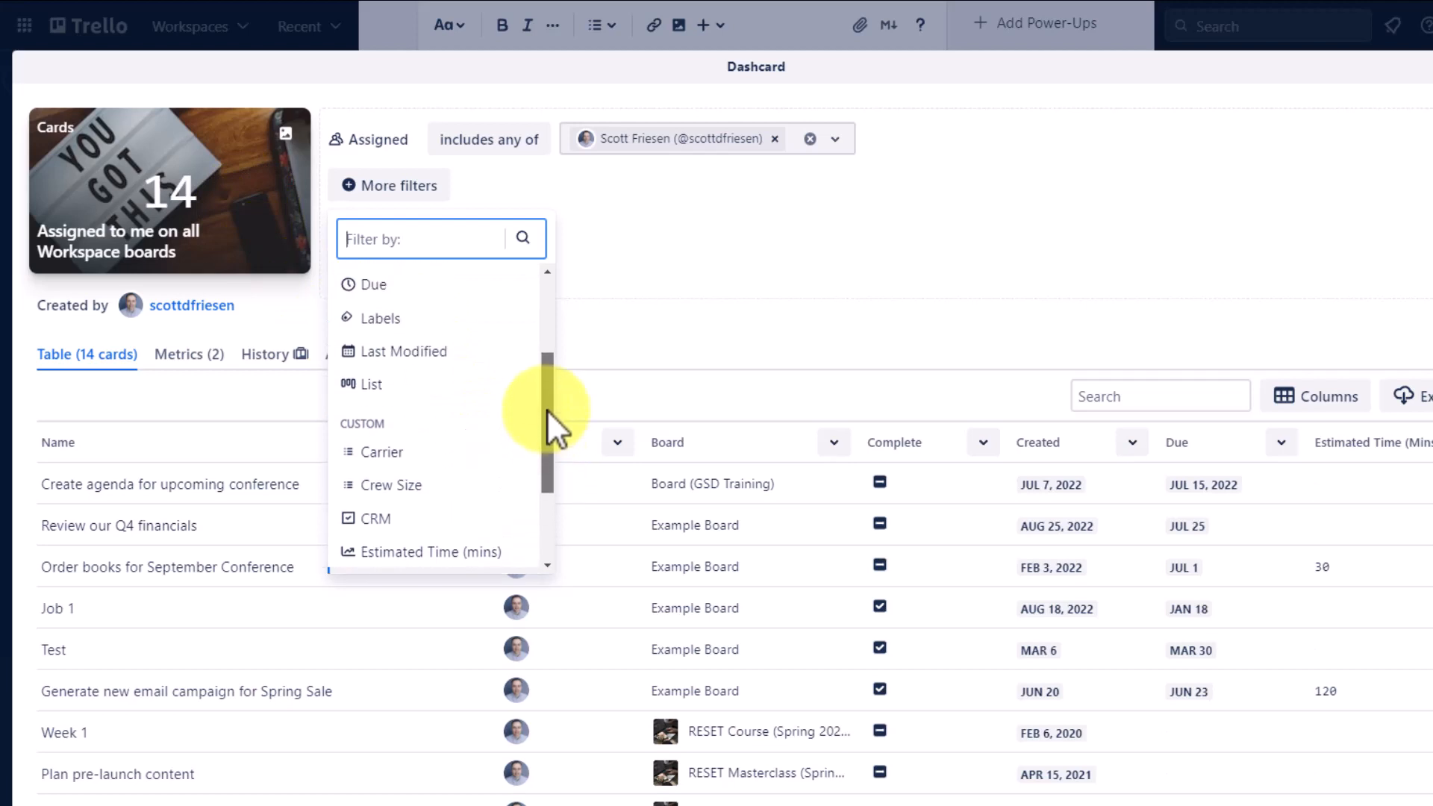
pyautogui.scroll(3)
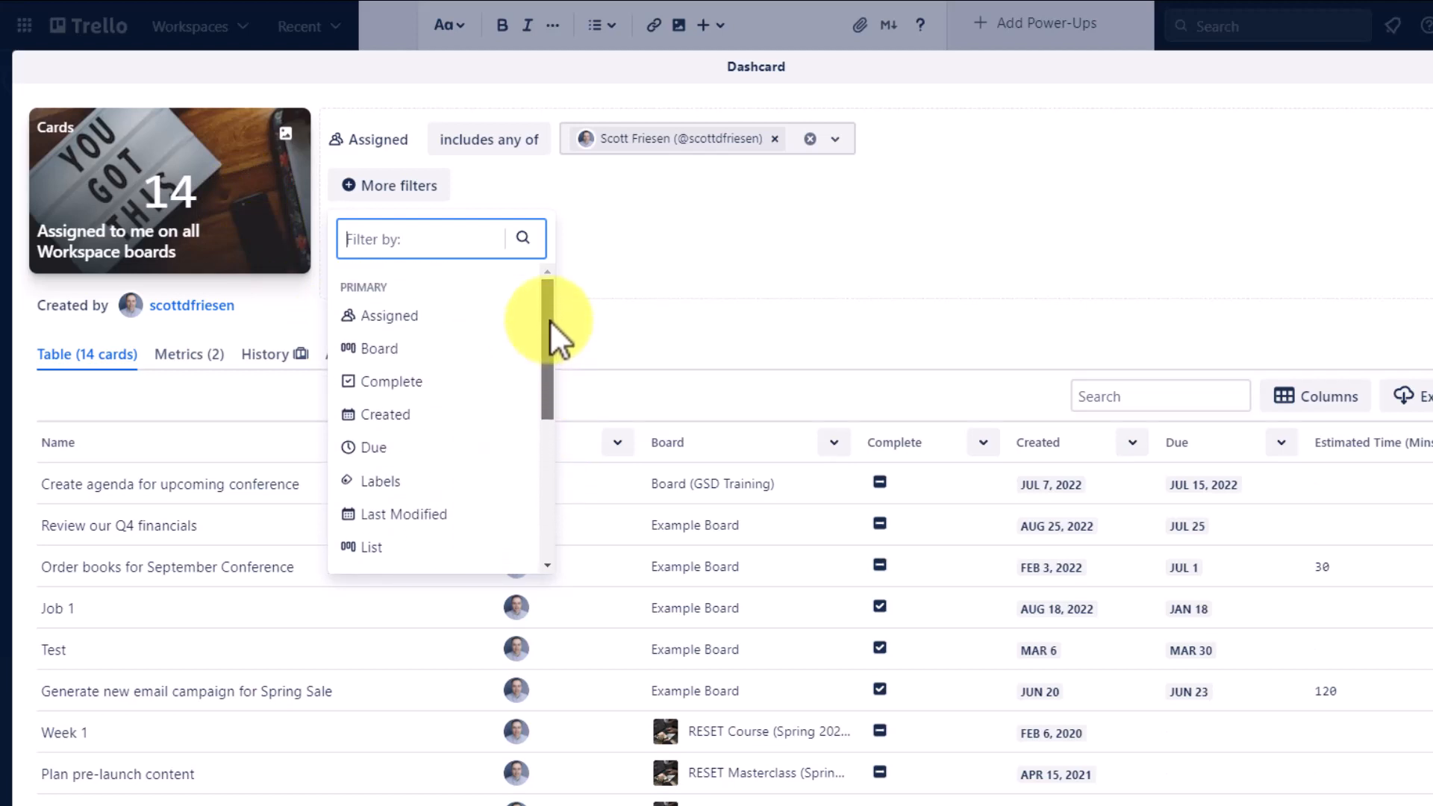
pyautogui.moveTo(258, 201)
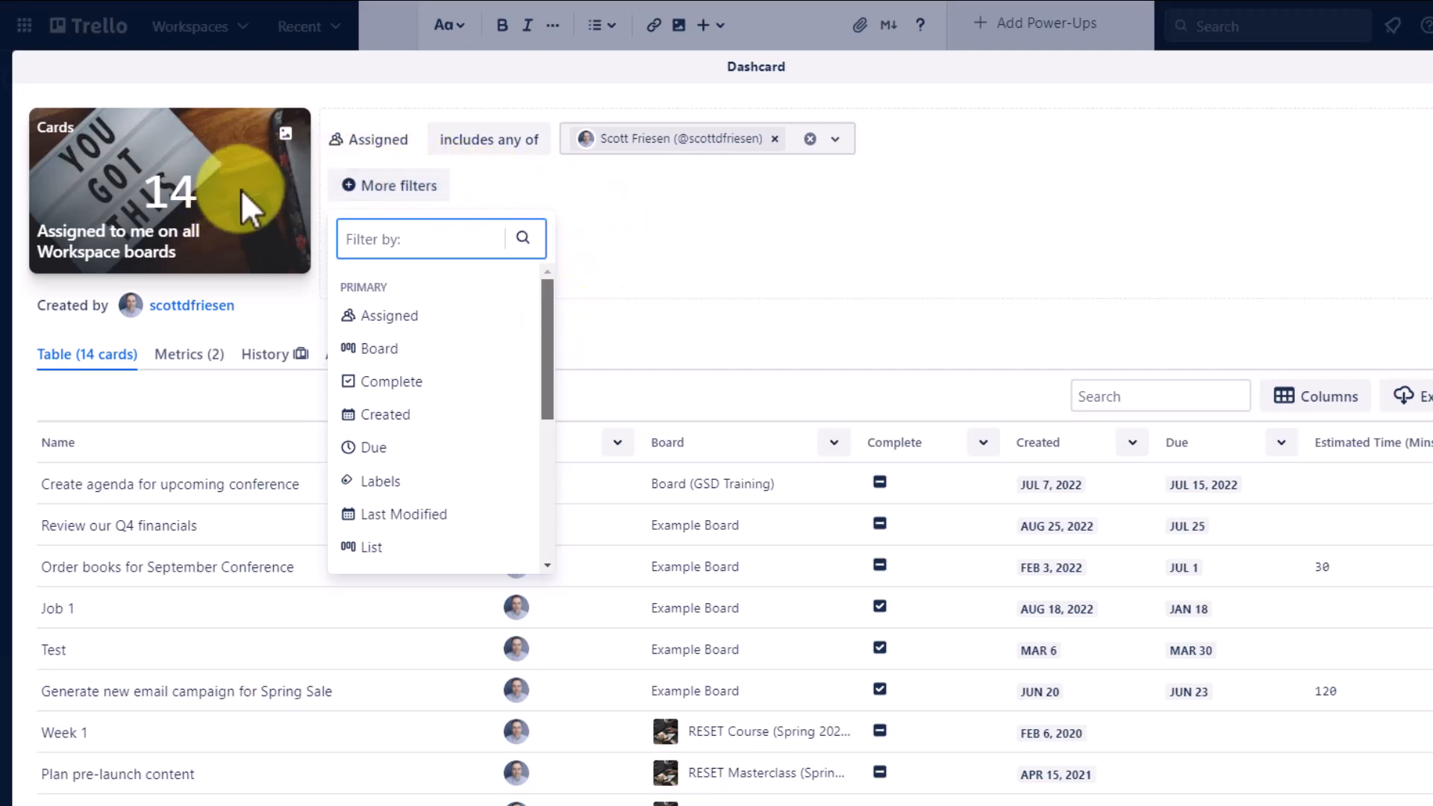
pyautogui.moveTo(448, 430)
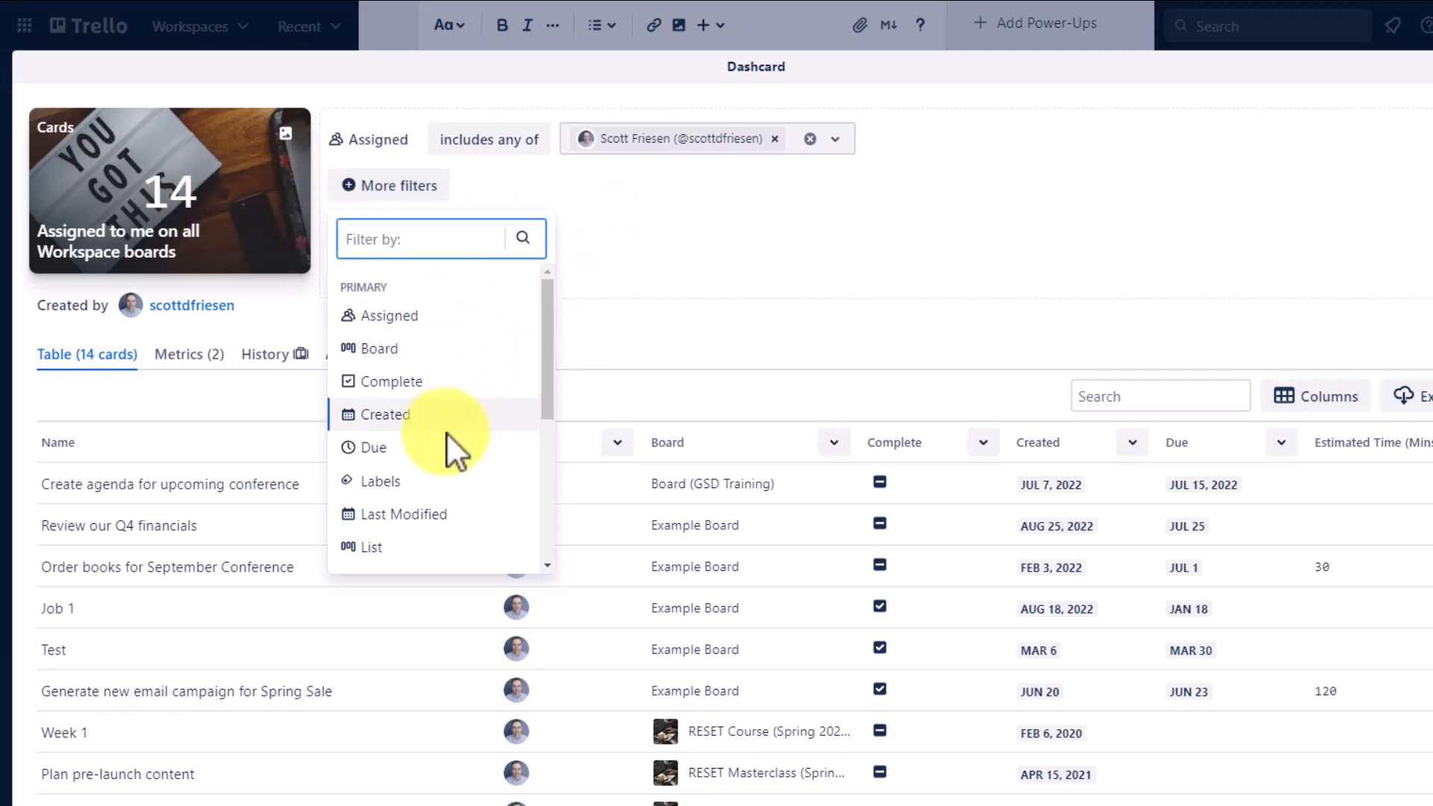
pyautogui.moveTo(401, 494)
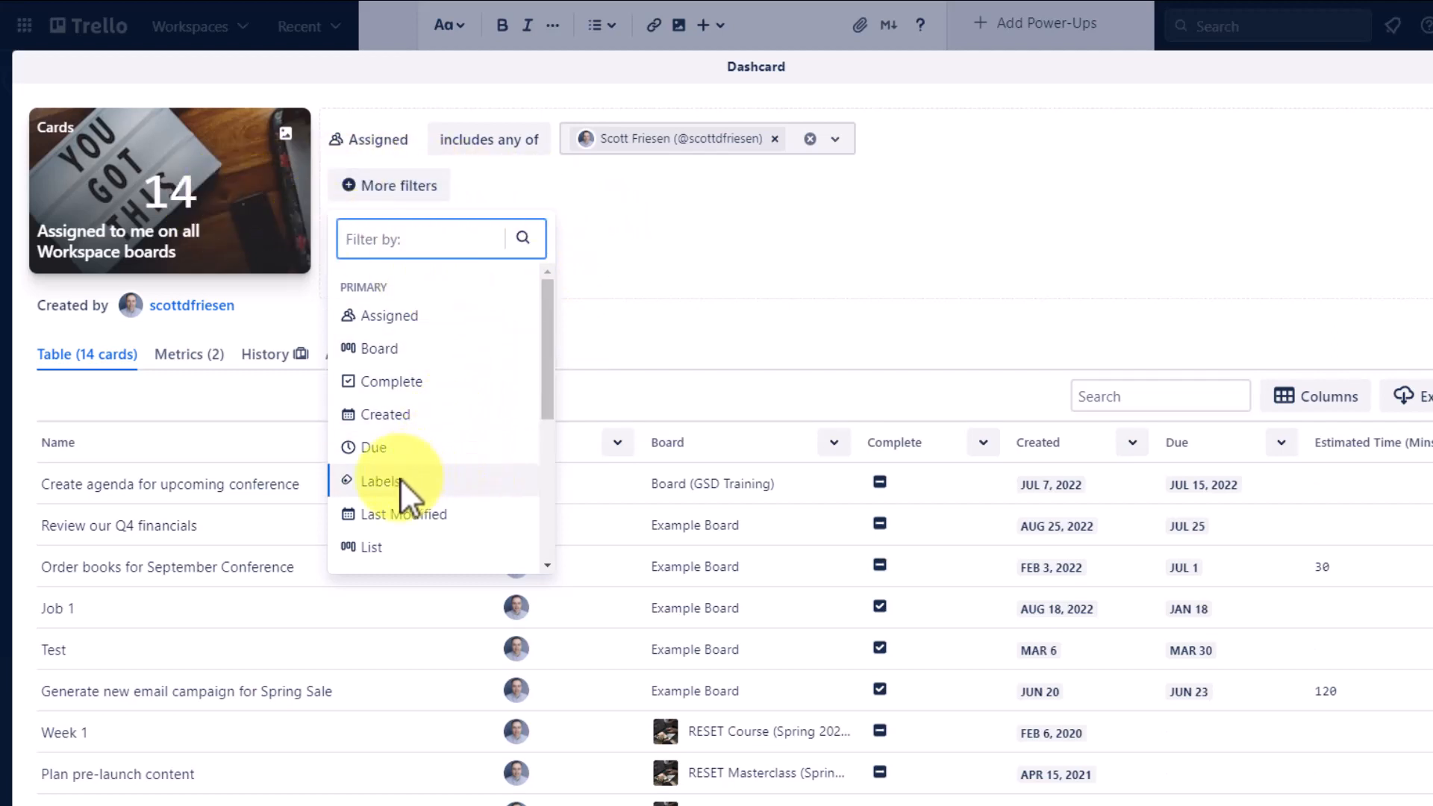
# - Add a Labels filter set to 'includes any of' the New project label
pyautogui.click(380, 481)
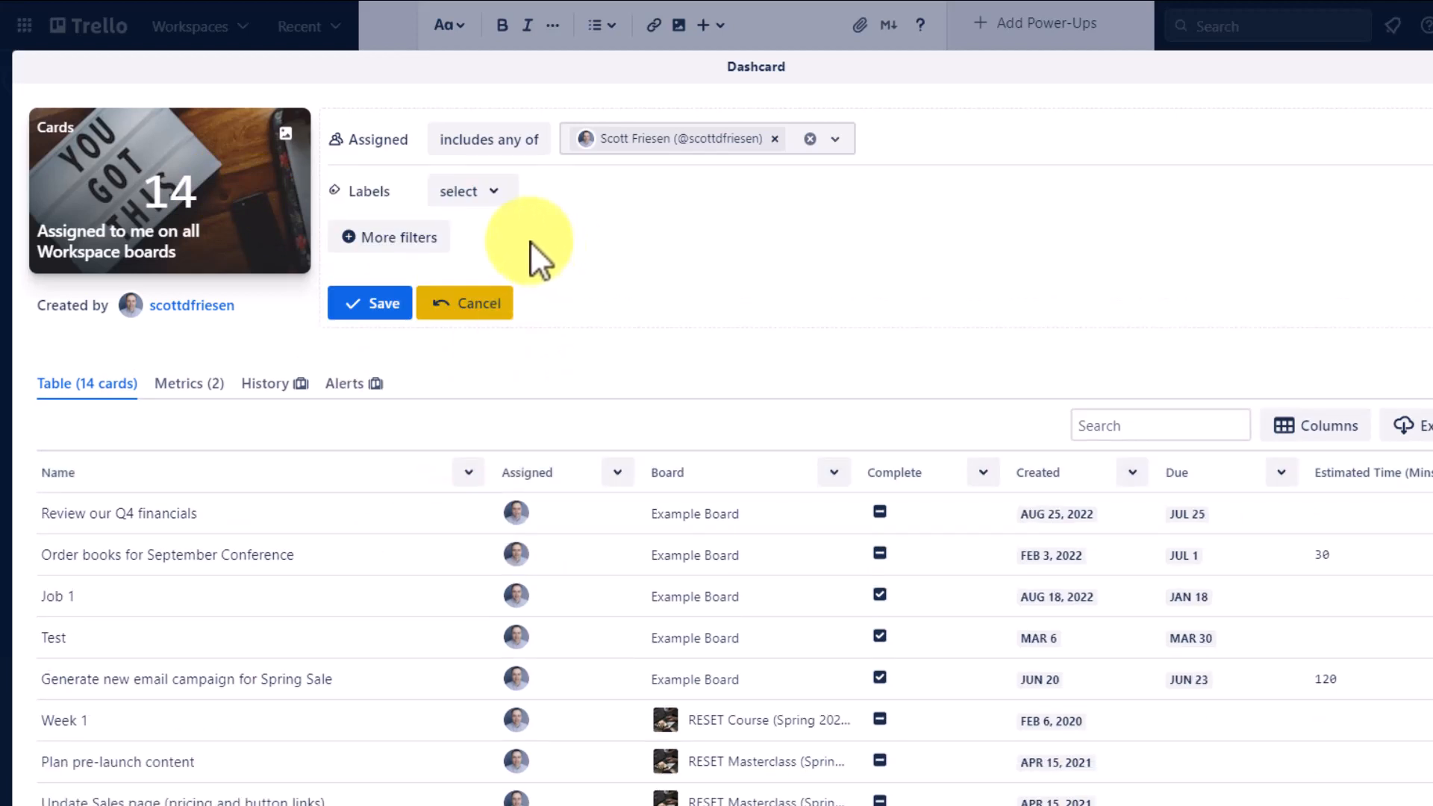
pyautogui.click(468, 191)
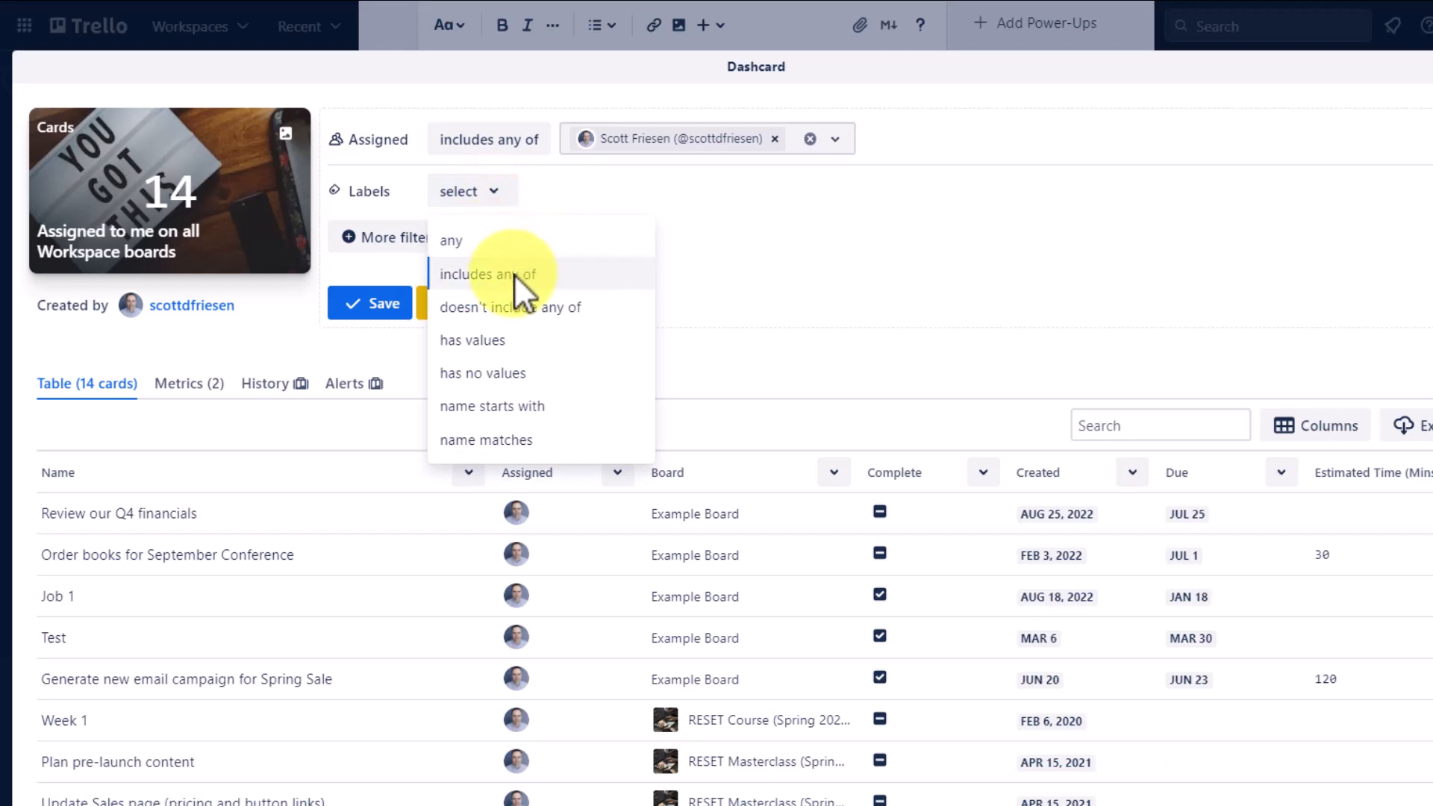
pyautogui.click(487, 273)
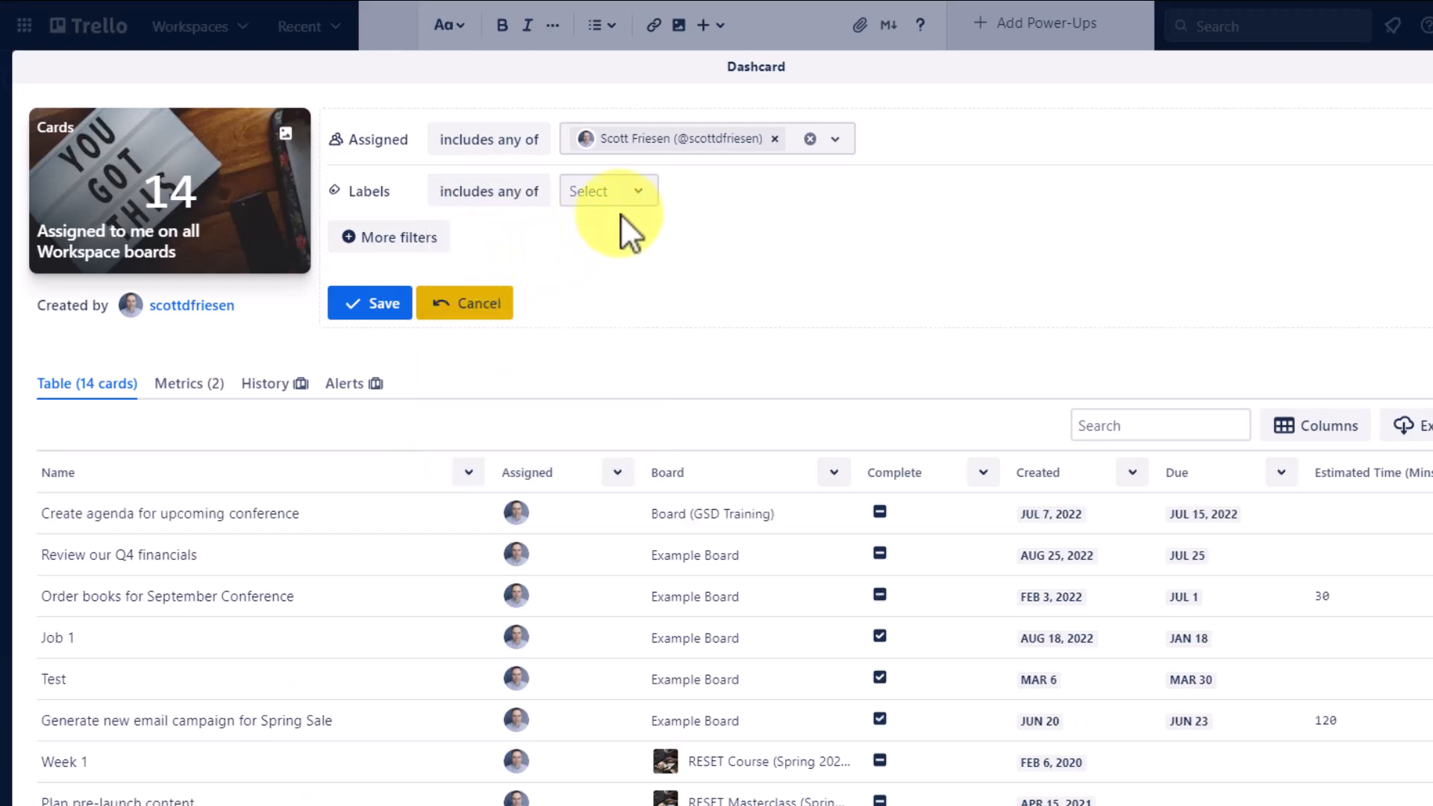
pyautogui.click(606, 191)
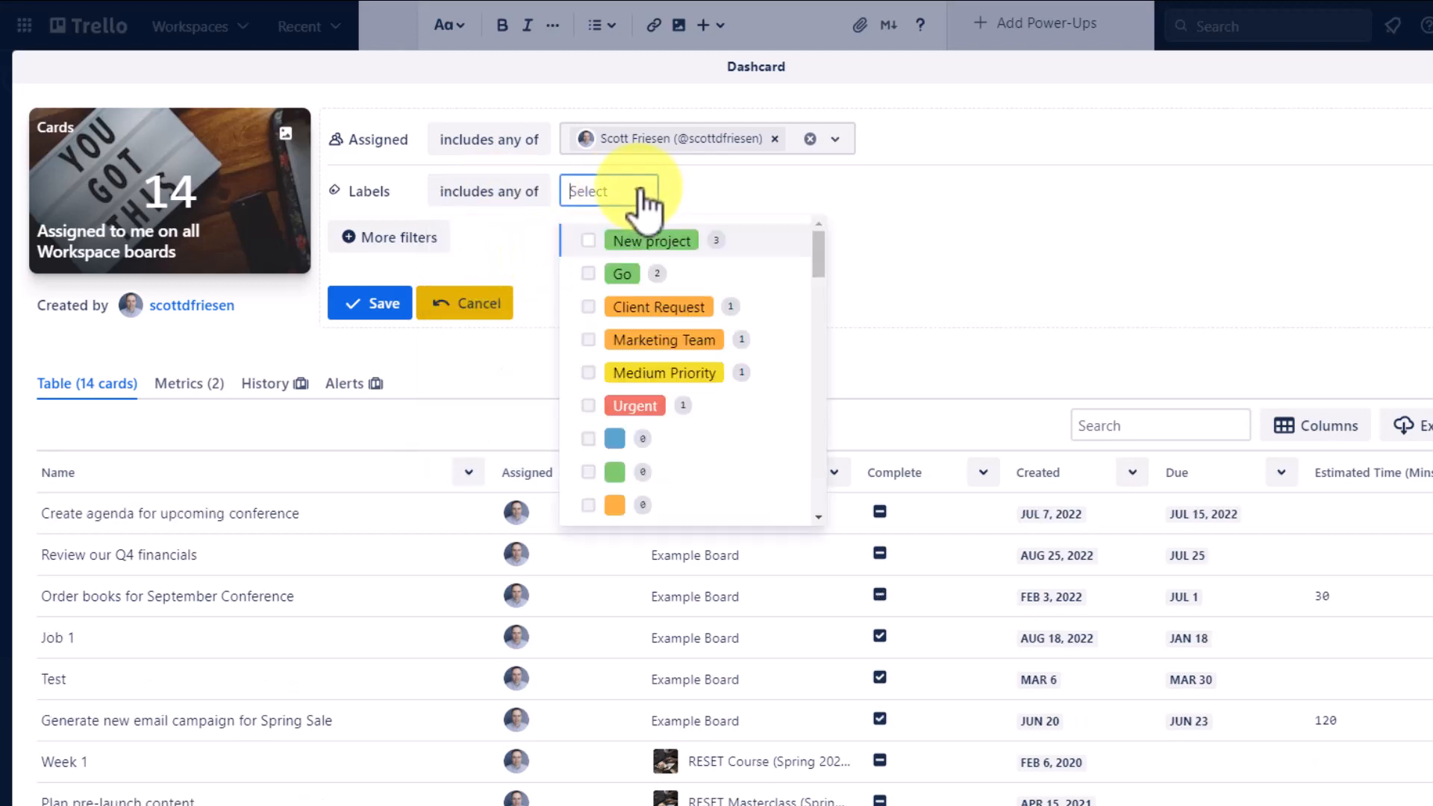
pyautogui.moveTo(812, 265)
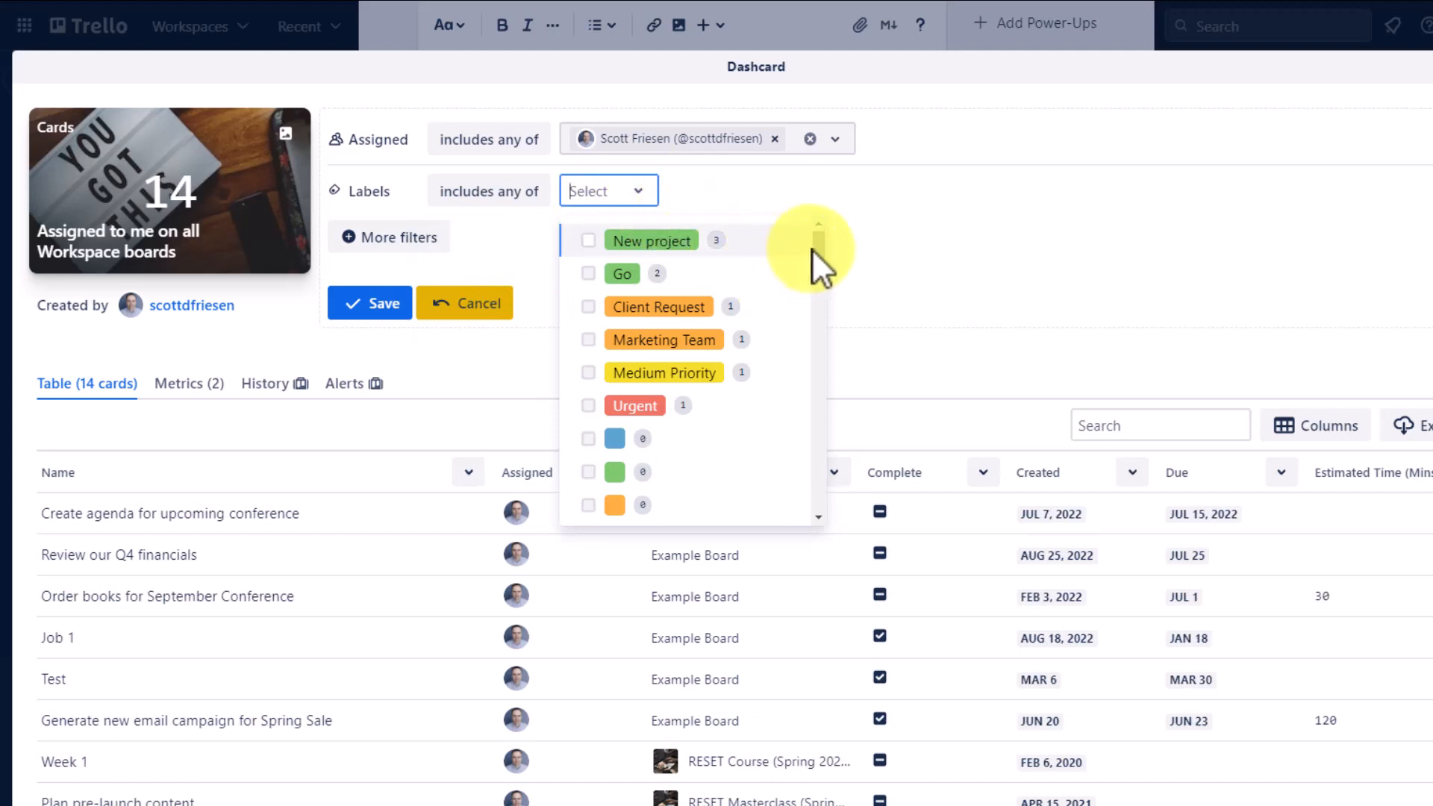
pyautogui.scroll(-3)
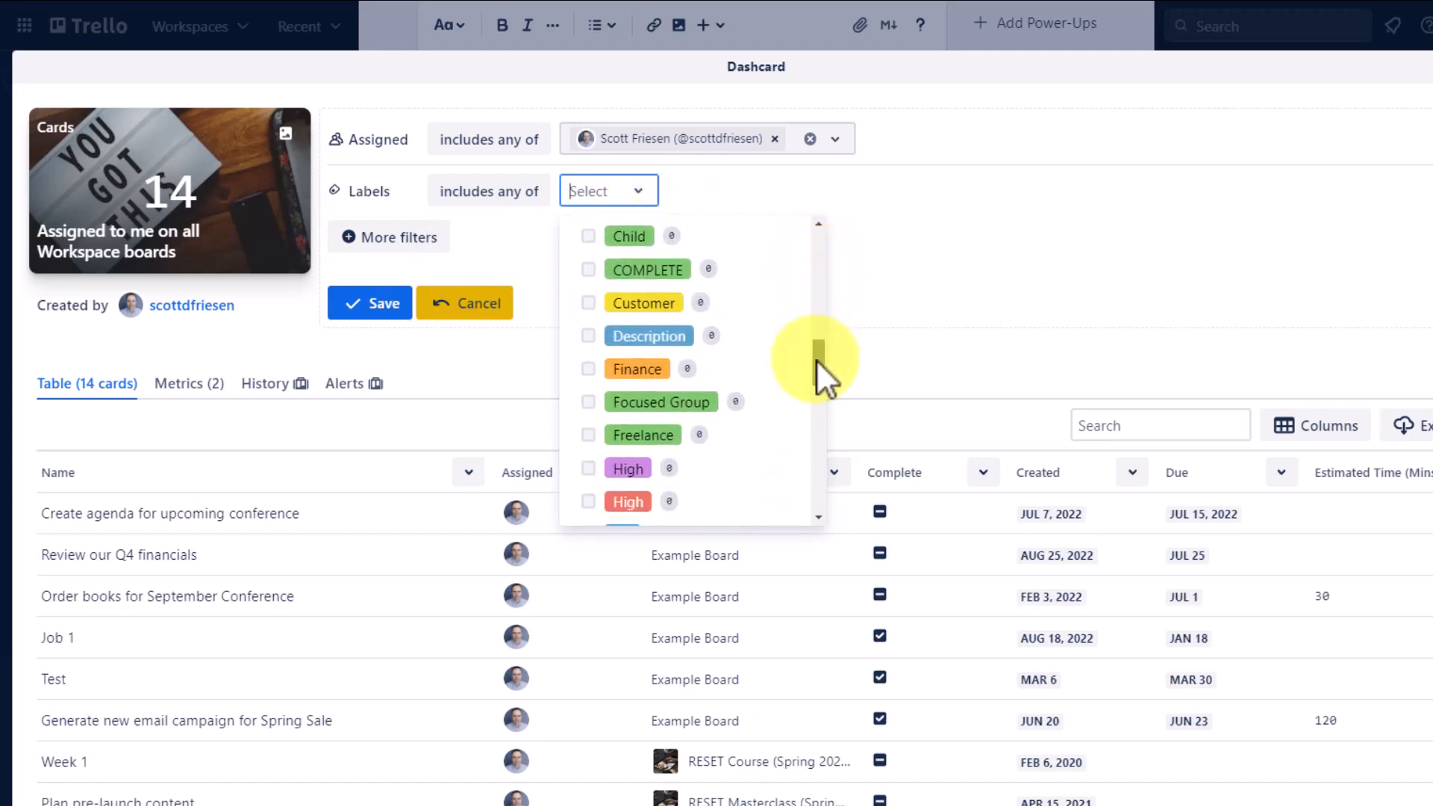
pyautogui.scroll(-3)
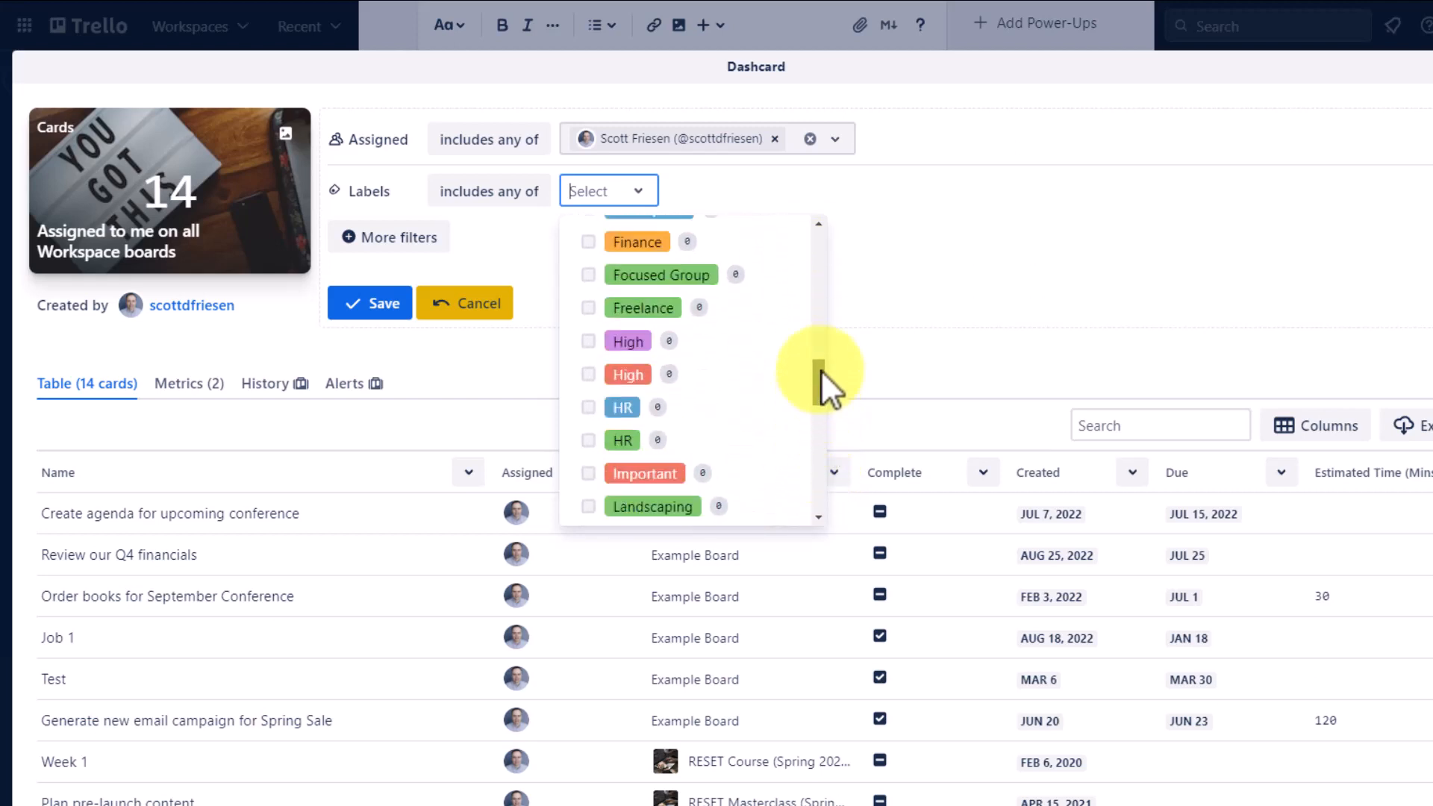
pyautogui.scroll(3)
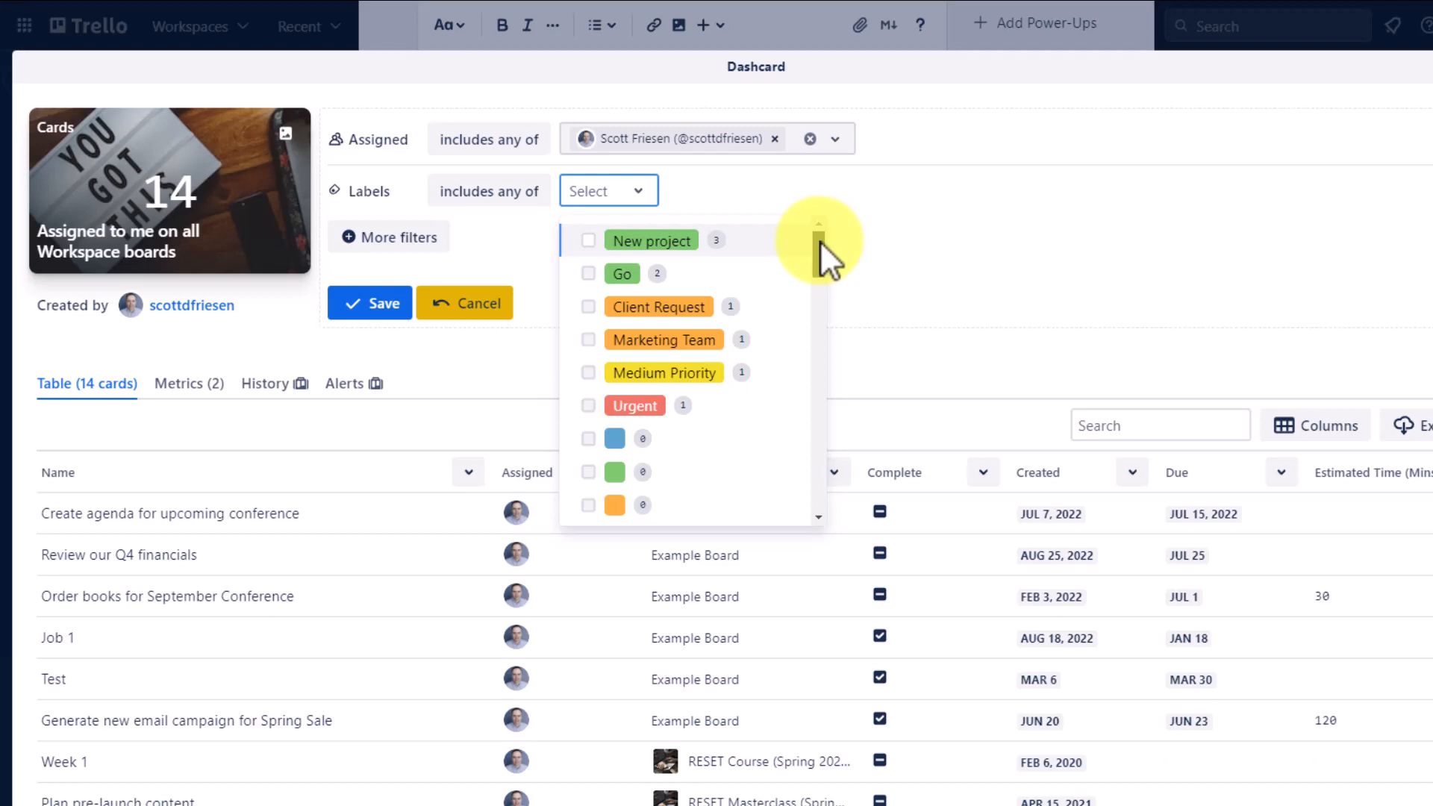
pyautogui.moveTo(698, 270)
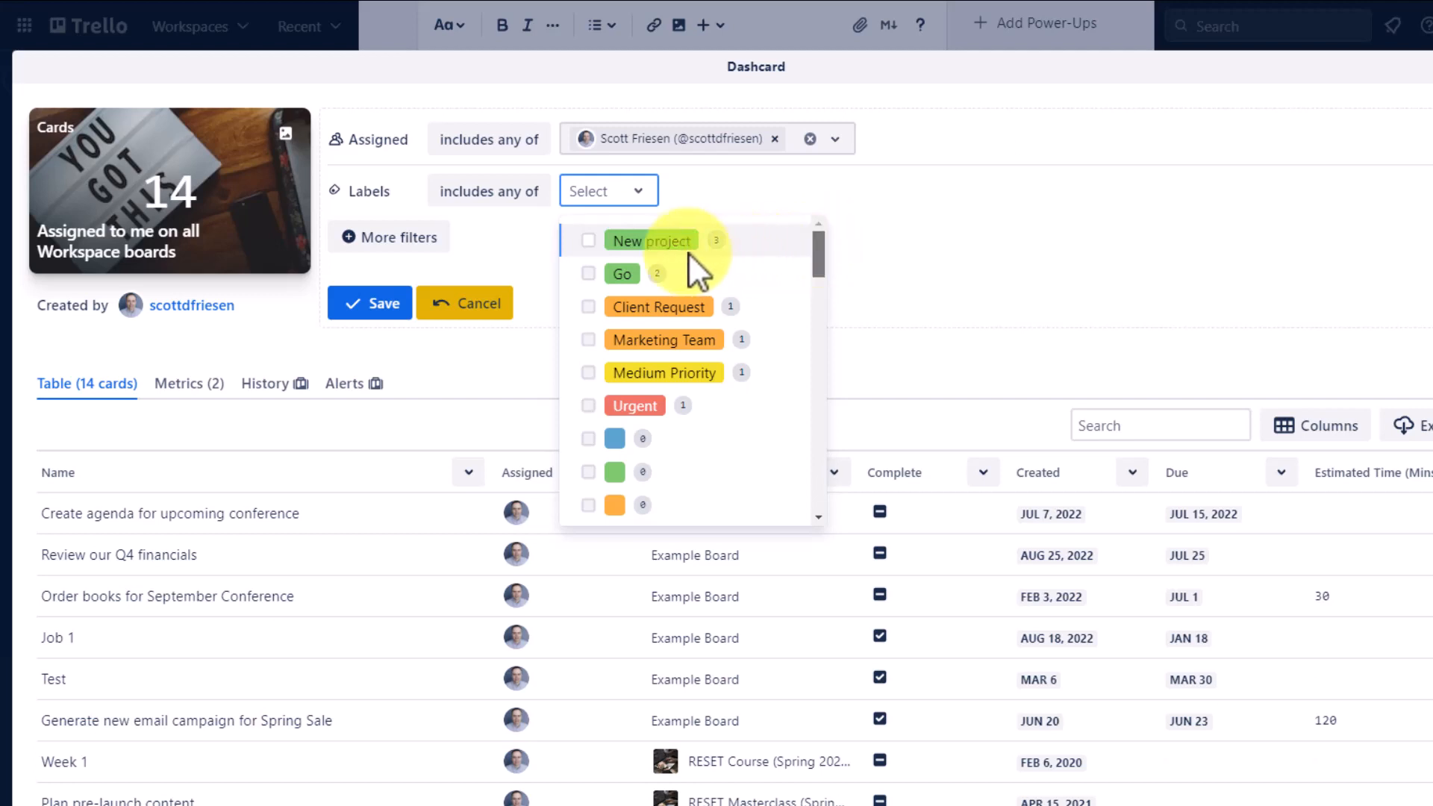
pyautogui.moveTo(599, 255)
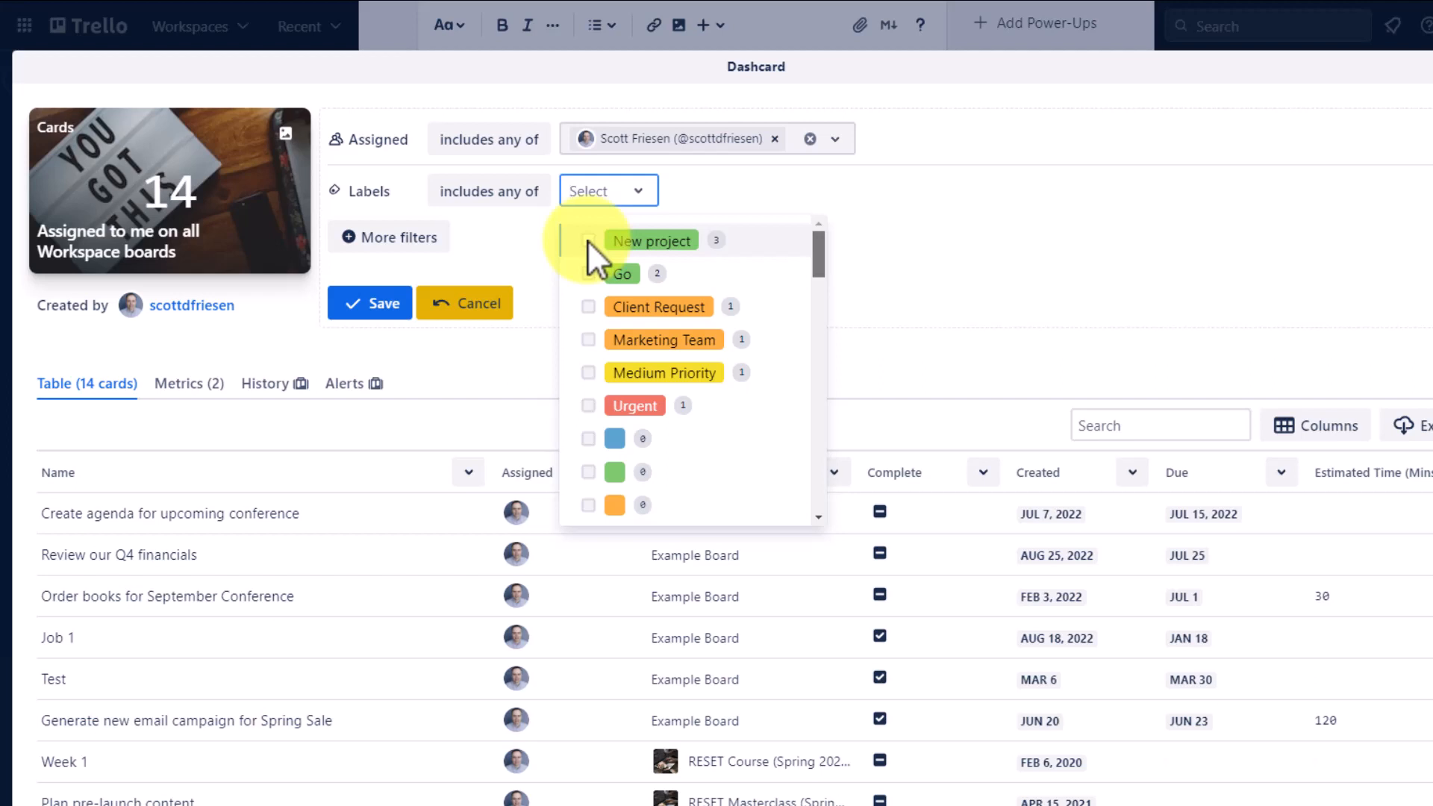
pyautogui.click(588, 239)
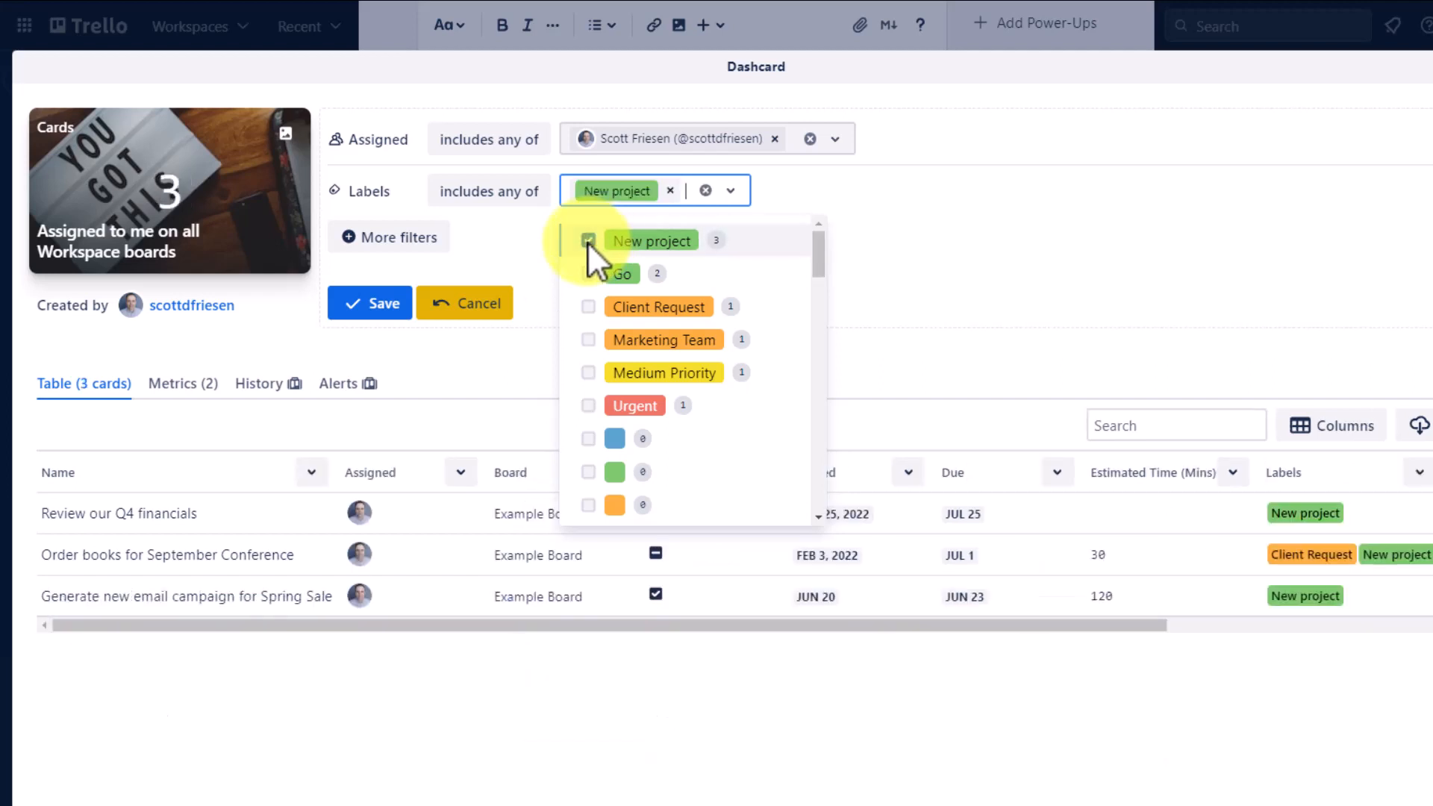
pyautogui.click(588, 240)
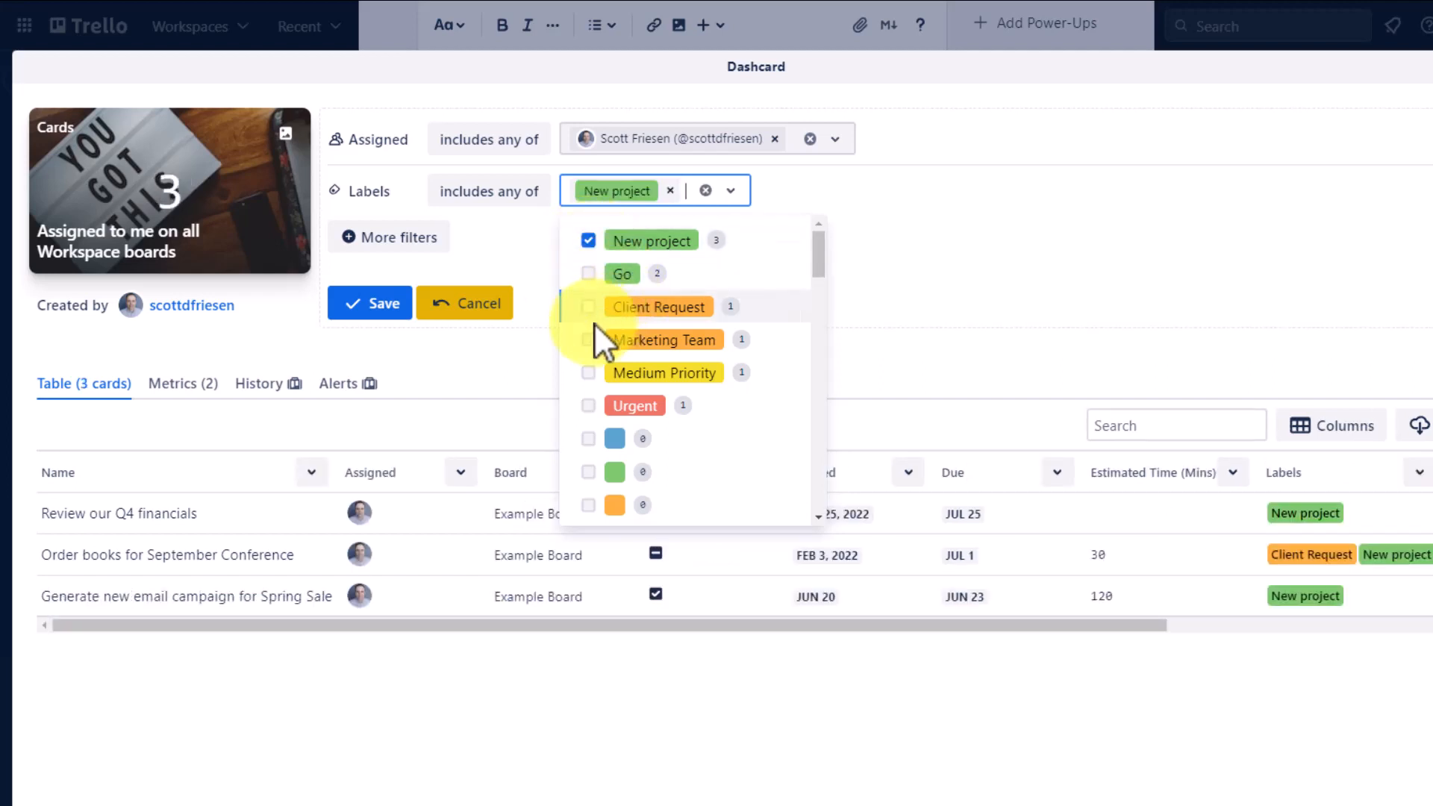
pyautogui.moveTo(599, 366)
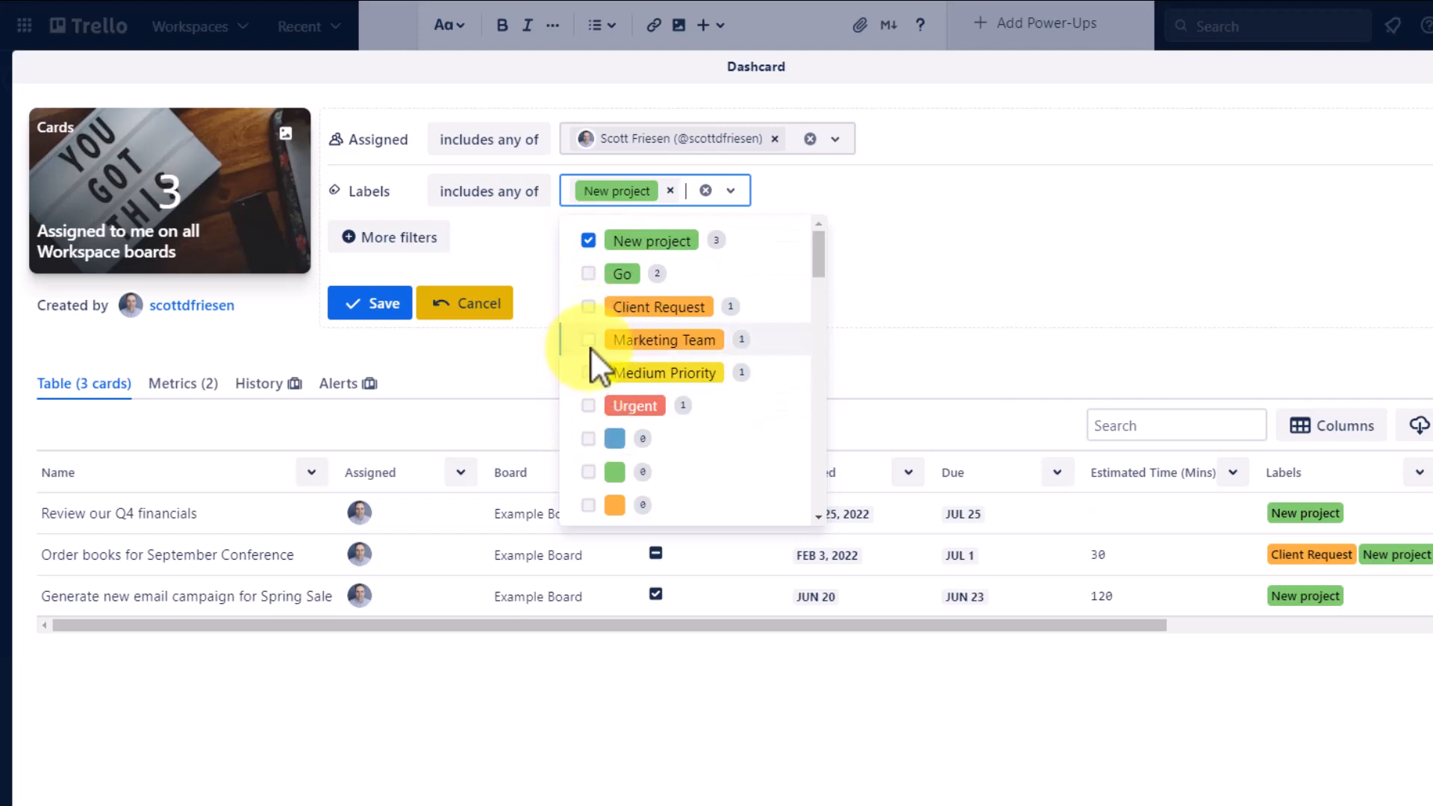
pyautogui.moveTo(884, 216)
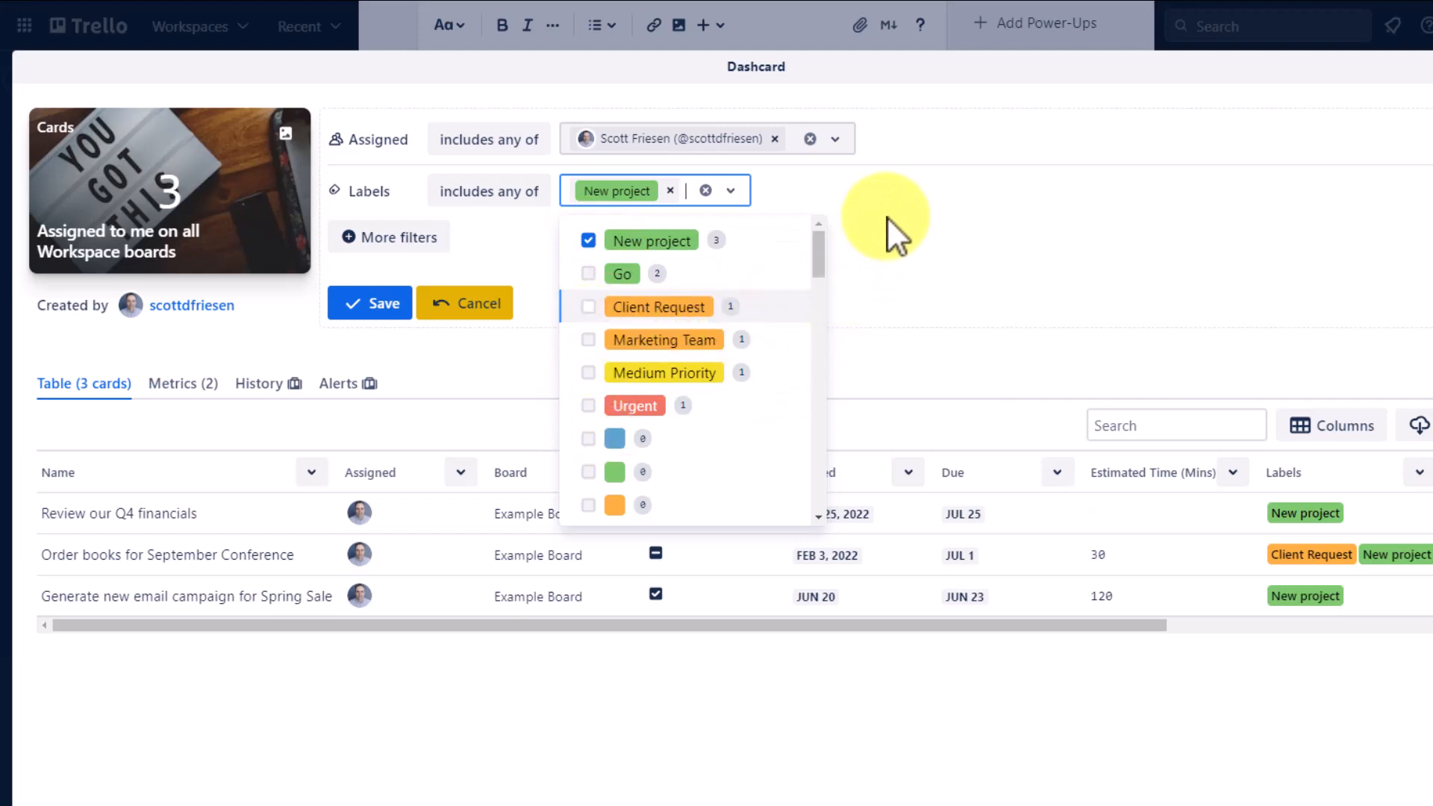
# - Save the new filter, narrowing the Dashcard to 3 matching cards
pyautogui.click(947, 230)
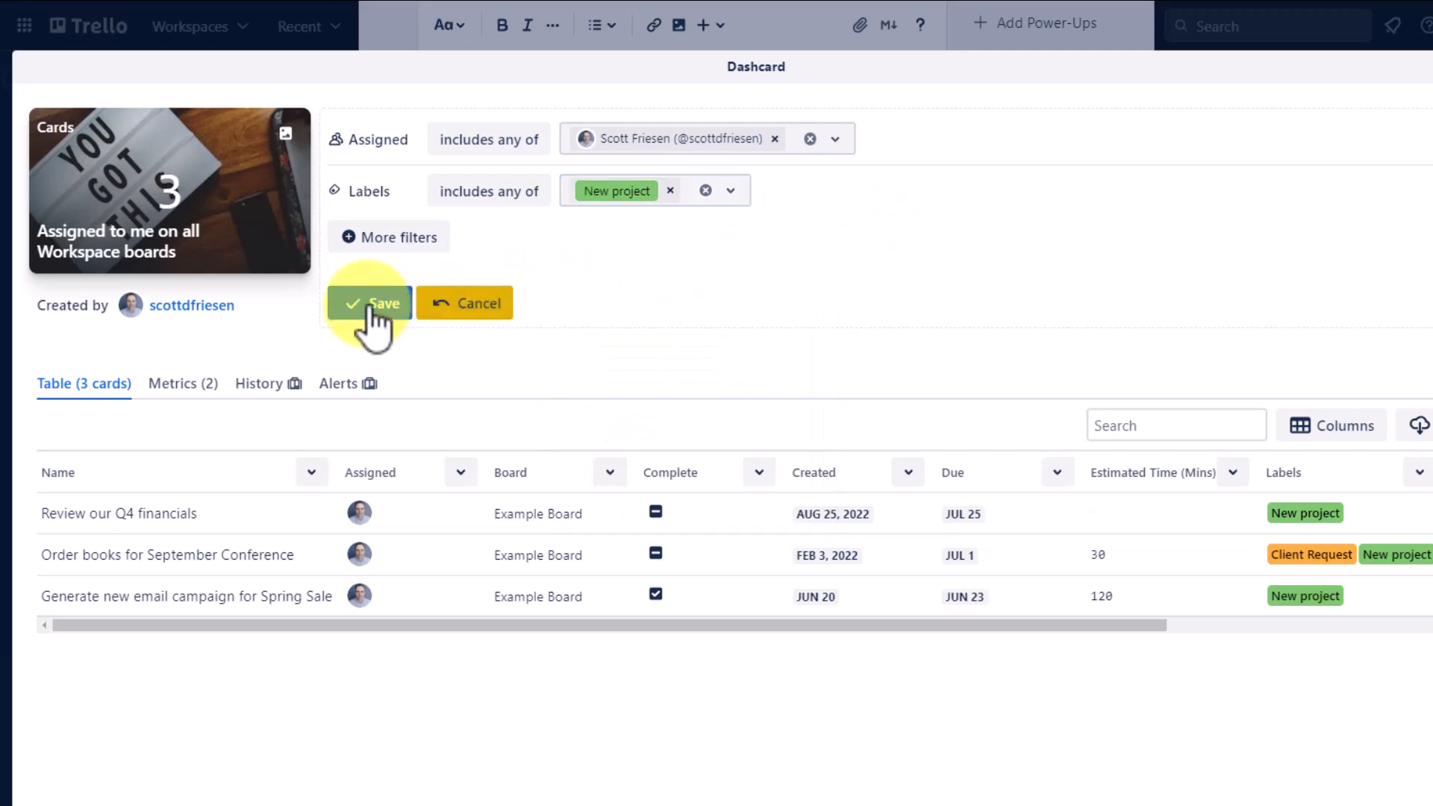
pyautogui.click(368, 303)
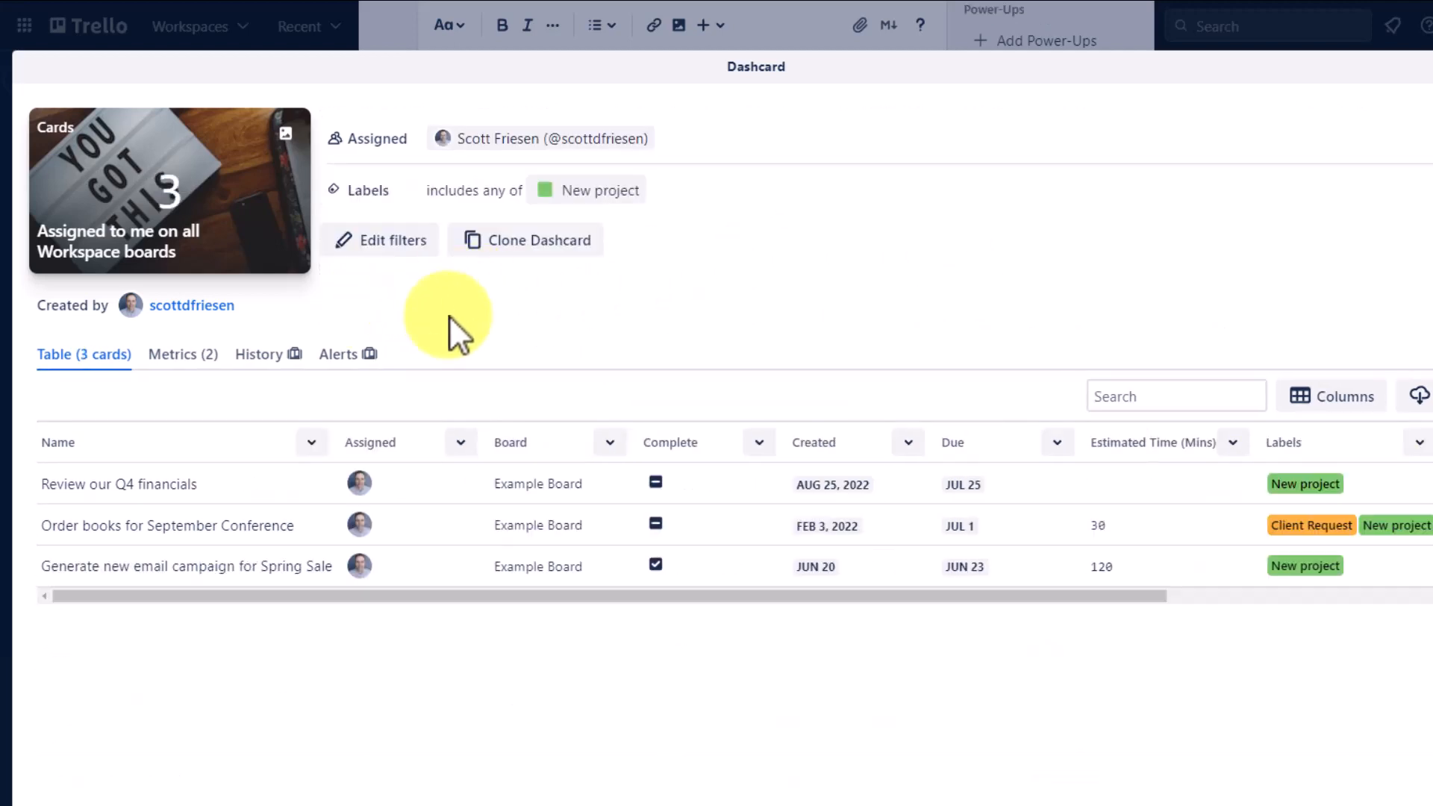
pyautogui.moveTo(210, 210)
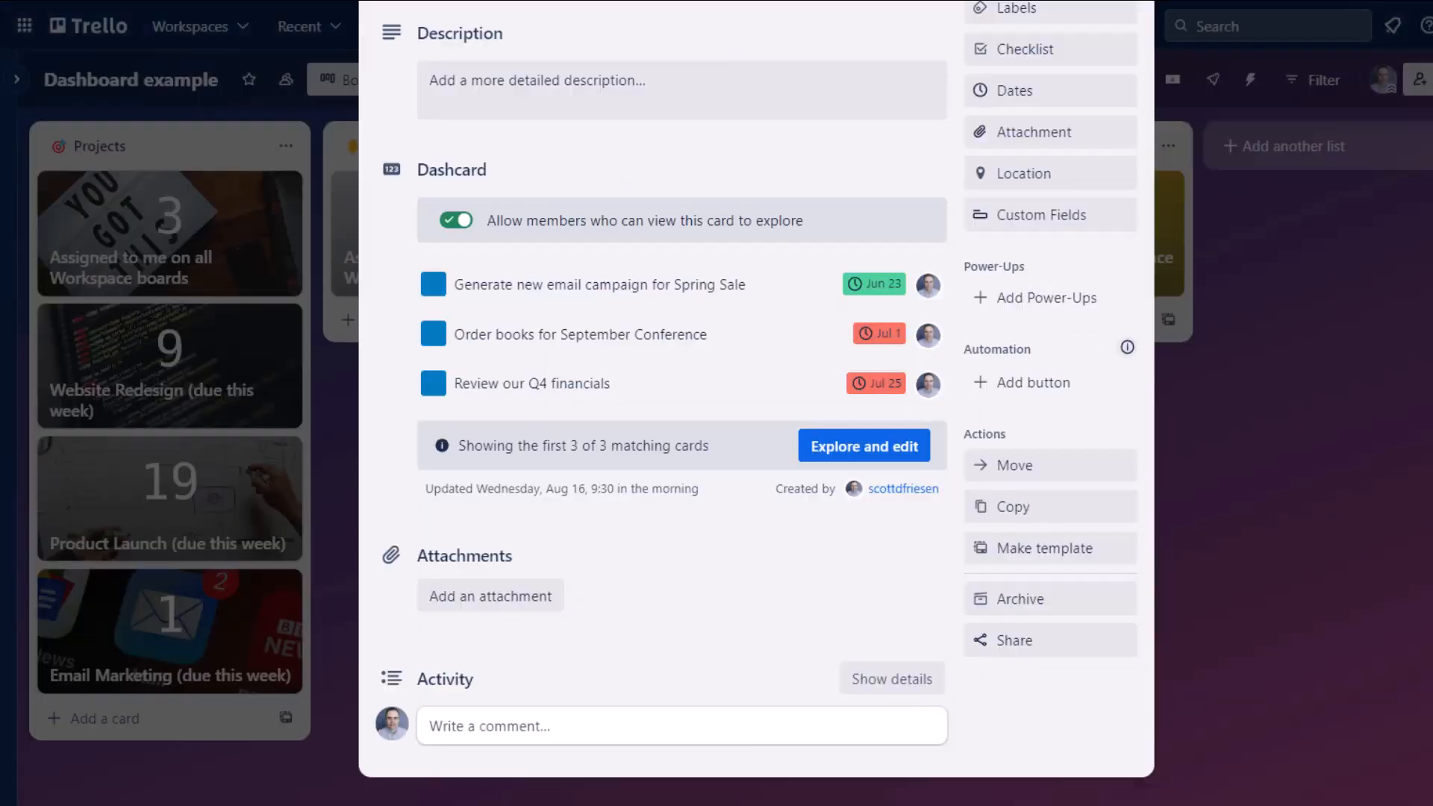
pyautogui.scroll(3)
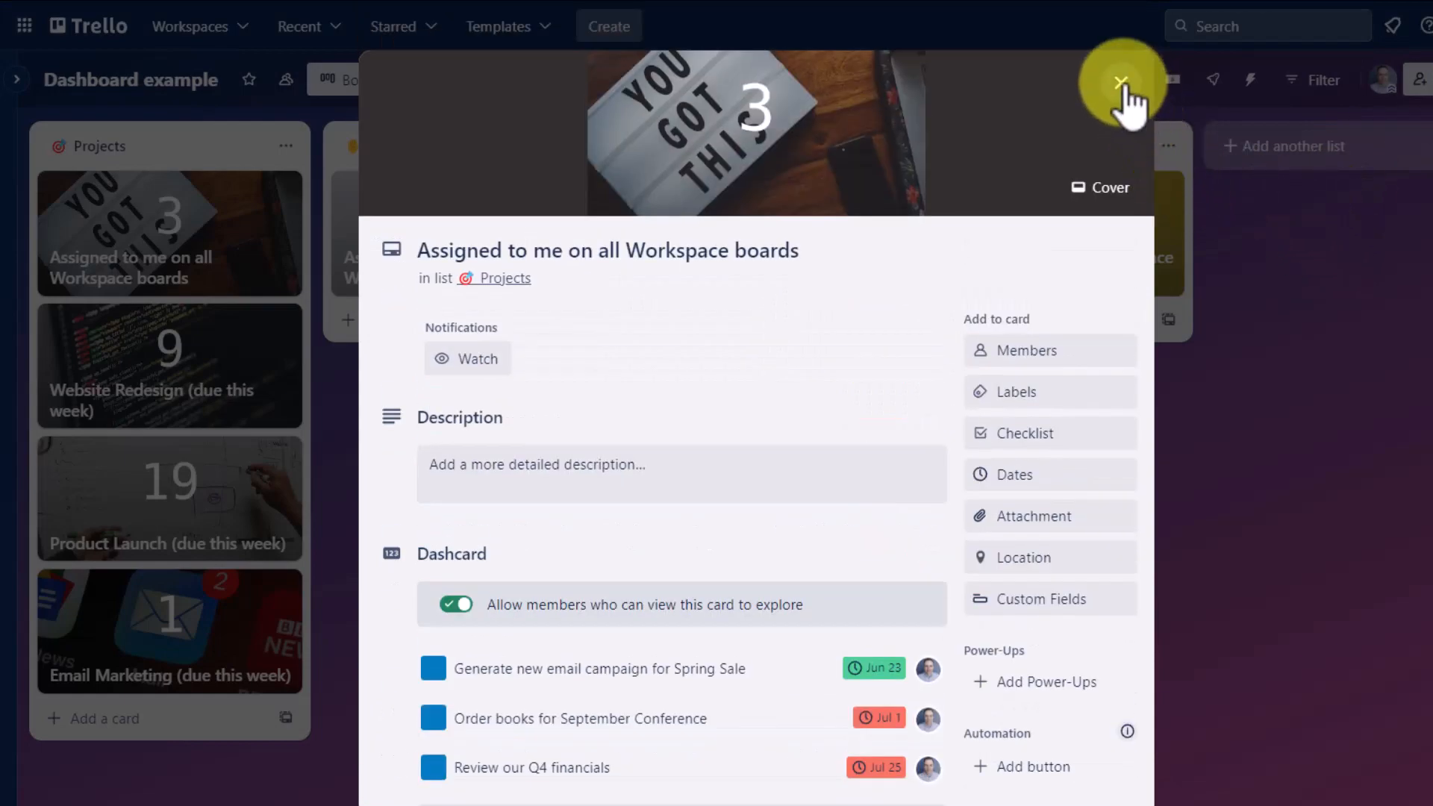
# - Rename the Dashcard to 'Assigned to me (New Project)', showing 3 on the board
pyautogui.click(1120, 81)
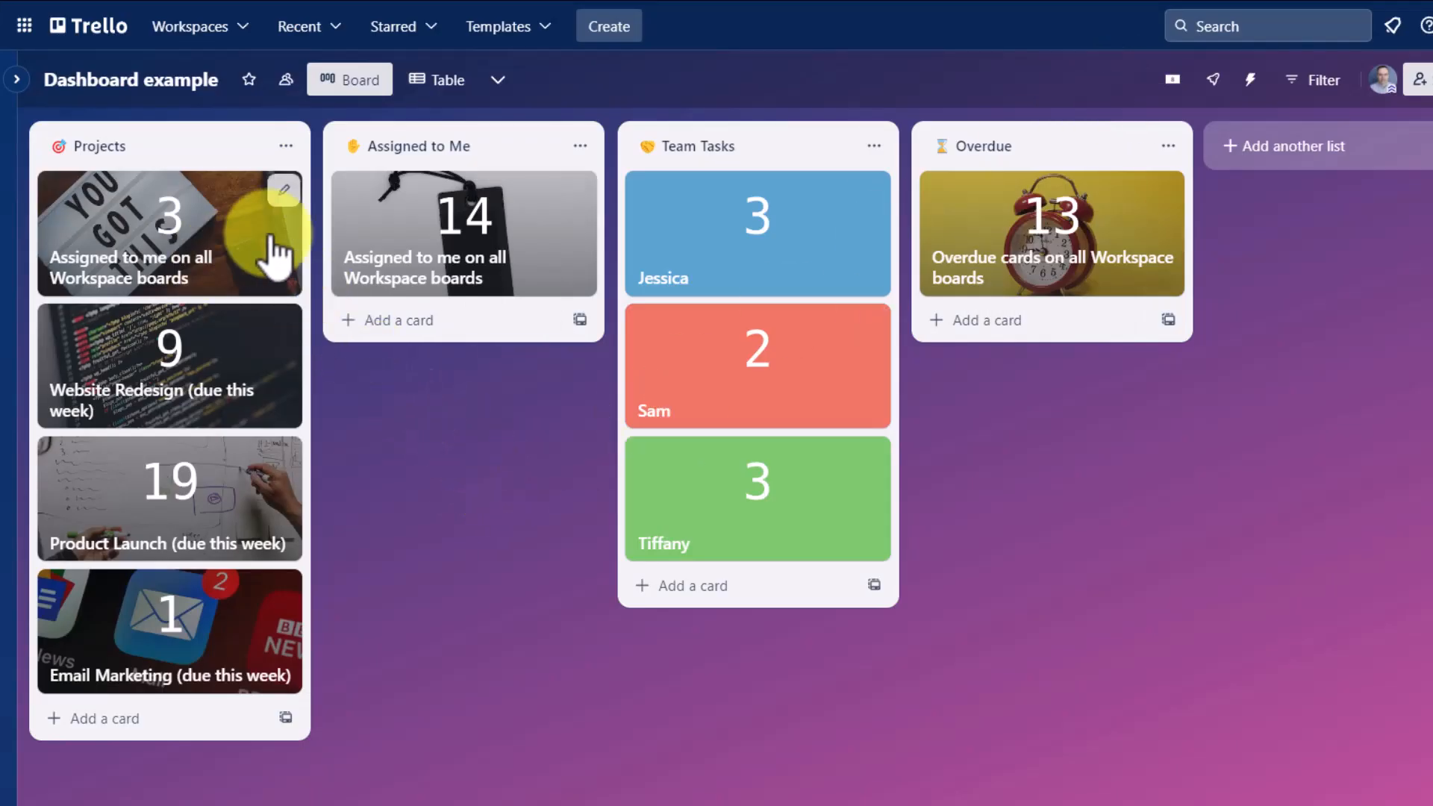
pyautogui.moveTo(217, 288)
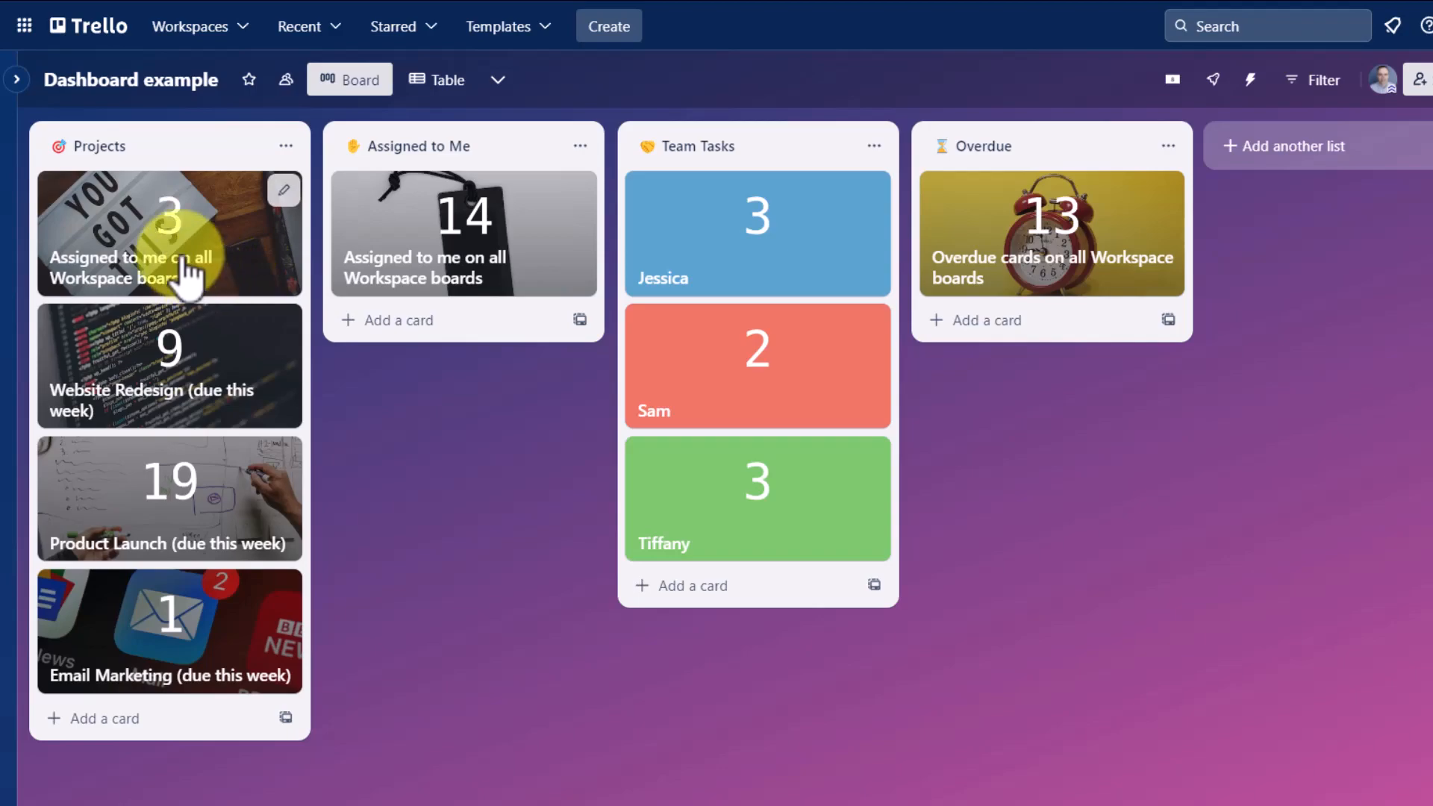
pyautogui.click(169, 233)
pyautogui.write('Assigned to me (')
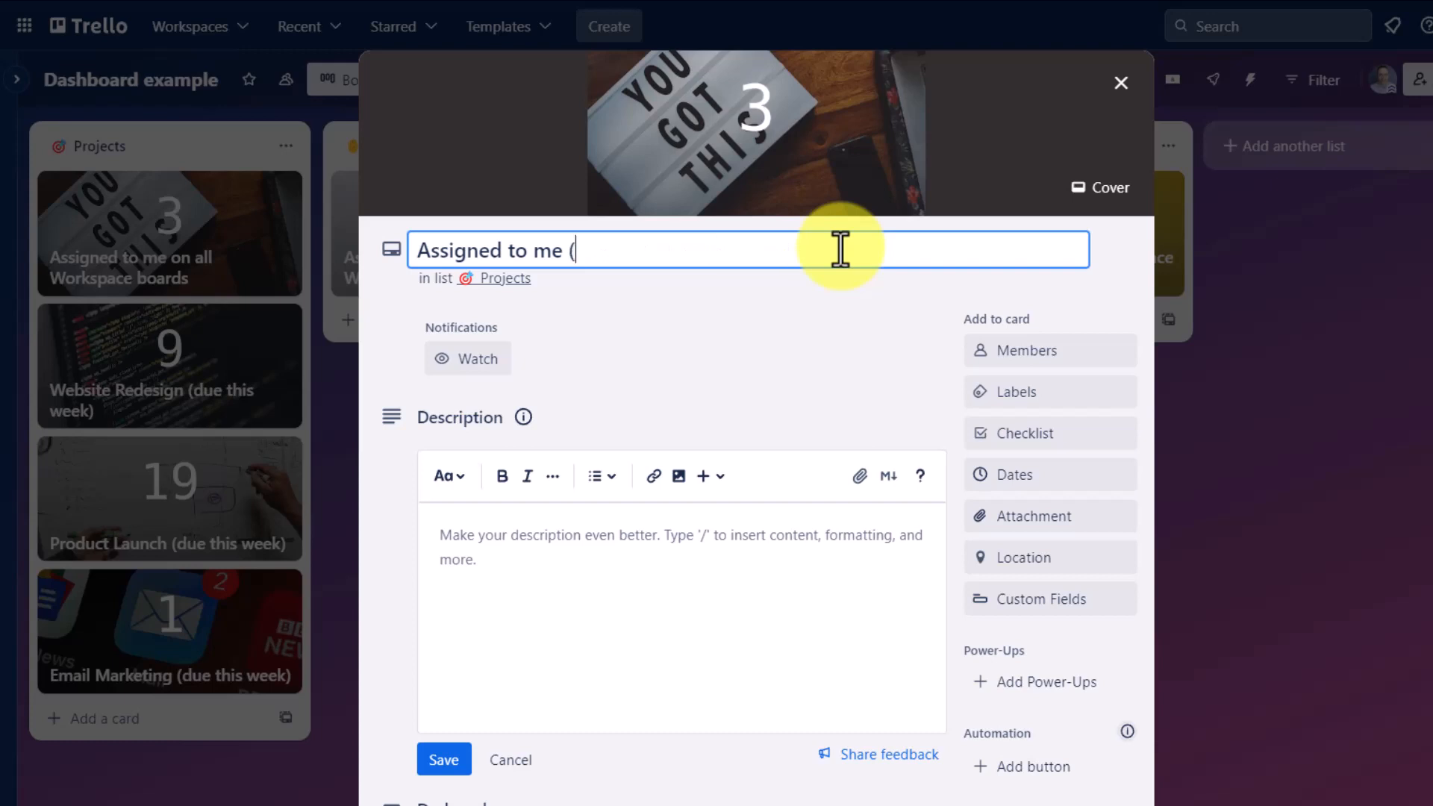
pyautogui.write('New Pr')
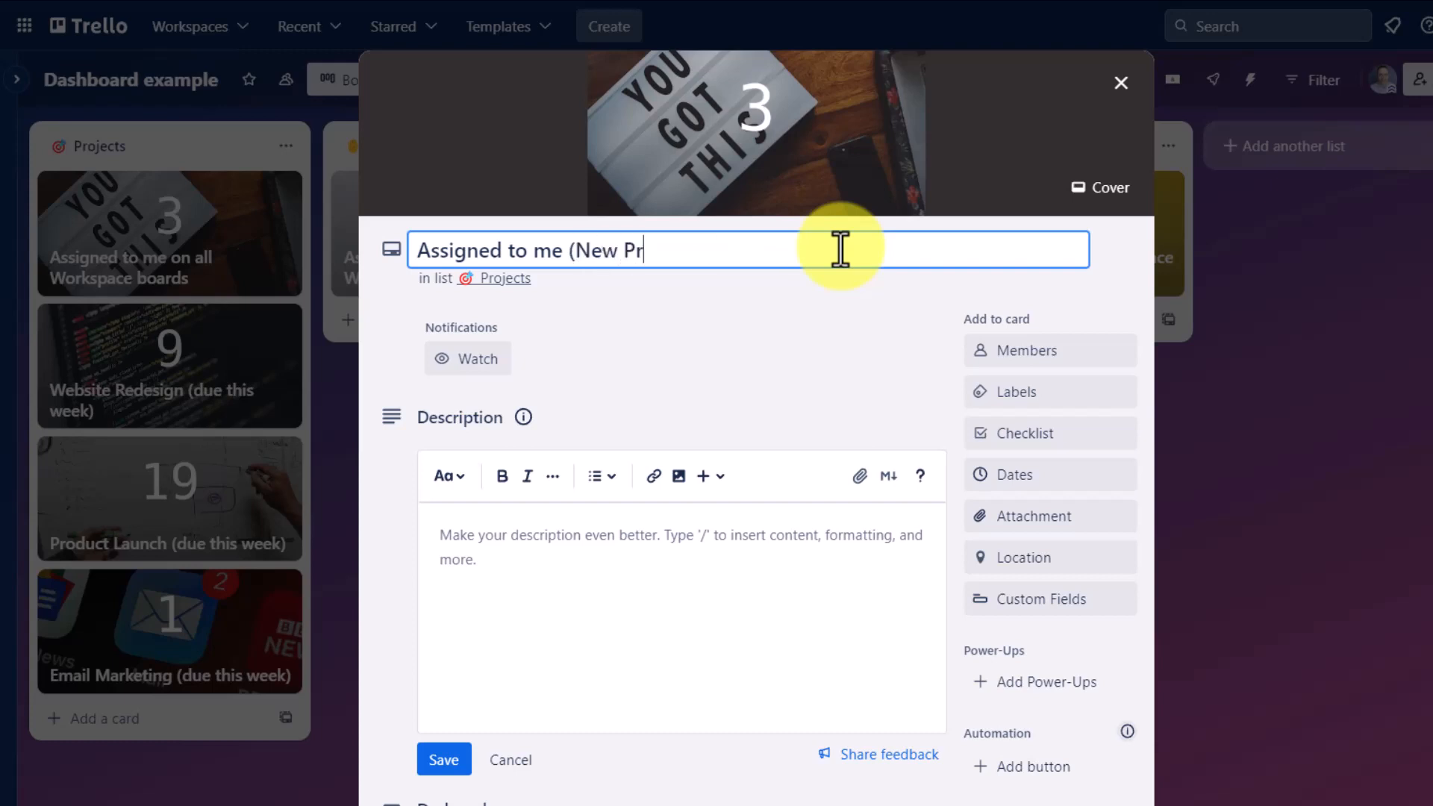
pyautogui.write('oject)')
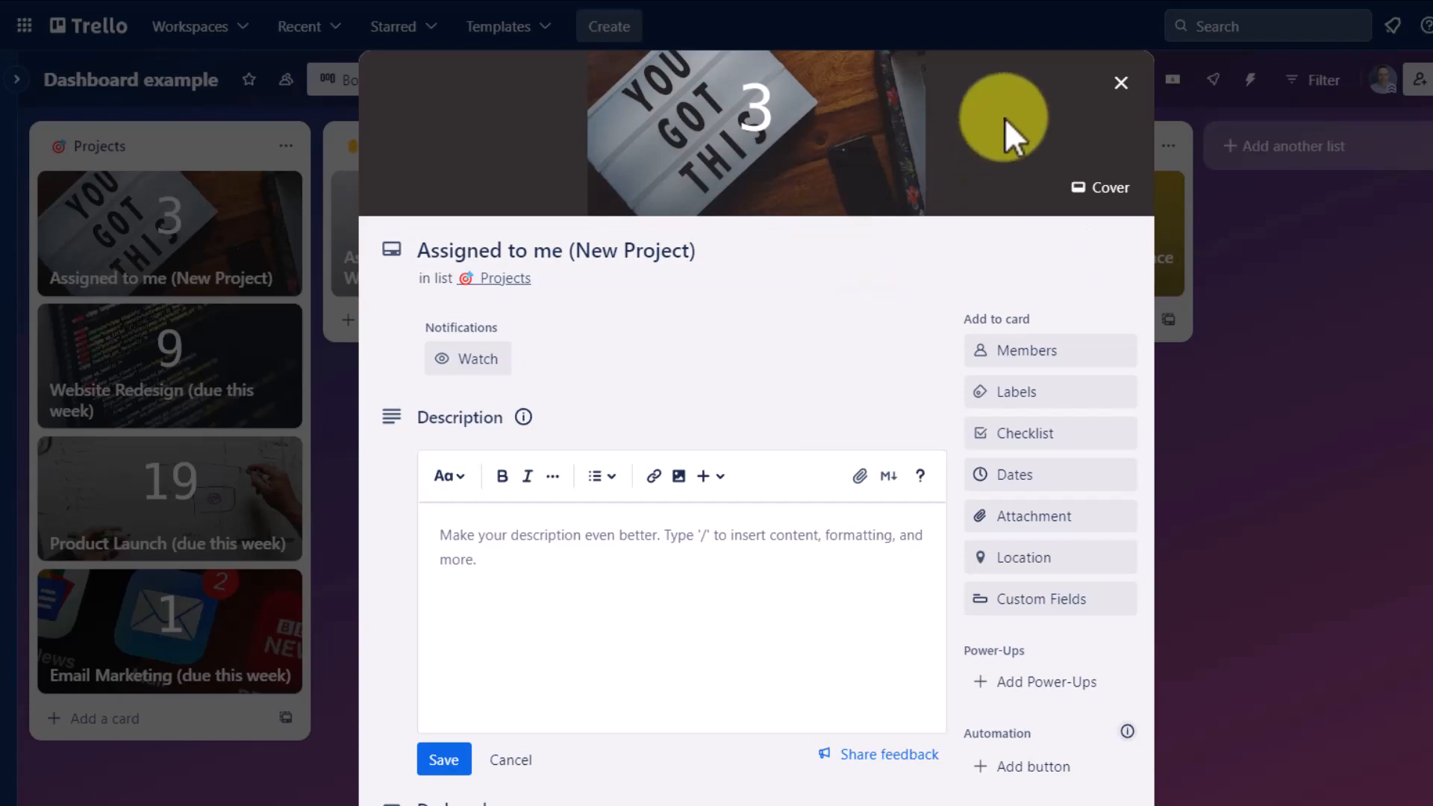
pyautogui.click(1121, 83)
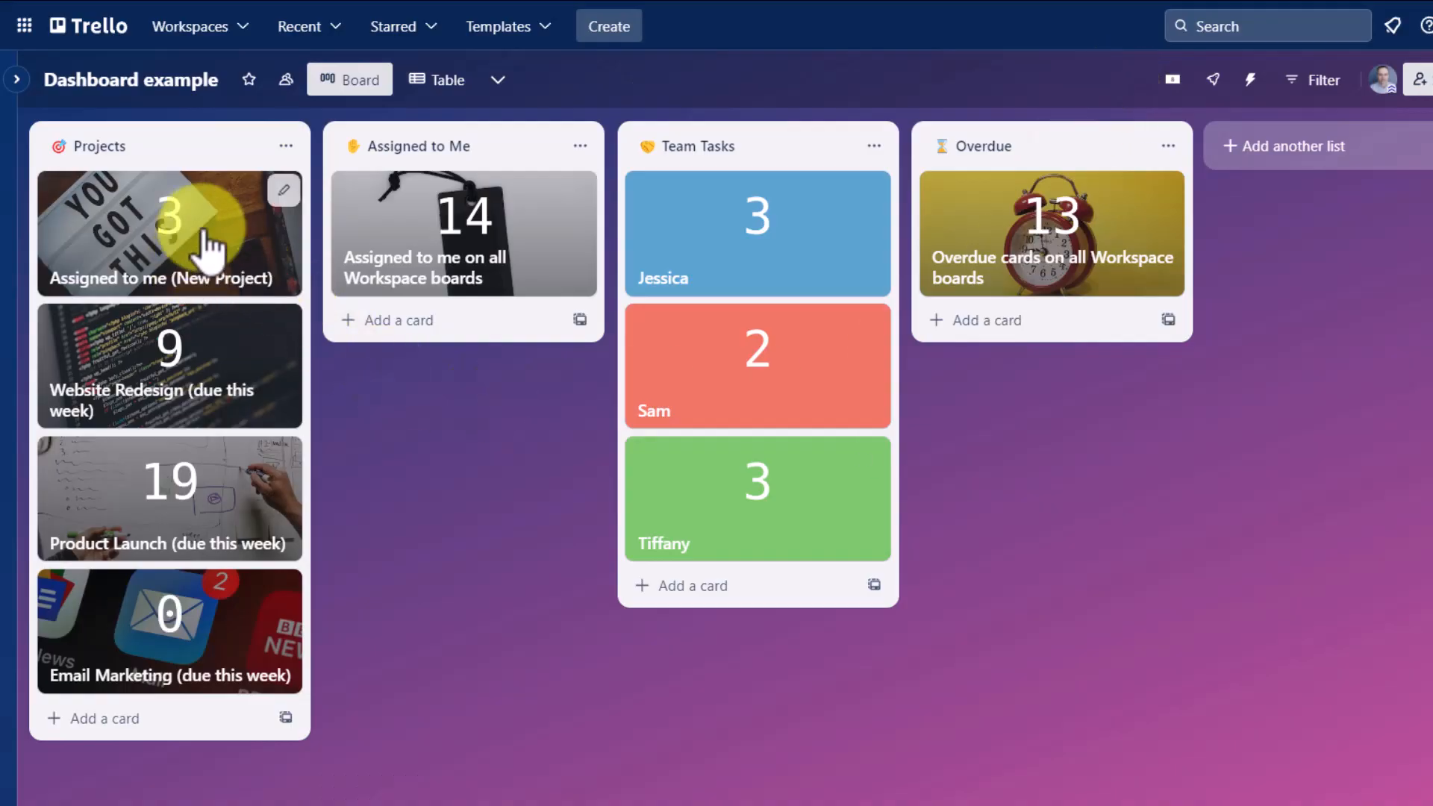
pyautogui.moveTo(238, 241)
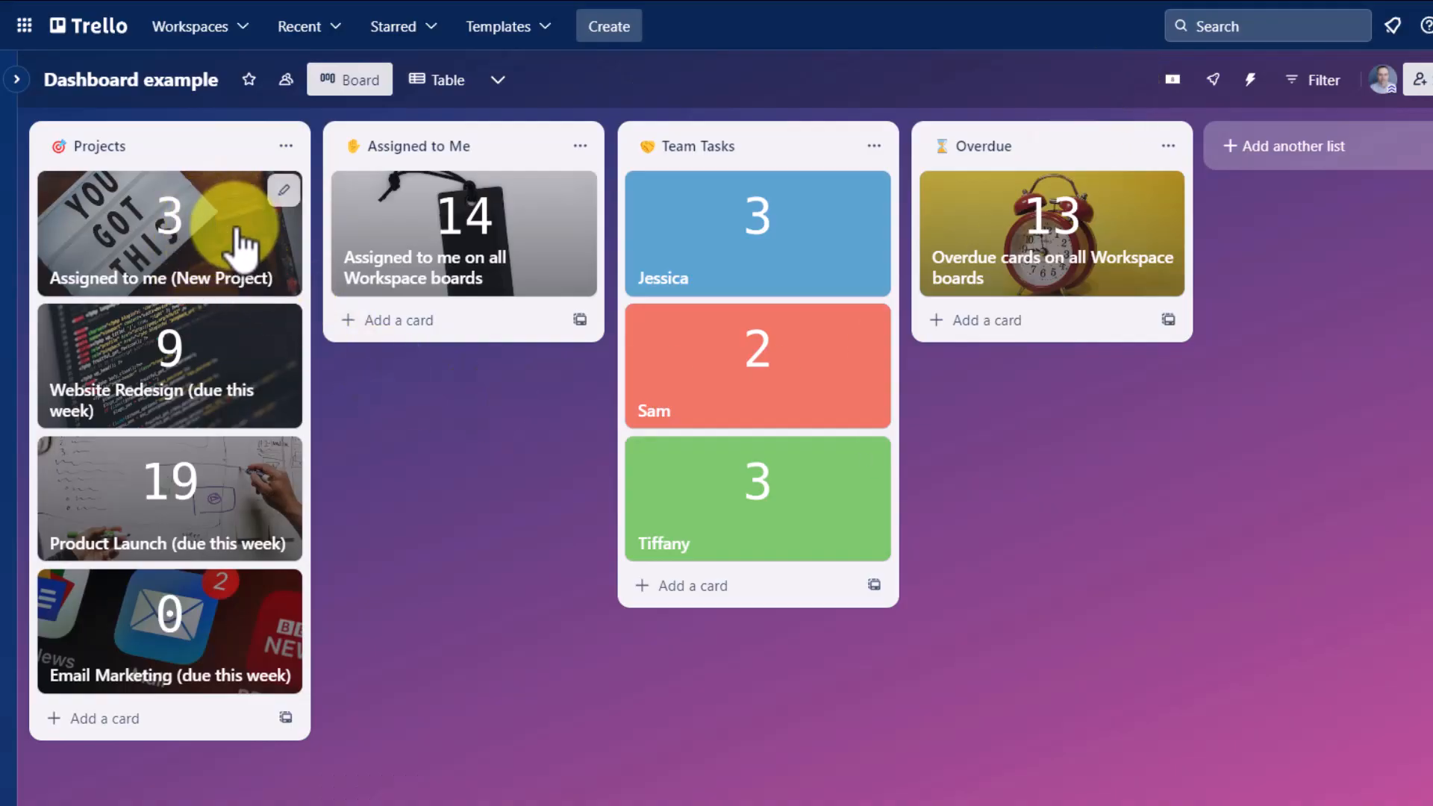
# - In the Dashcard's background picker, search photos for 'new' to find the mountain lake image
pyautogui.click(169, 232)
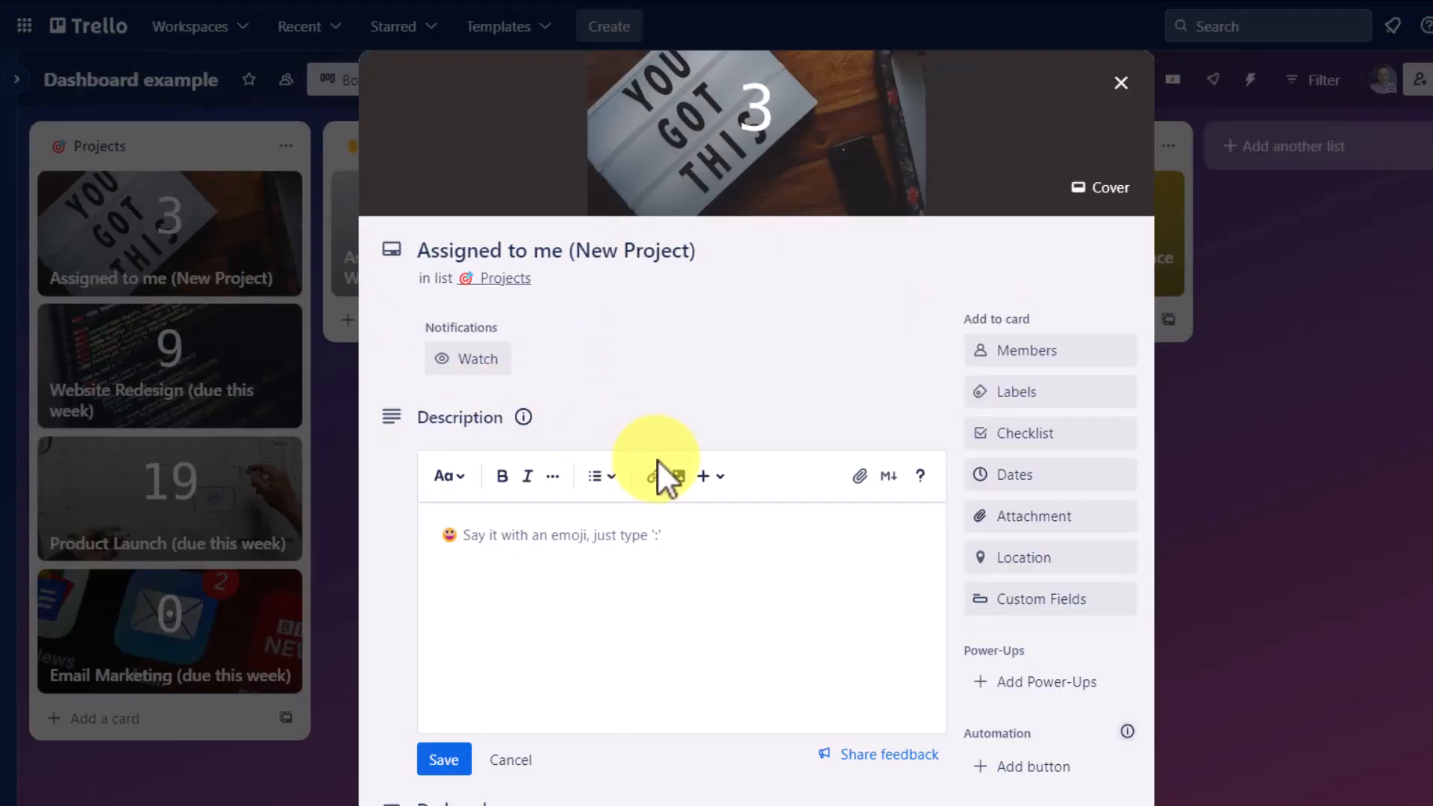
pyautogui.click(1121, 83)
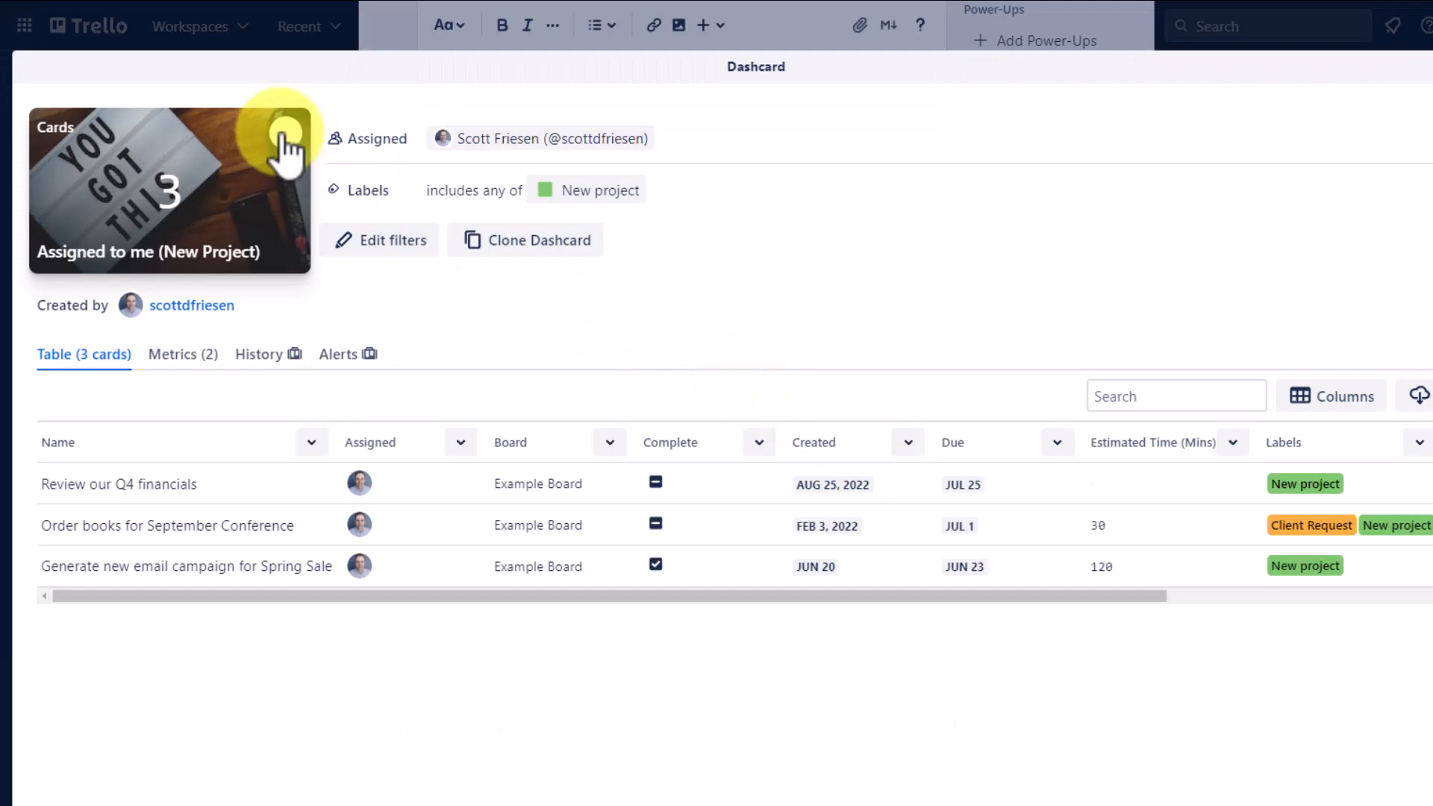
pyautogui.moveTo(288, 146)
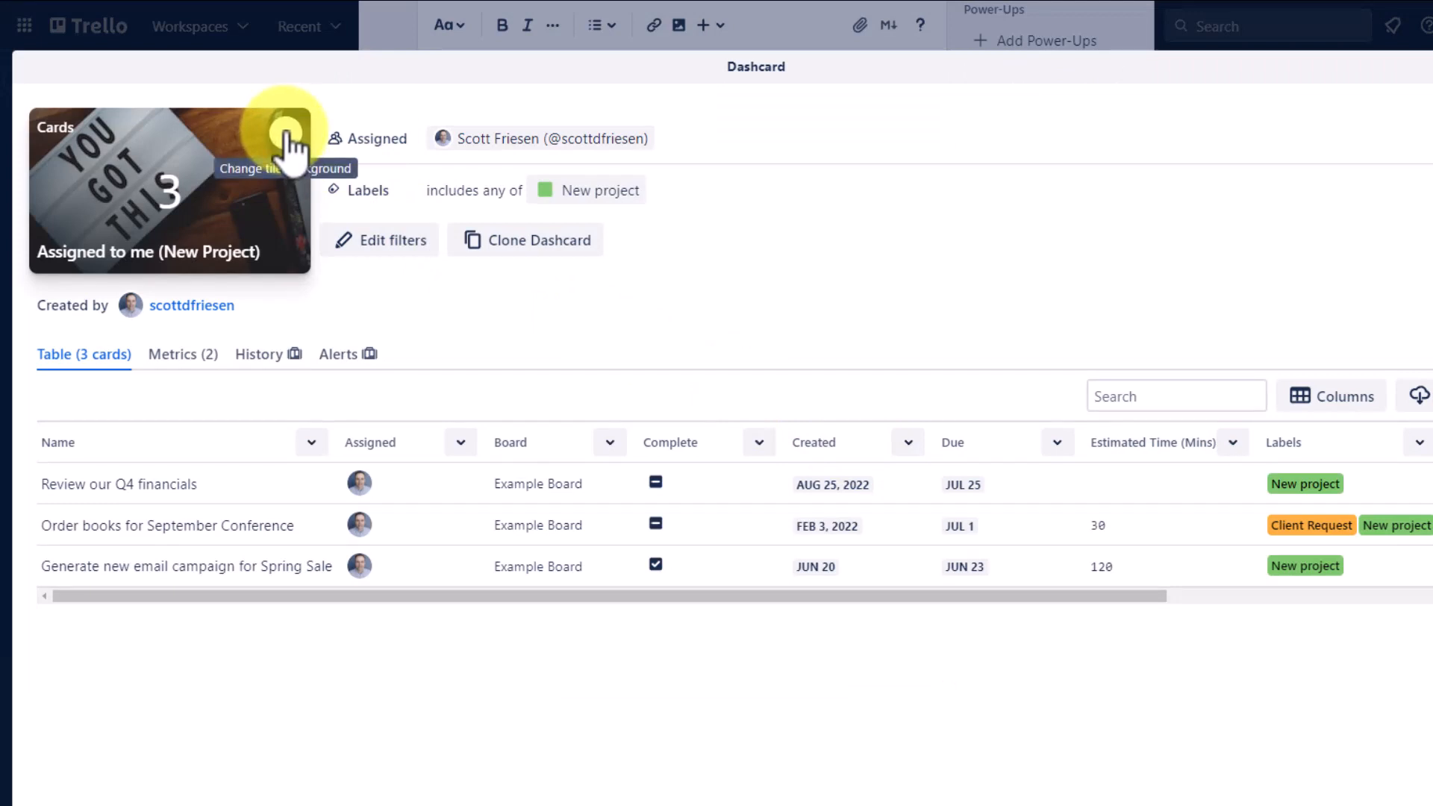
pyautogui.click(288, 147)
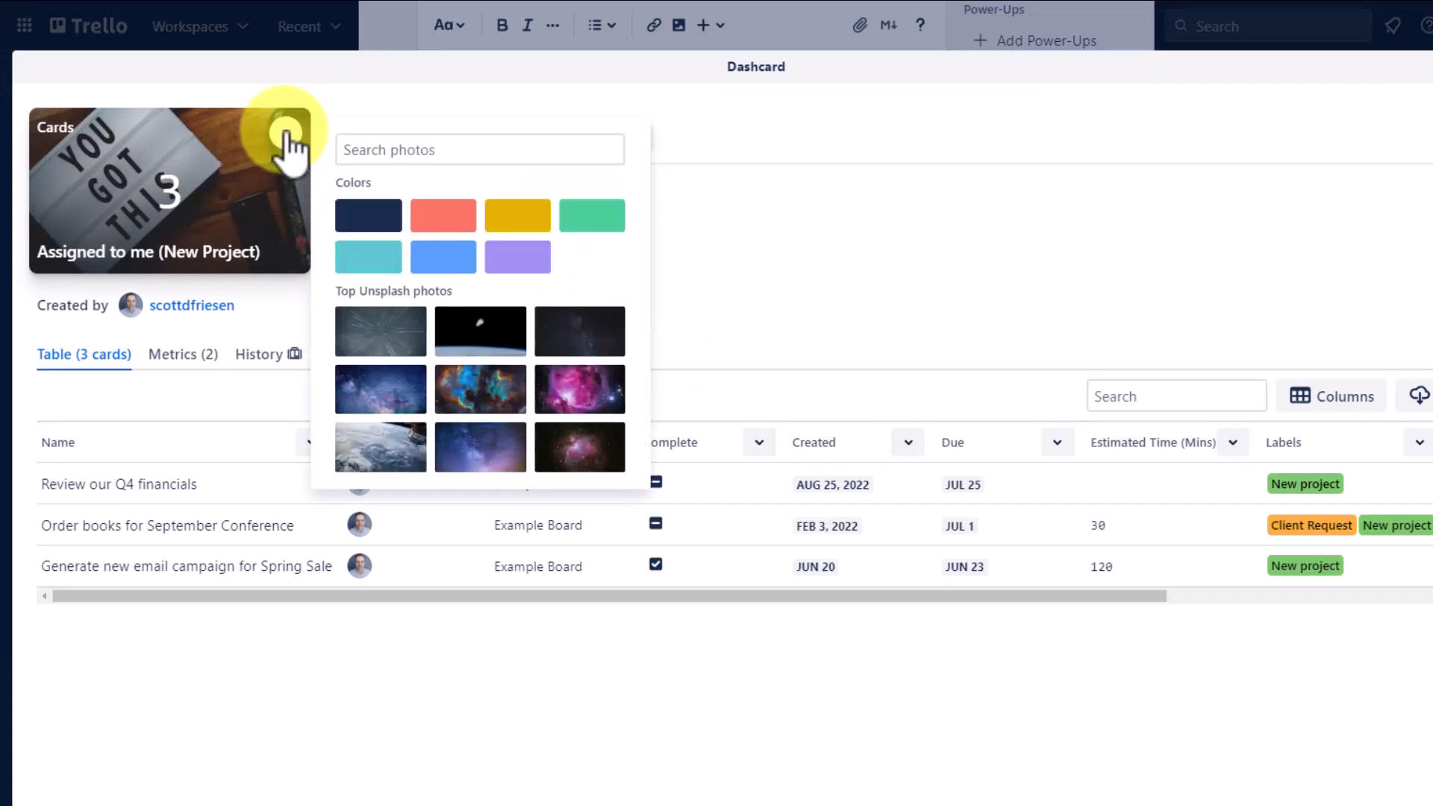
pyautogui.moveTo(431, 206)
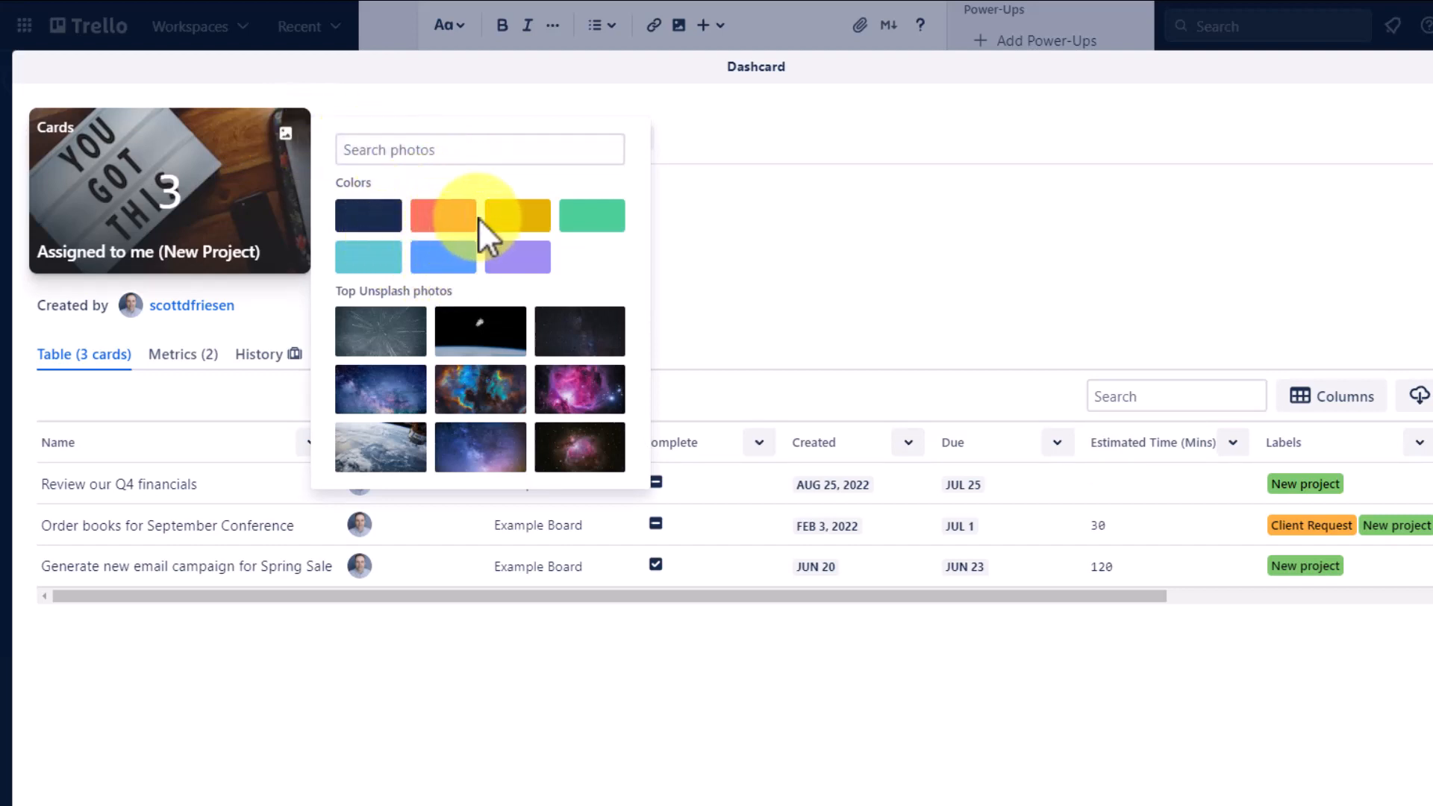
pyautogui.moveTo(457, 149)
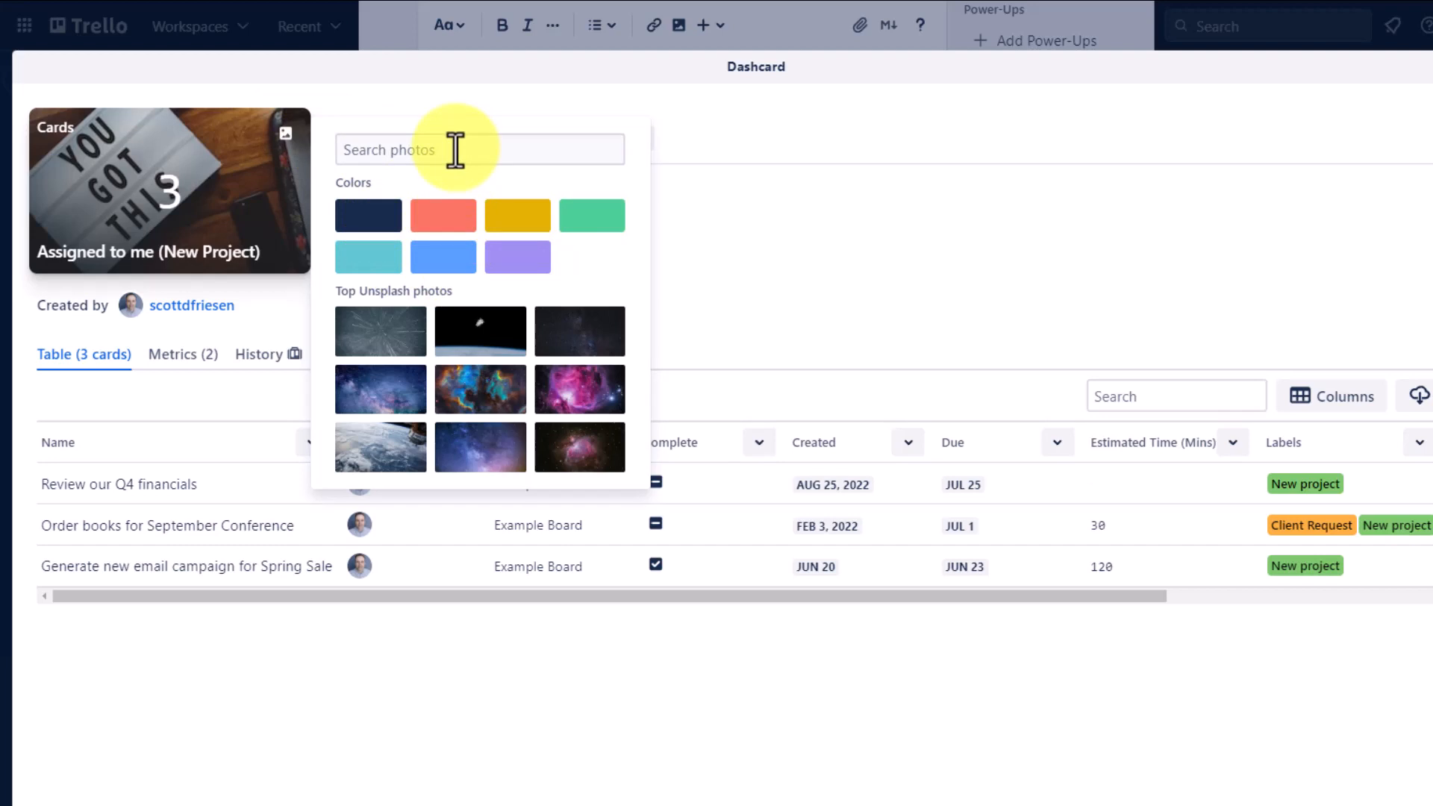
pyautogui.write('new')
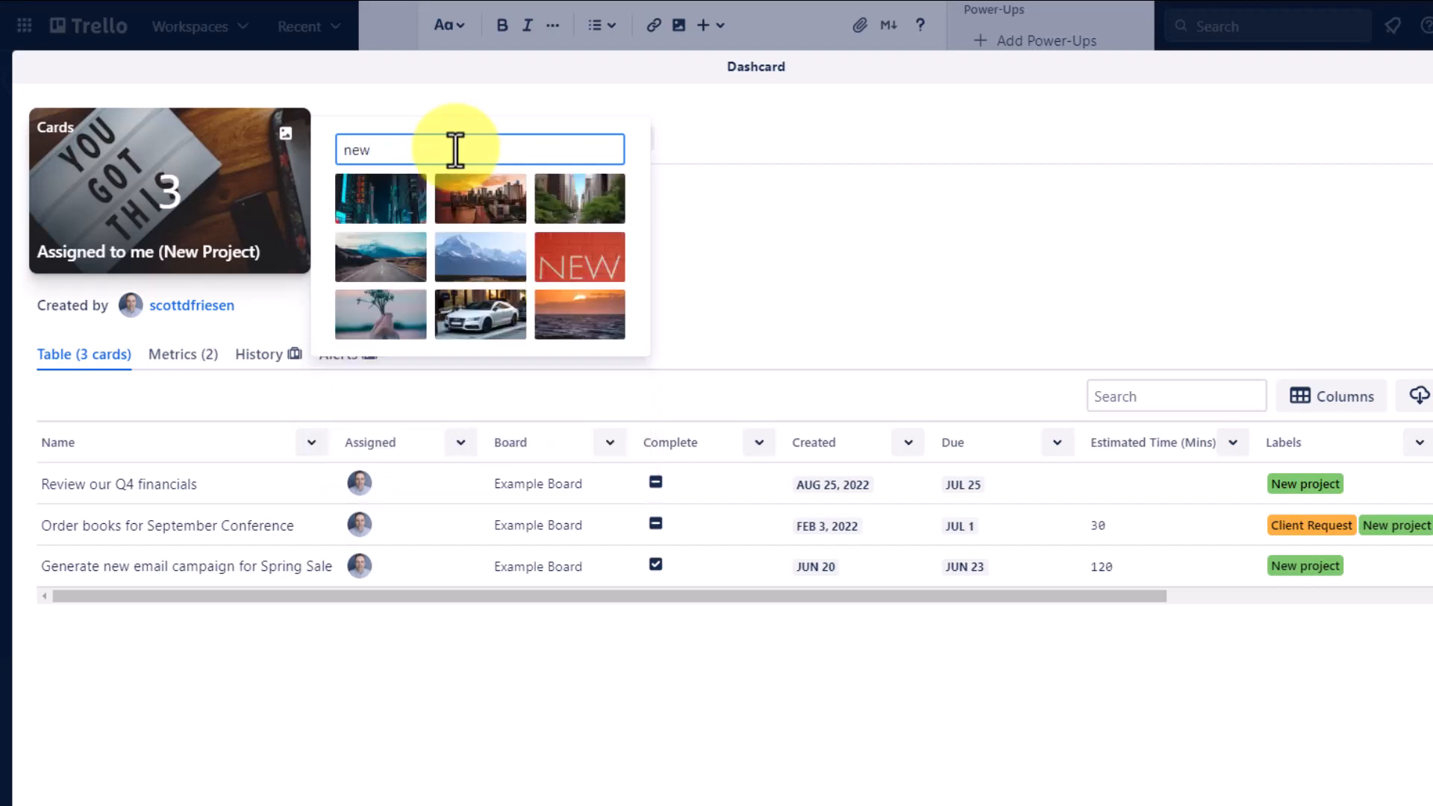
pyautogui.moveTo(381, 198)
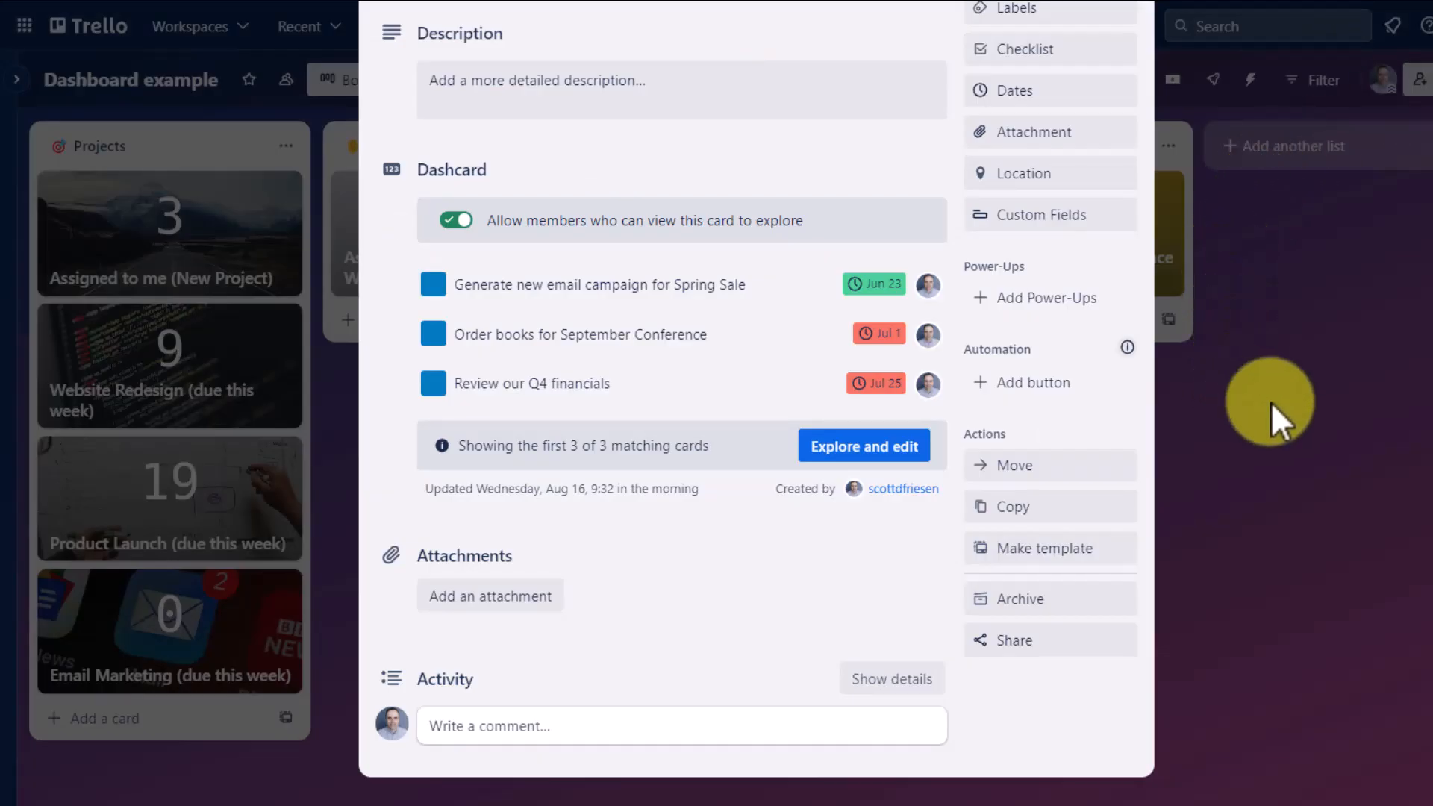
# - Close the card to review the board's Dashcards, the renamed one reading 3 on the mountain photo
pyautogui.click(454, 470)
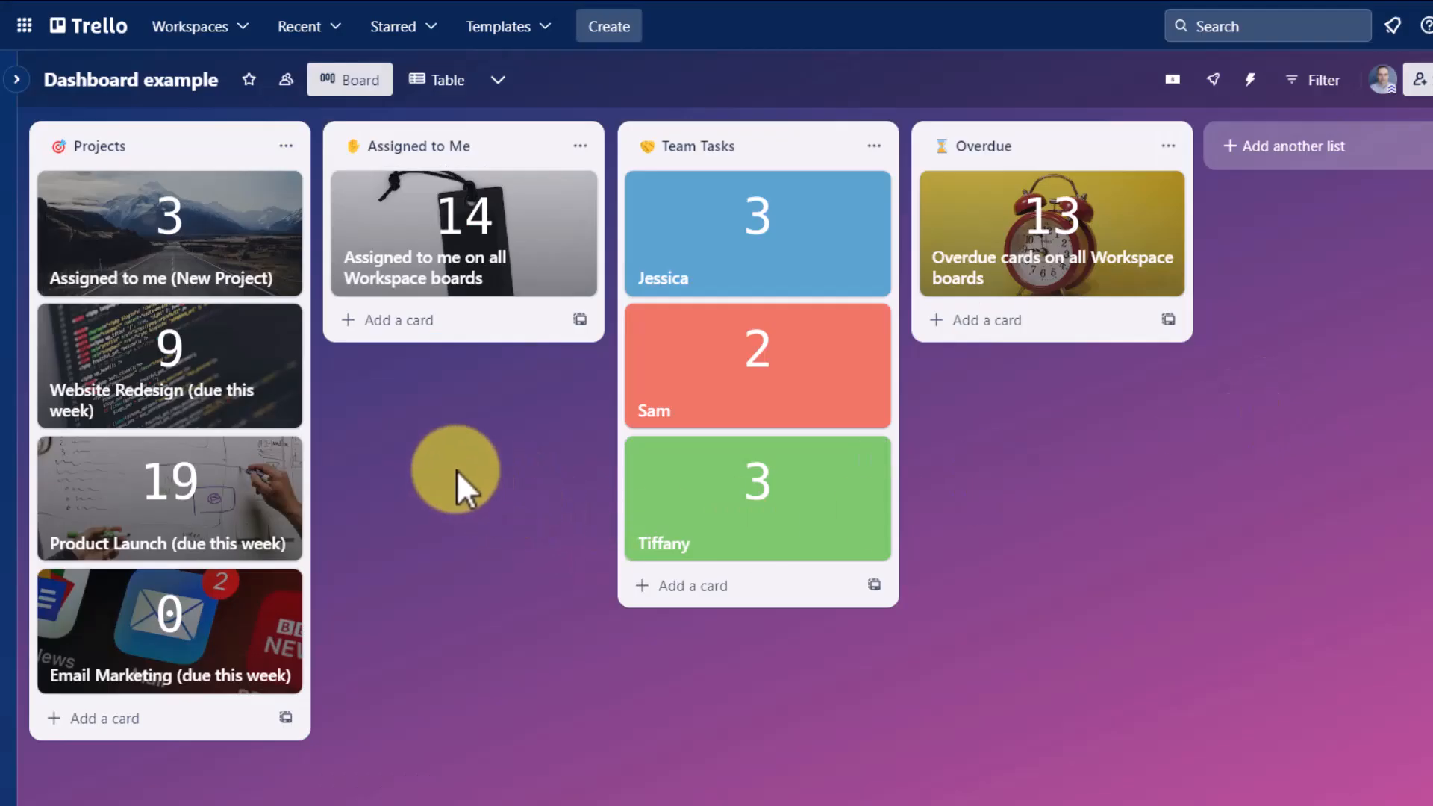
pyautogui.moveTo(258, 242)
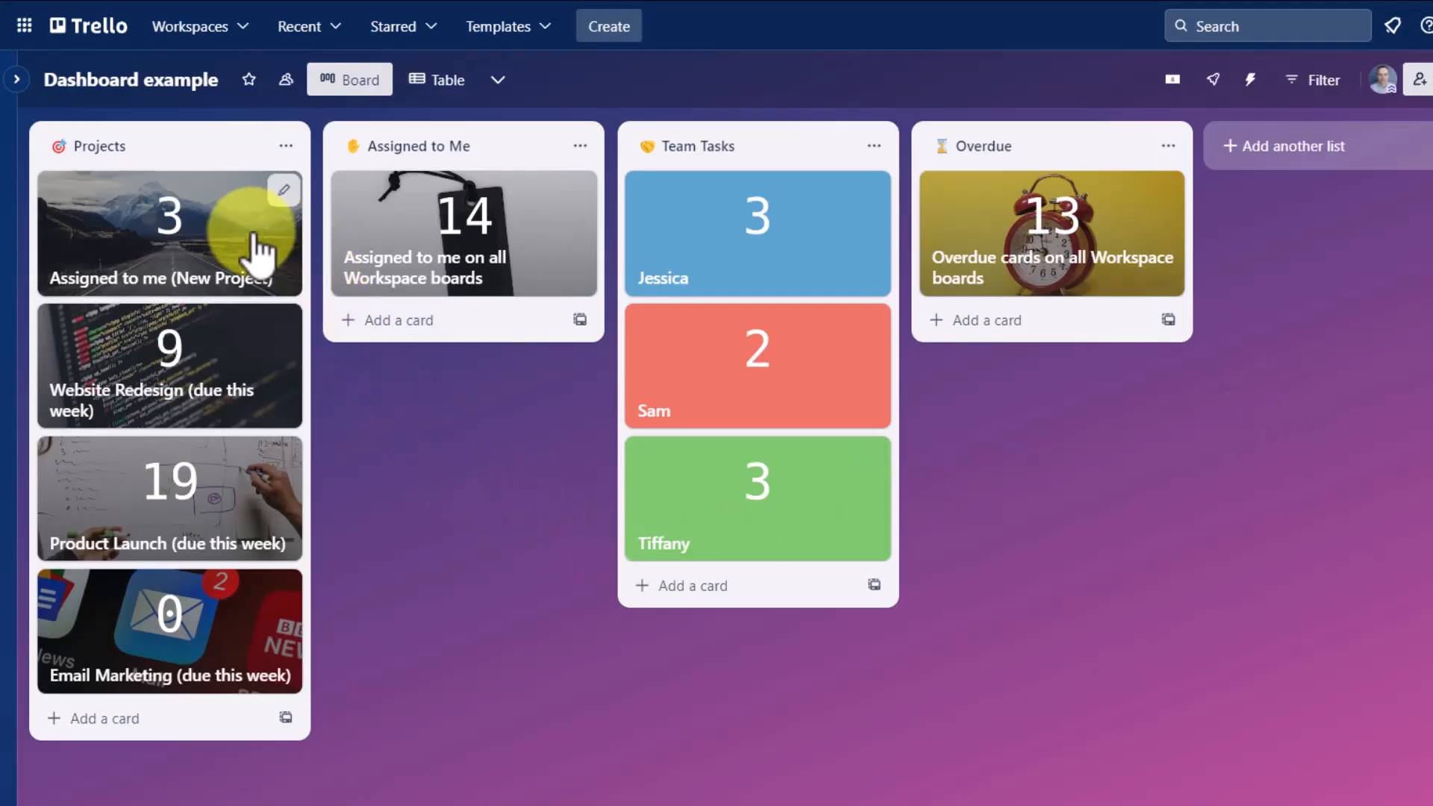
pyautogui.moveTo(459, 511)
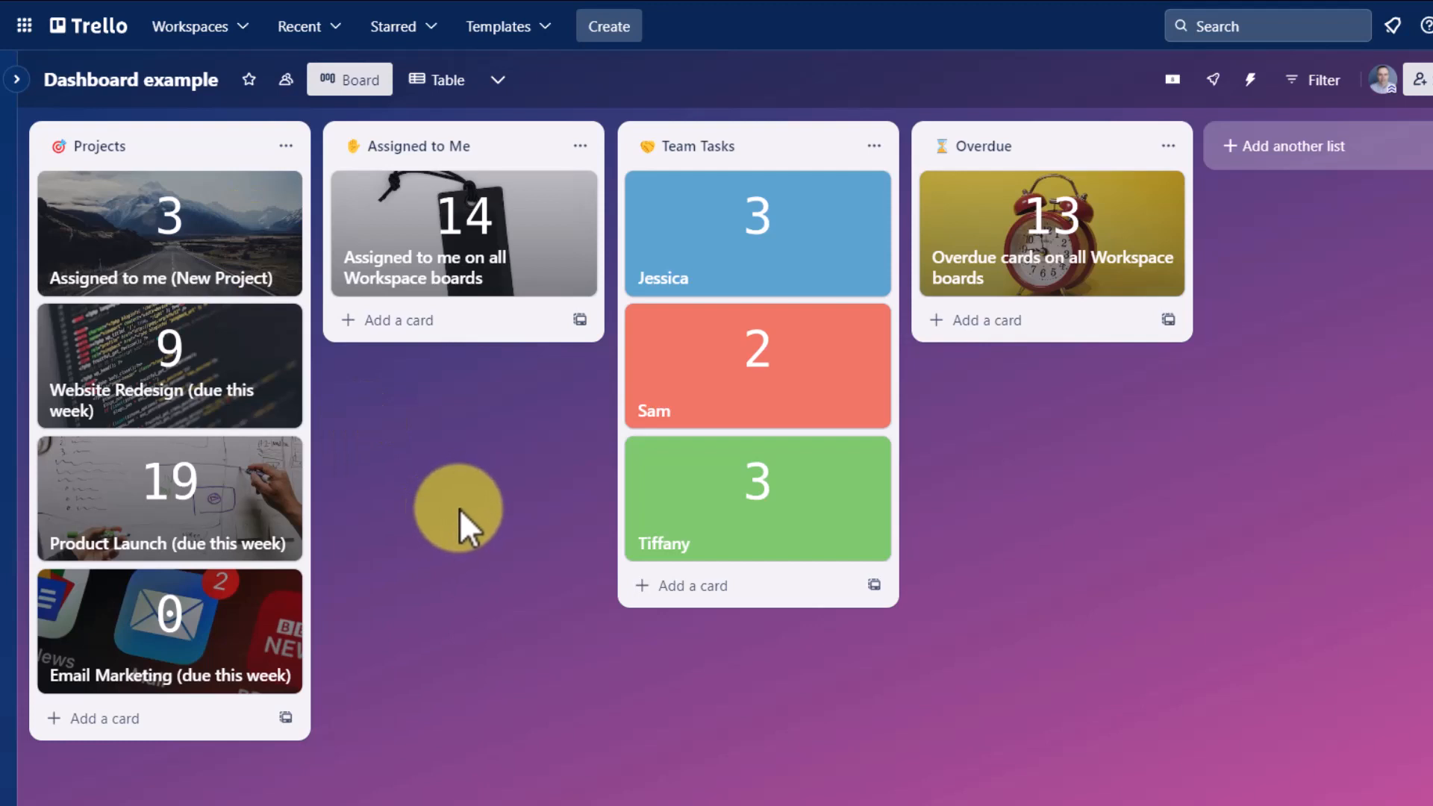
pyautogui.moveTo(805, 402)
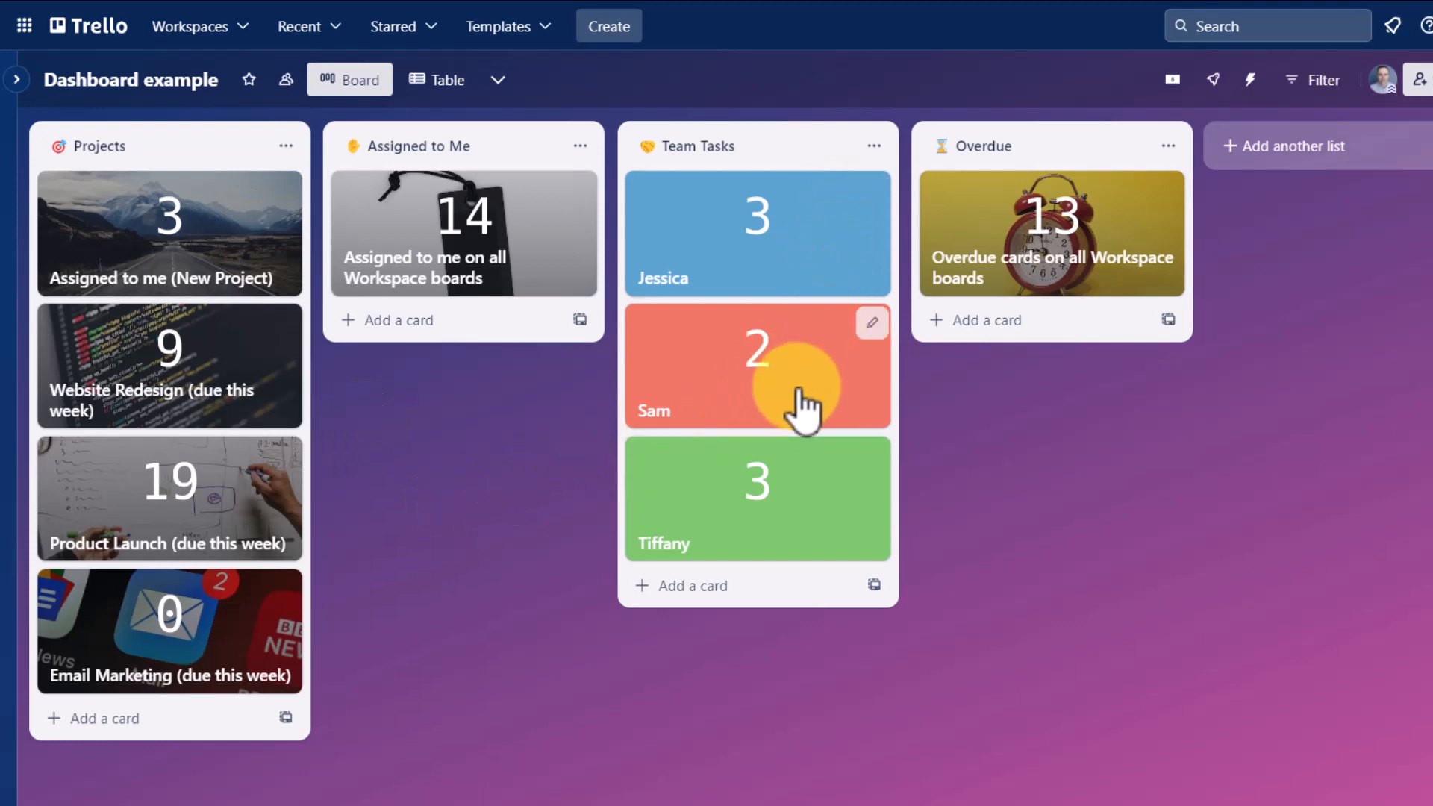
pyautogui.moveTo(811, 246)
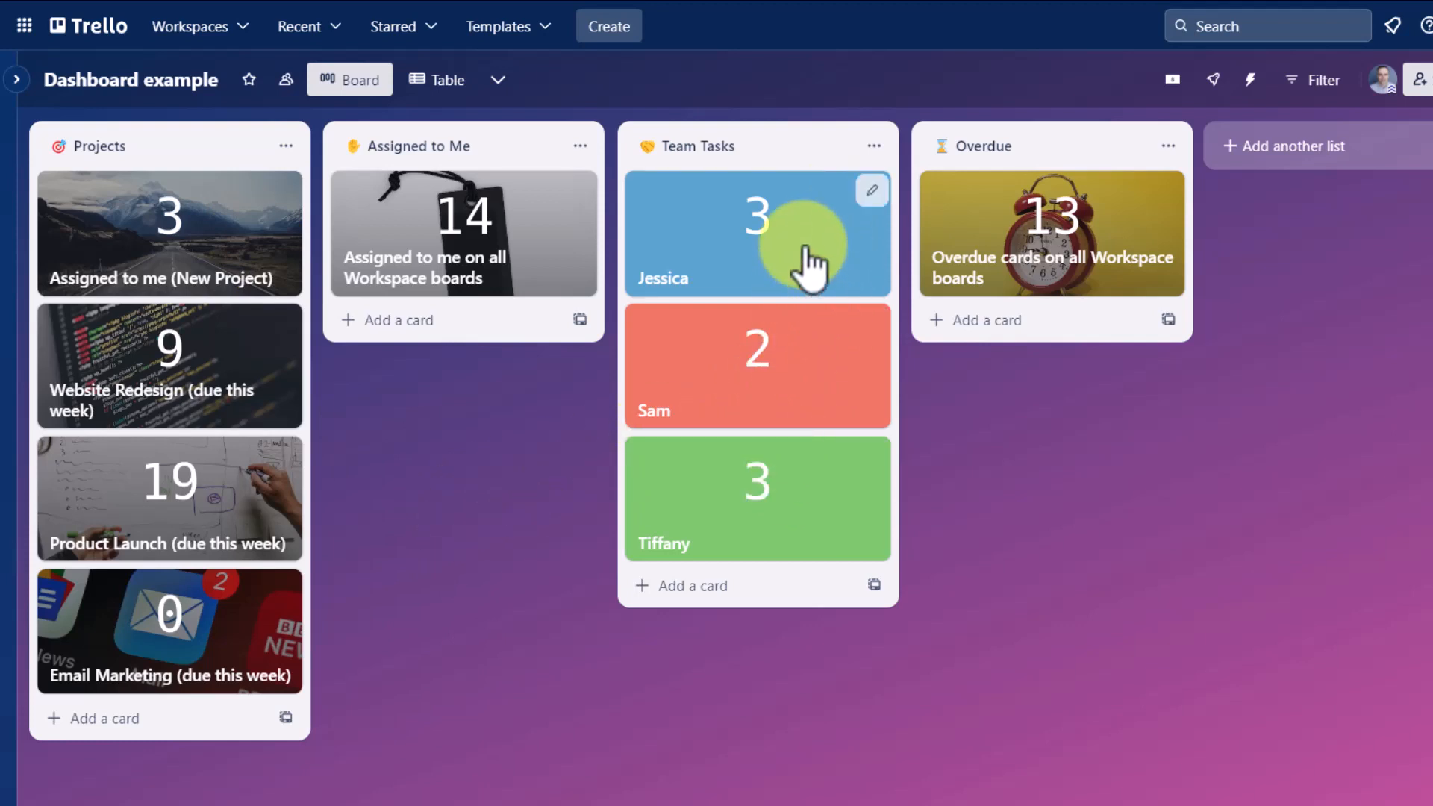
pyautogui.moveTo(358, 607)
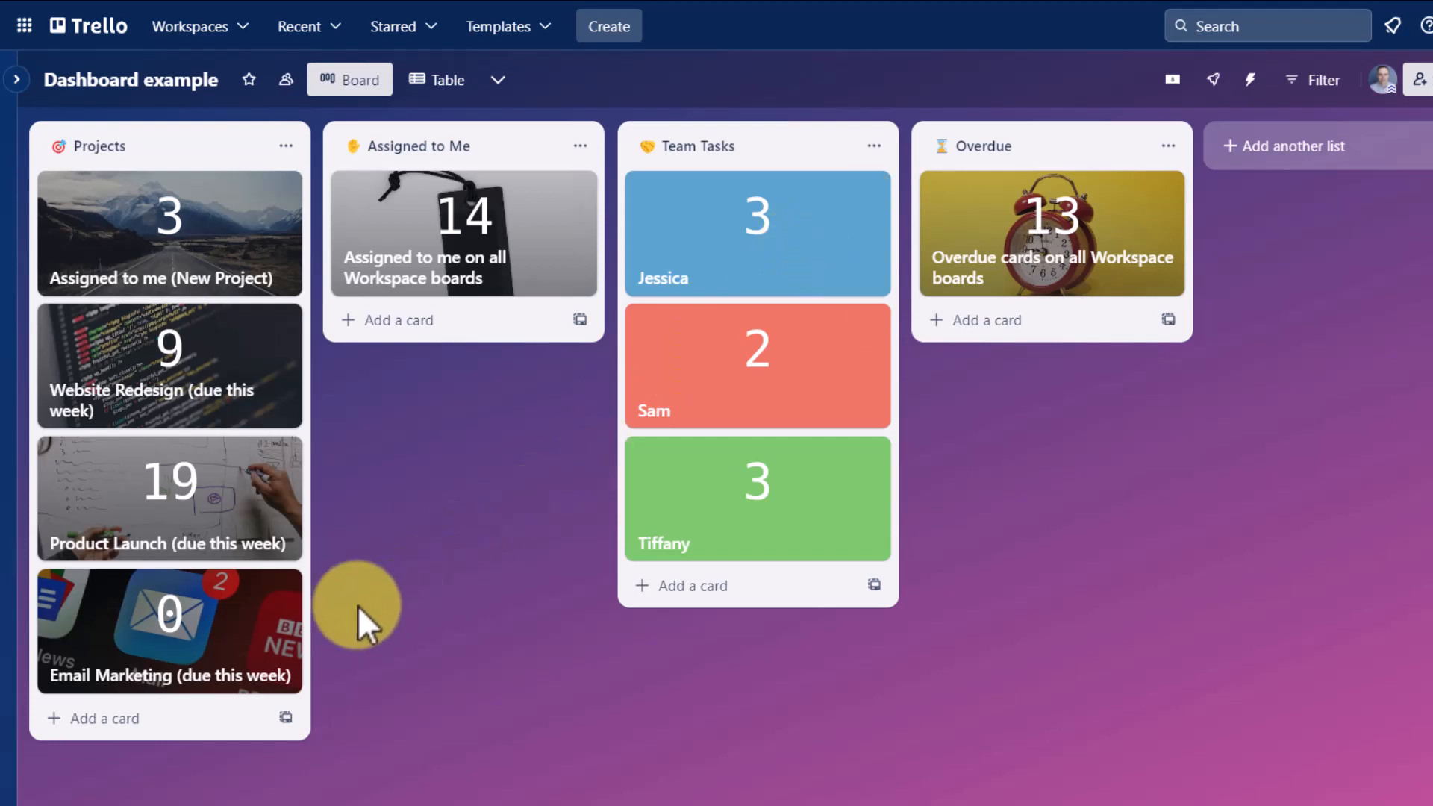
pyautogui.moveTo(220, 384)
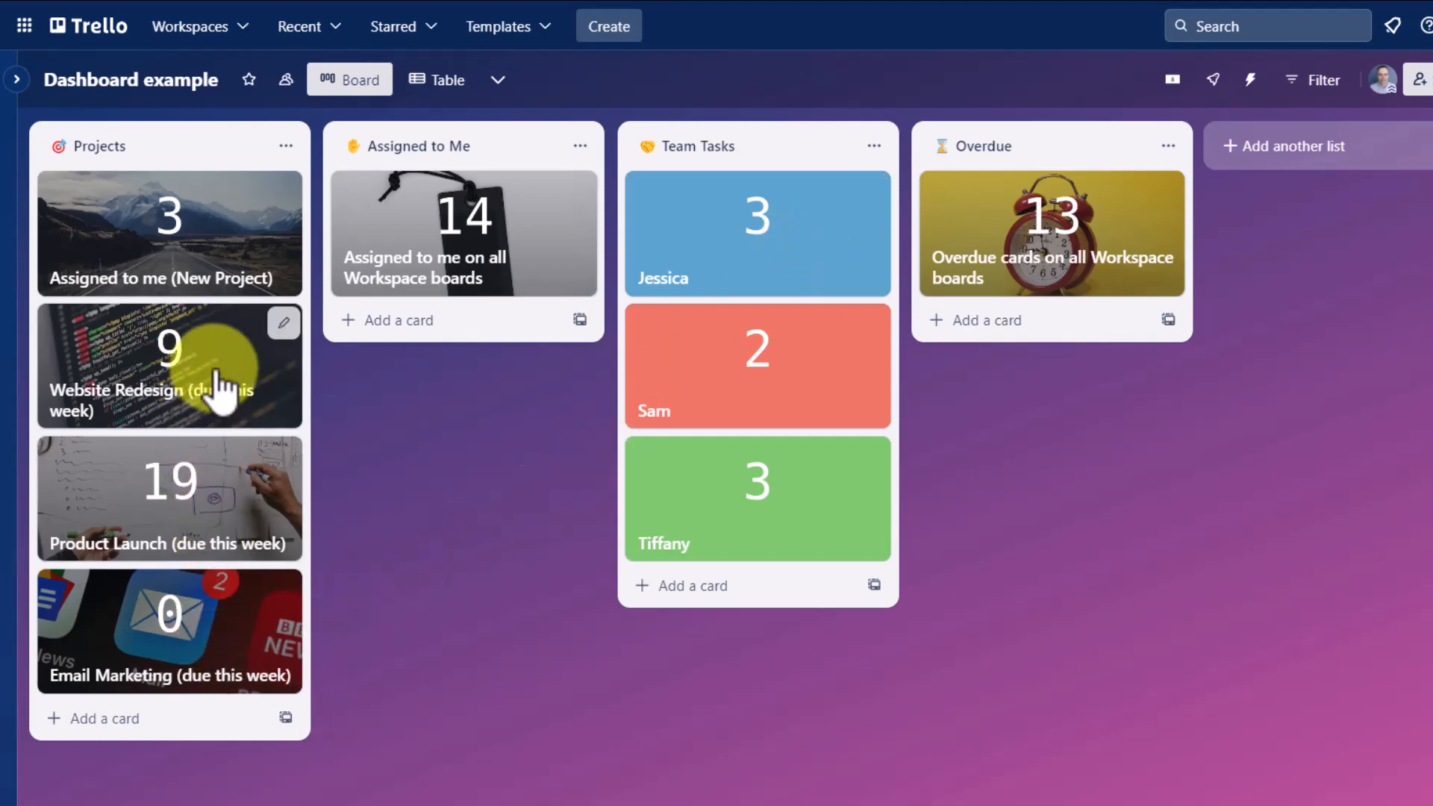
pyautogui.moveTo(224, 470)
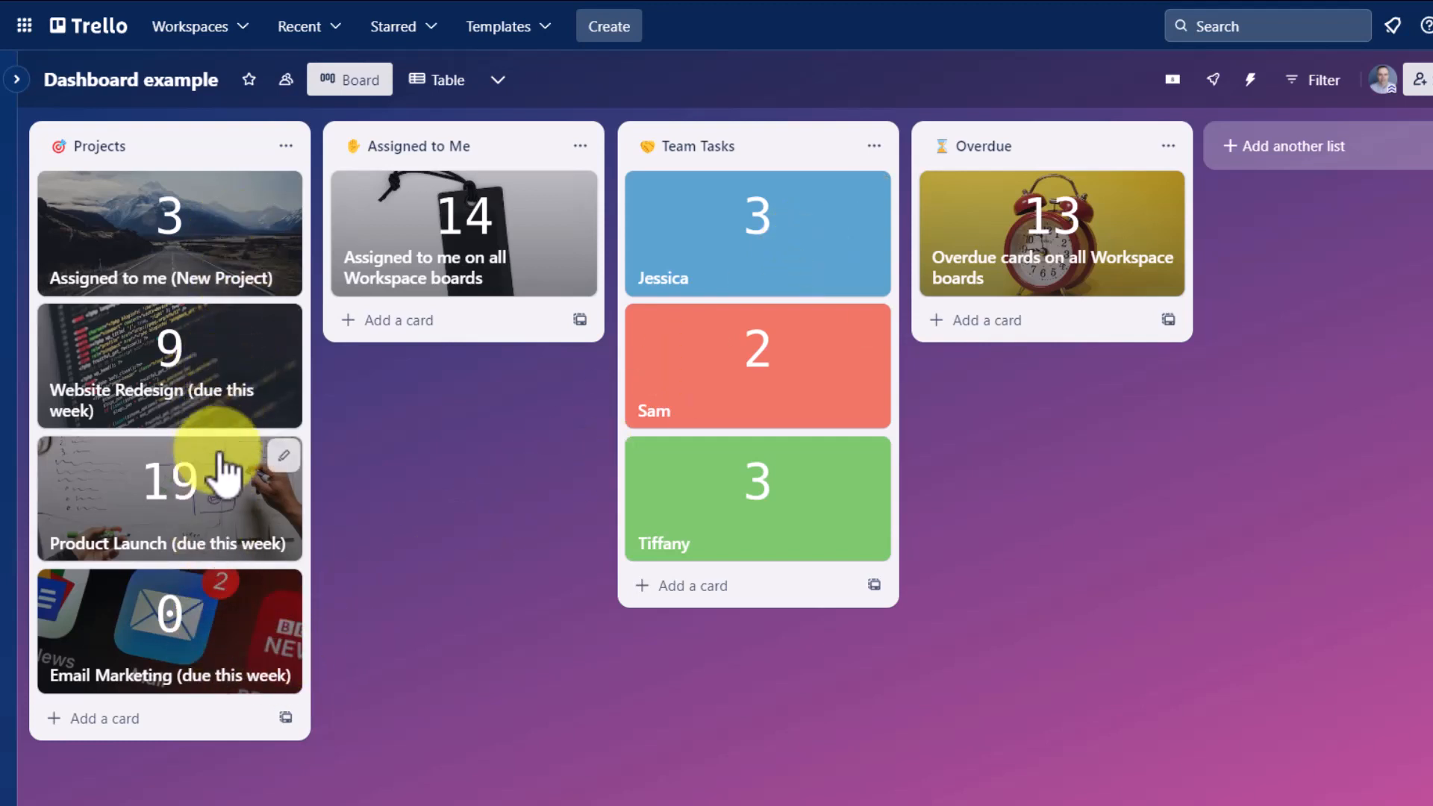
pyautogui.moveTo(391, 539)
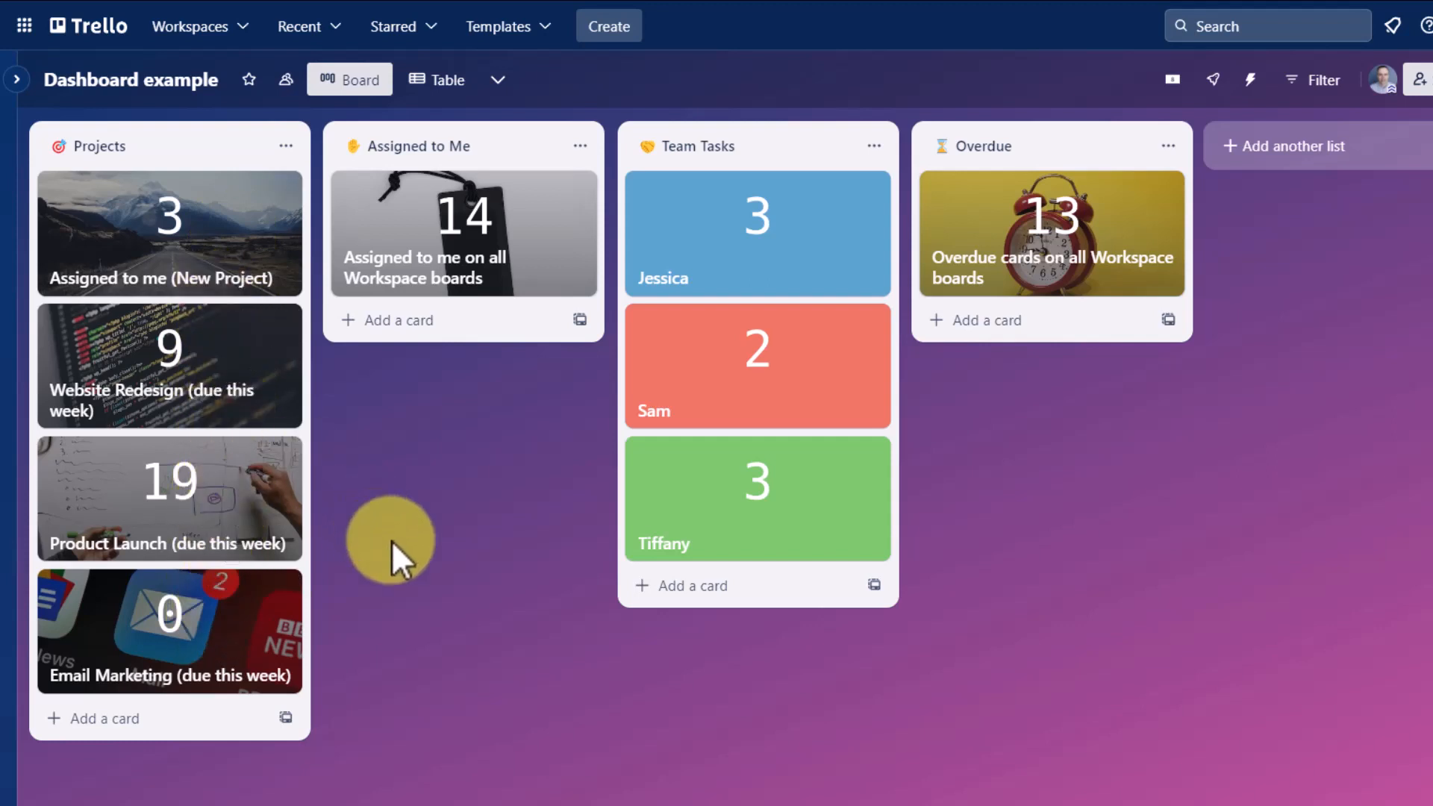
pyautogui.moveTo(1111, 356)
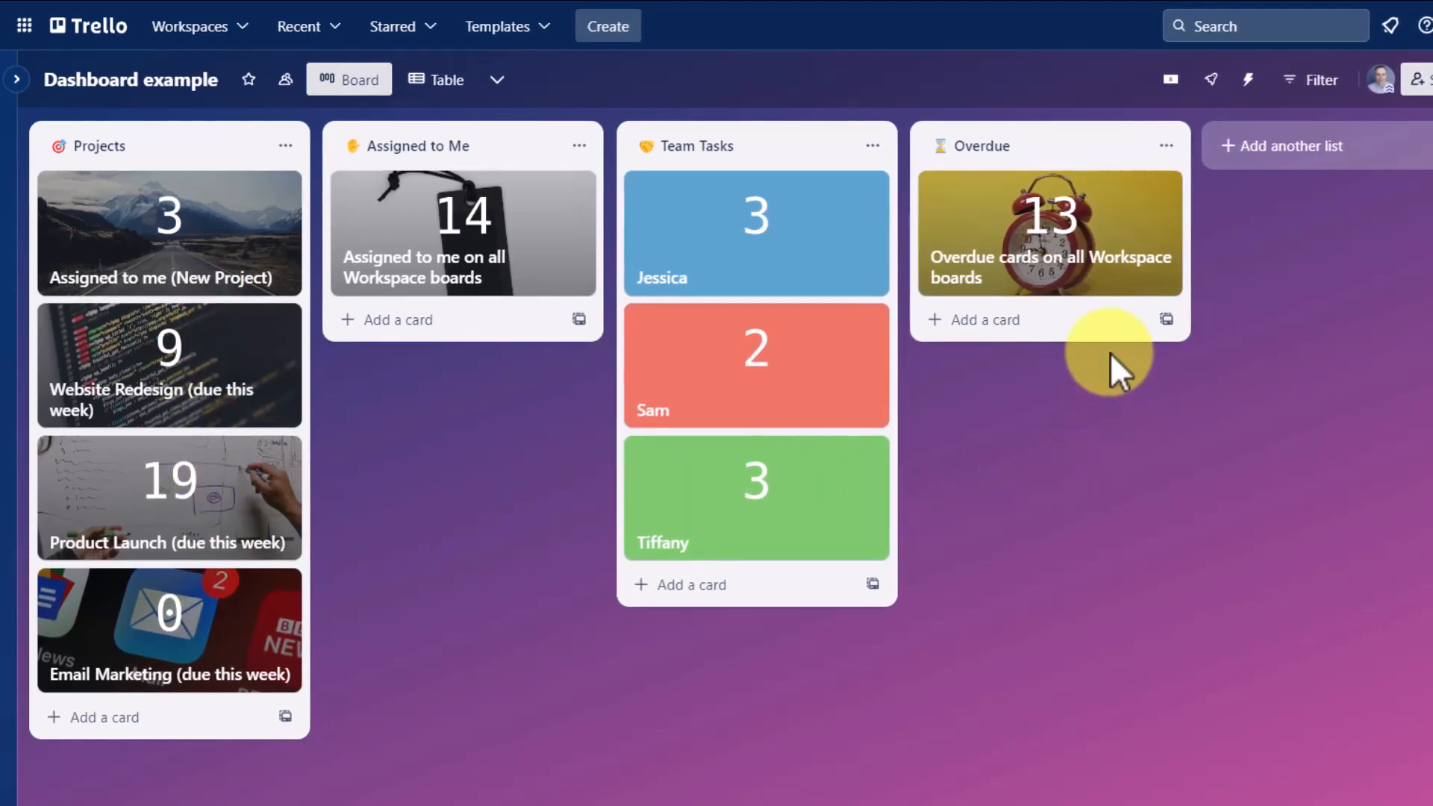
pyautogui.moveTo(288, 288)
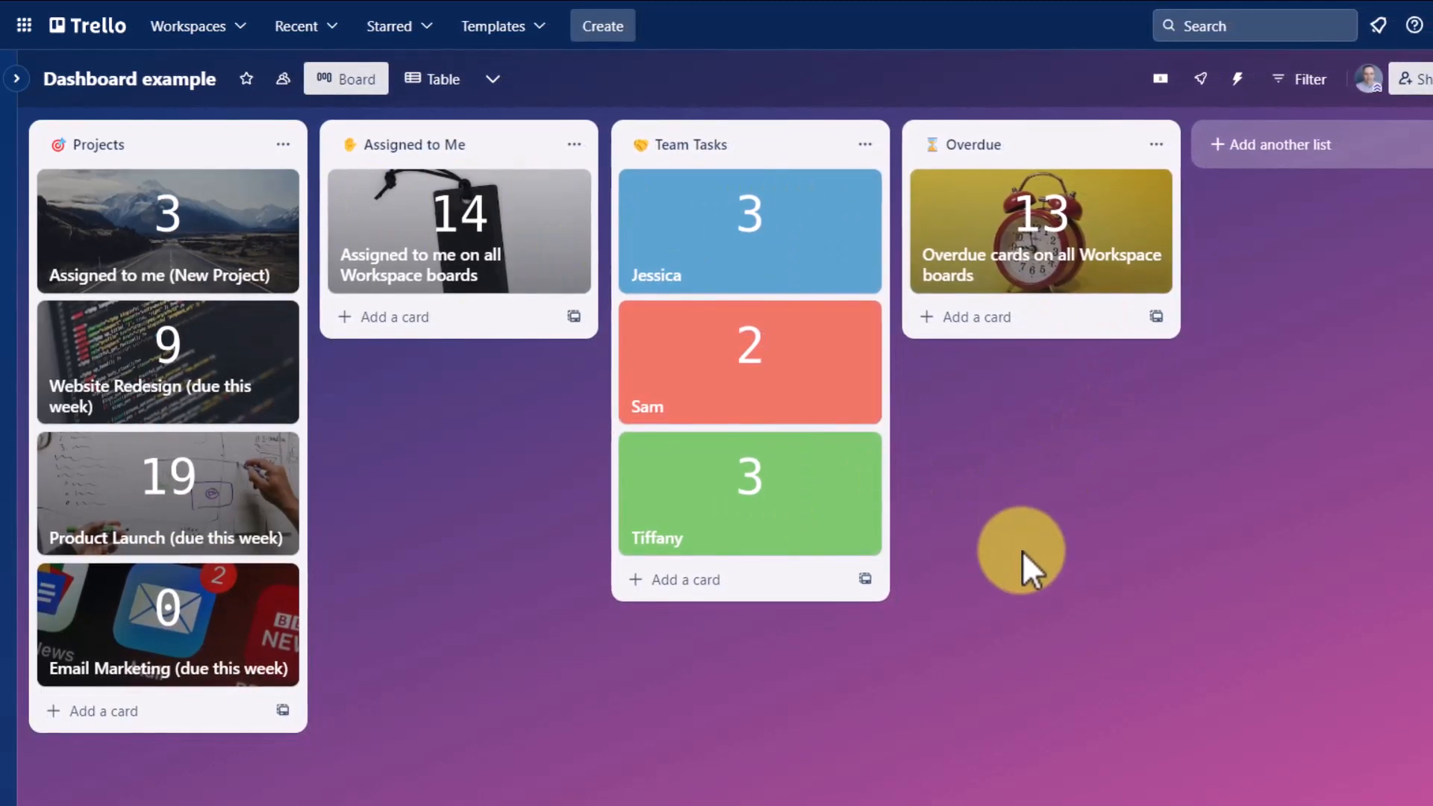
pyautogui.moveTo(780, 246)
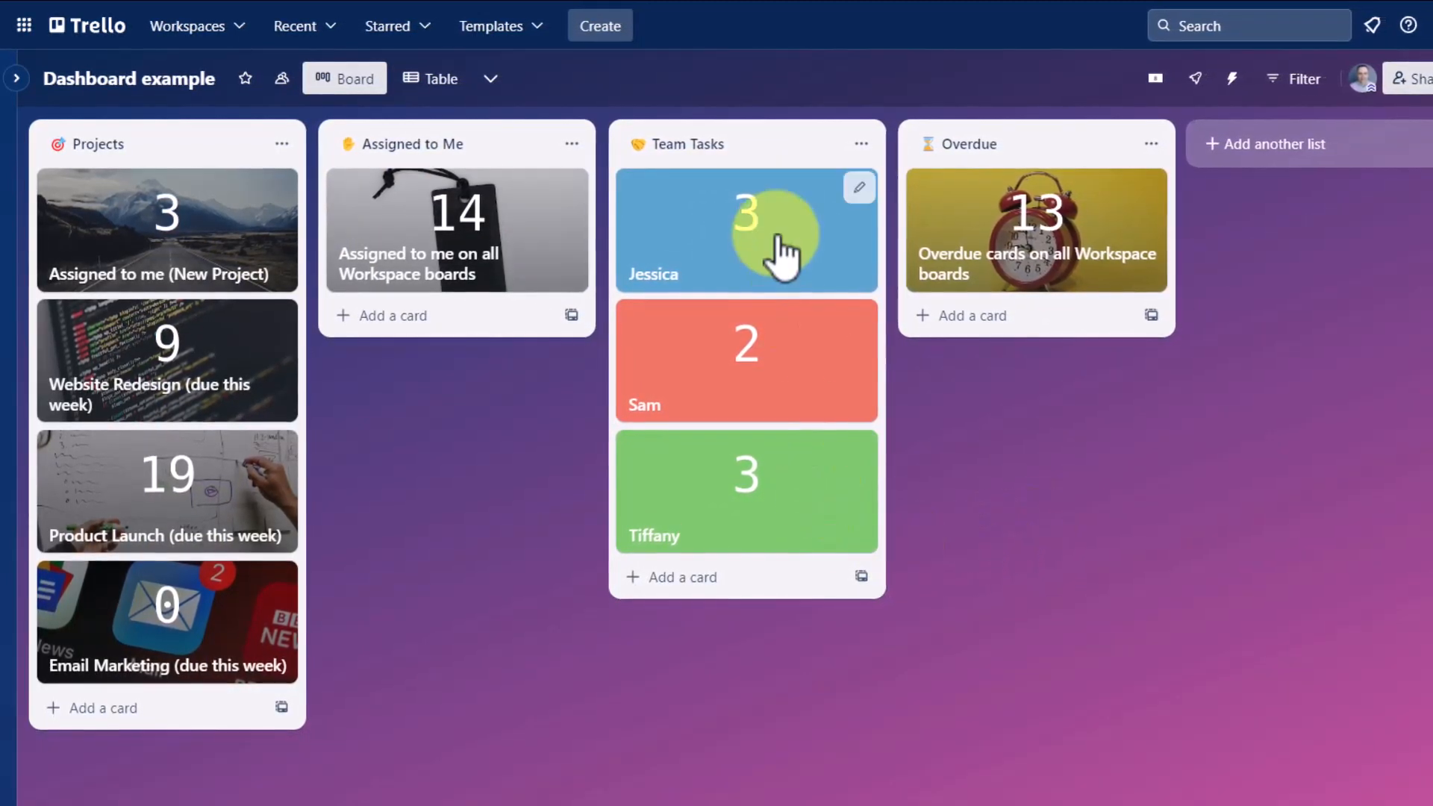
pyautogui.moveTo(182, 246)
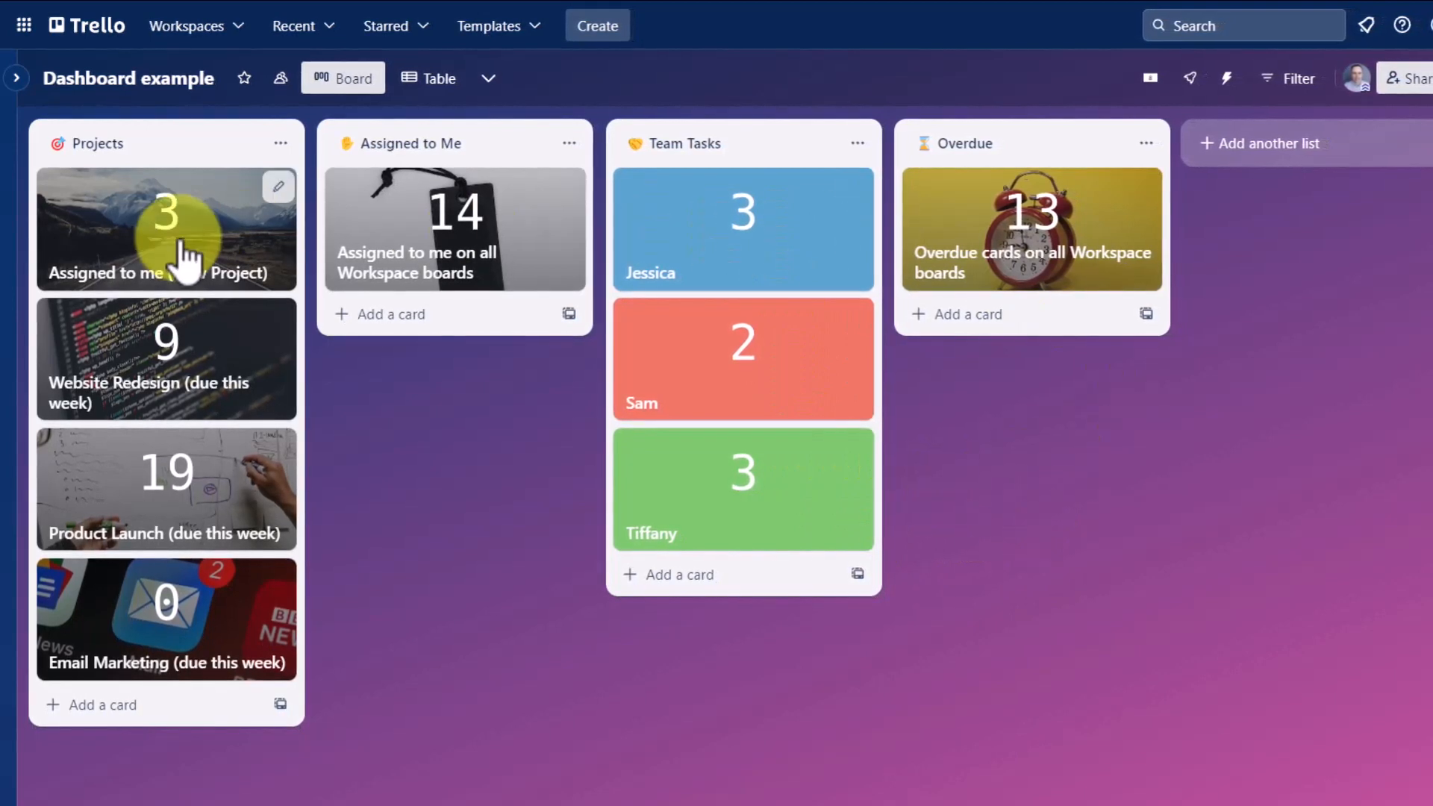
pyautogui.moveTo(448, 630)
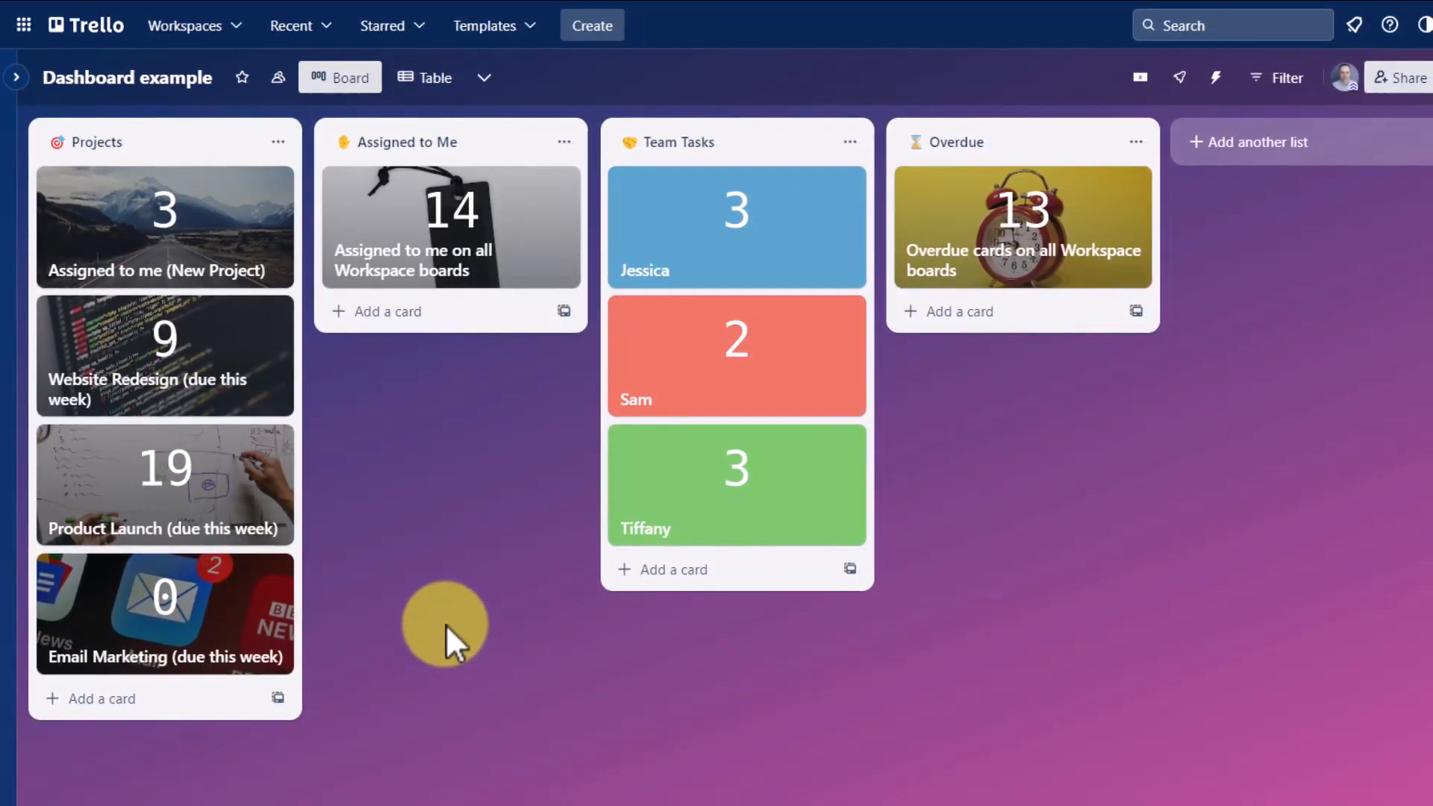
pyautogui.moveTo(251, 315)
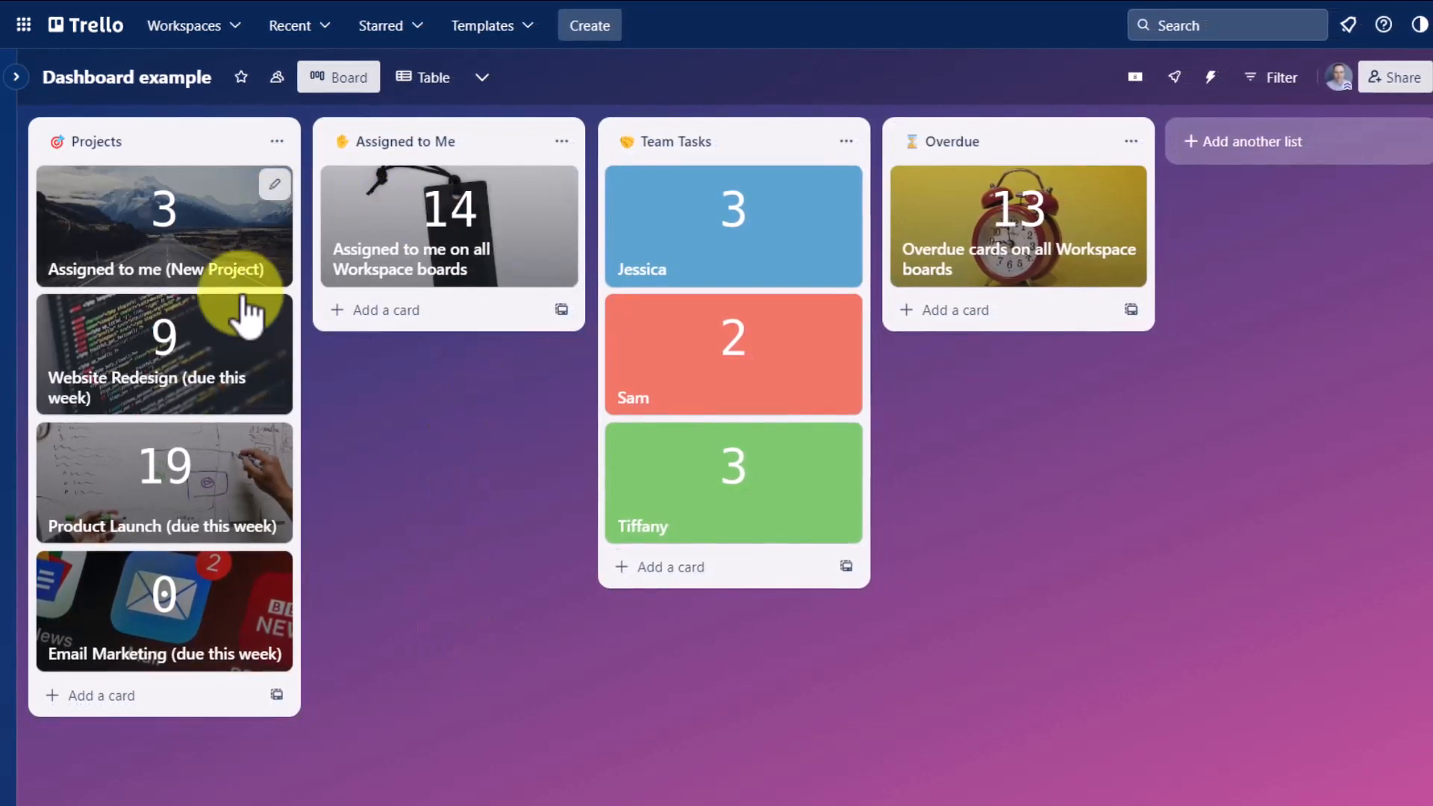
pyautogui.moveTo(982, 507)
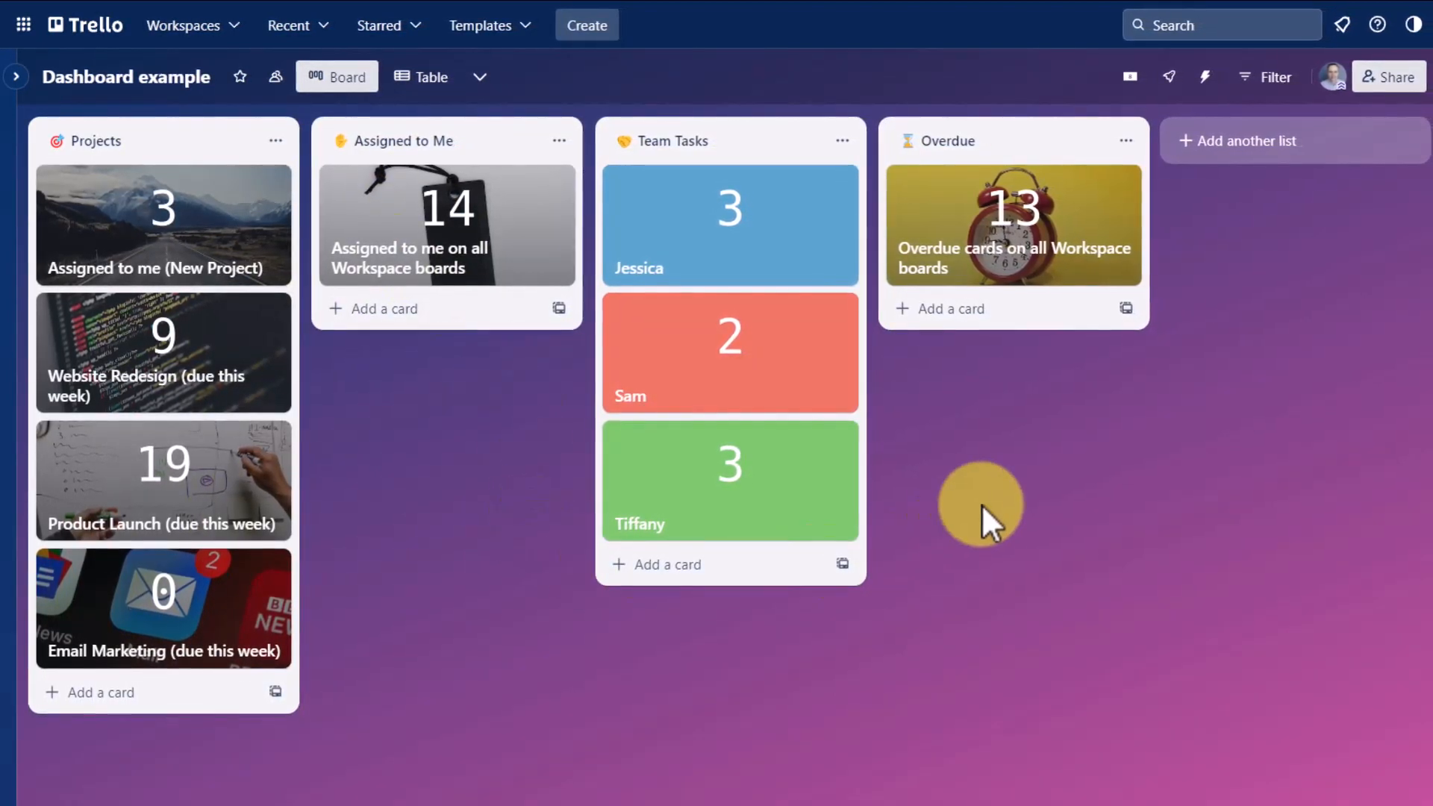